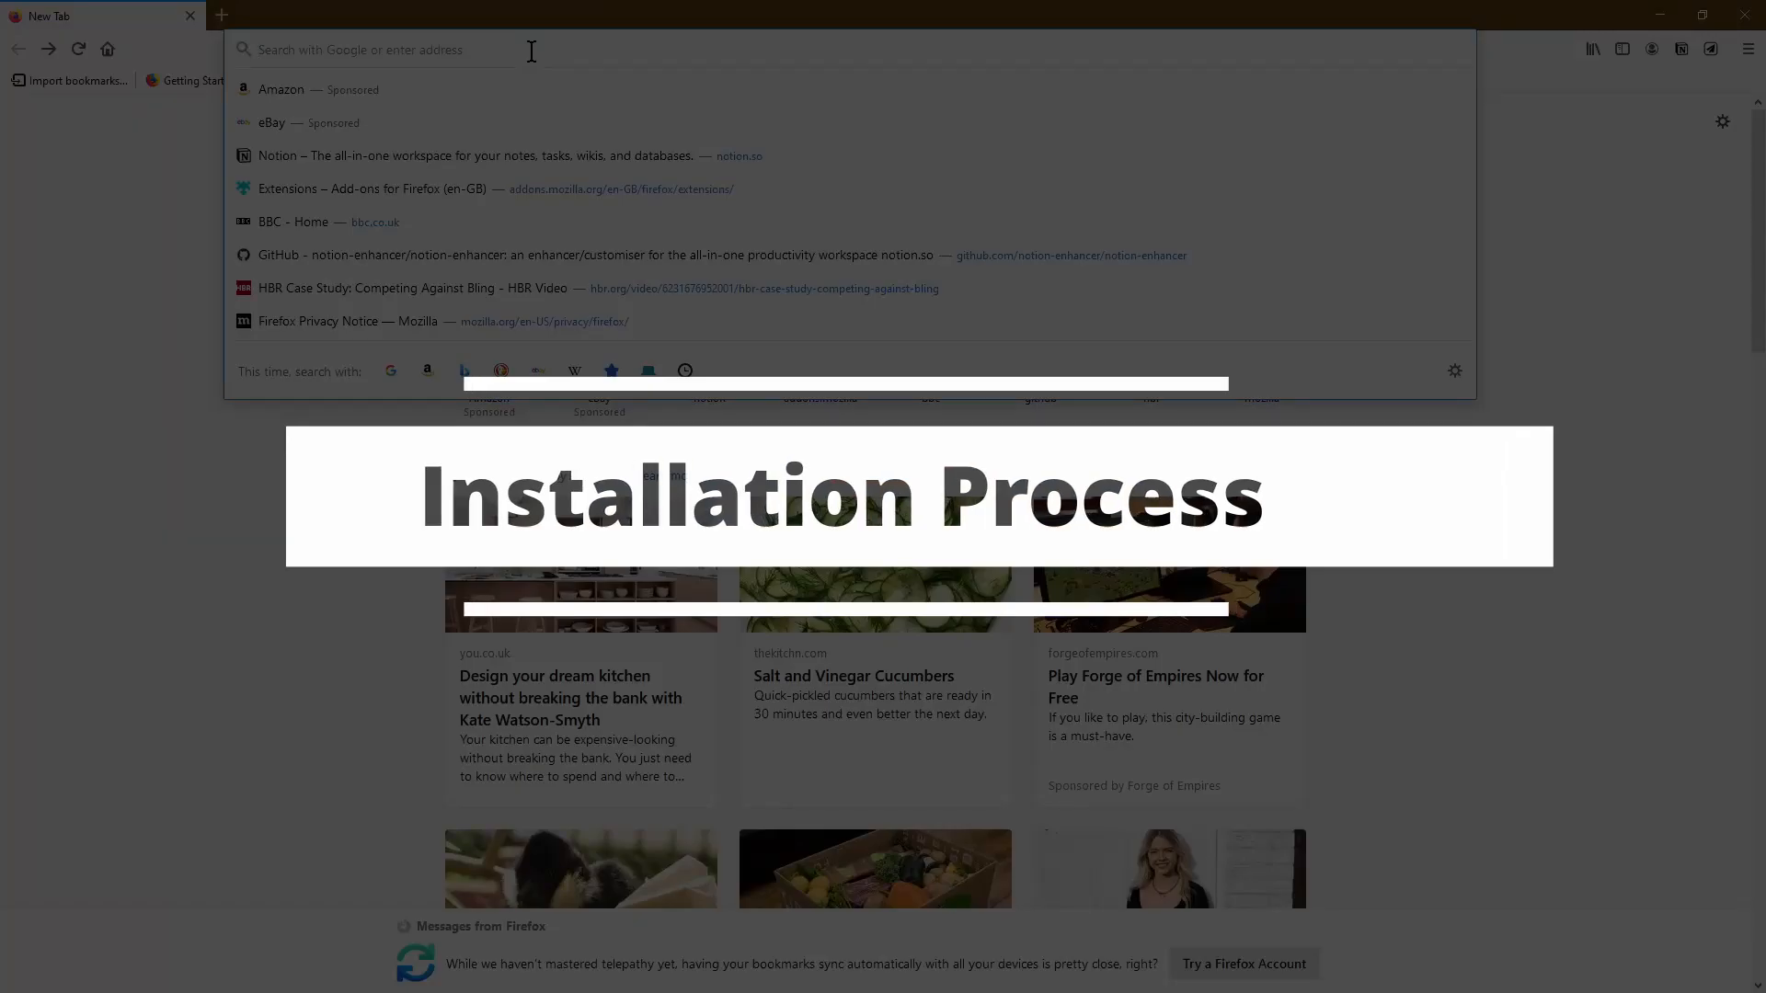
# - Search Google for 'notion enhancer' and open its GitHub repository page
pyautogui.write('notion')
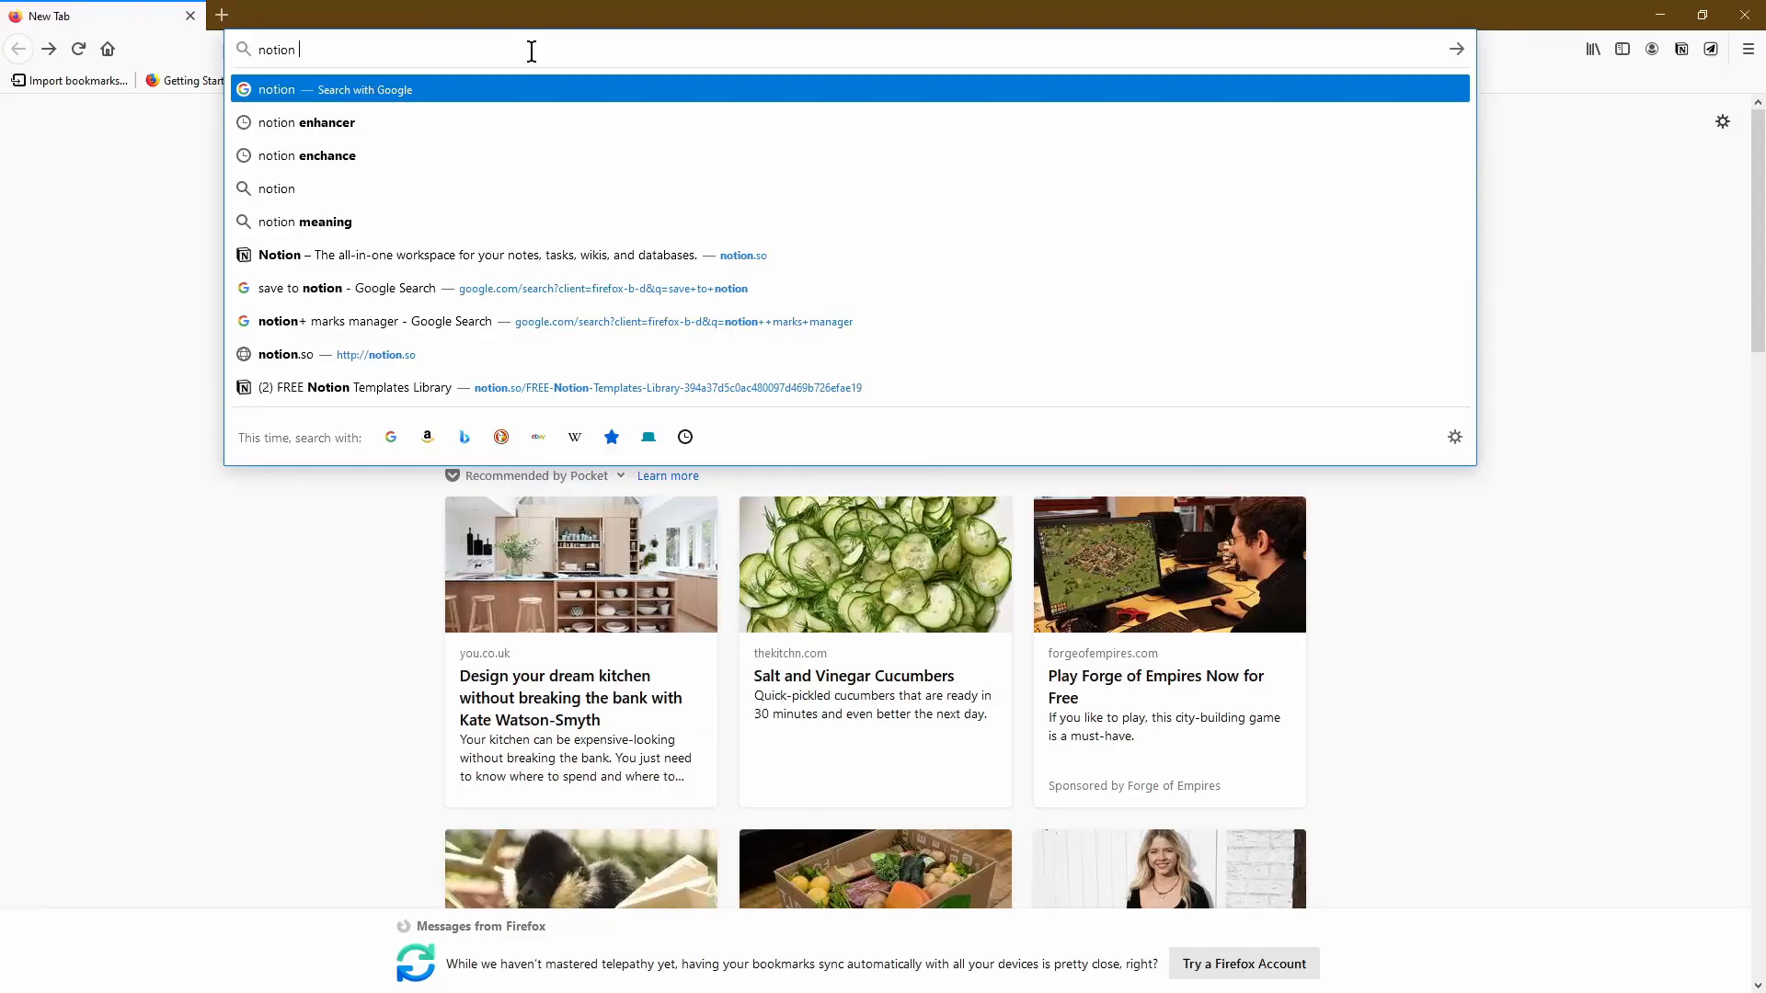
pyautogui.click(309, 121)
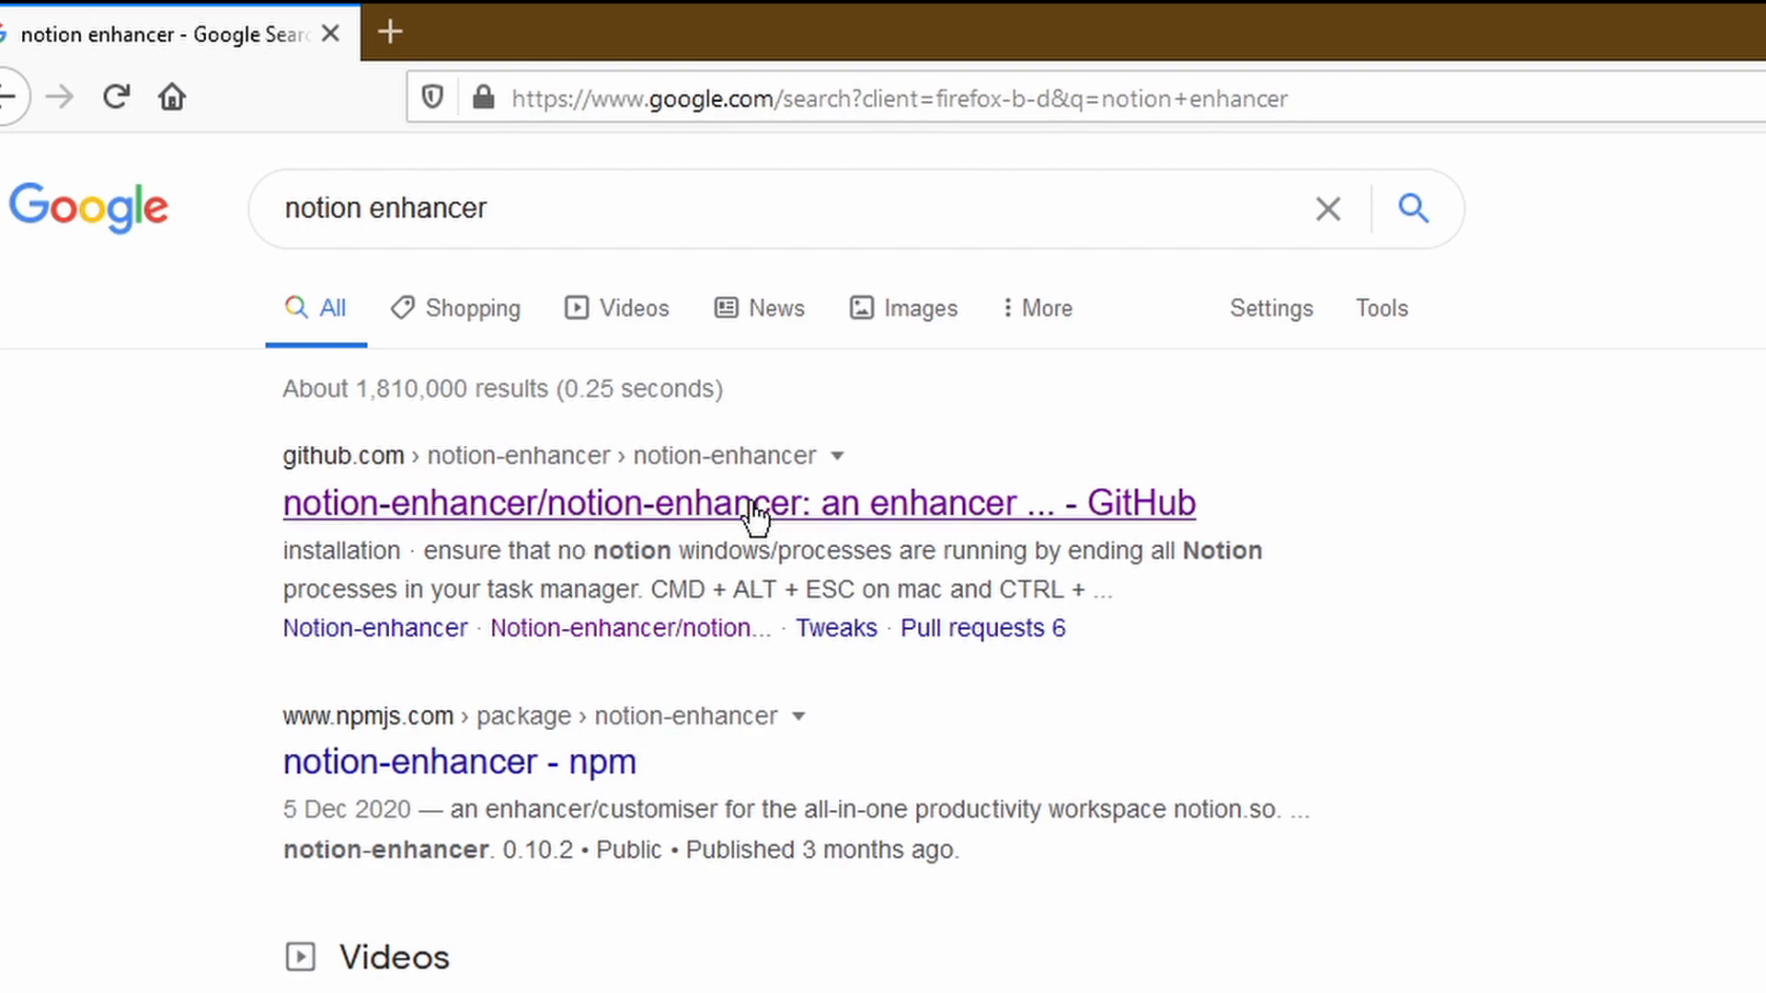
pyautogui.click(739, 504)
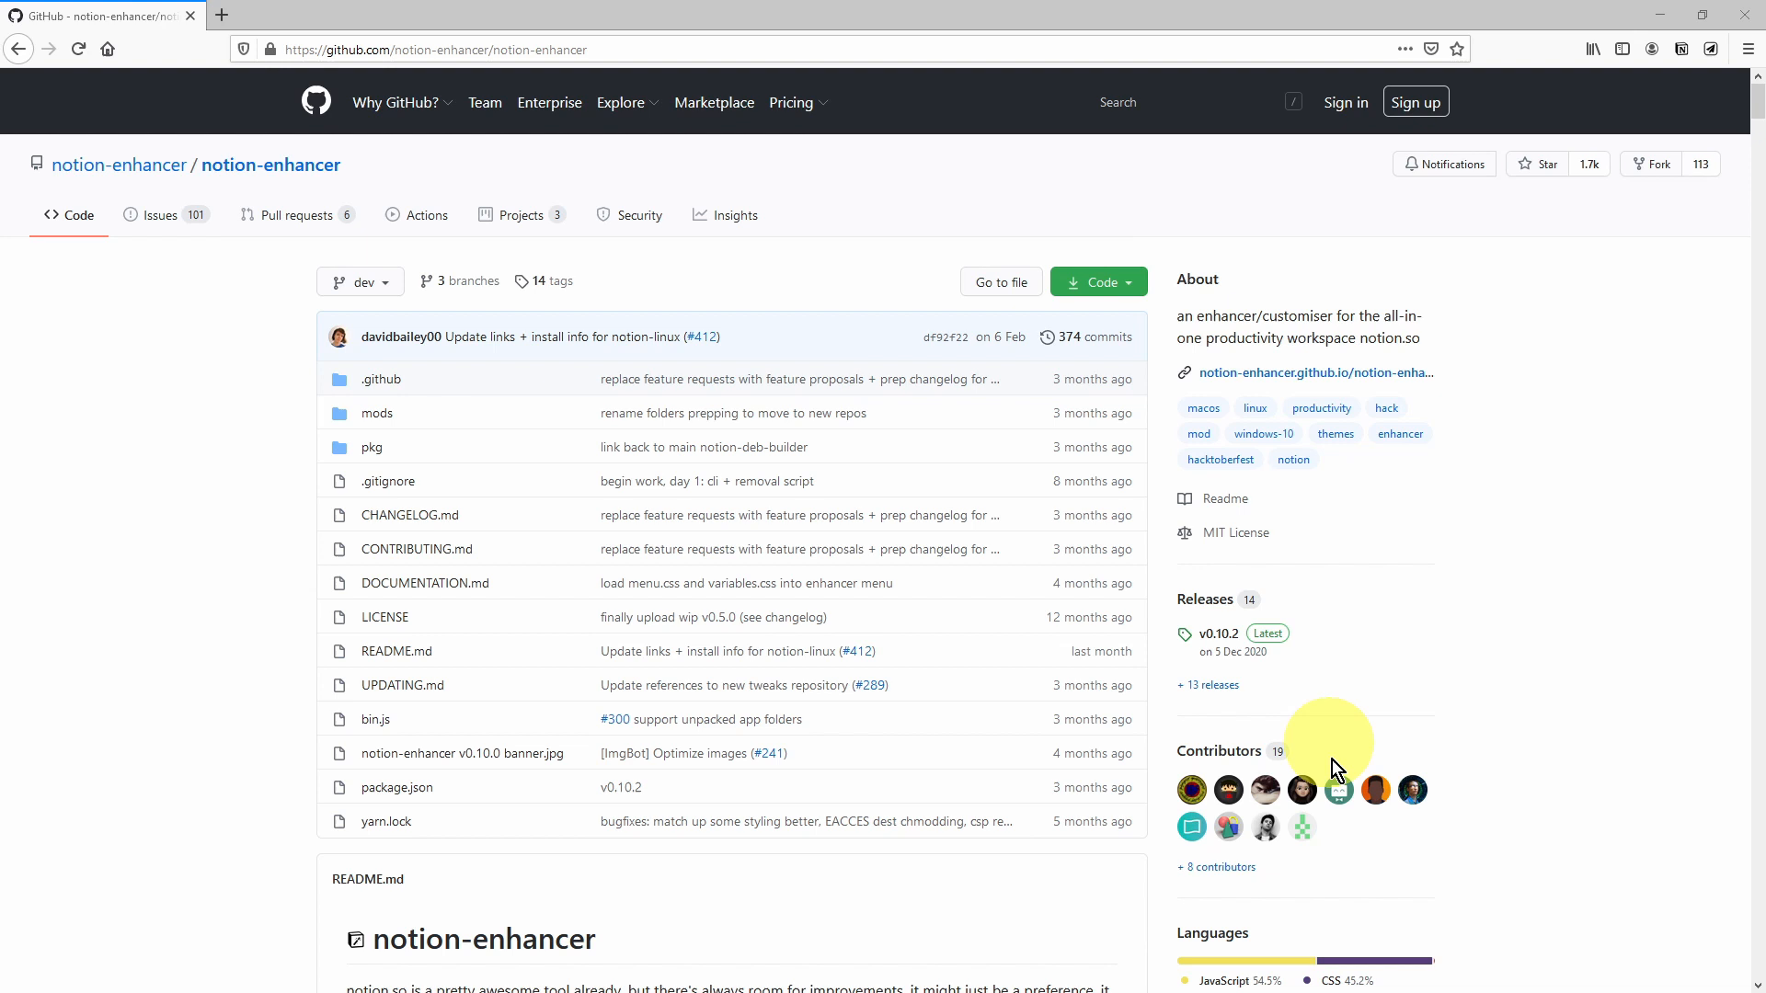
pyautogui.scroll(-3)
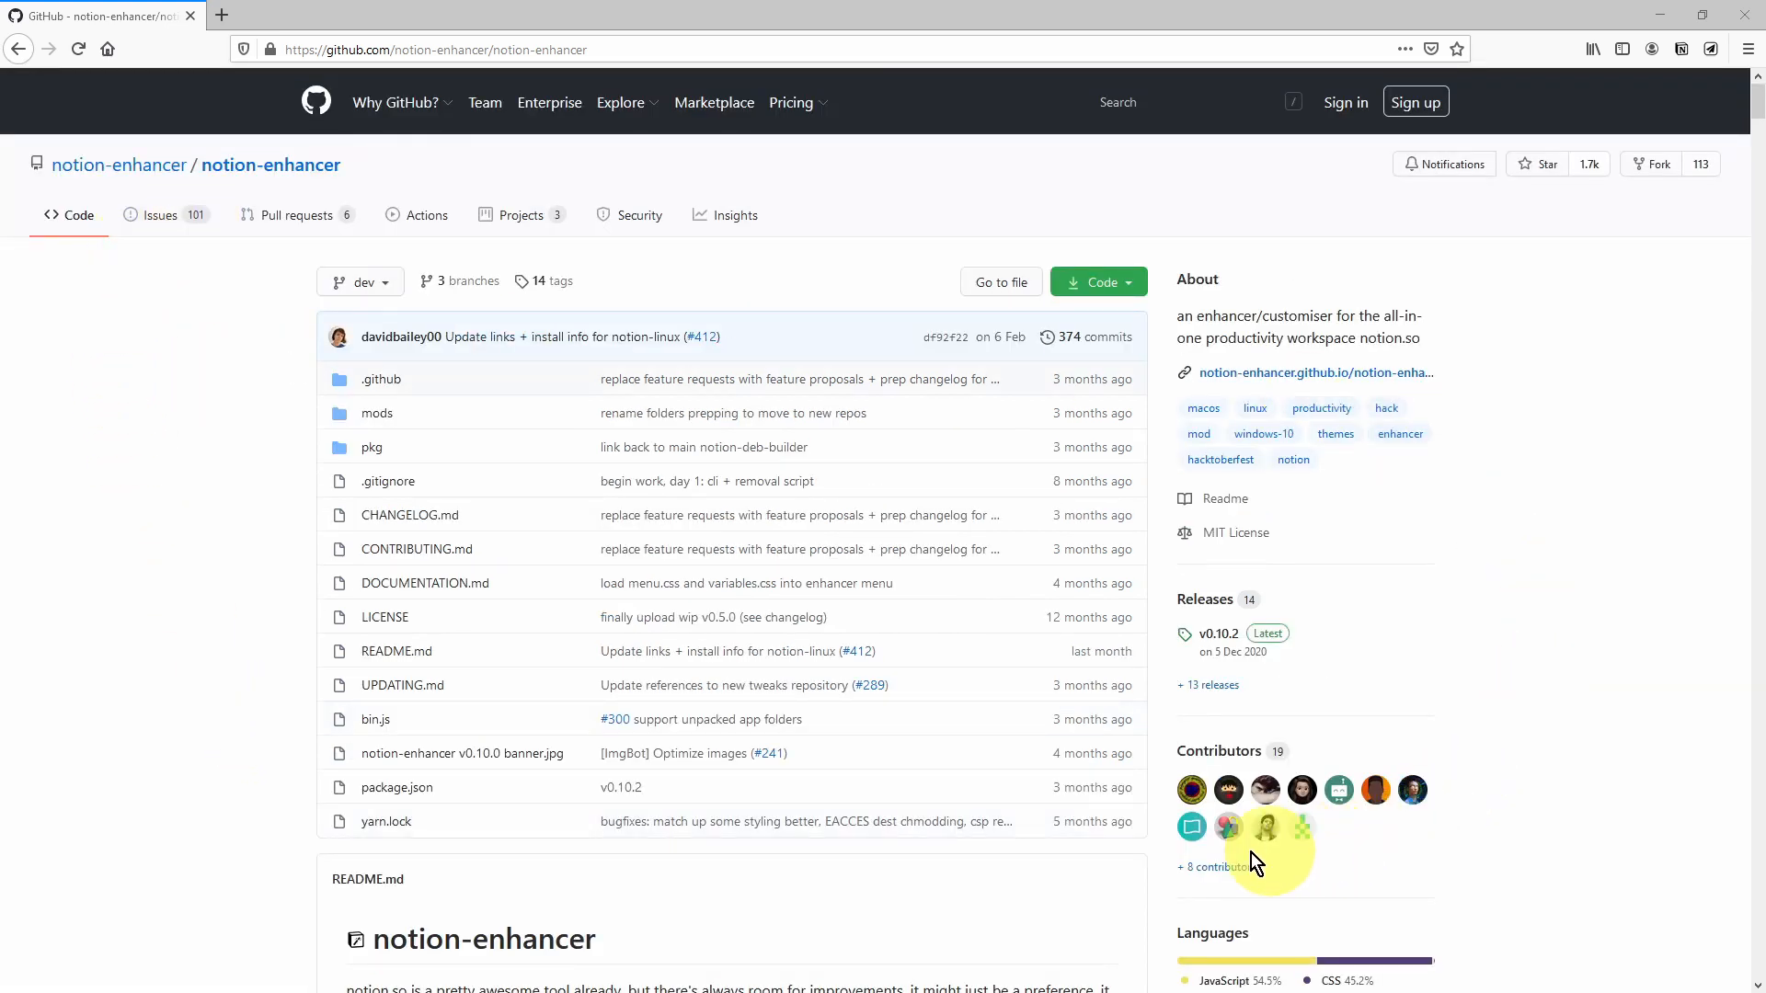
pyautogui.moveTo(1214, 867)
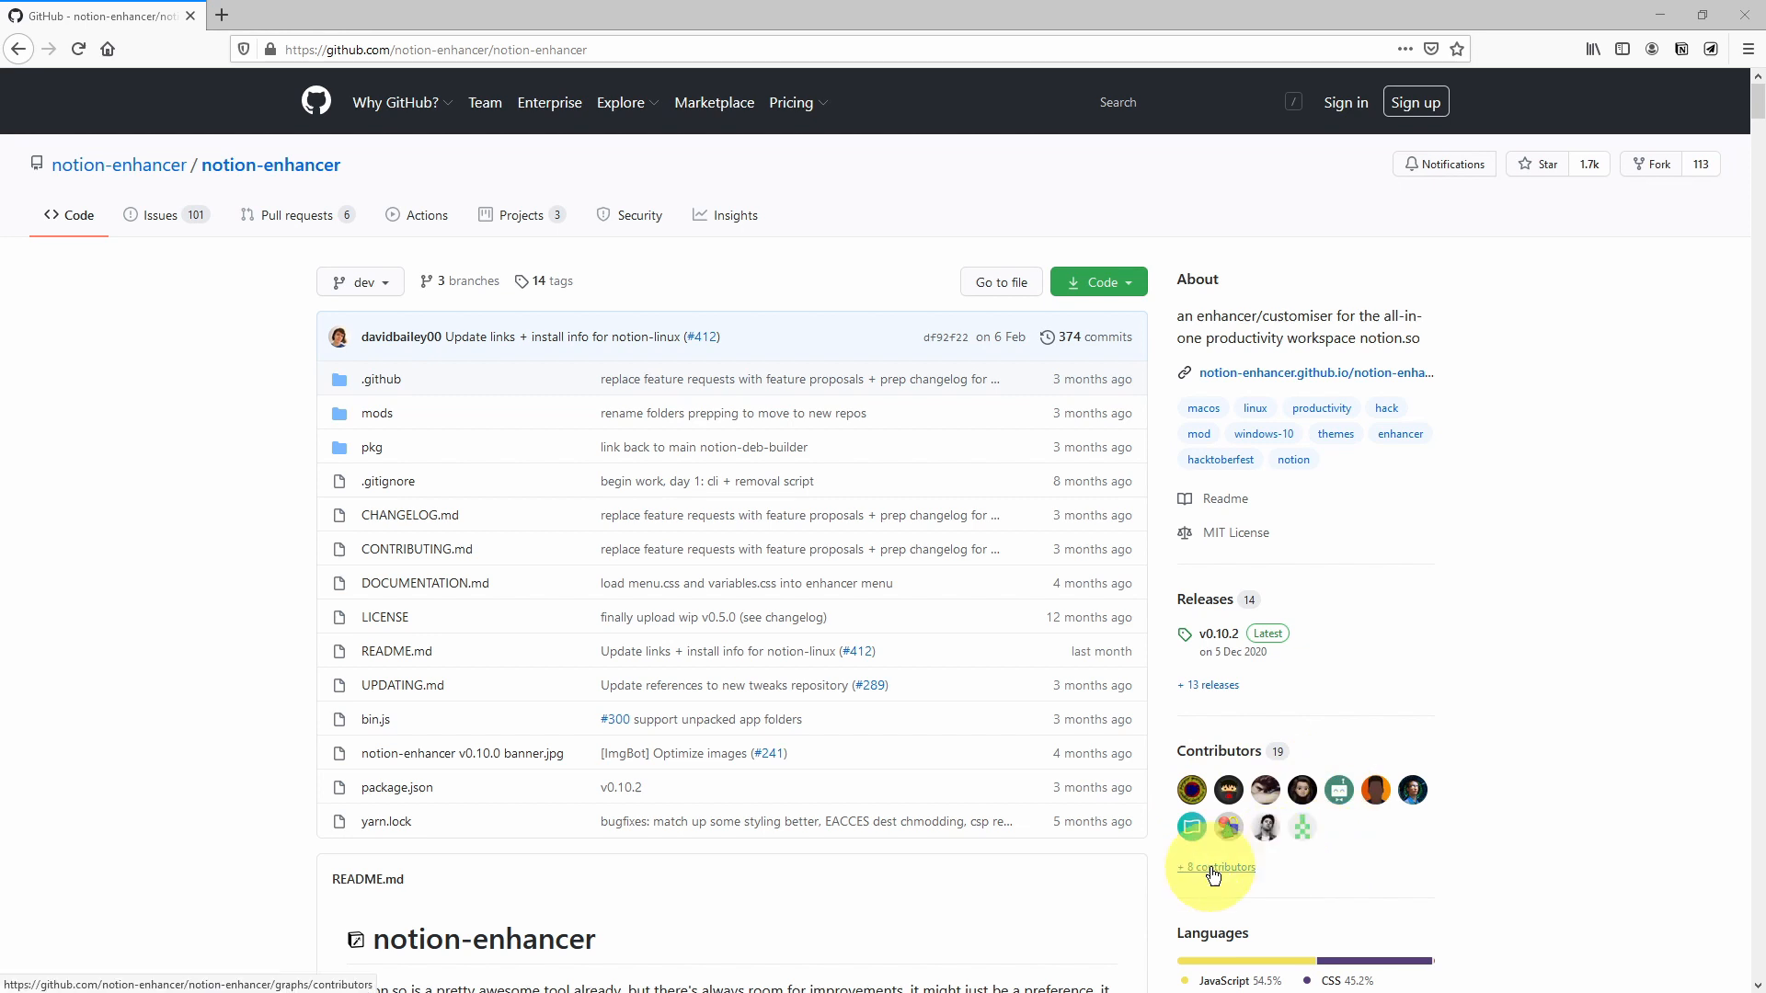
pyautogui.click(1212, 867)
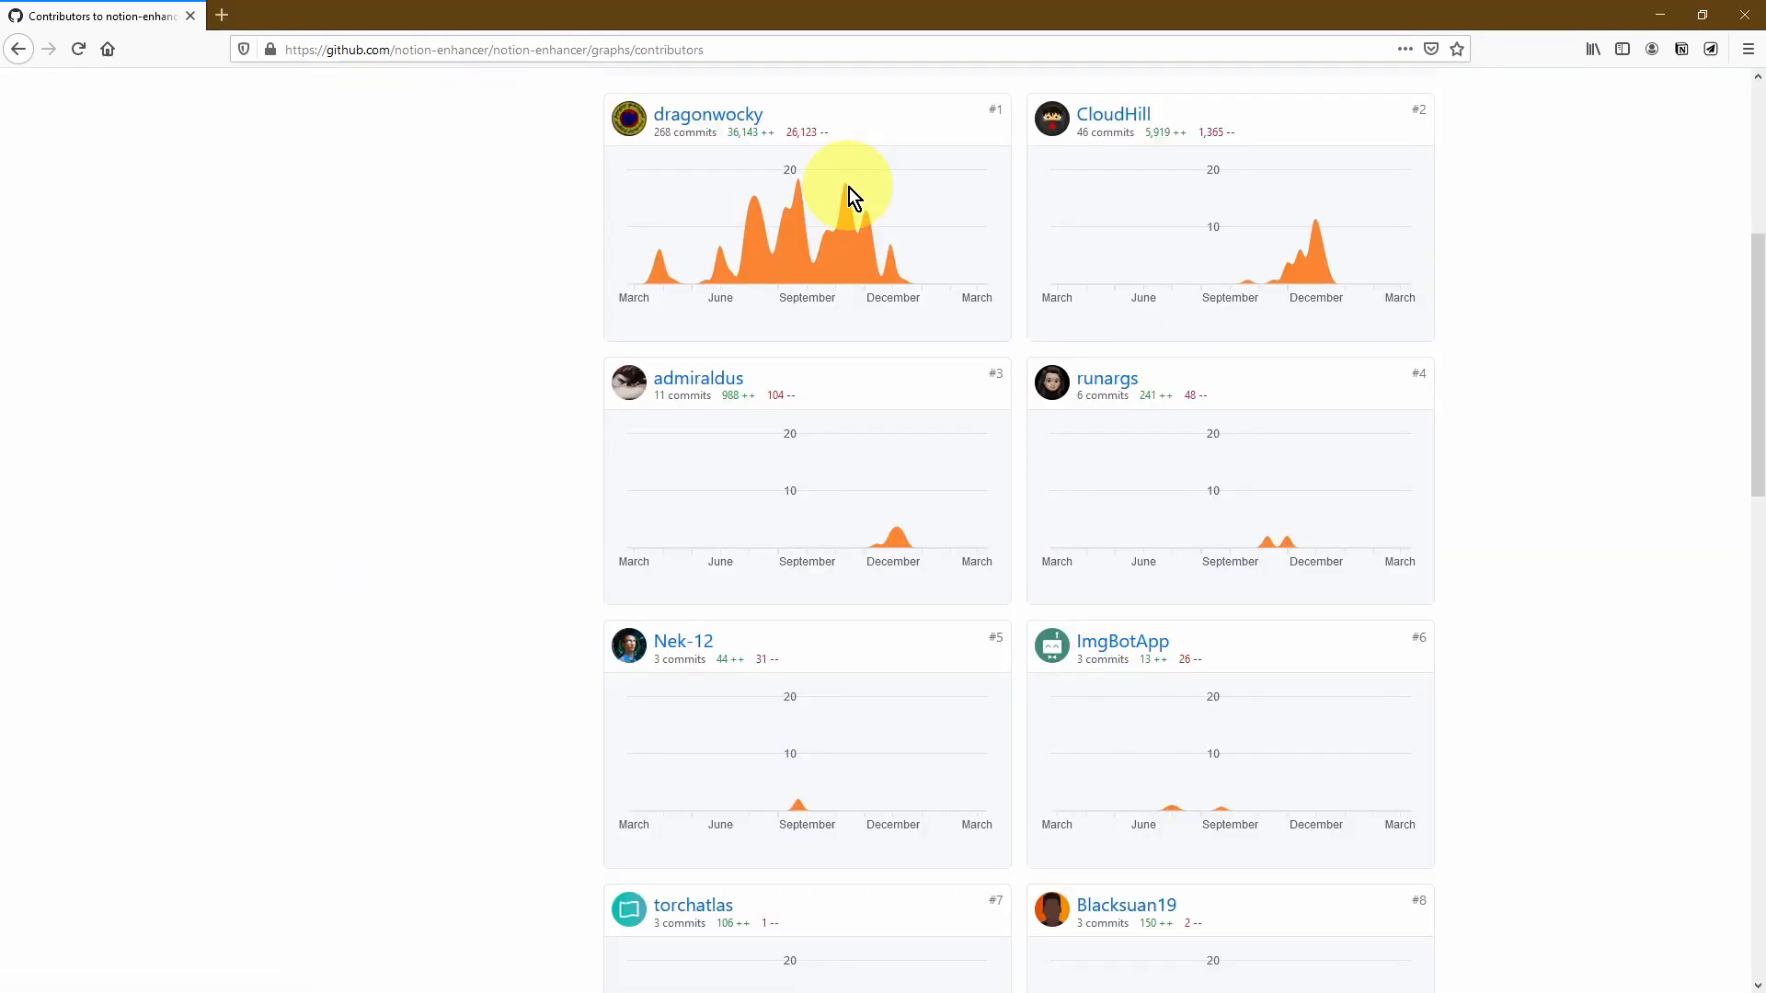
pyautogui.moveTo(1018, 283)
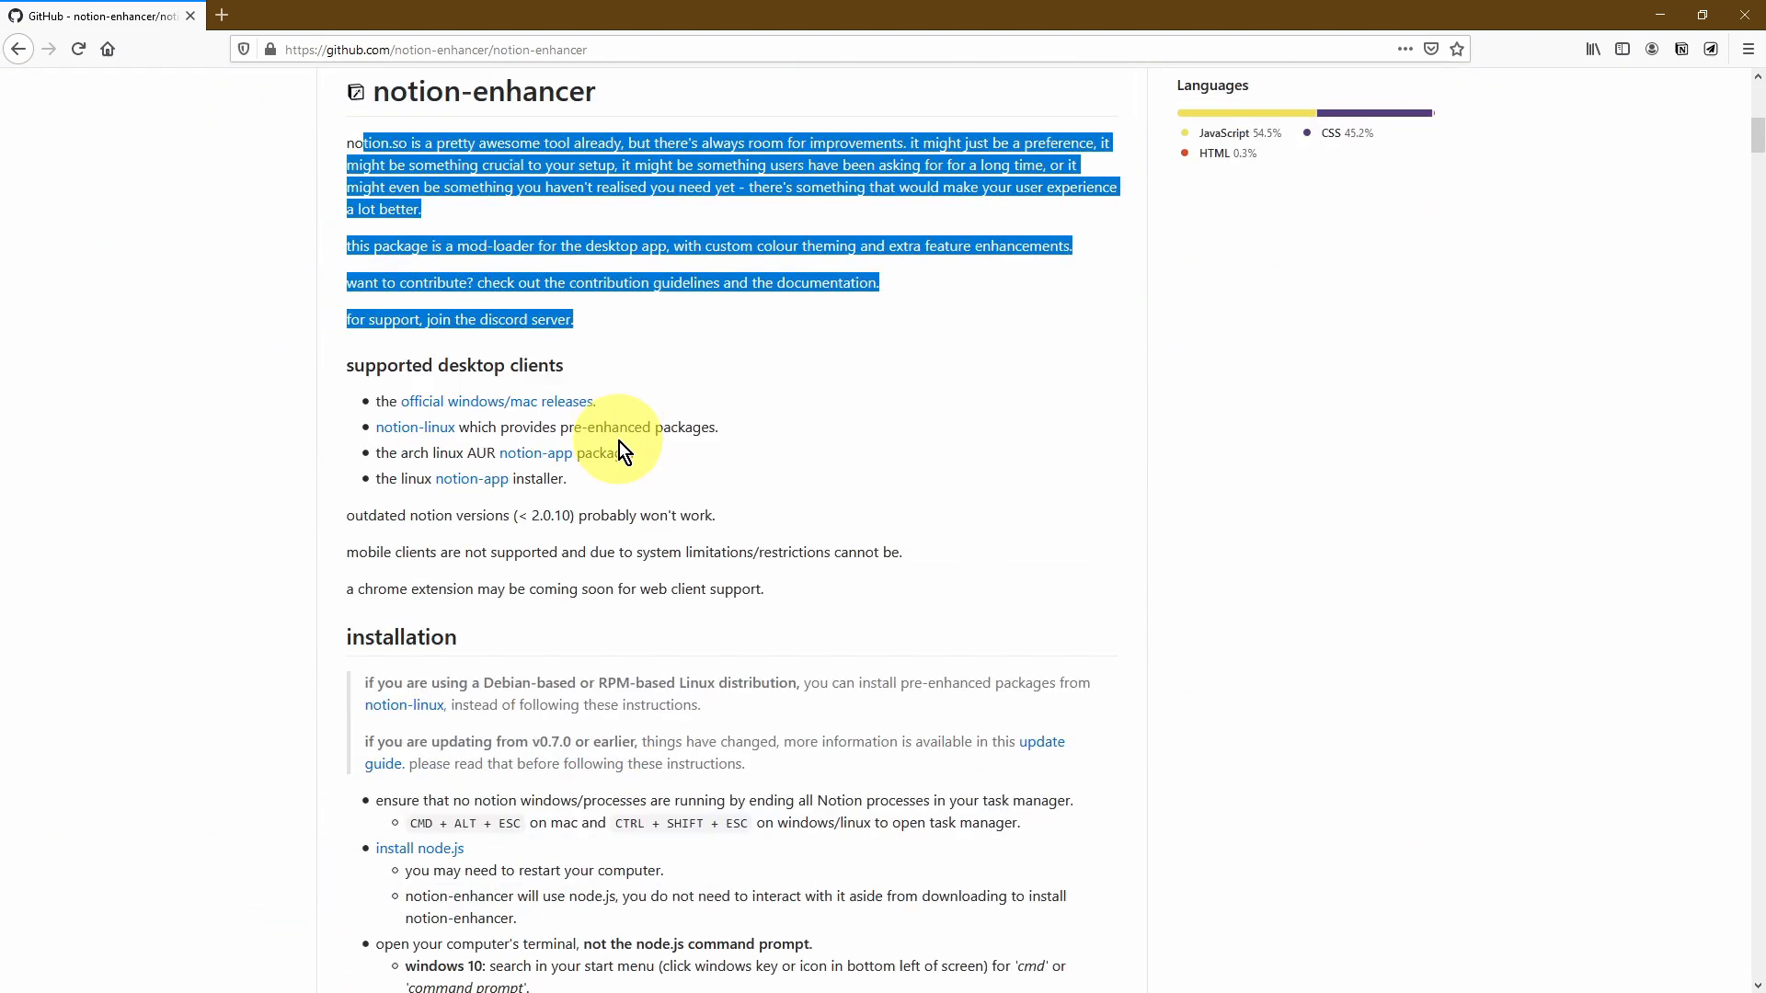
pyautogui.scroll(-3)
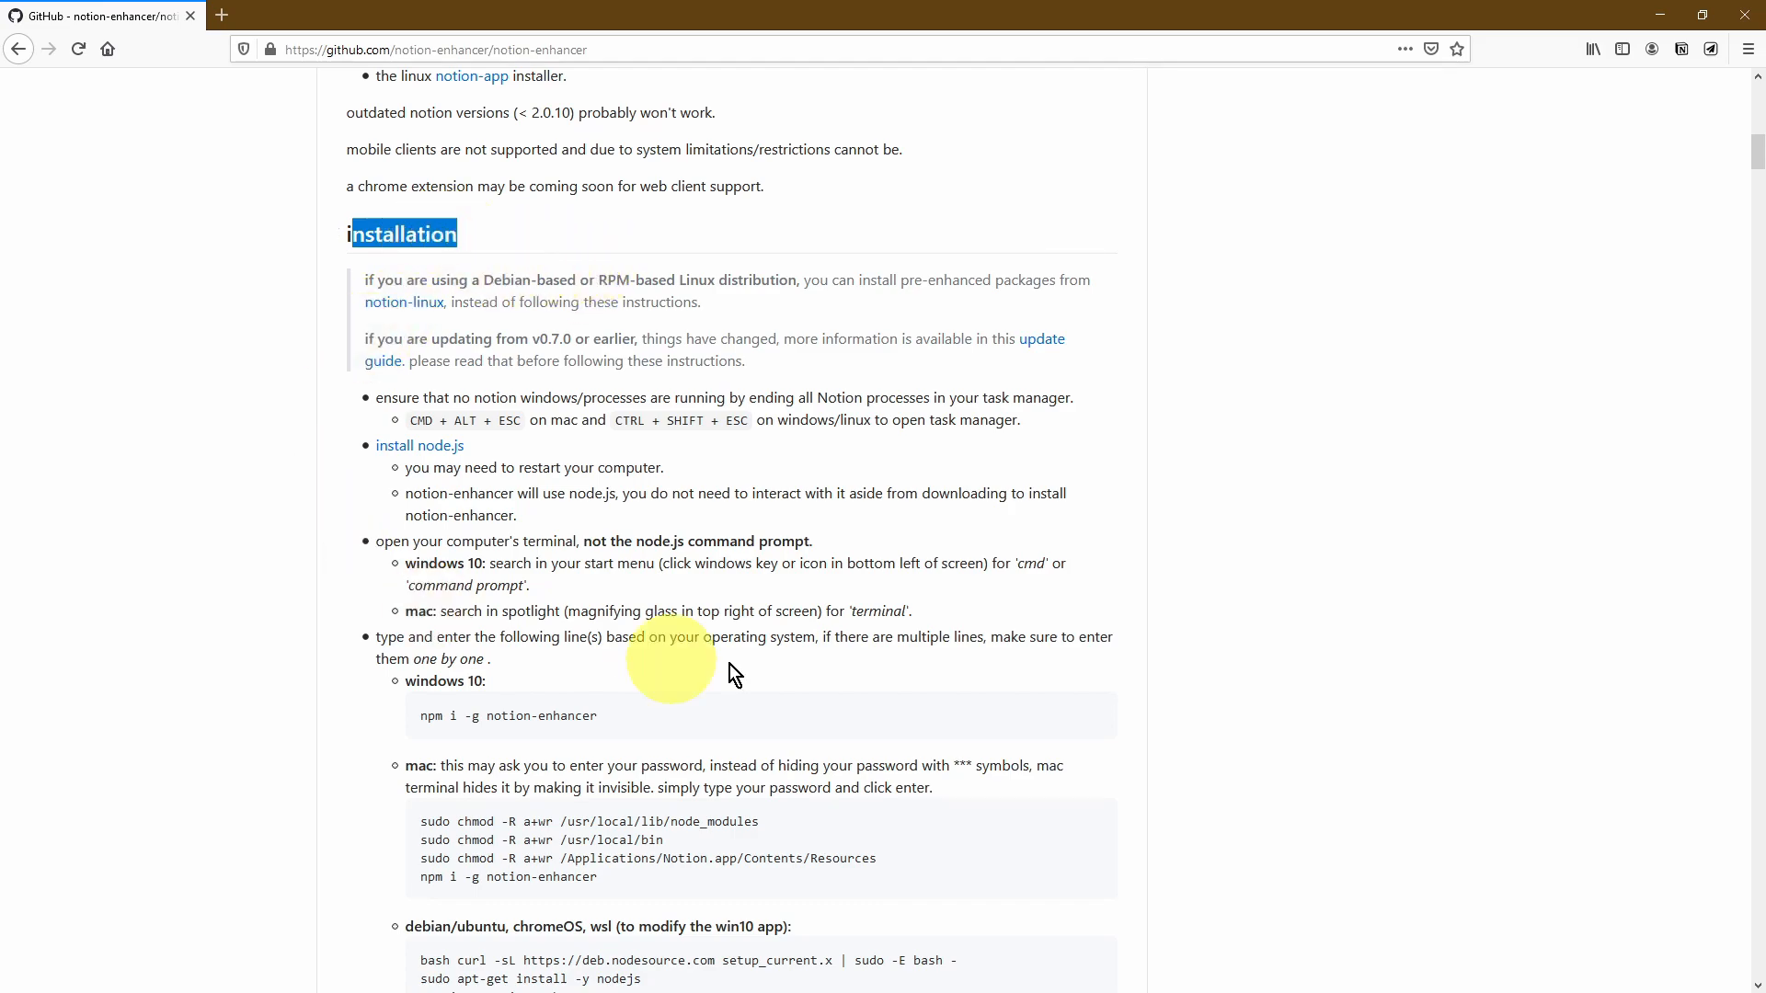
pyautogui.moveTo(940, 618)
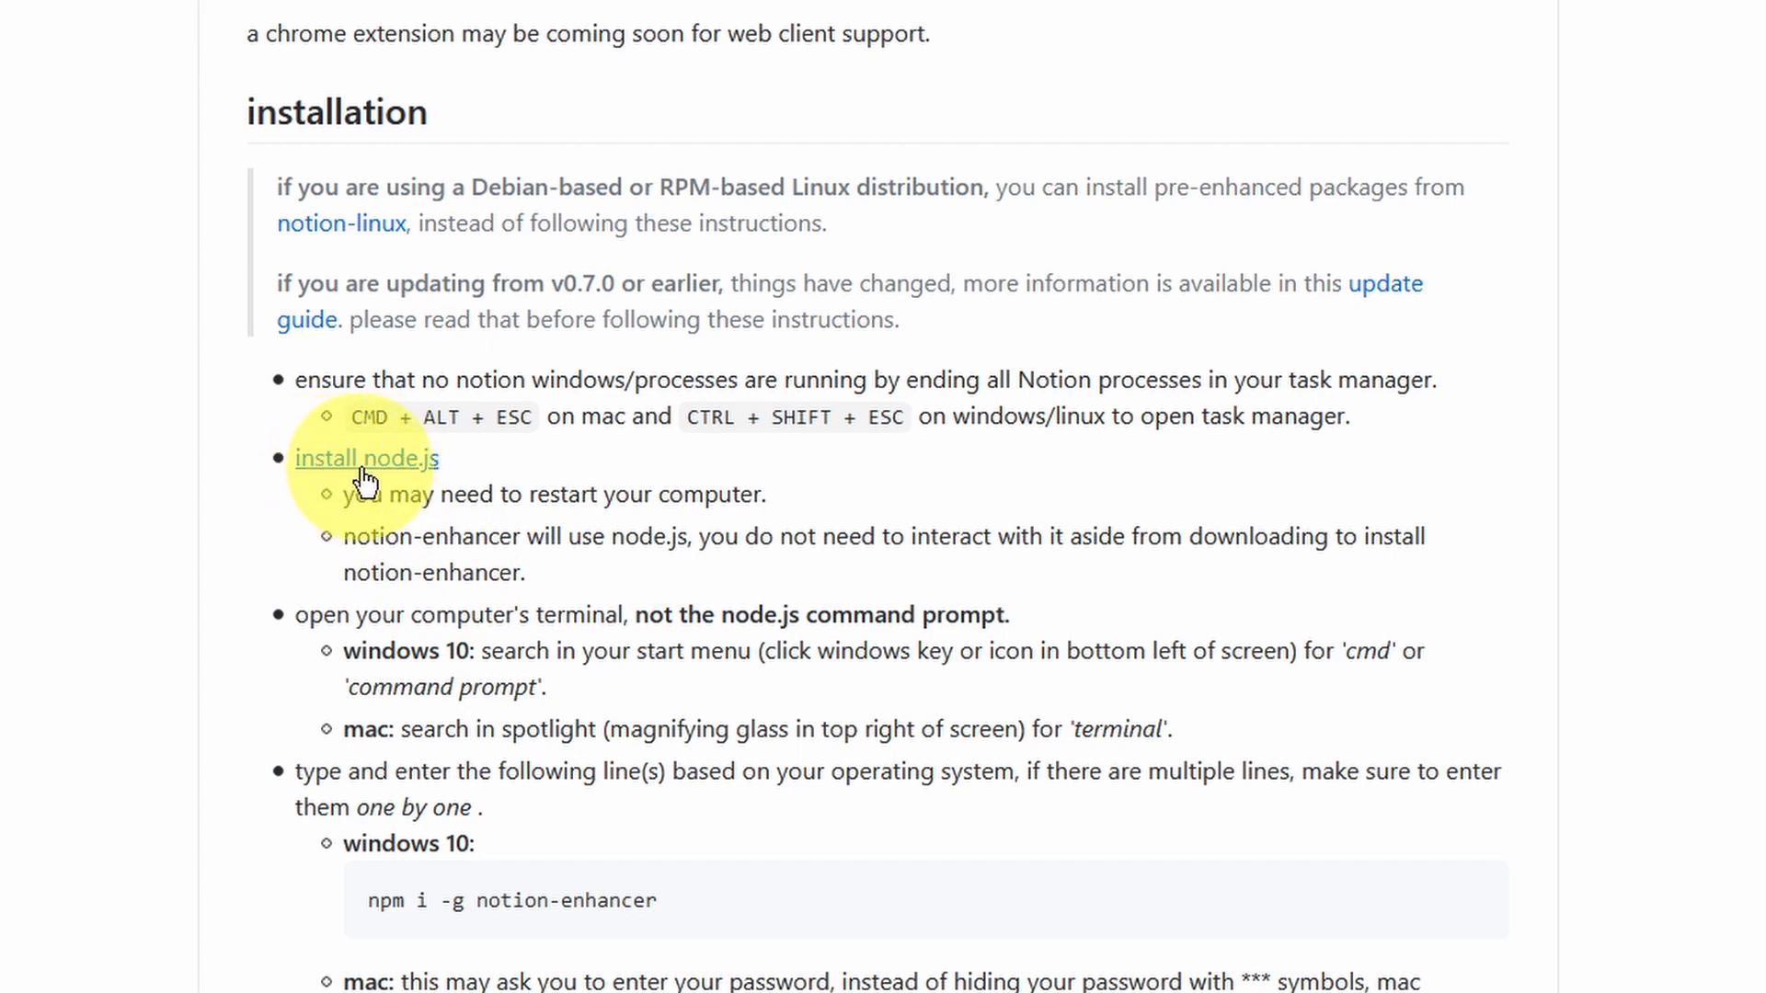
# - Download the Node.js LTS Windows installer (node-v14.16.0-x64.msi) and show it in Downloads
pyautogui.click(364, 458)
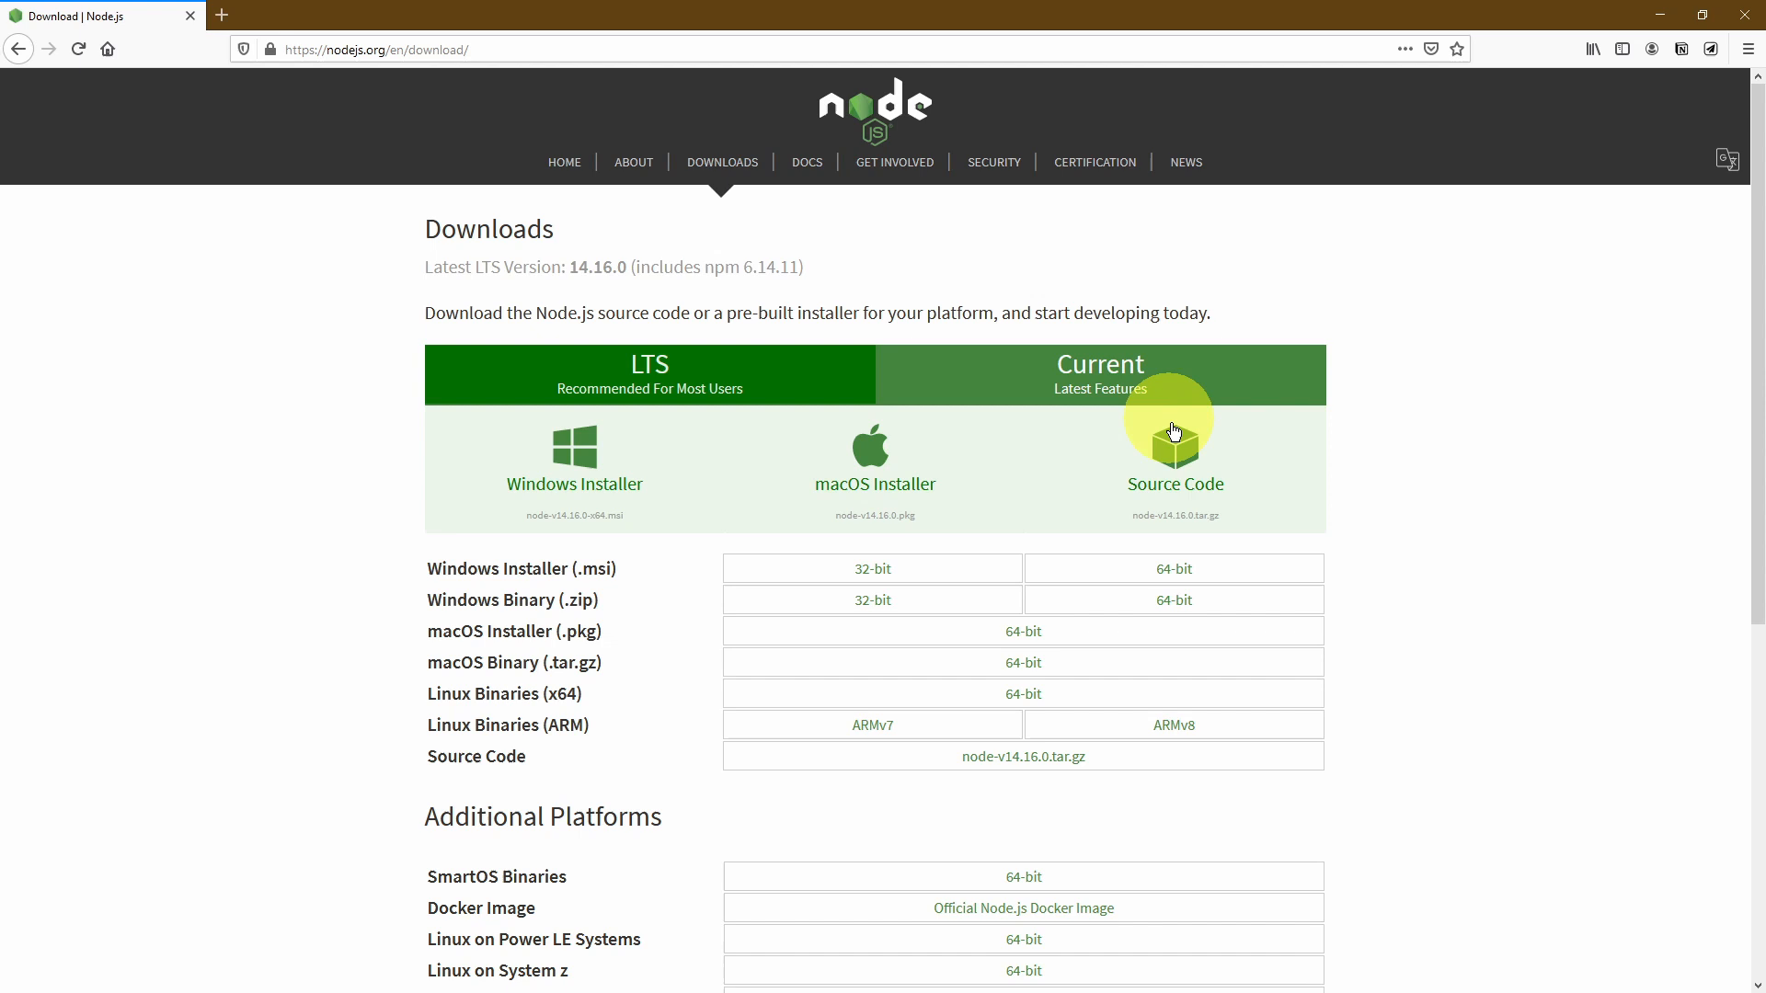
pyautogui.moveTo(648, 508)
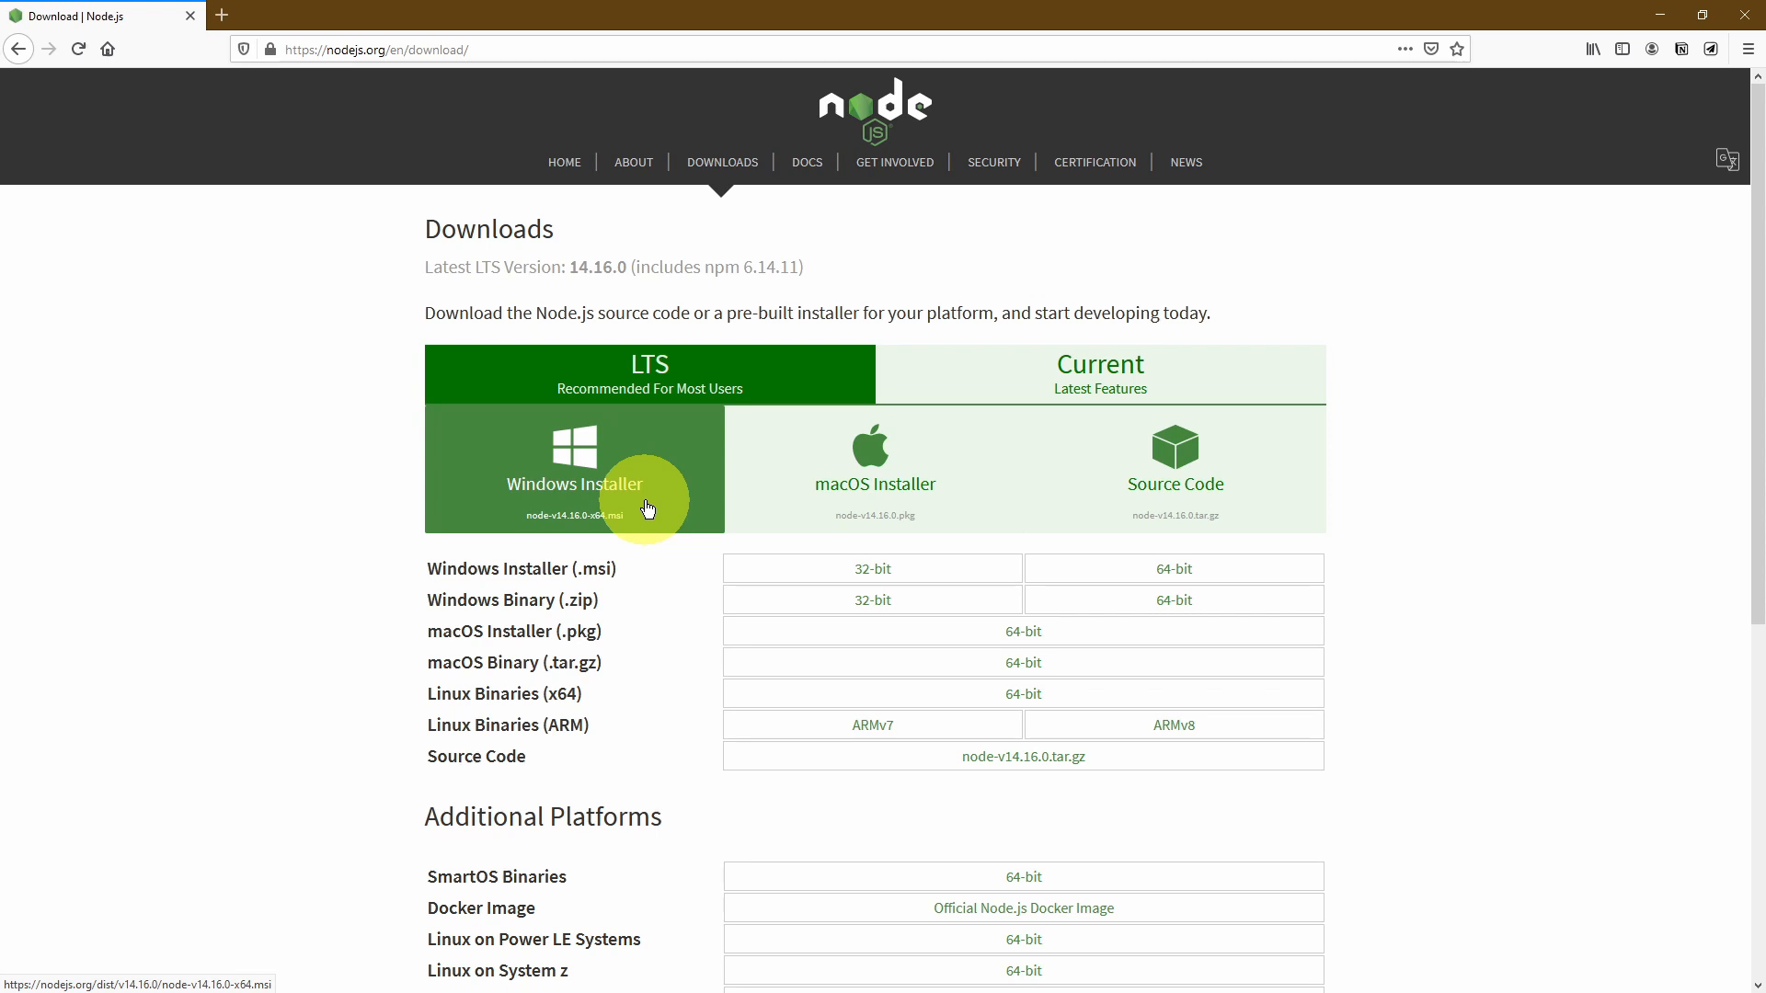
pyautogui.moveTo(681, 506)
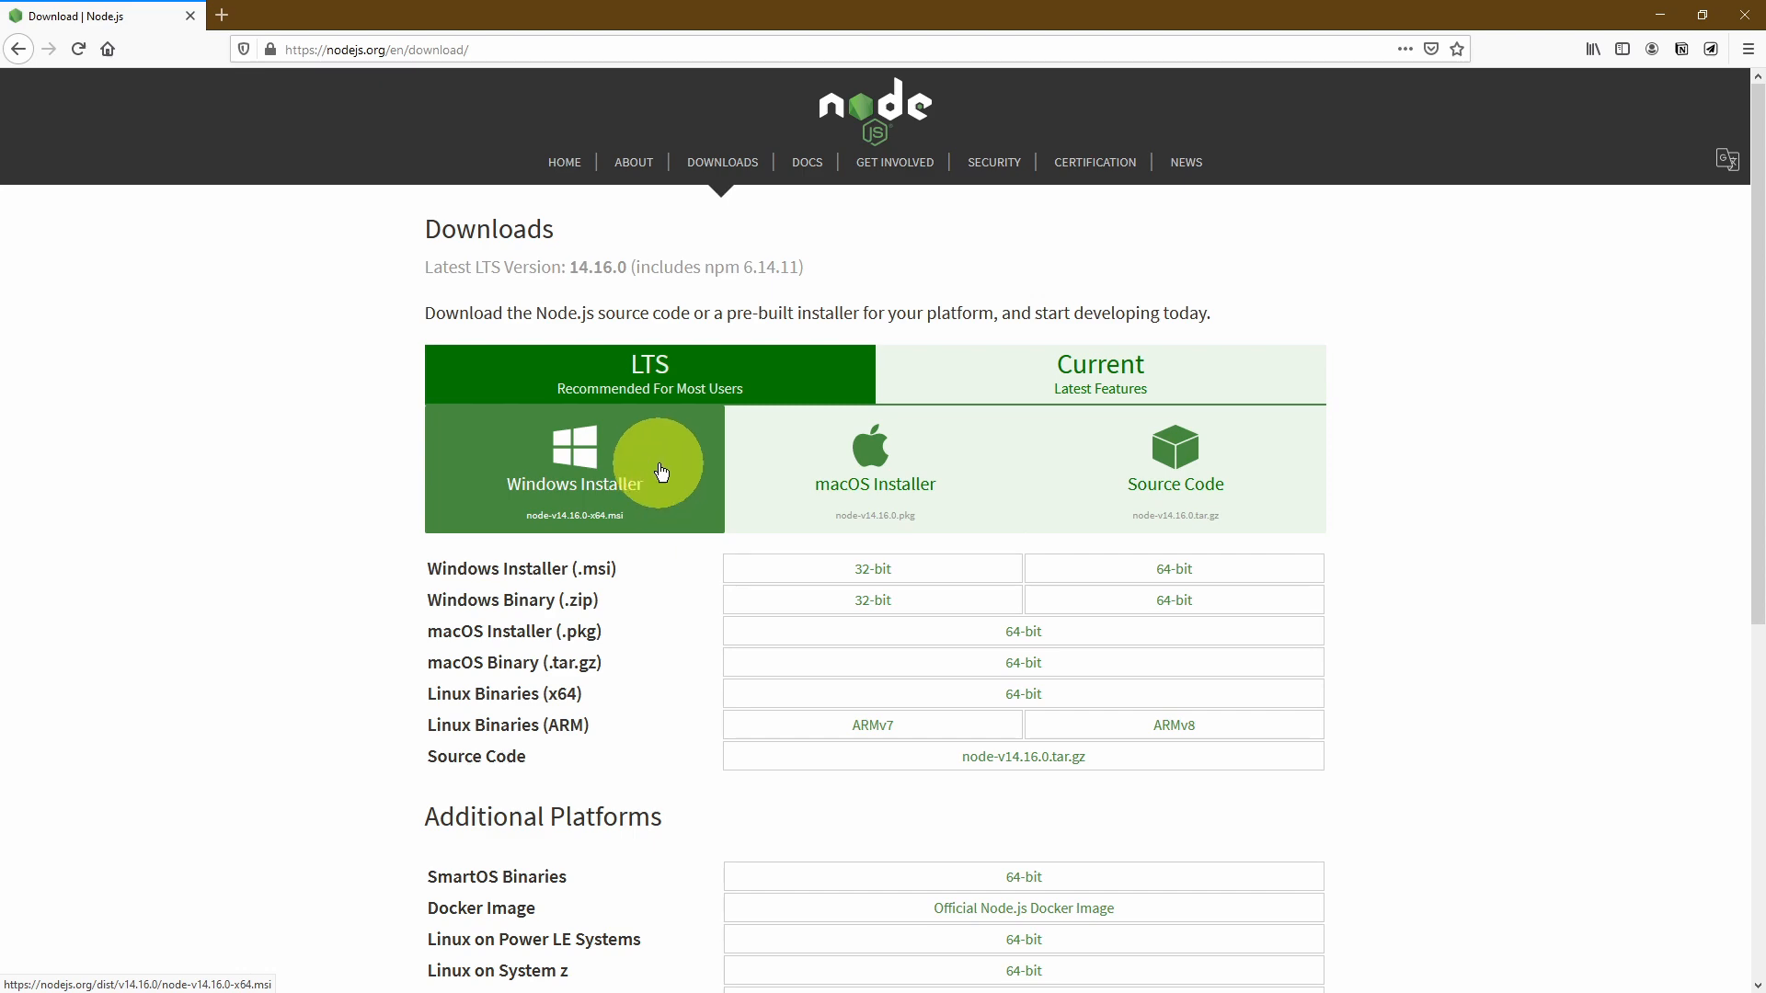
pyautogui.click(574, 467)
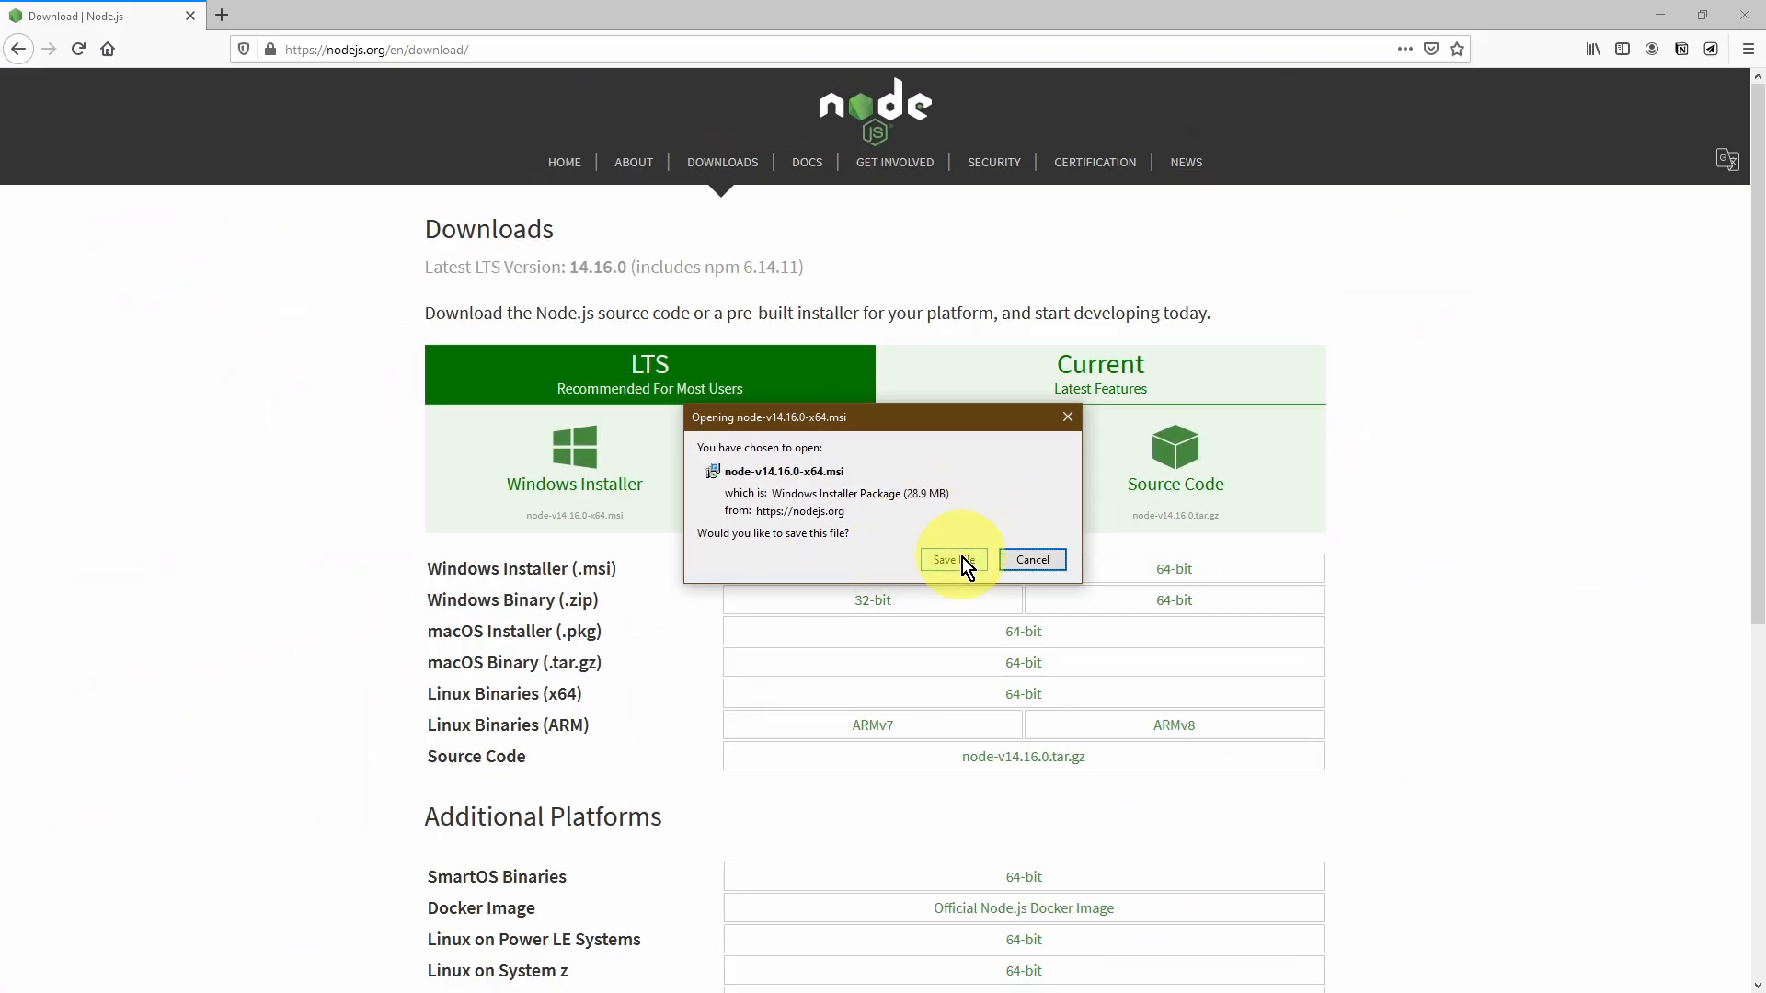
pyautogui.click(944, 560)
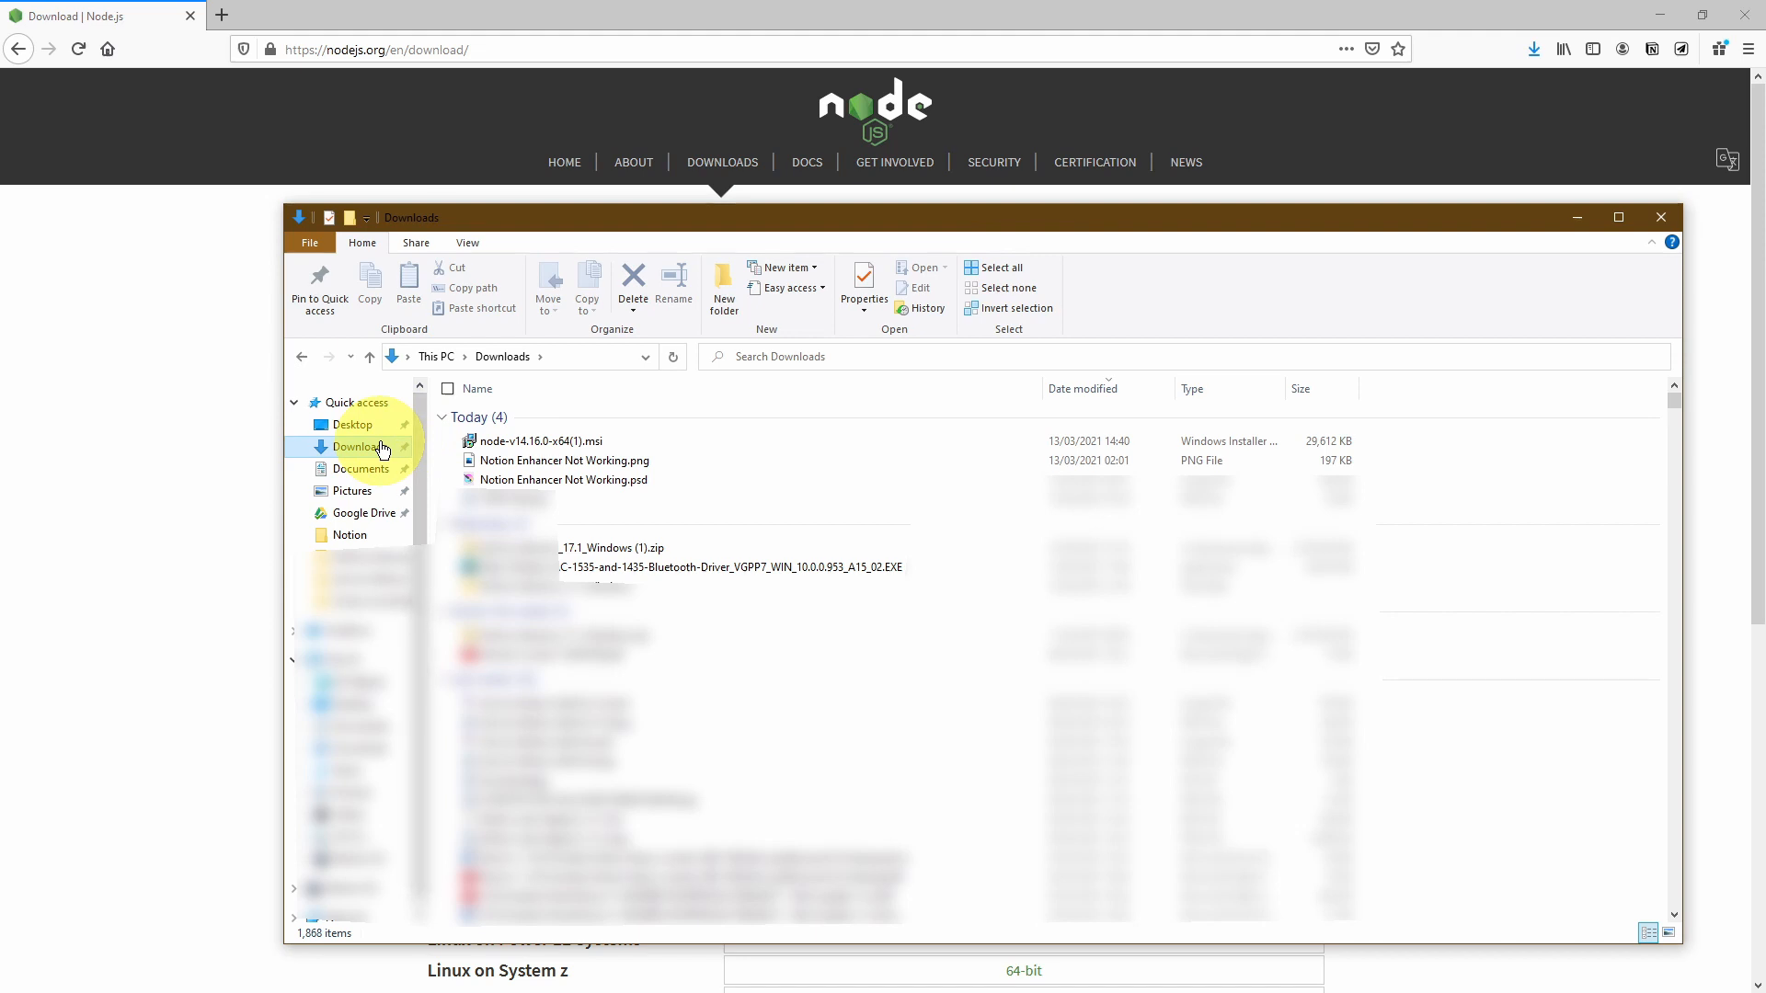
pyautogui.click(552, 440)
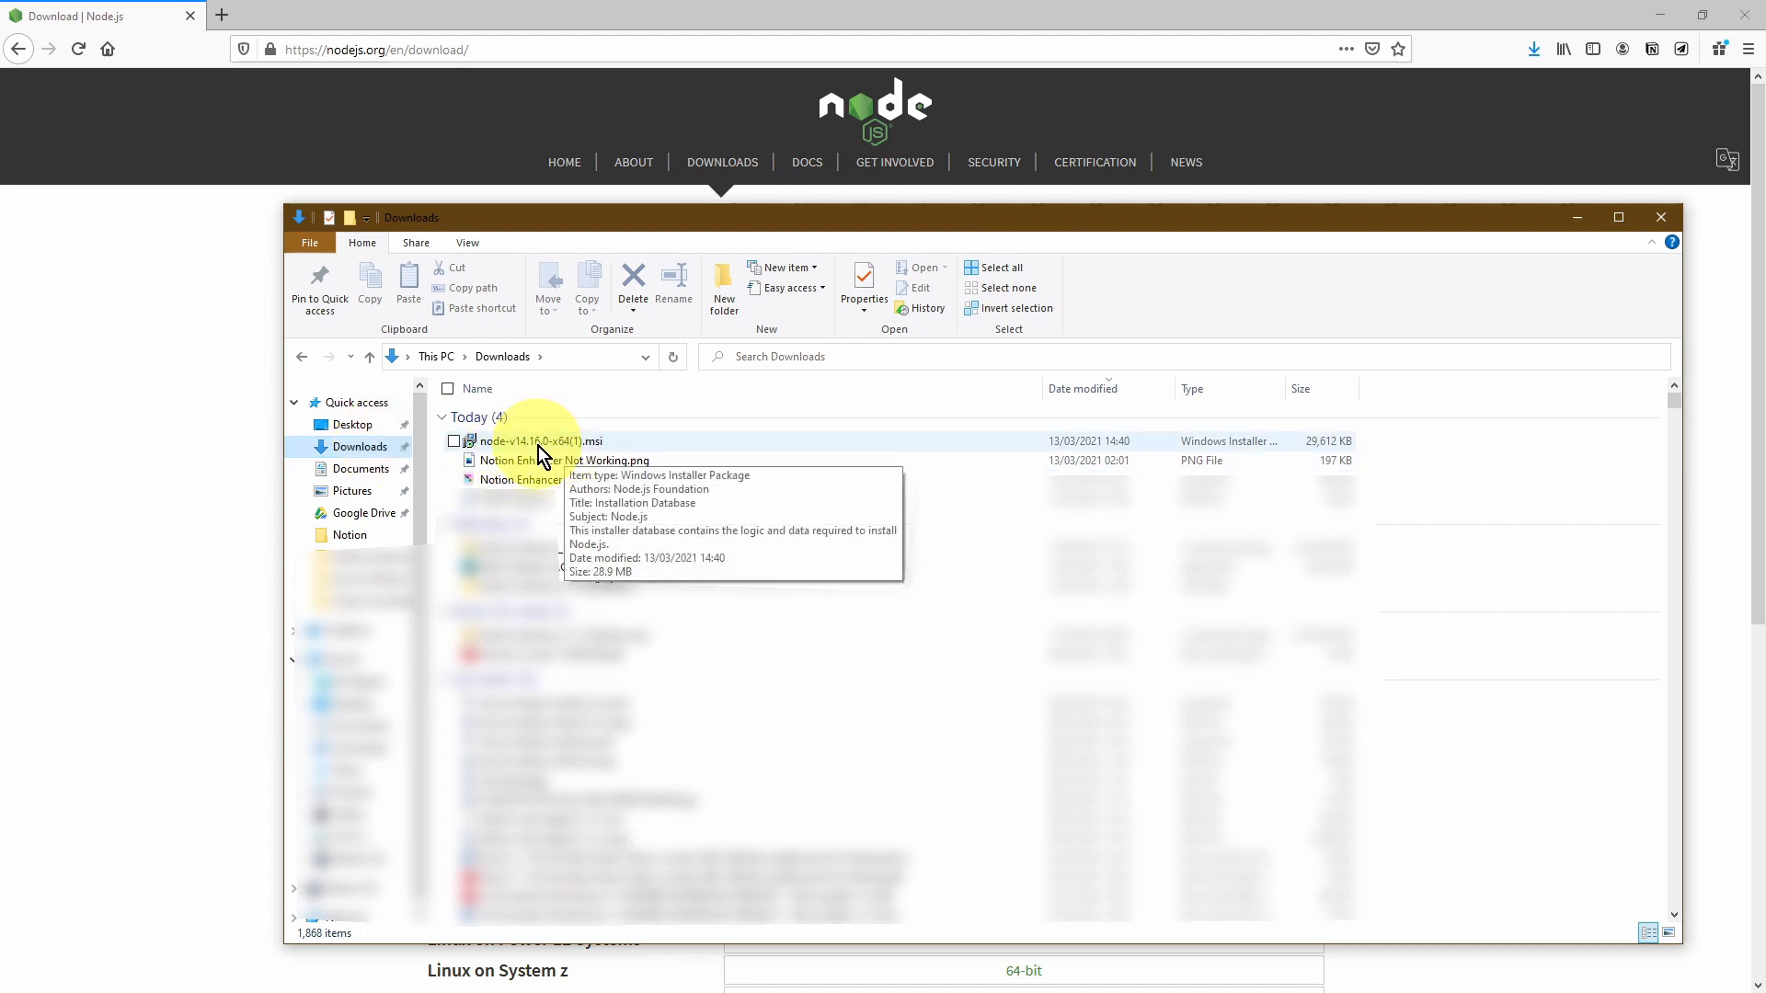
# - Run the node-v14.16.0-x64 installer through the setup wizard to a finished install
pyautogui.doubleClick(541, 439)
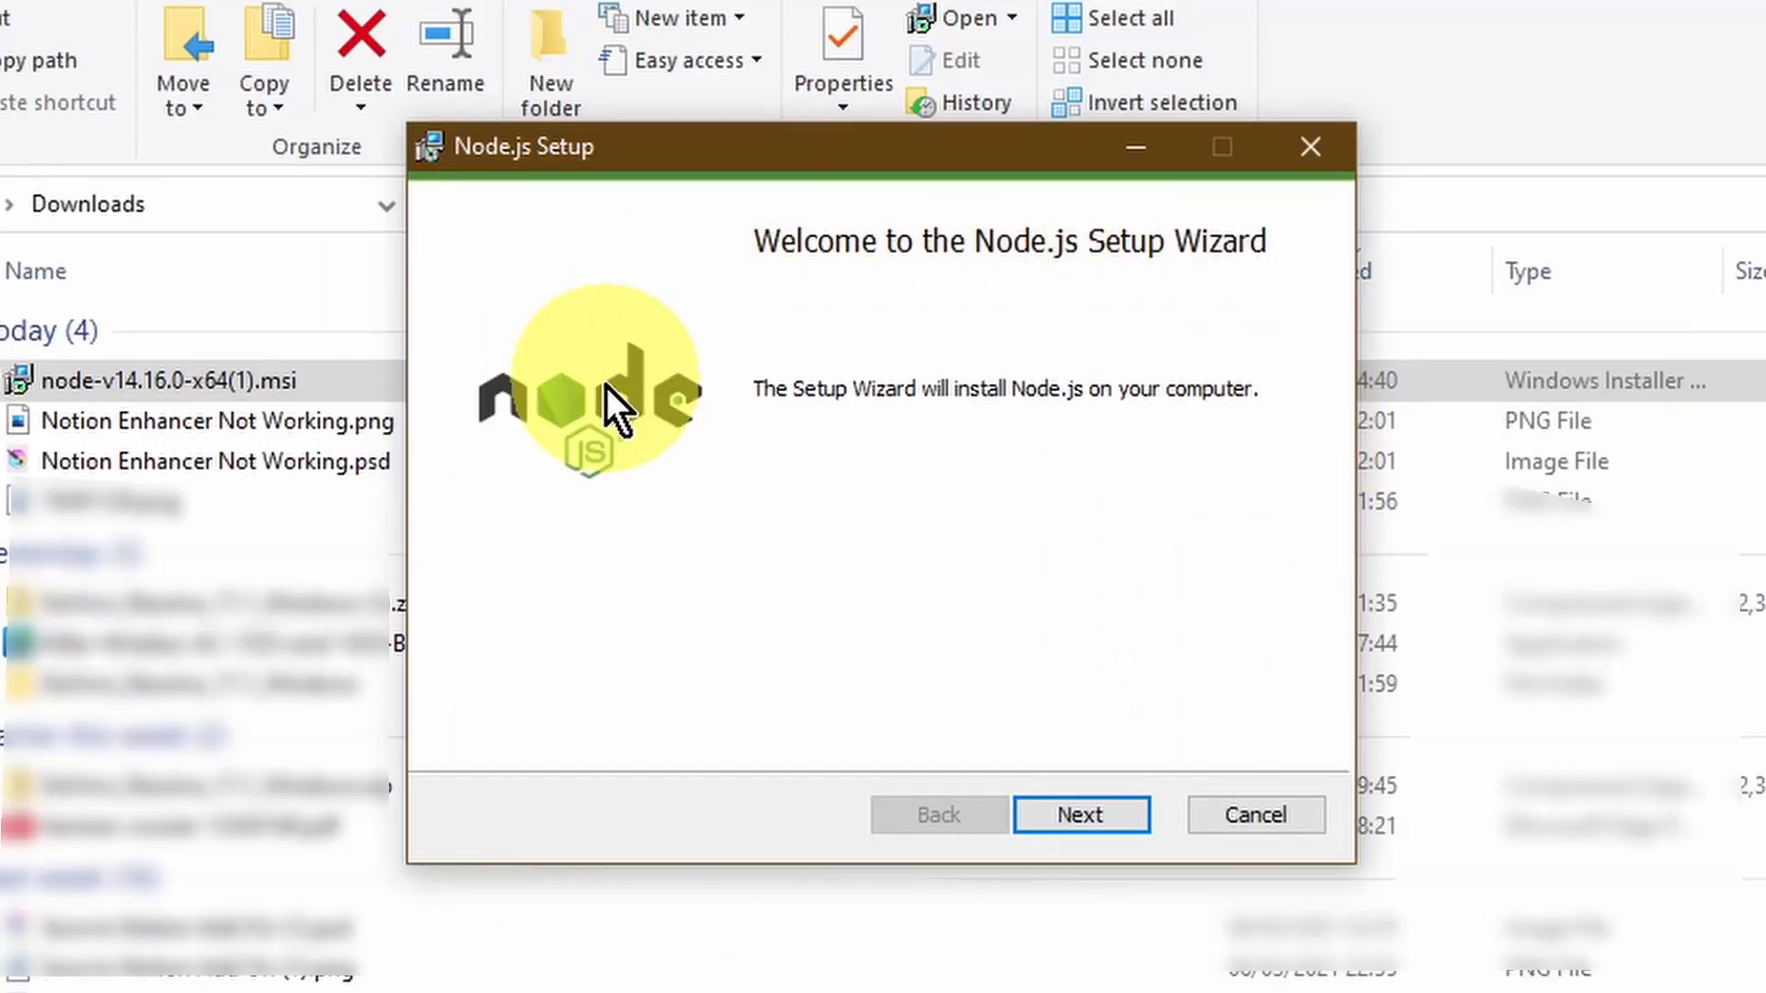
pyautogui.moveTo(1109, 680)
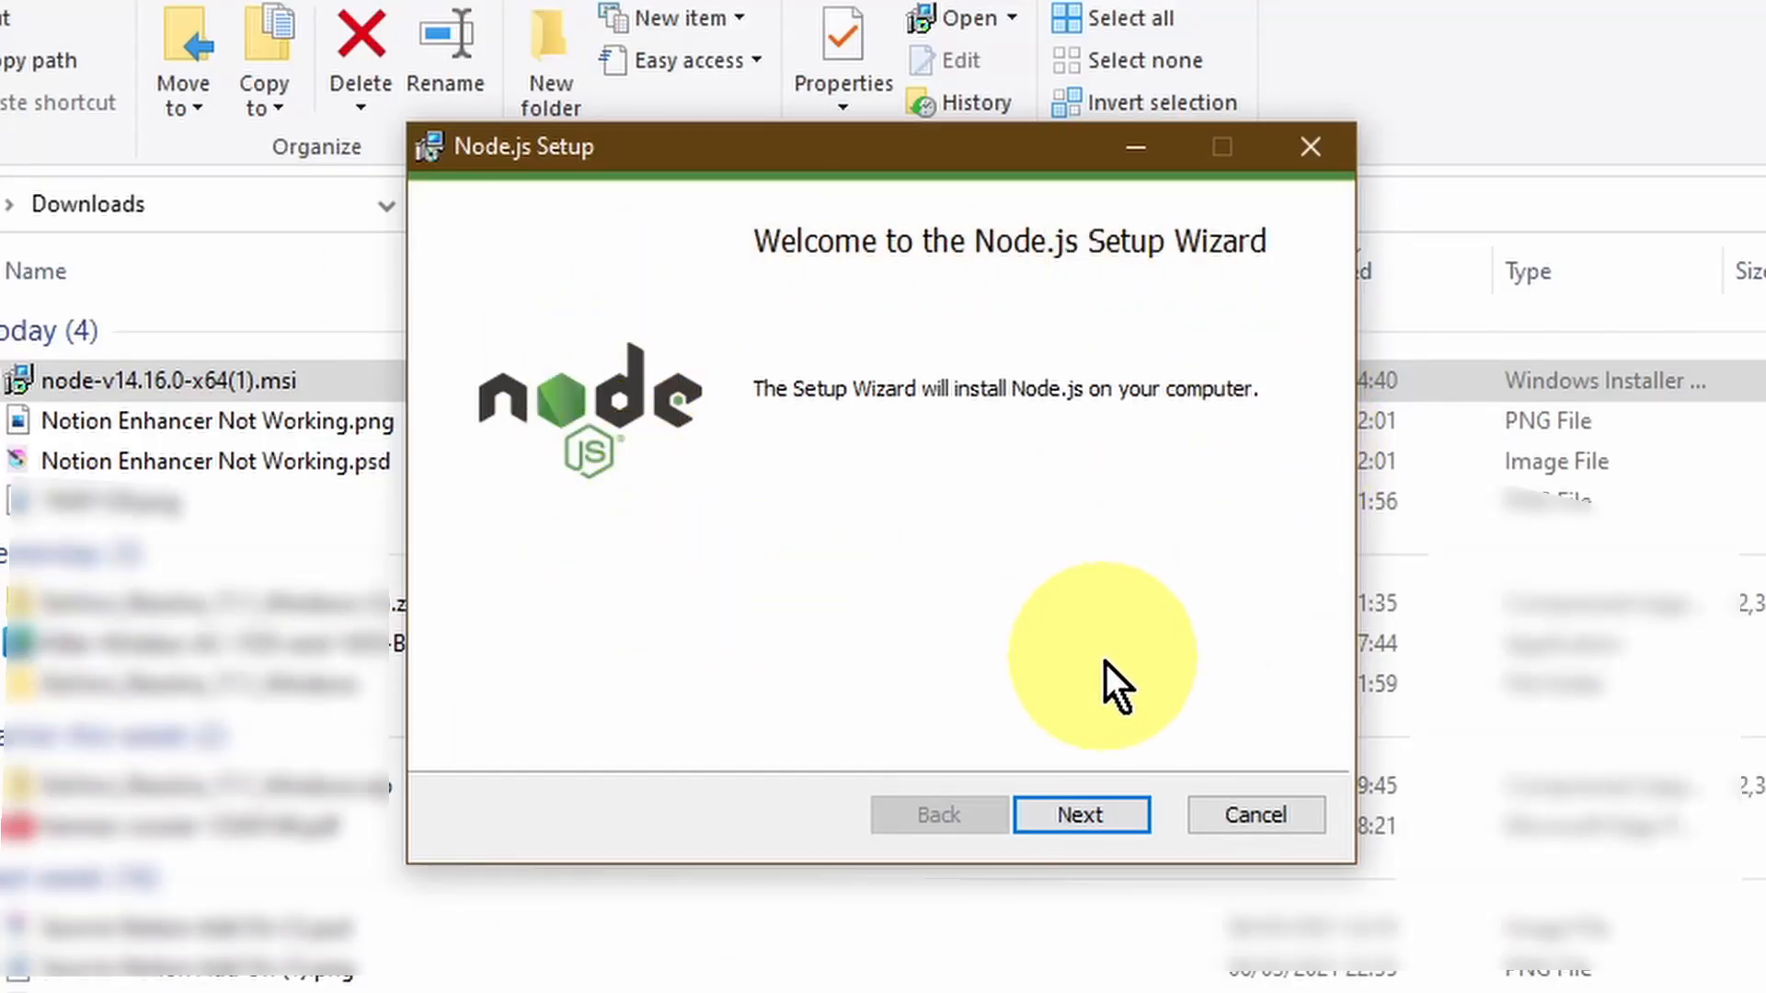
pyautogui.click(1078, 814)
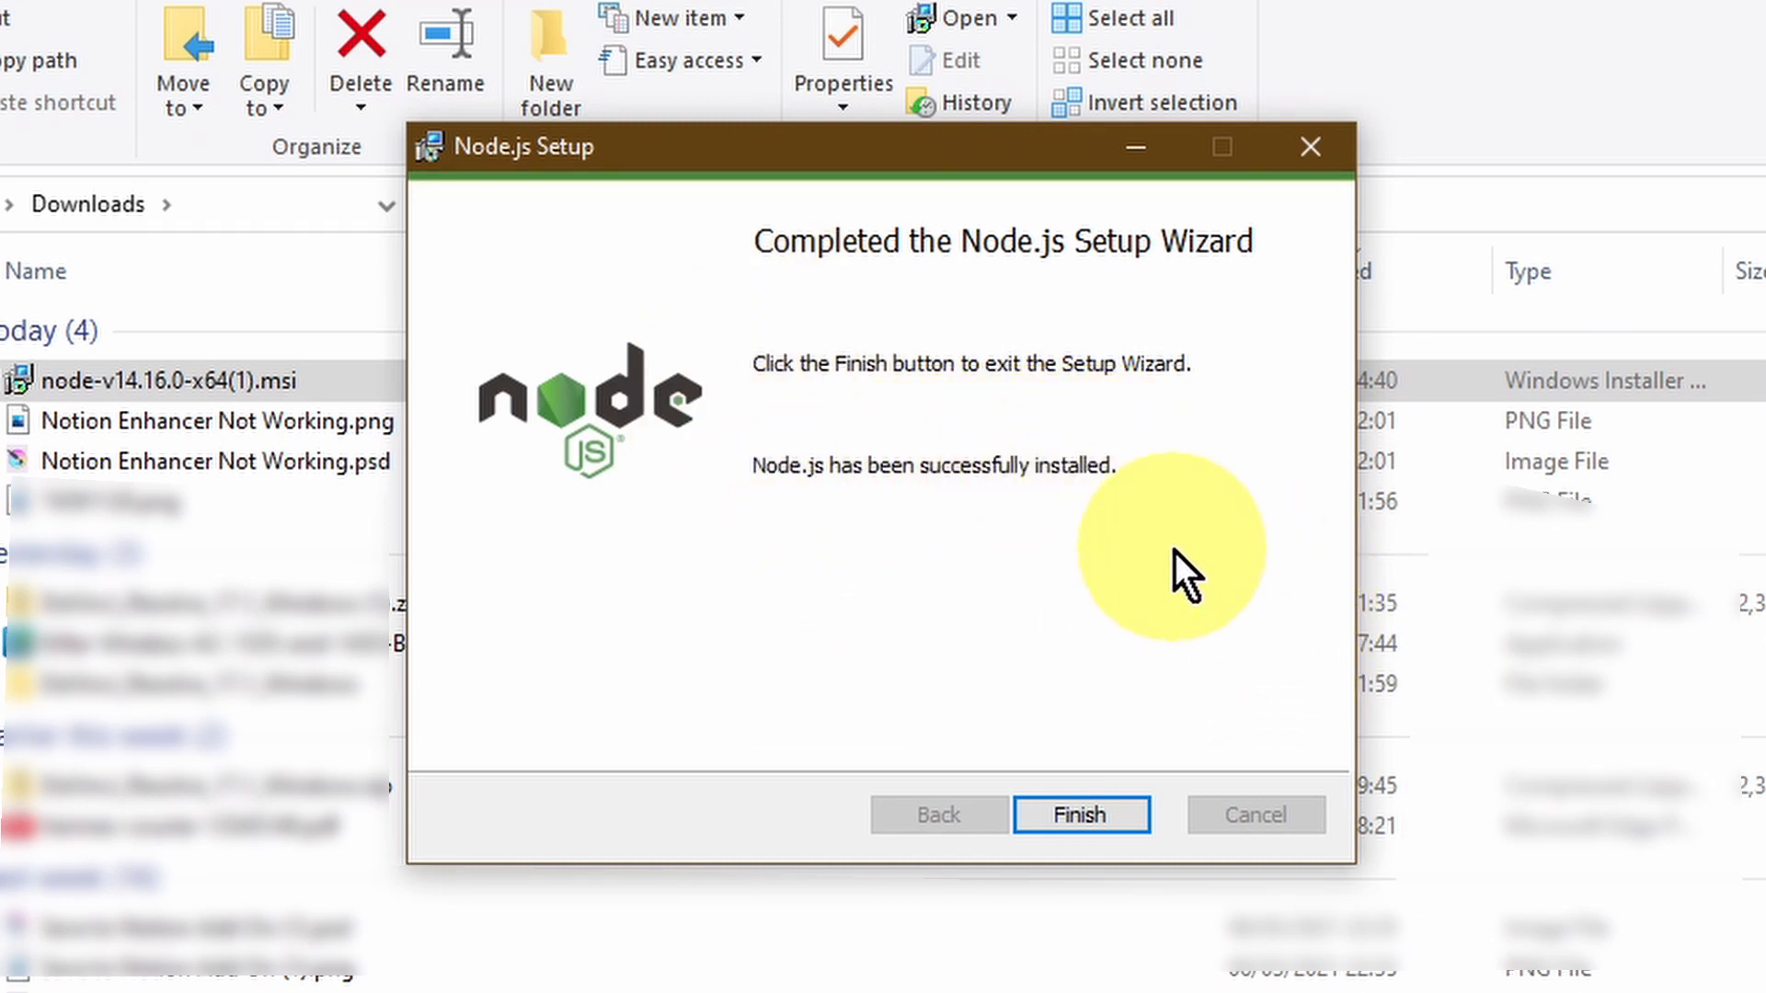
pyautogui.click(1078, 813)
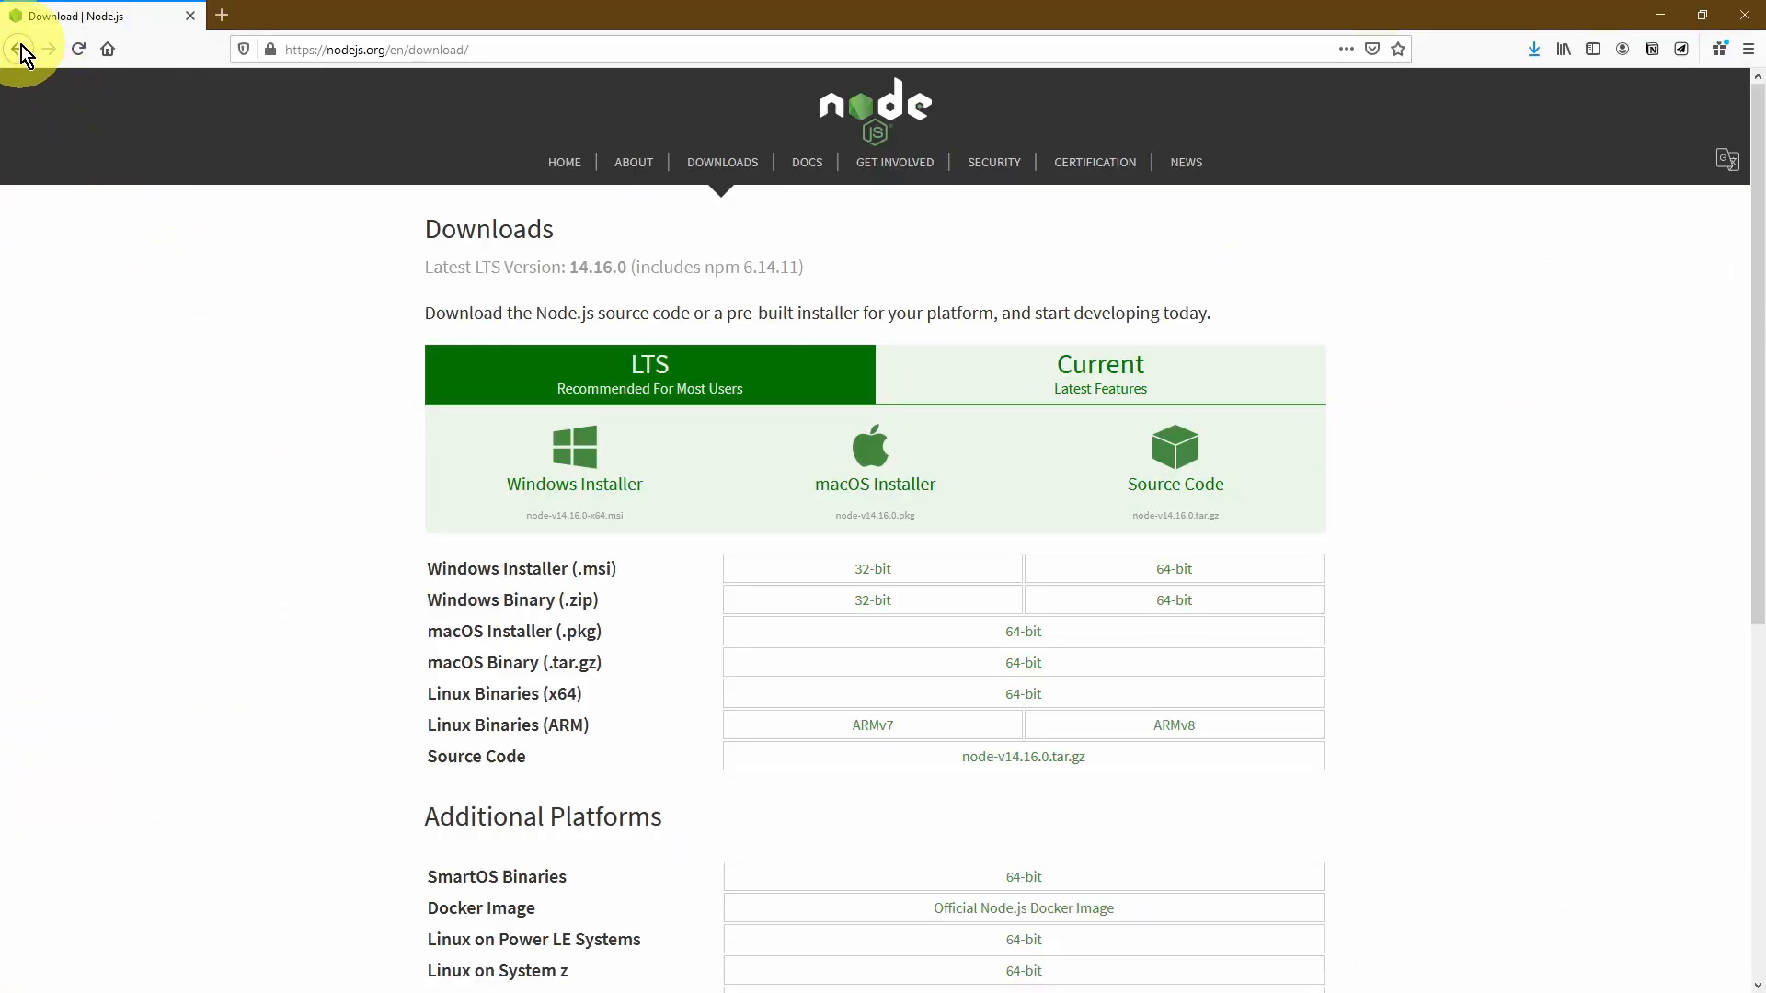
# - Return to the notion-enhancer README and select the Windows 10 npm install command
pyautogui.click(50, 48)
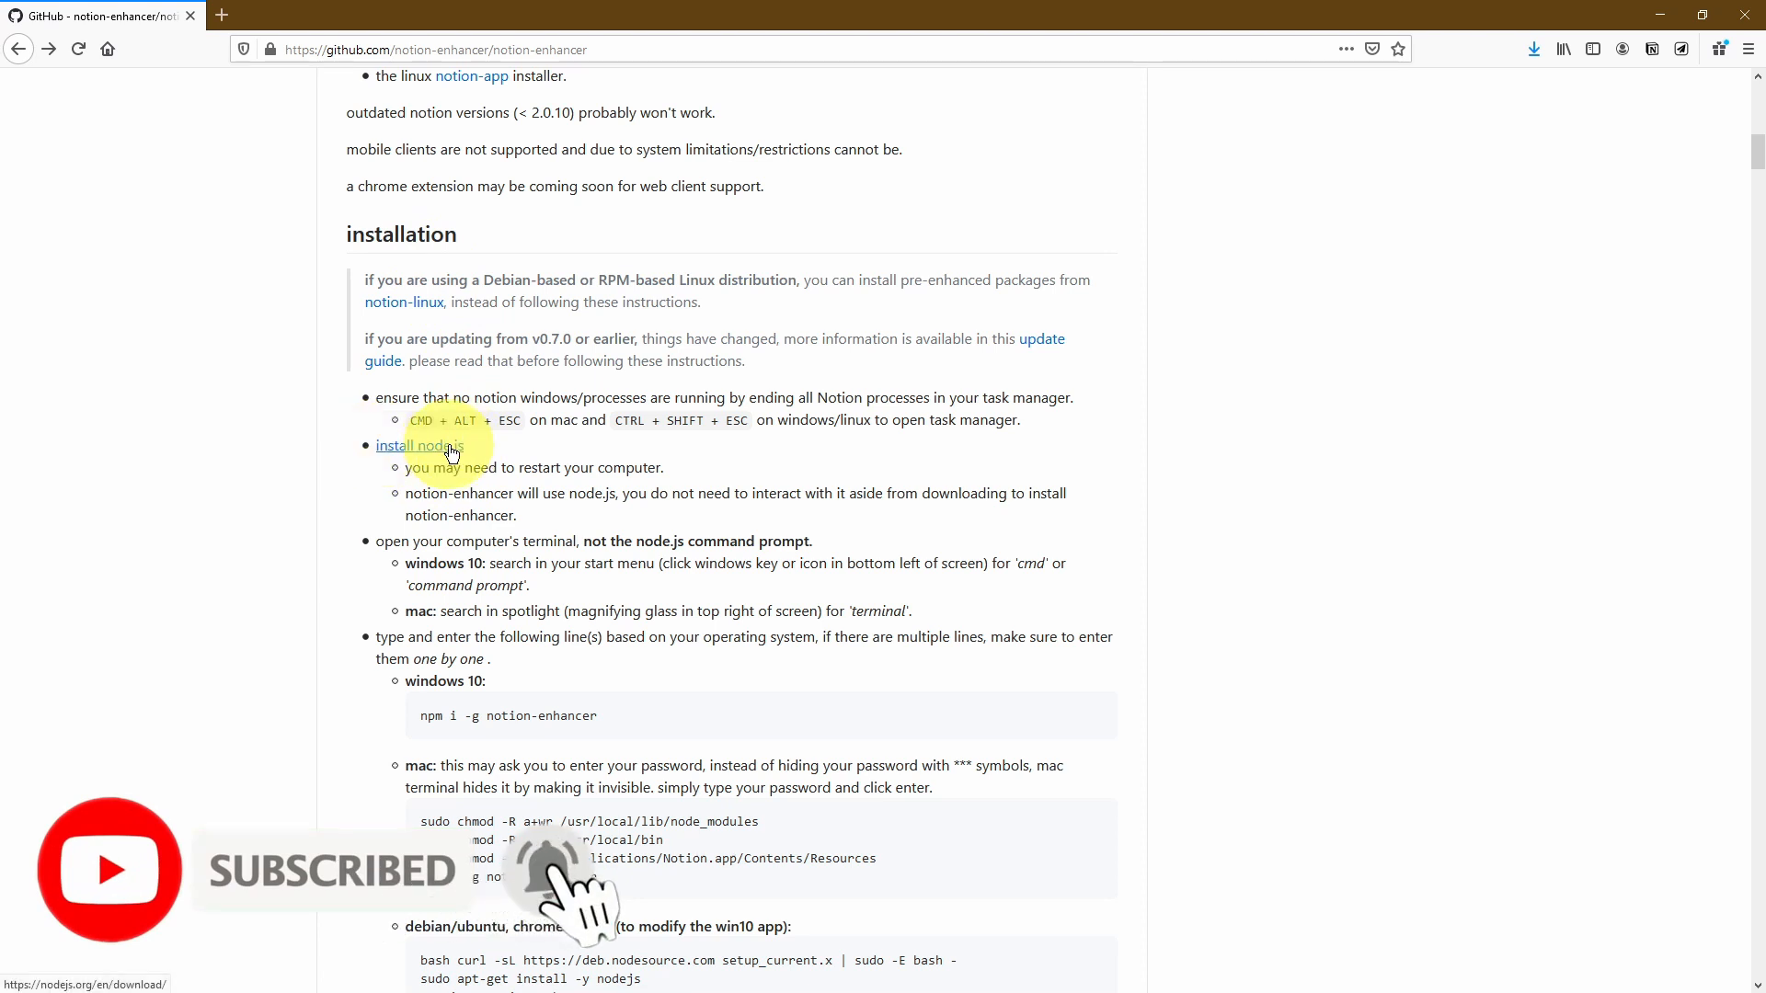
pyautogui.scroll(-3)
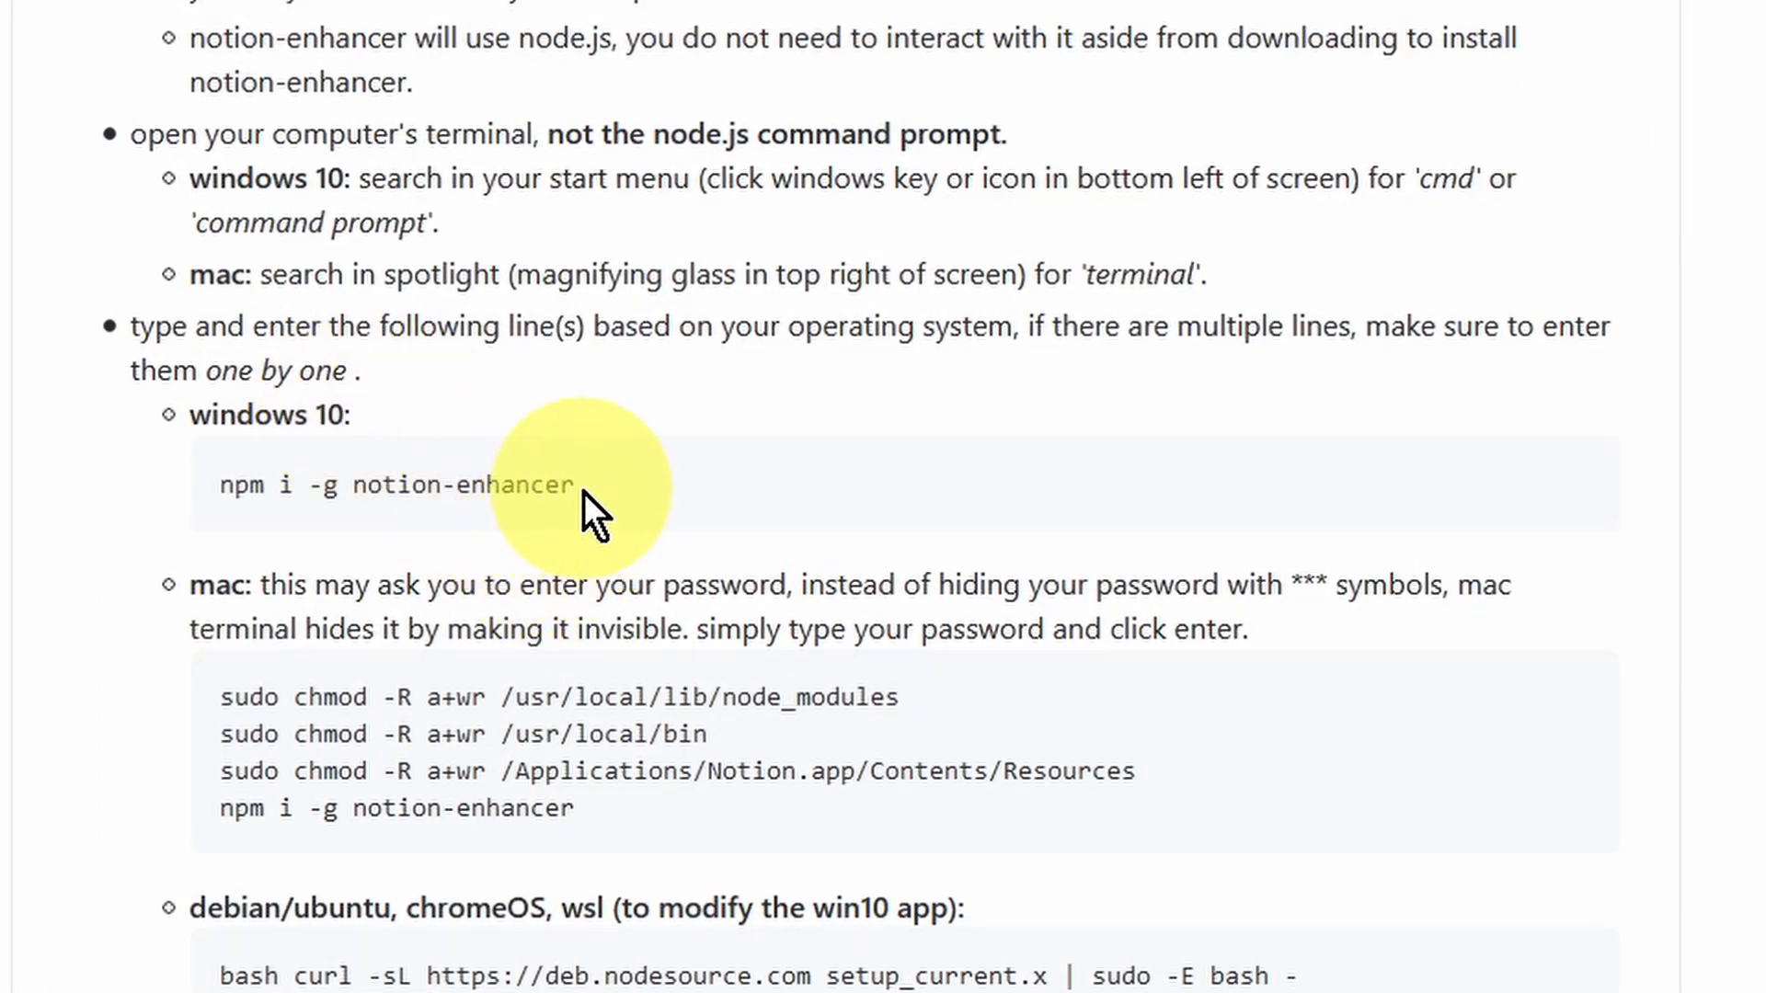
pyautogui.moveTo(573, 486); pyautogui.dragTo(223, 486)
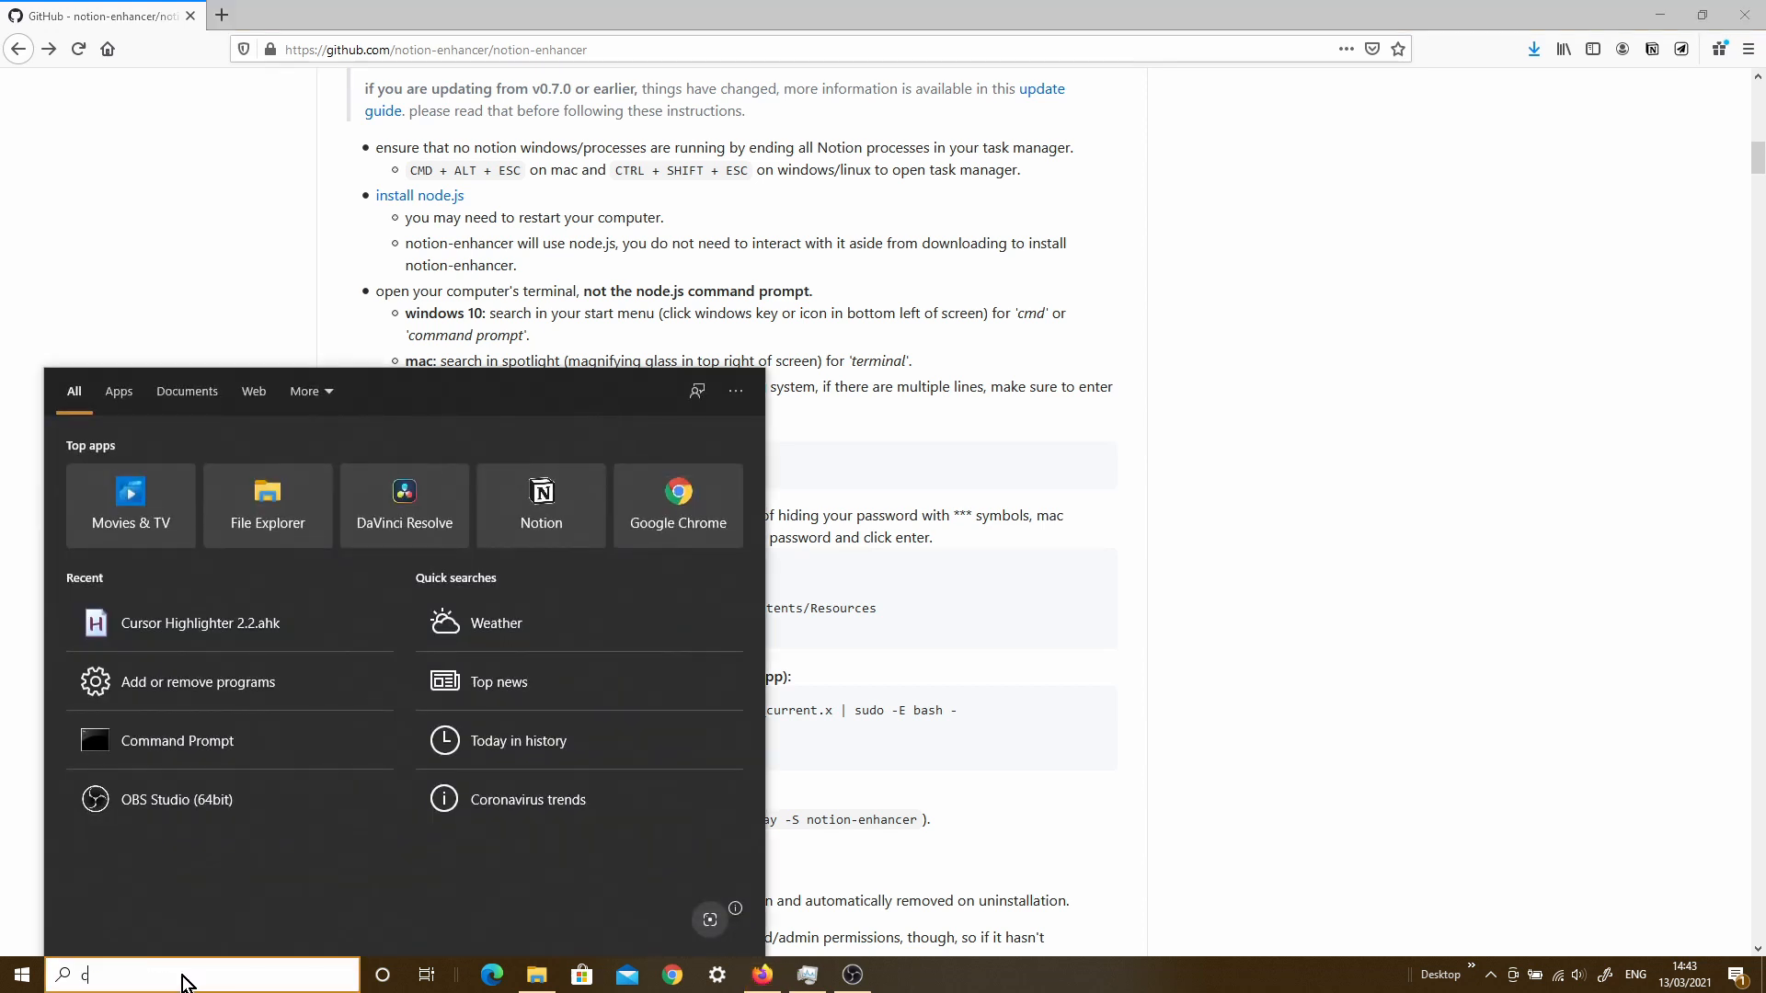
# - Launch Command Prompt via Windows search for 'cmd' and copy the npm install command
pyautogui.write('cmd')
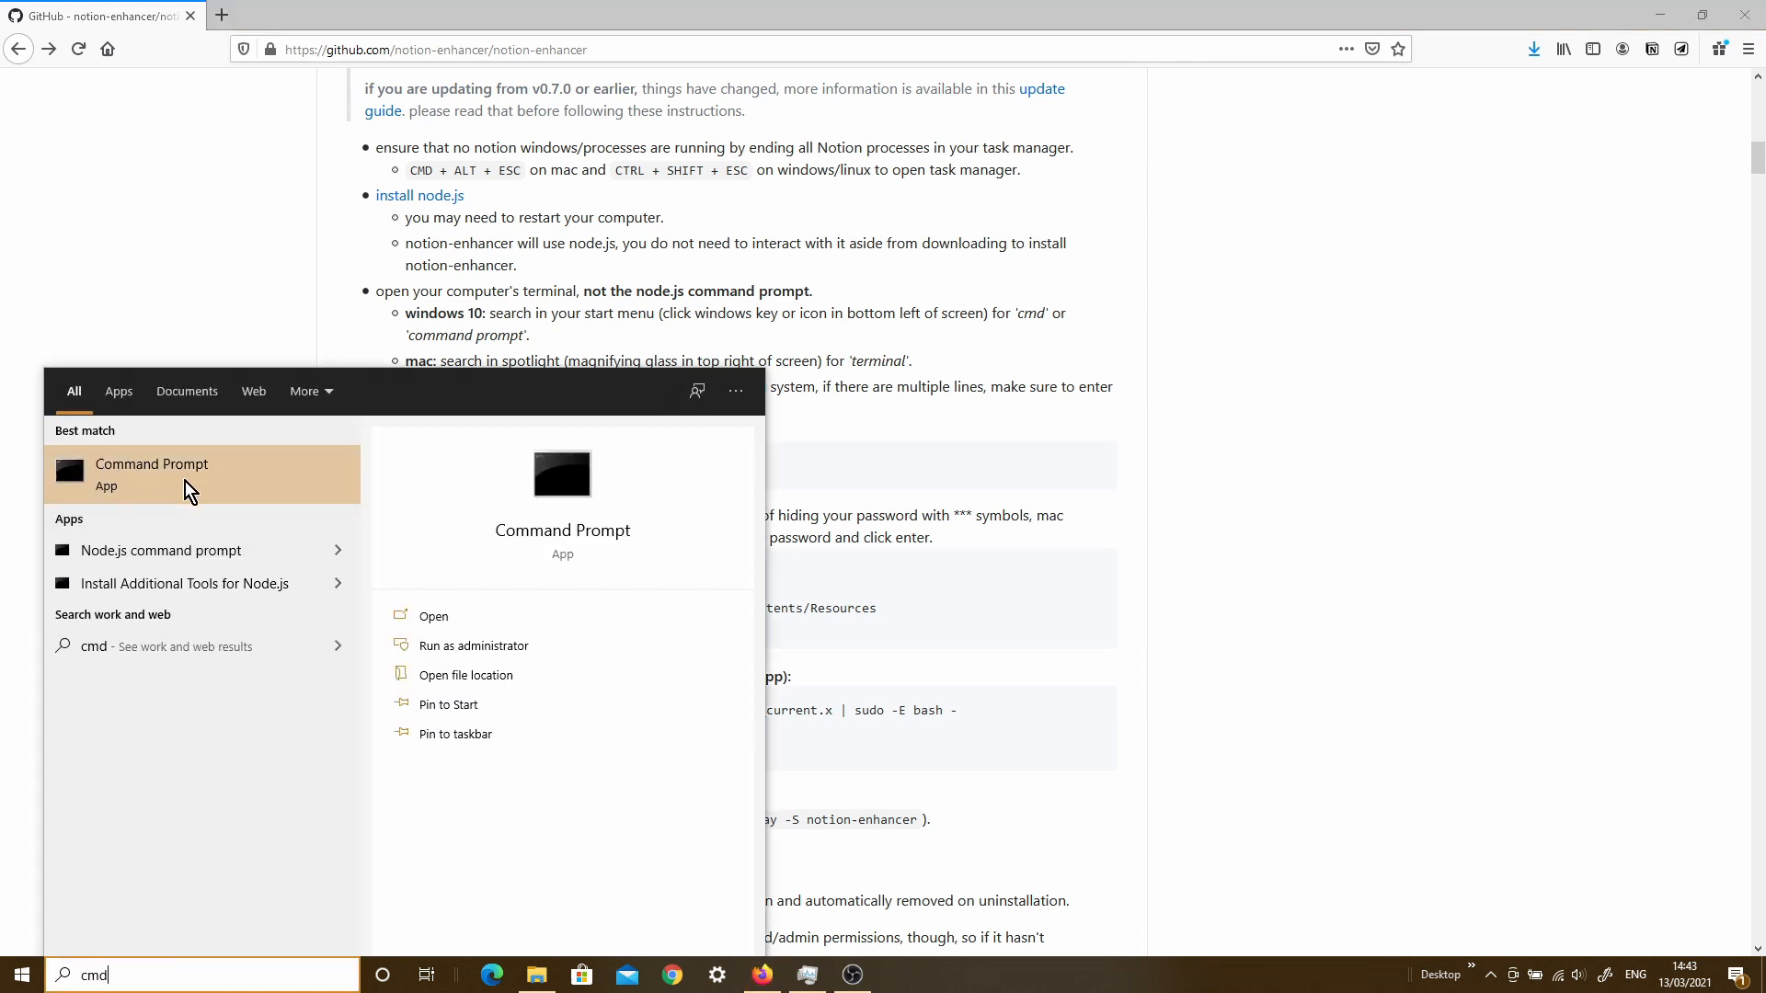
pyautogui.click(152, 463)
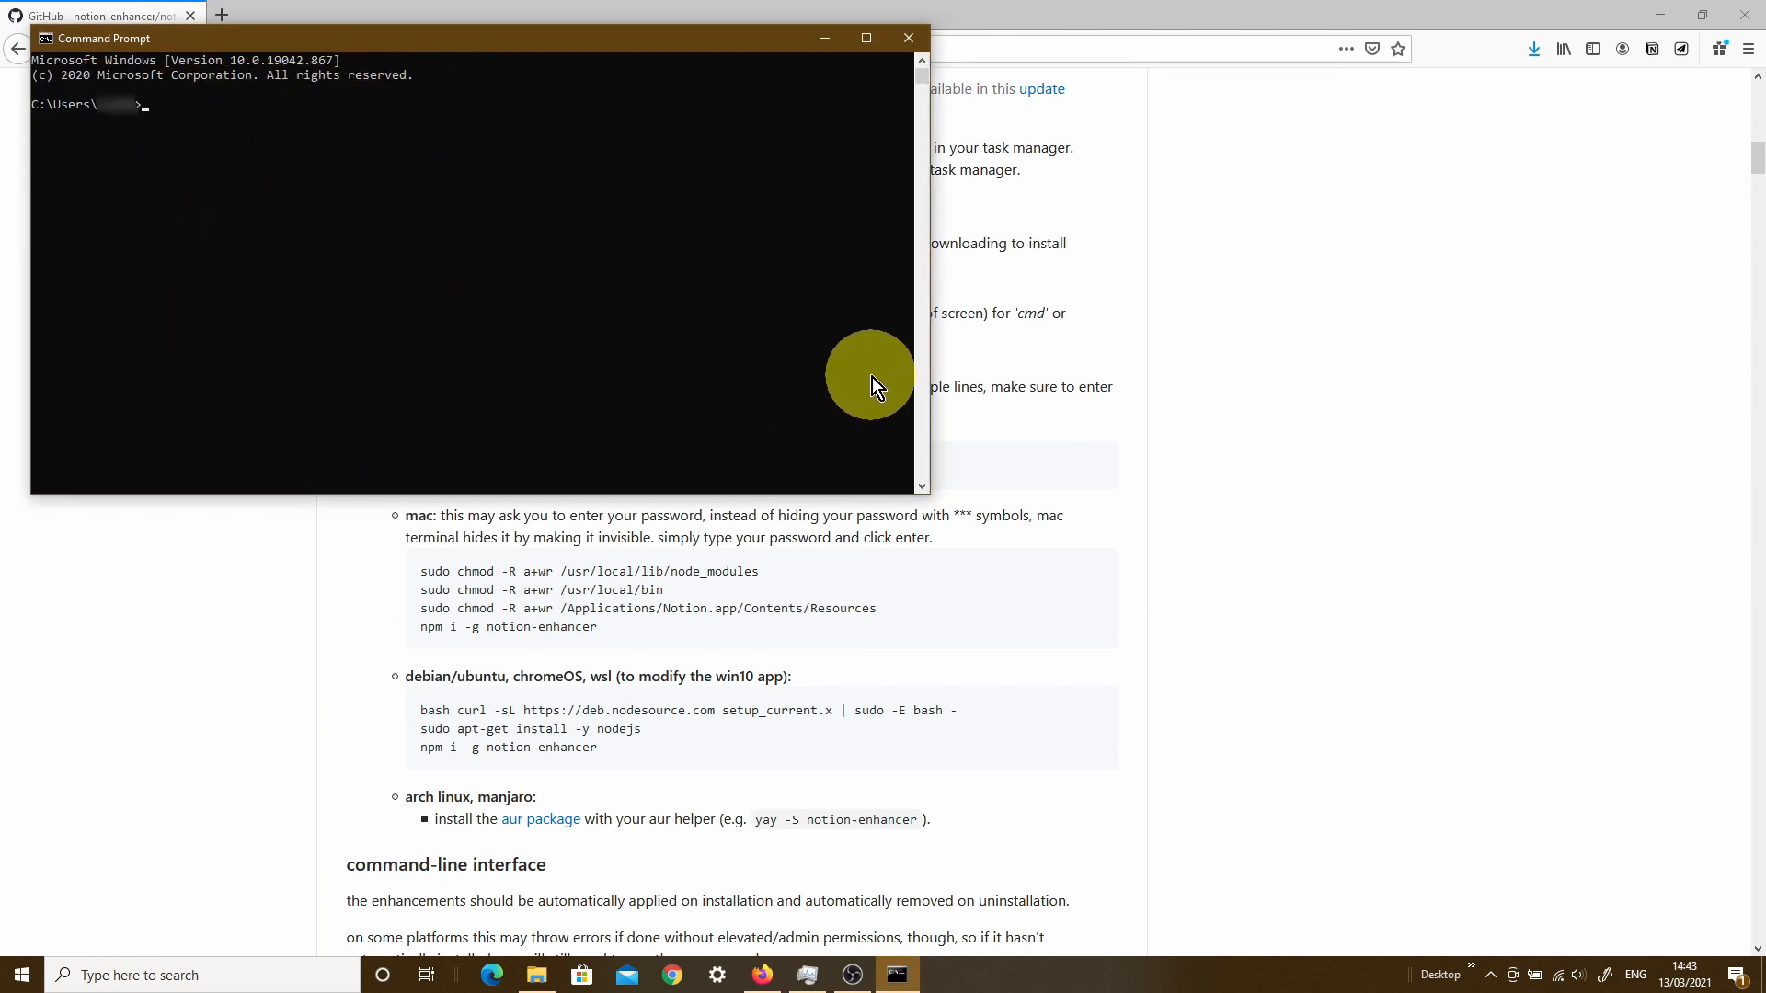
pyautogui.click(906, 37)
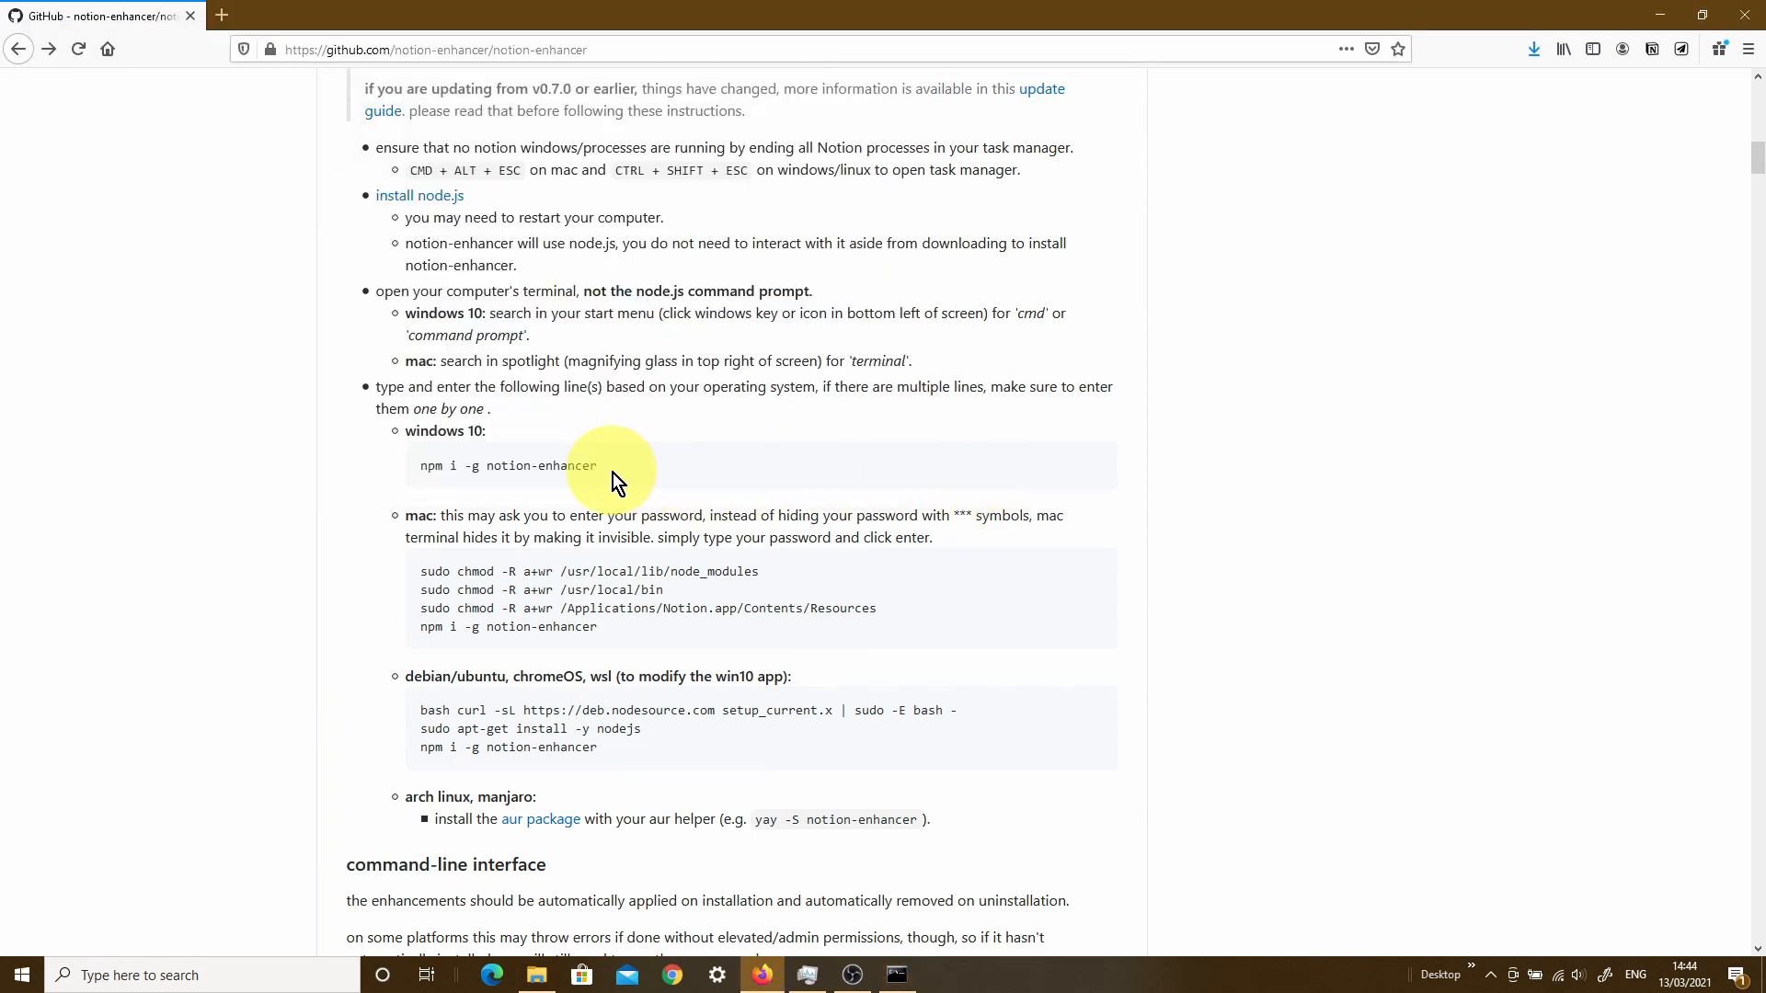
pyautogui.rightClick(508, 465)
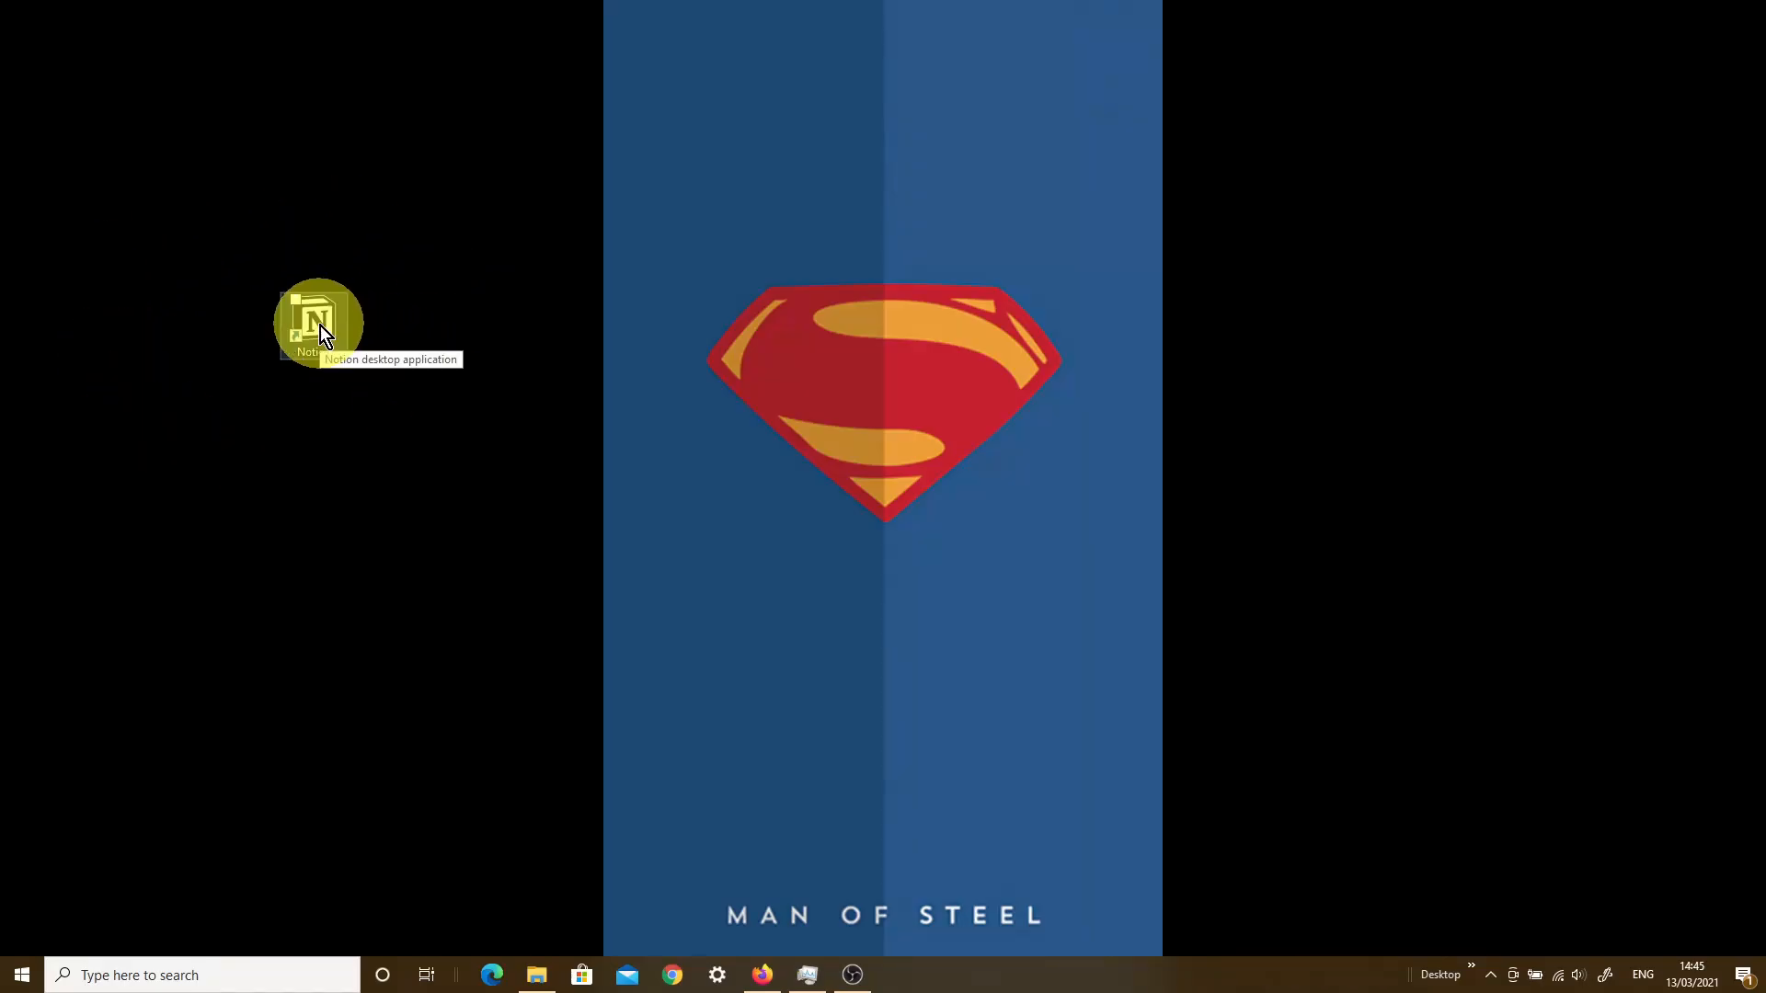
pyautogui.doubleClick(318, 323)
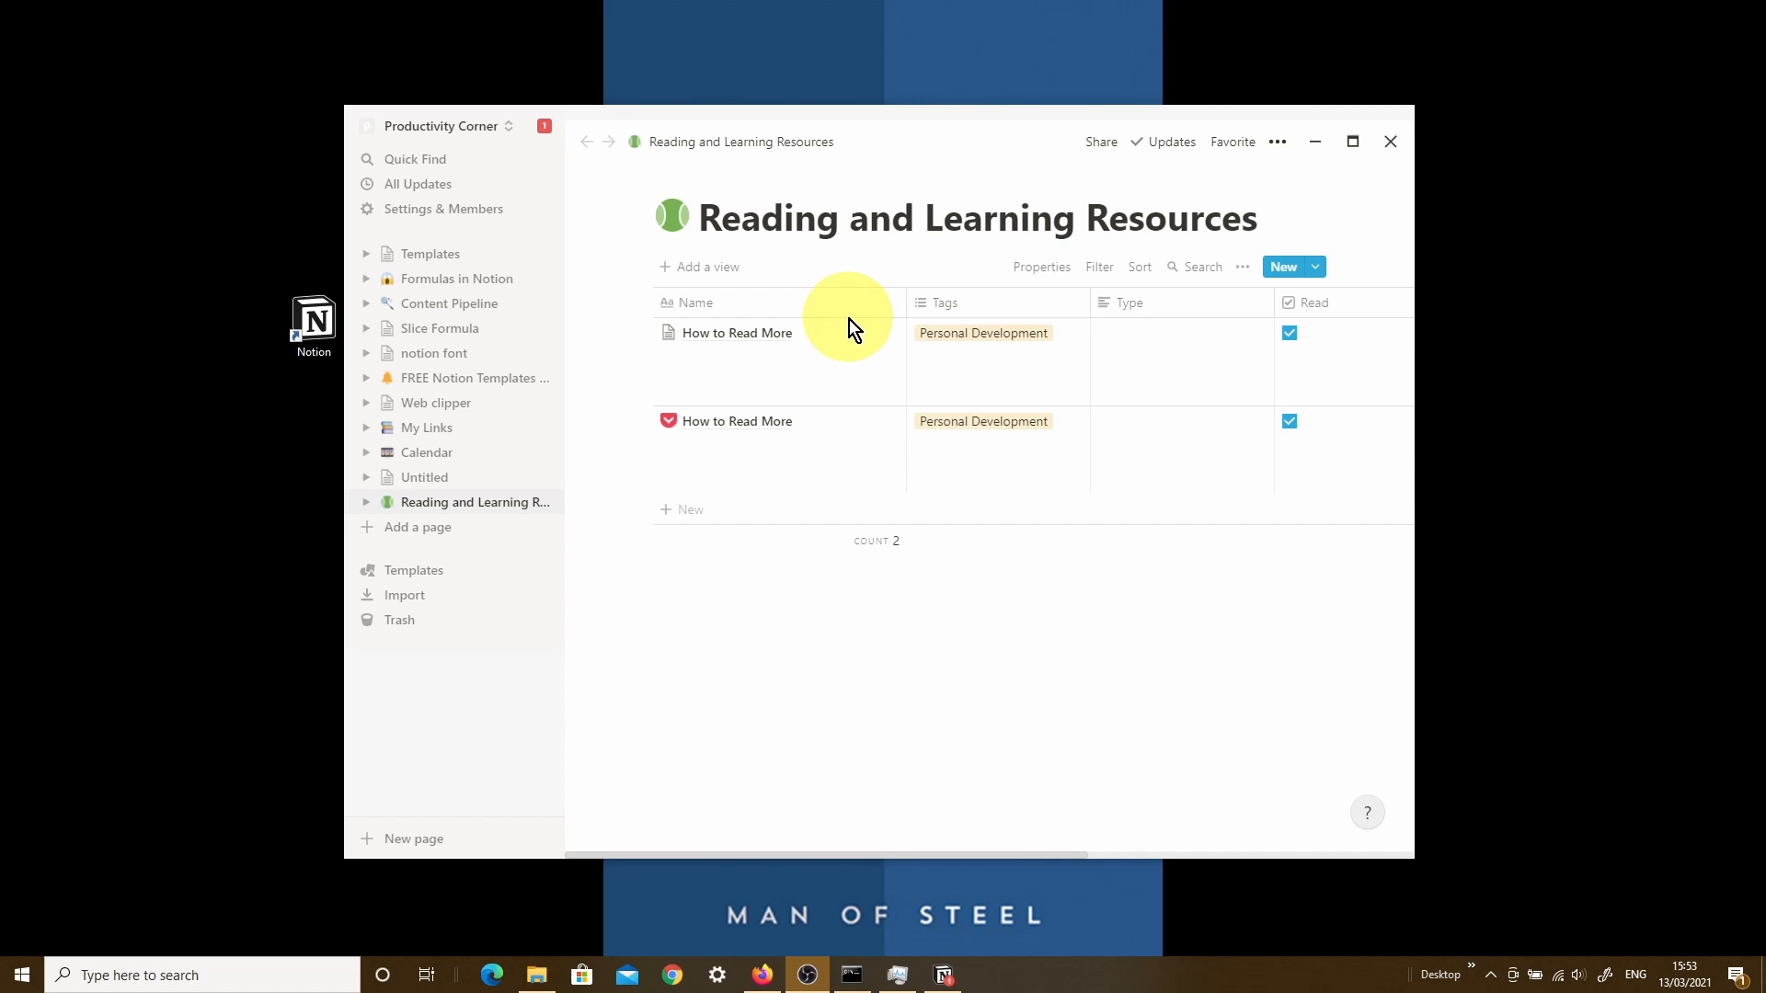
pyautogui.moveTo(410, 112)
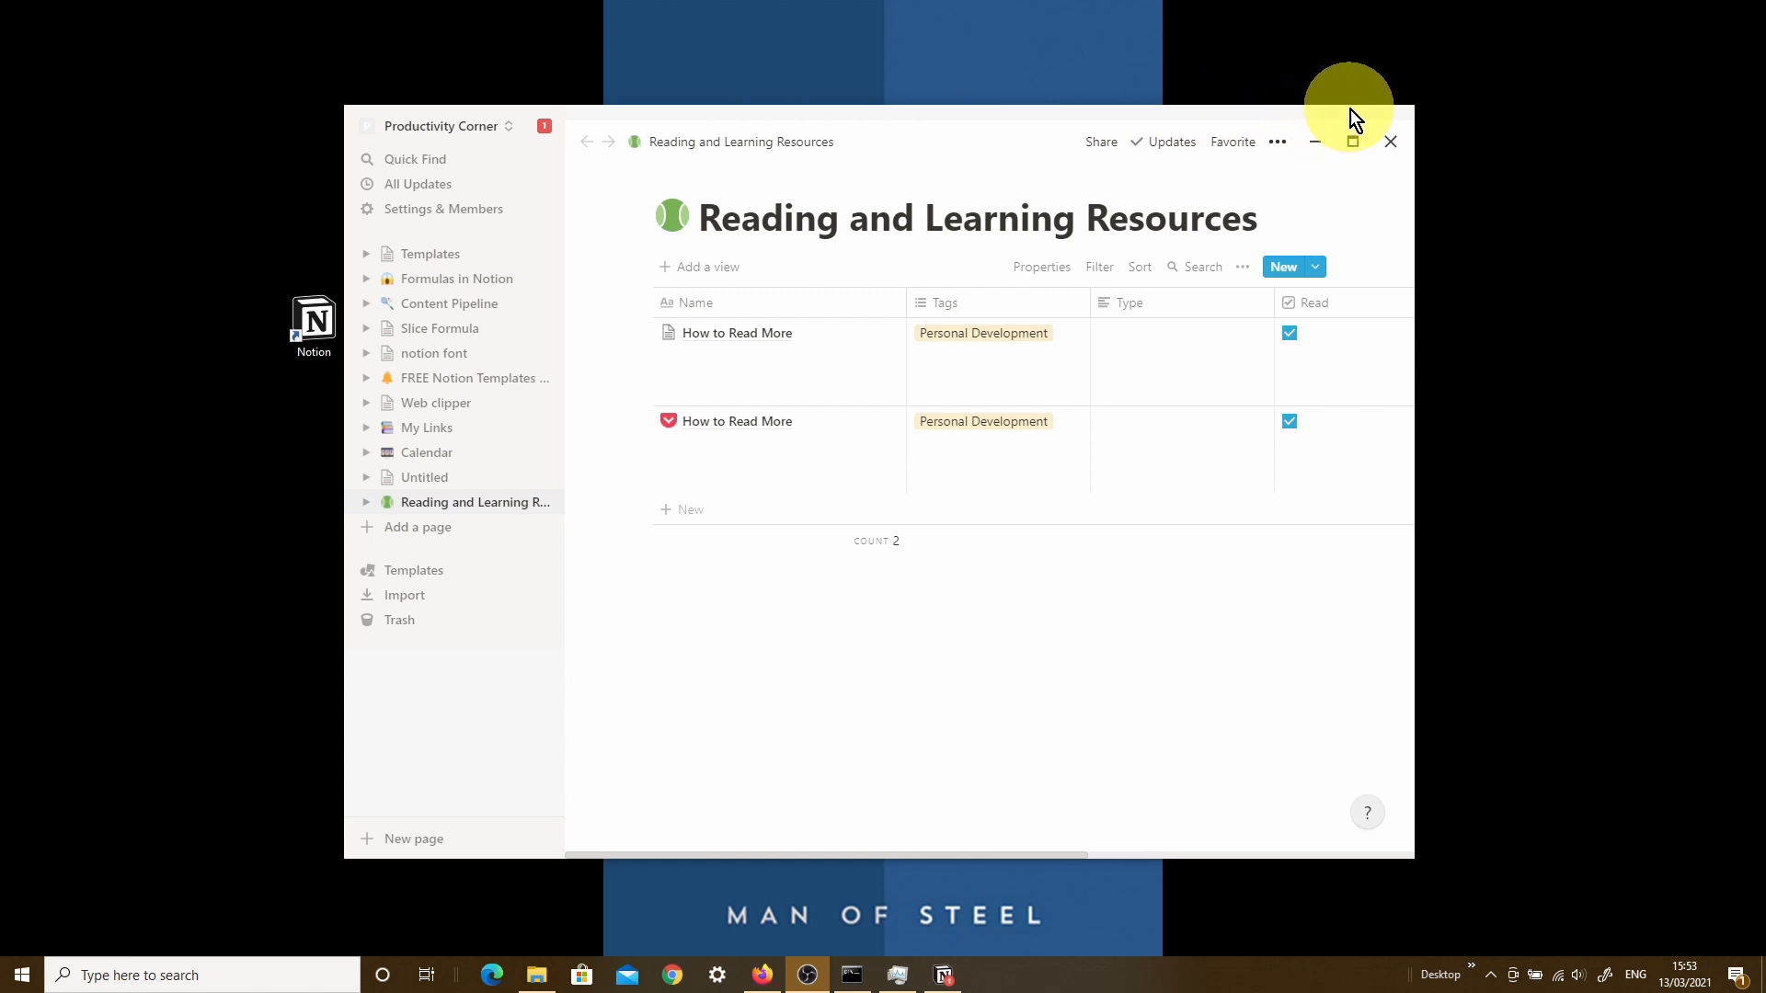
pyautogui.moveTo(619, 149)
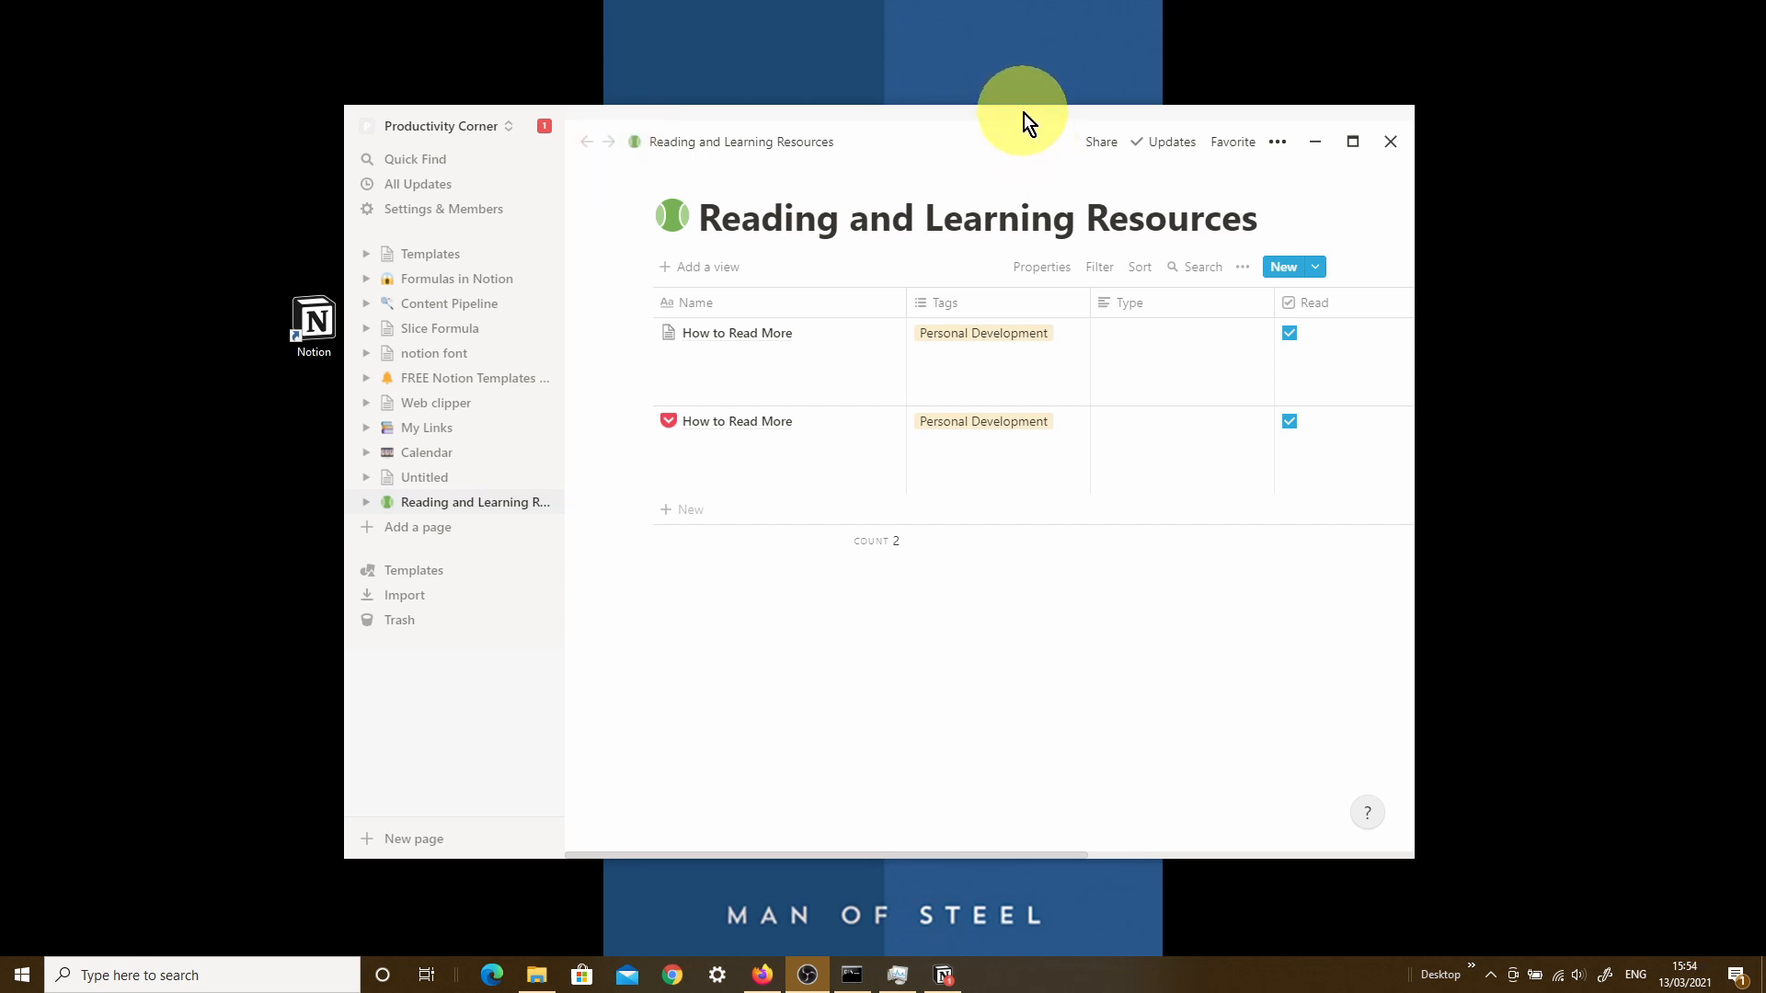
pyautogui.moveTo(1352, 142)
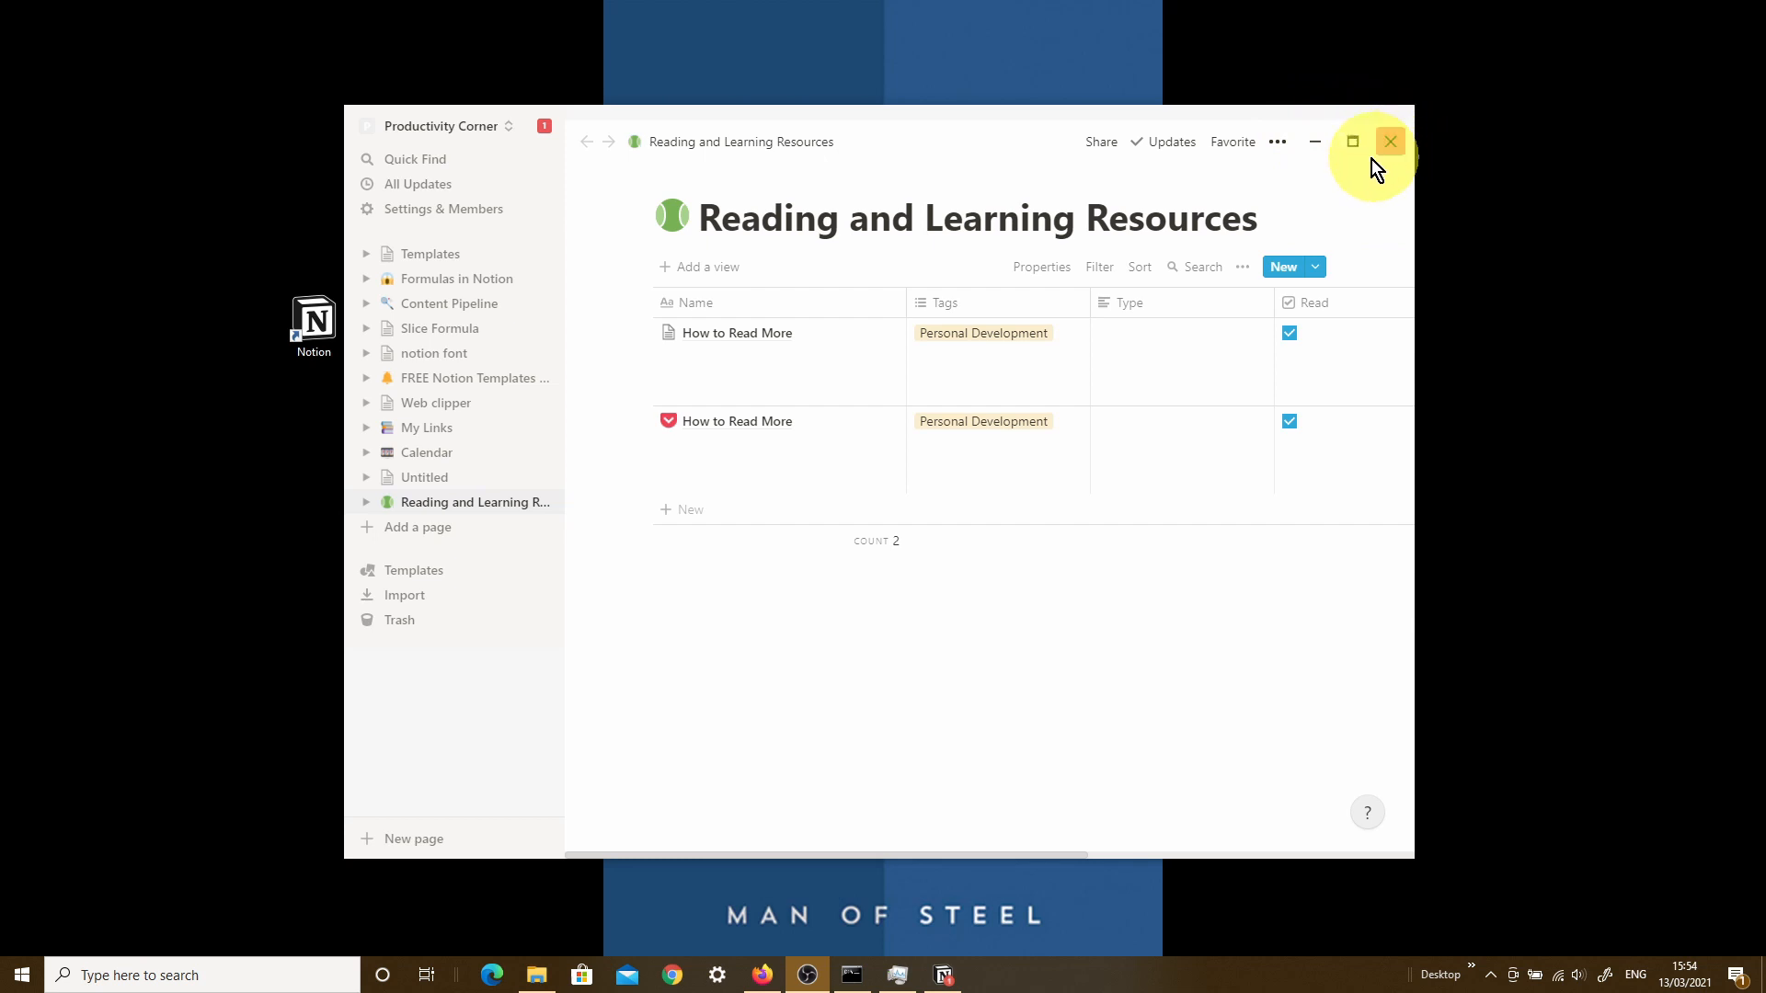
pyautogui.moveTo(1397, 191)
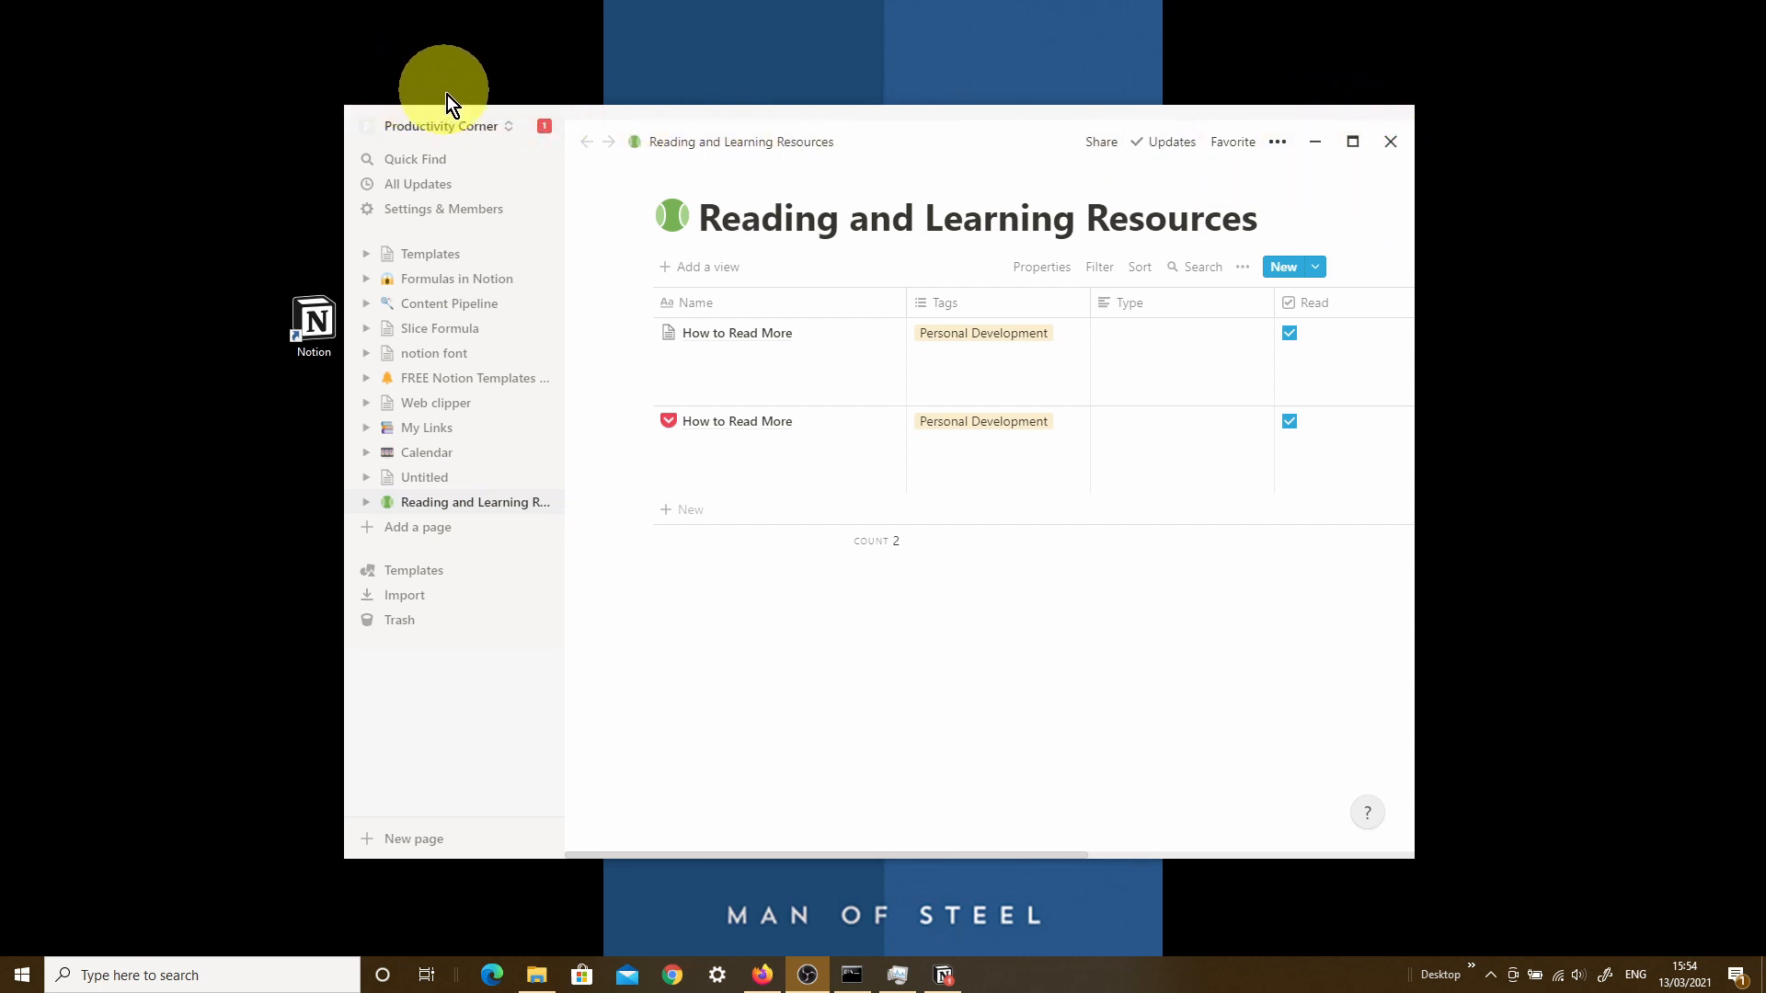
pyautogui.moveTo(1271, 96)
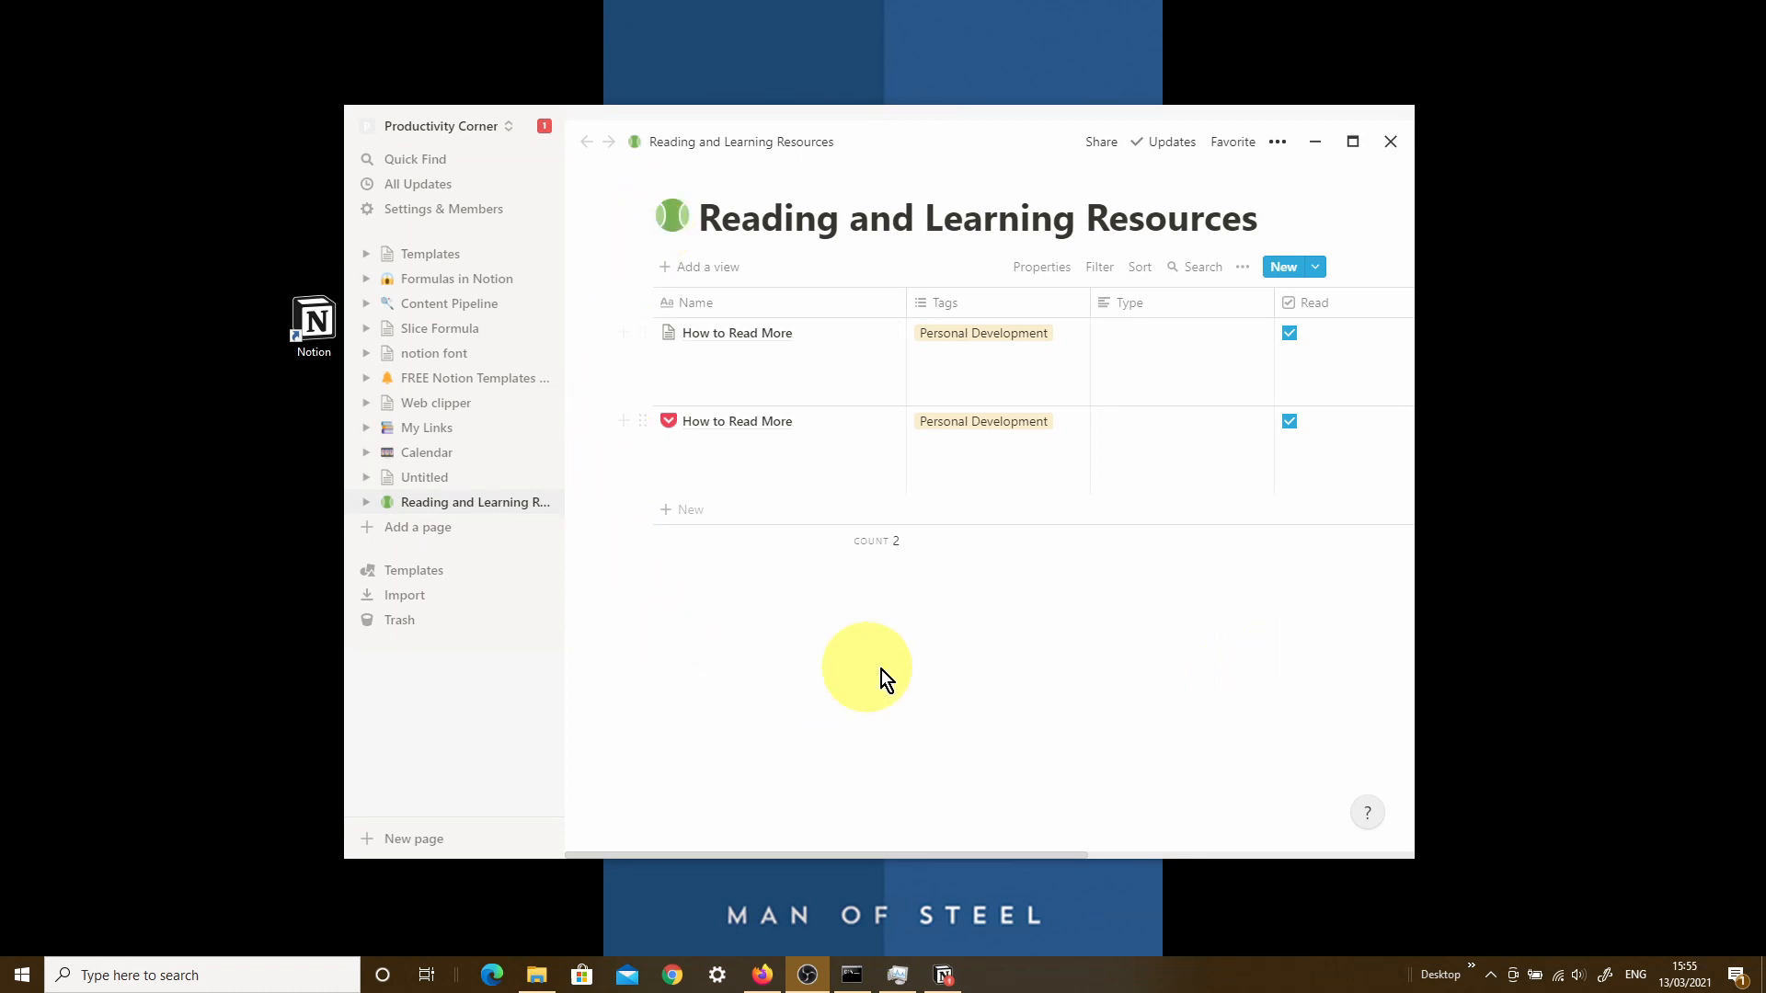
pyautogui.moveTo(1501, 944)
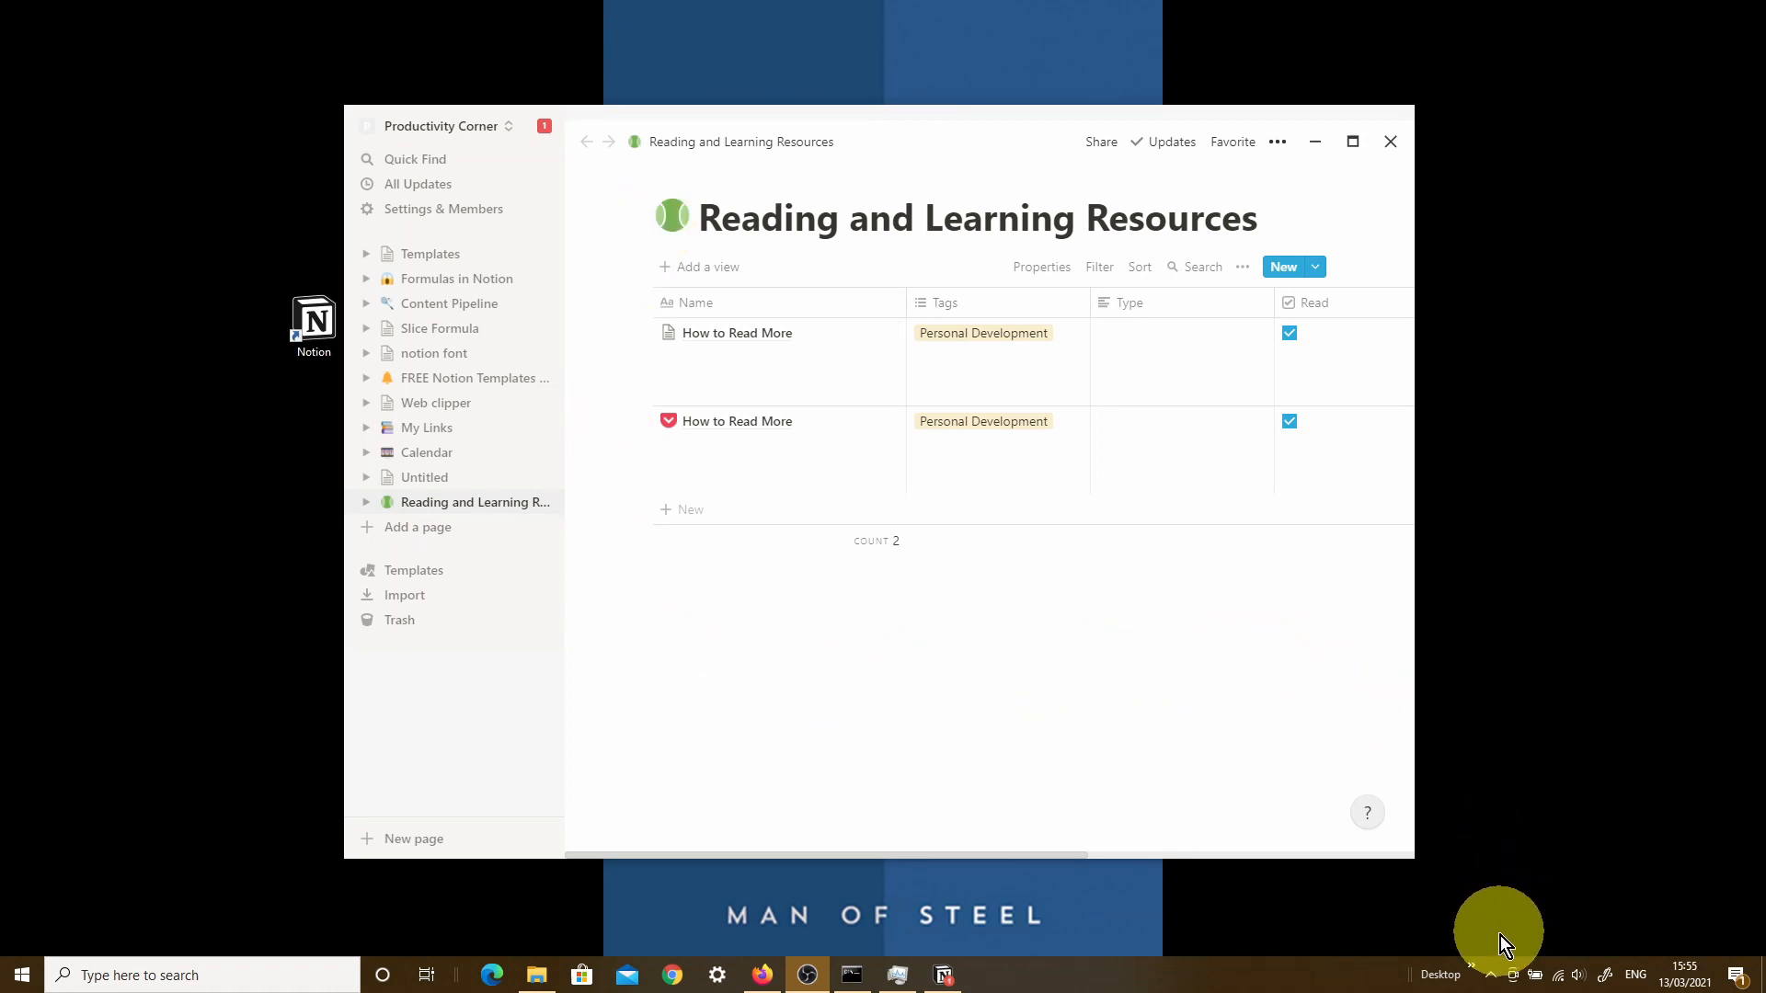
pyautogui.moveTo(1490, 975)
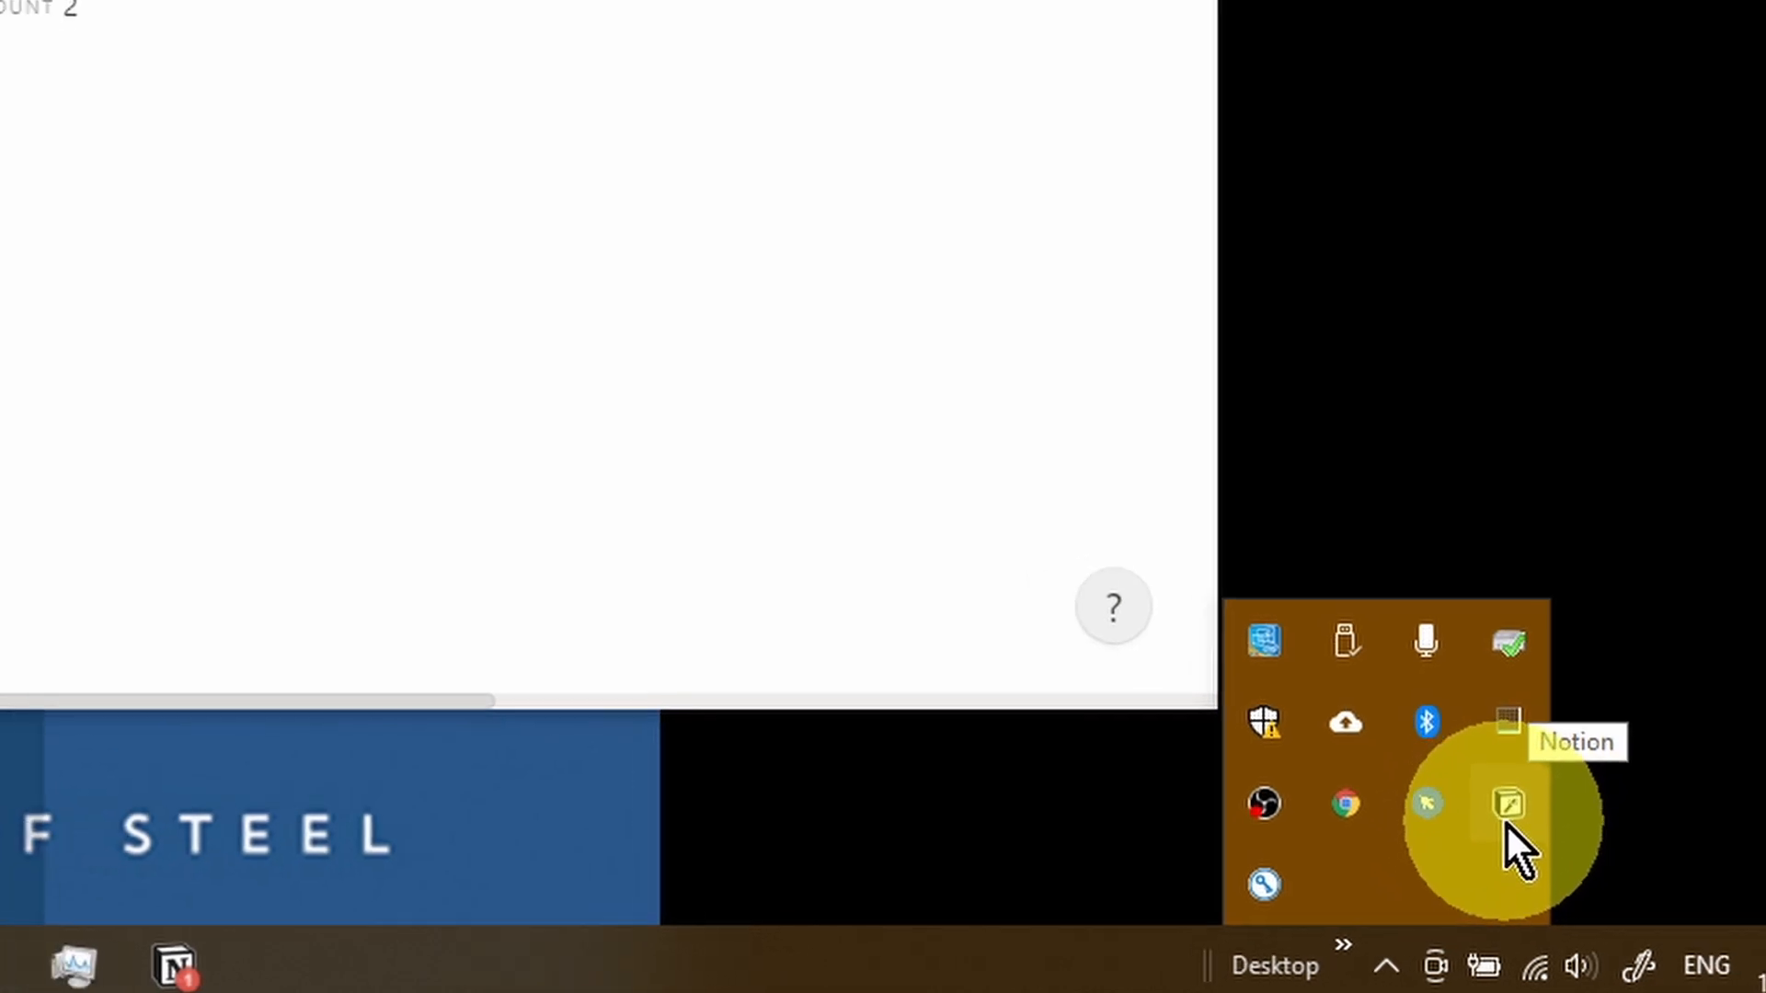
# - Reveal the hidden taskbar tray icons, including Notion's
pyautogui.click(1506, 804)
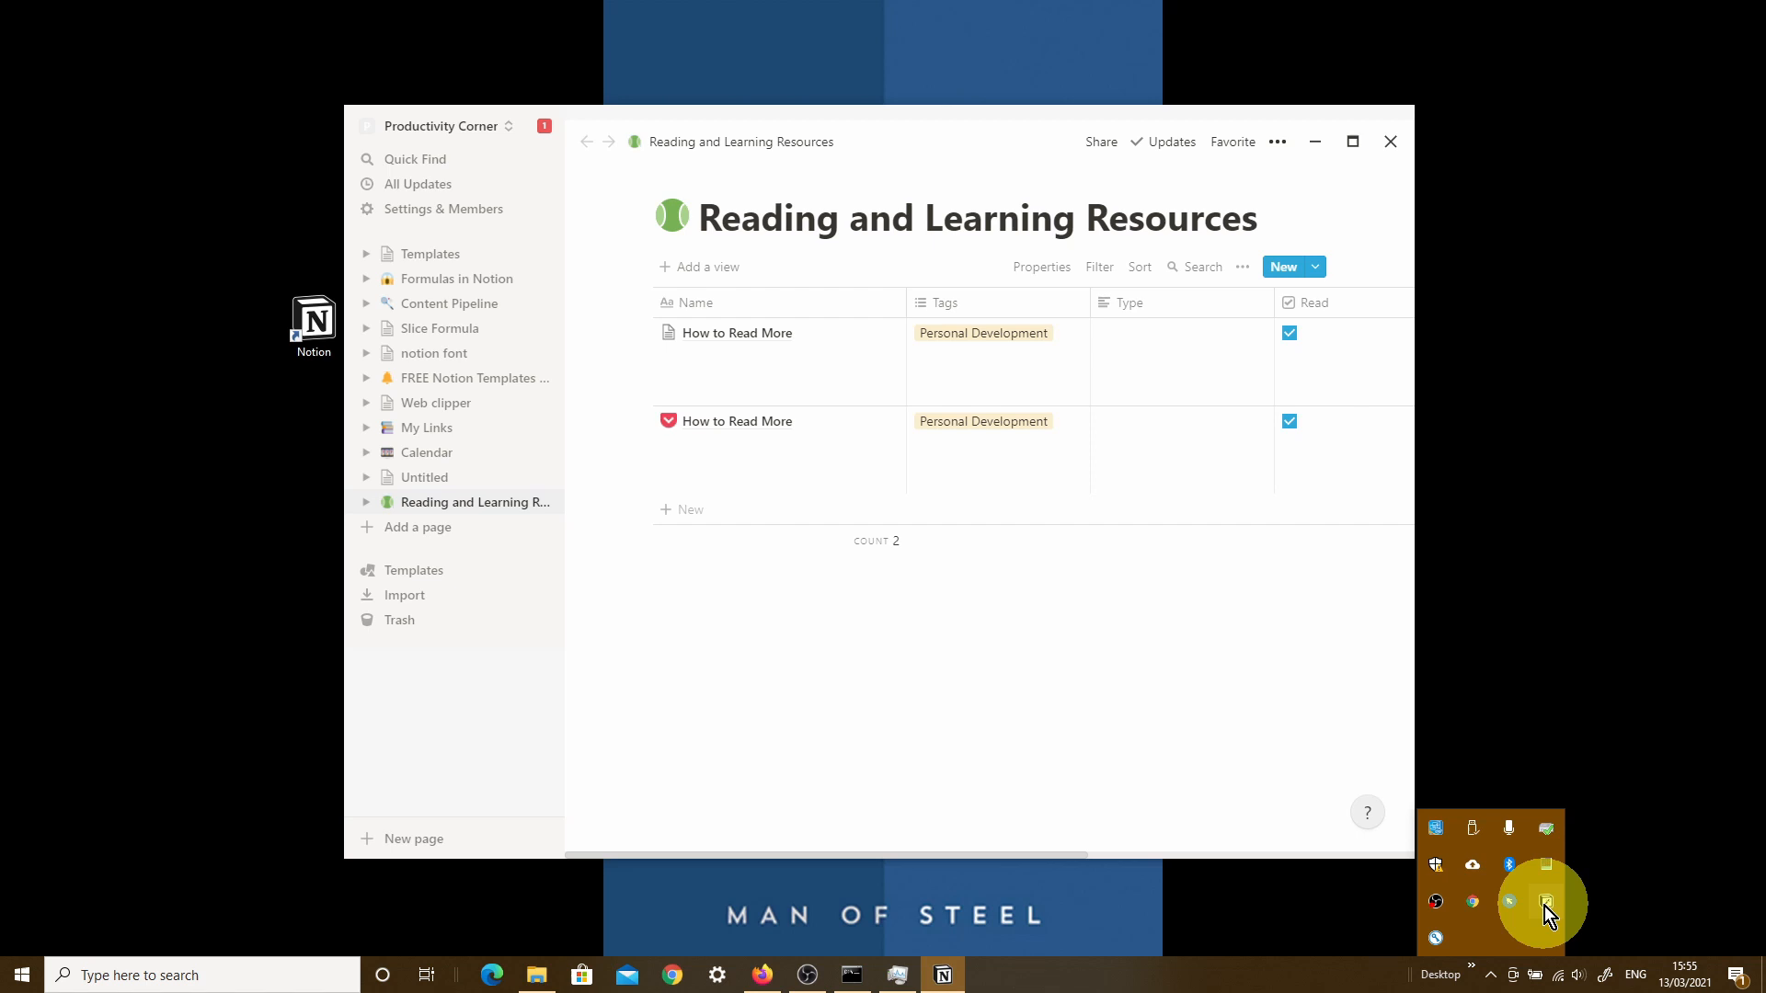
# - Show Notion's tray menu with Enhancements, New Window, Relaunch and Quit entries
pyautogui.rightClick(1545, 899)
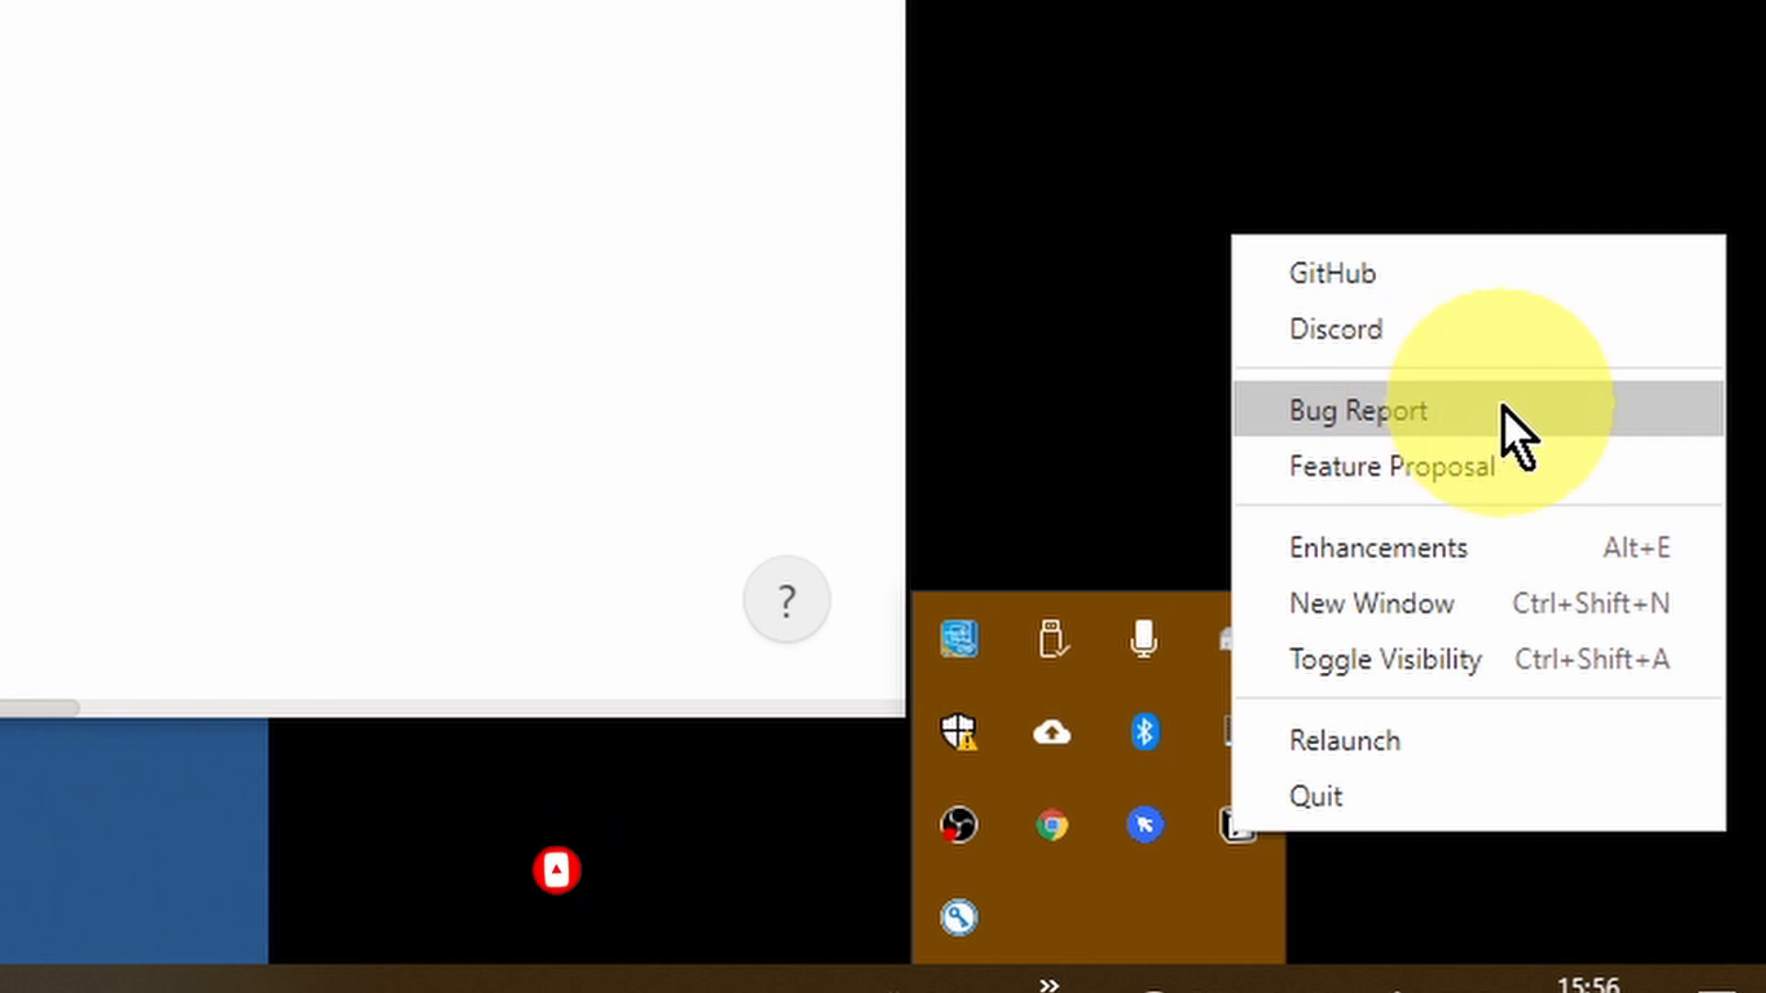
pyautogui.moveTo(1623, 467)
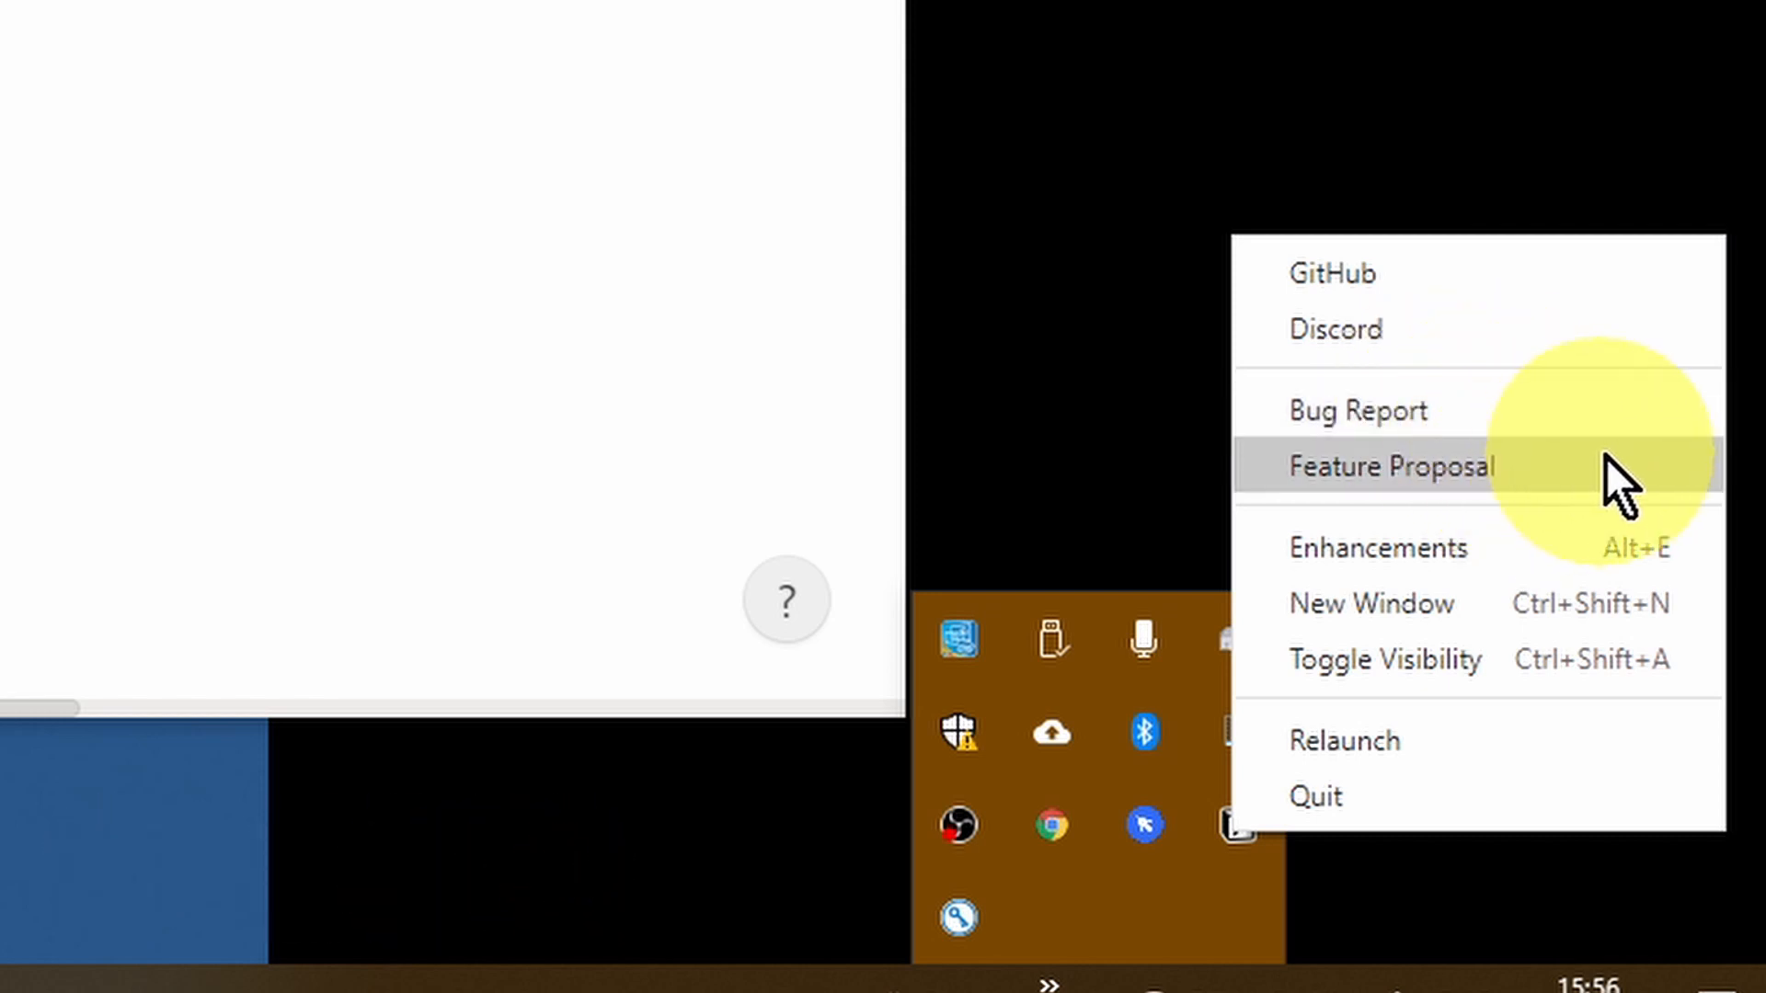
pyautogui.moveTo(1644, 508)
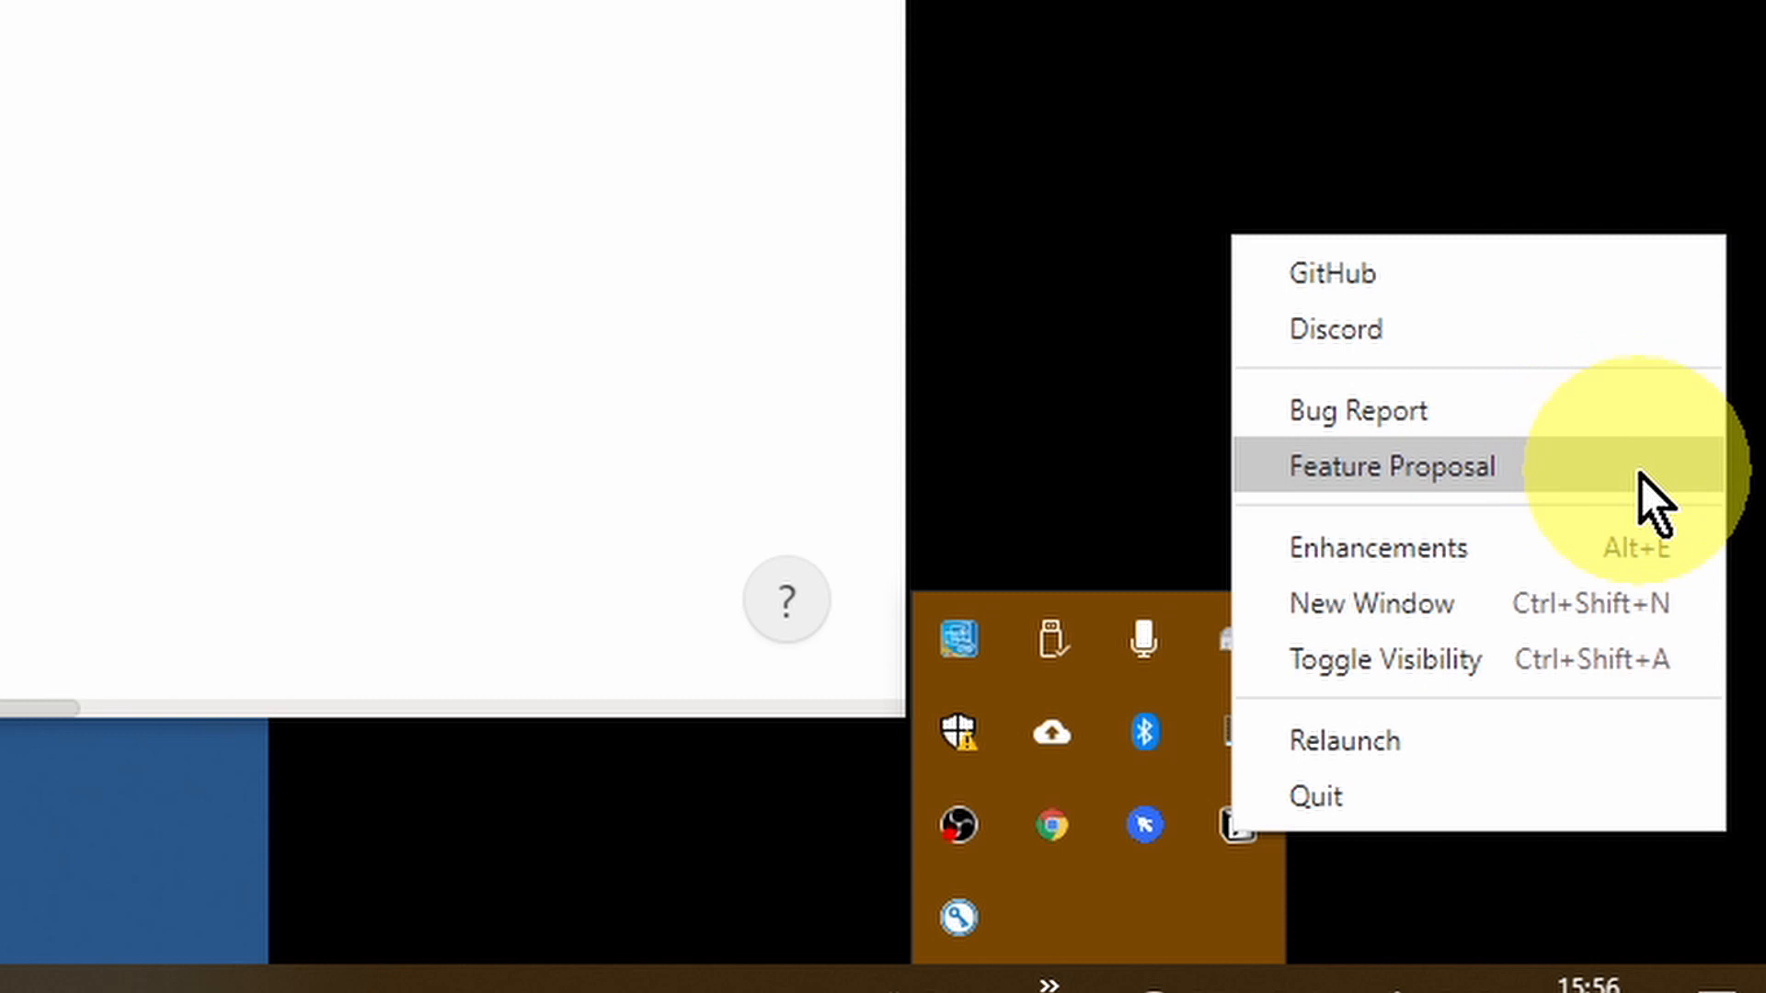
pyautogui.moveTo(1559, 620)
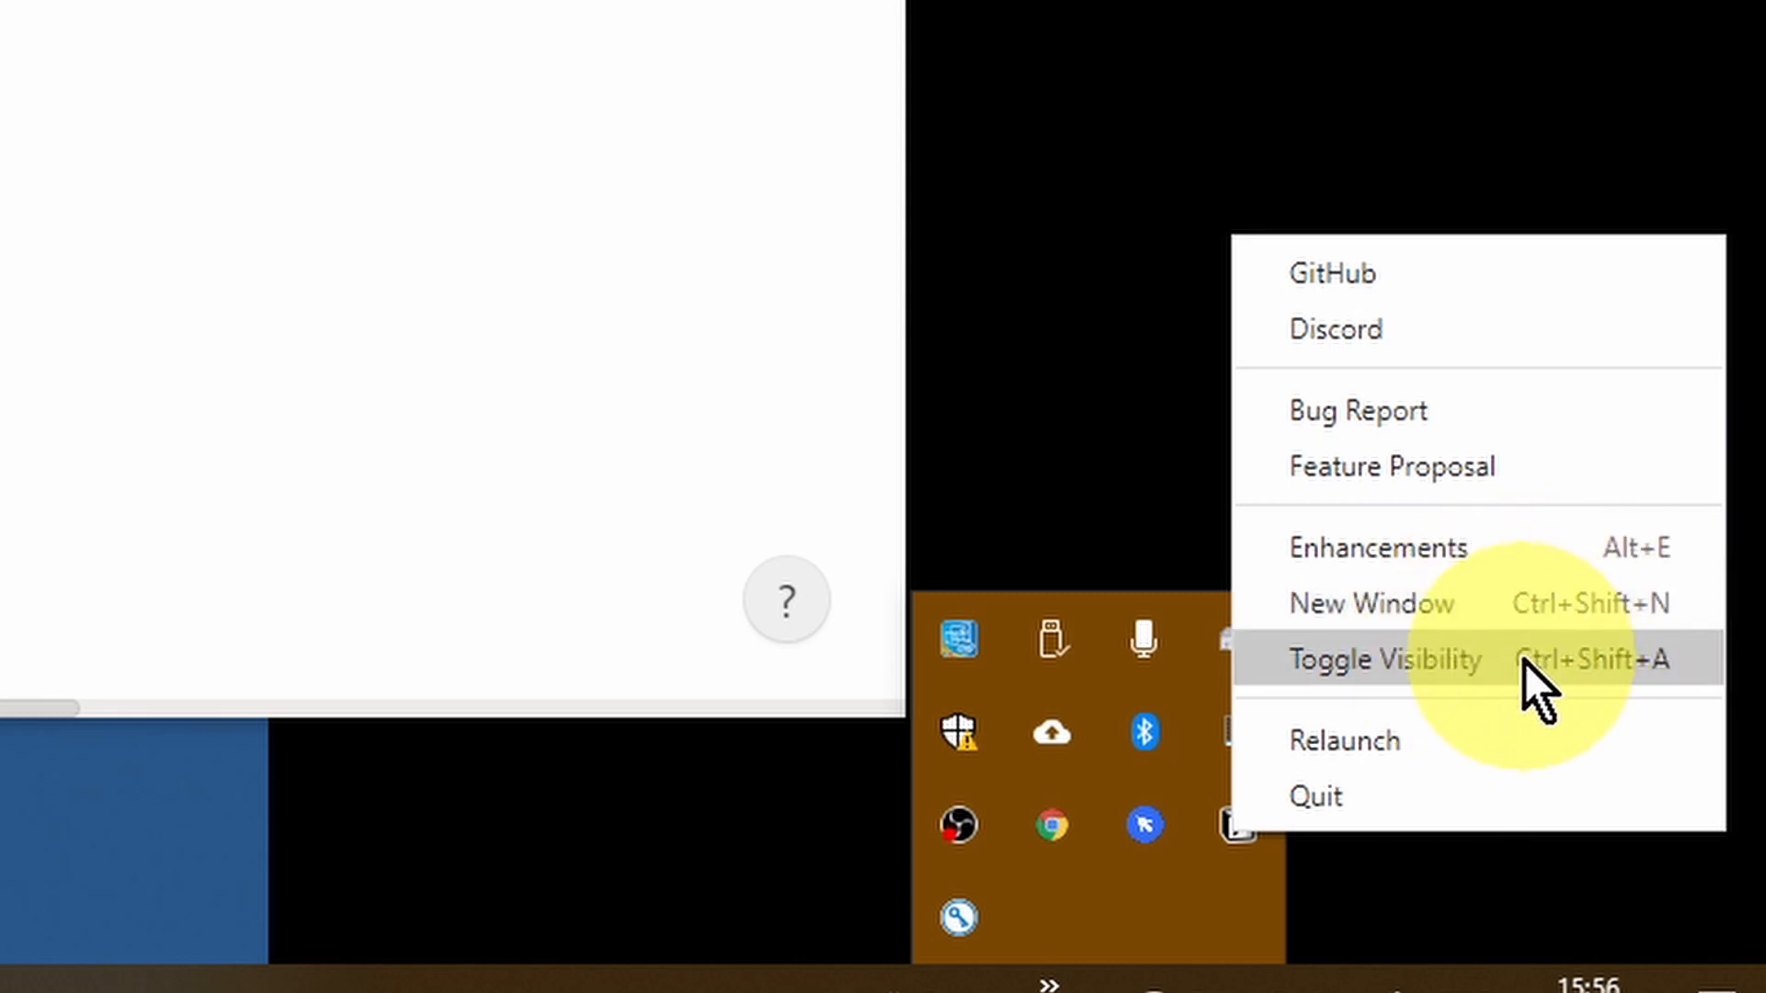
pyautogui.moveTo(1502, 800)
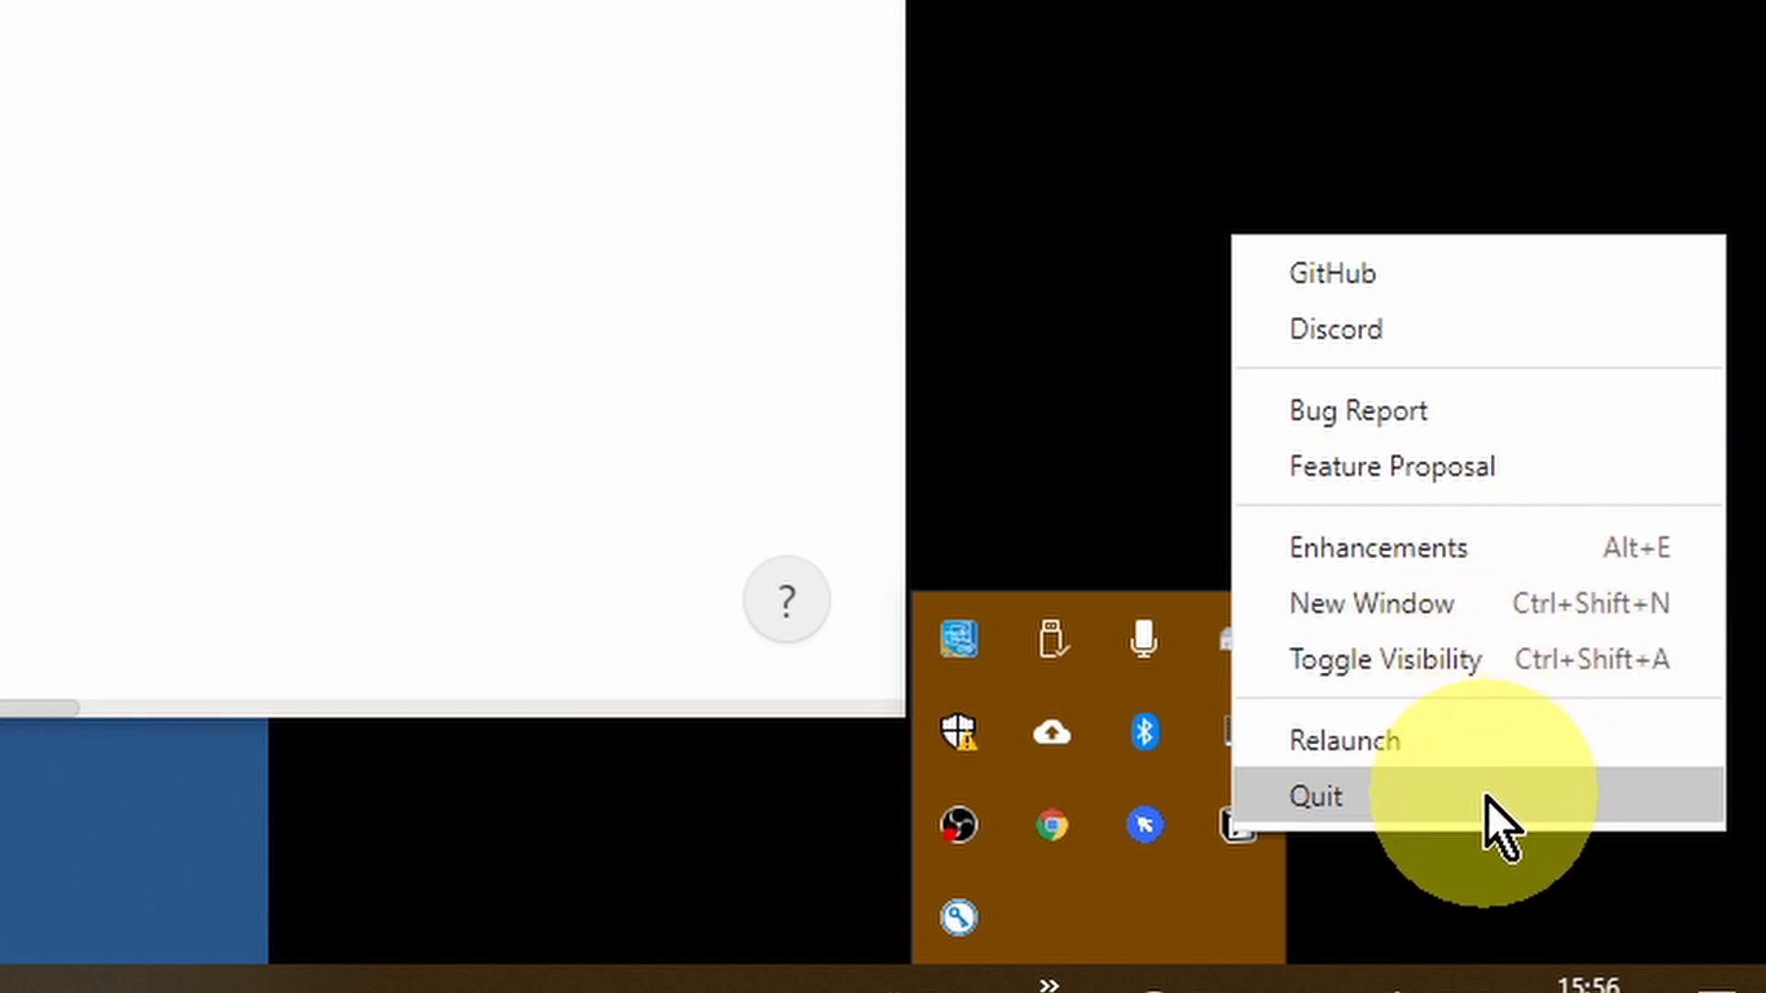
pyautogui.moveTo(1526, 332)
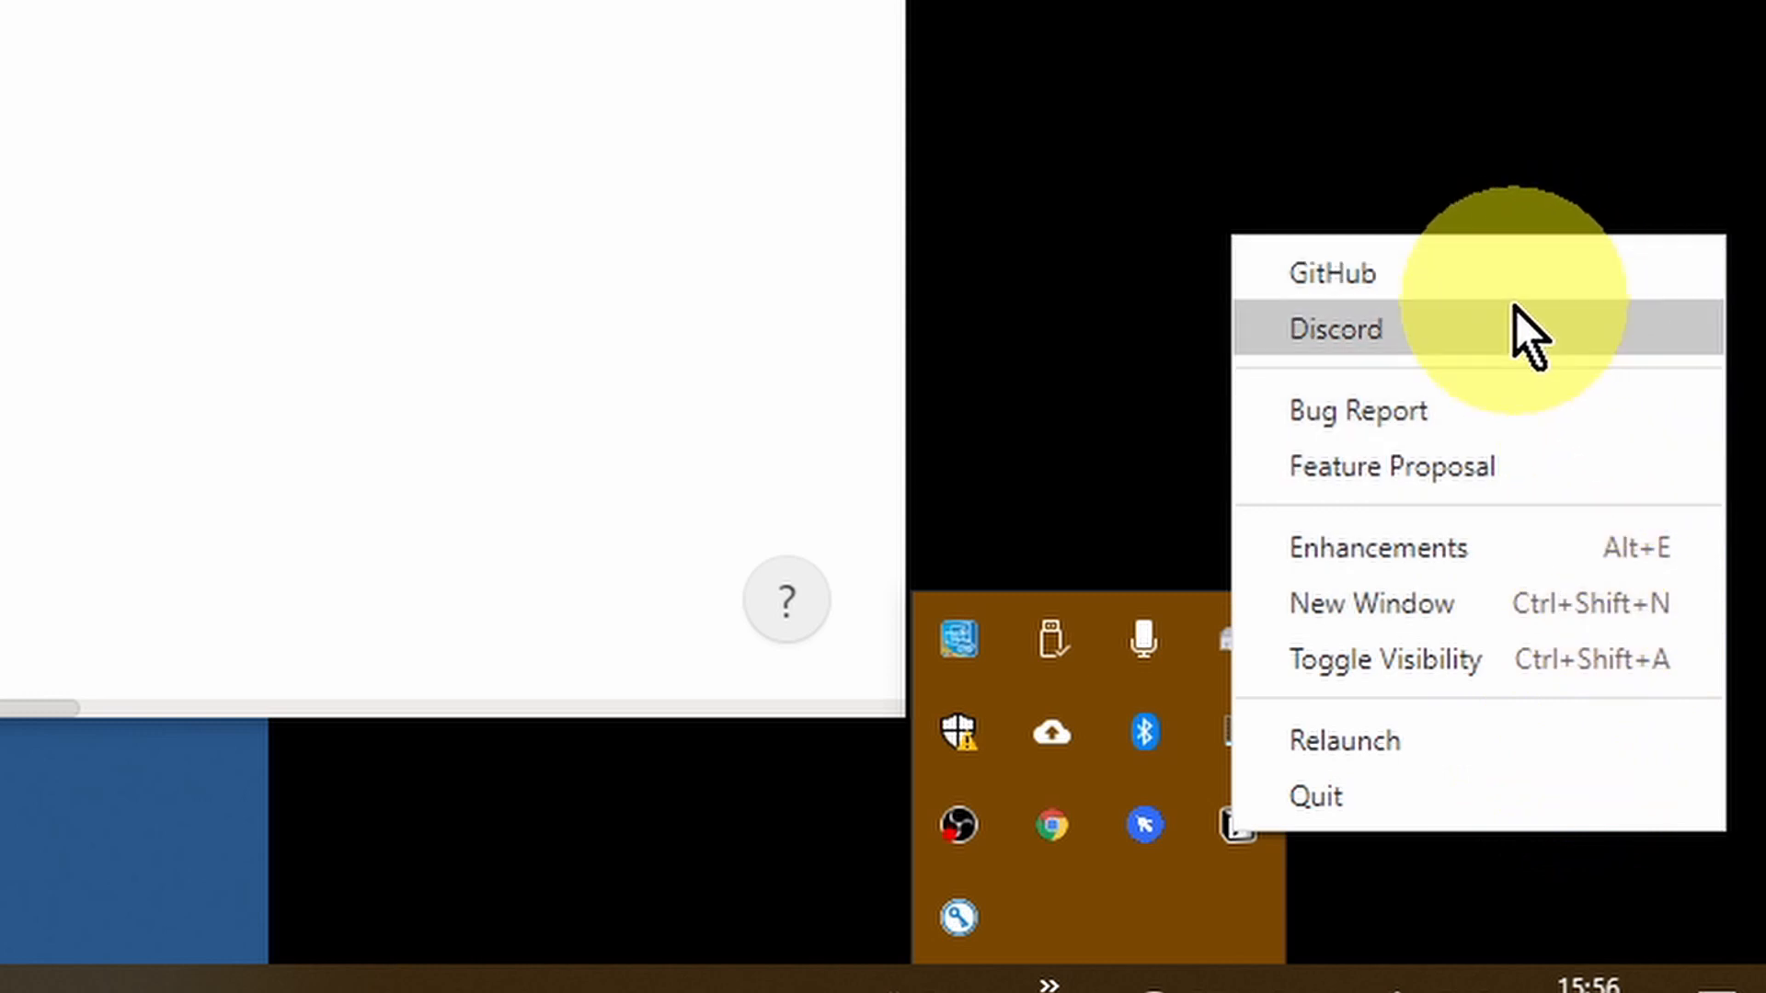
pyautogui.moveTo(1527, 559)
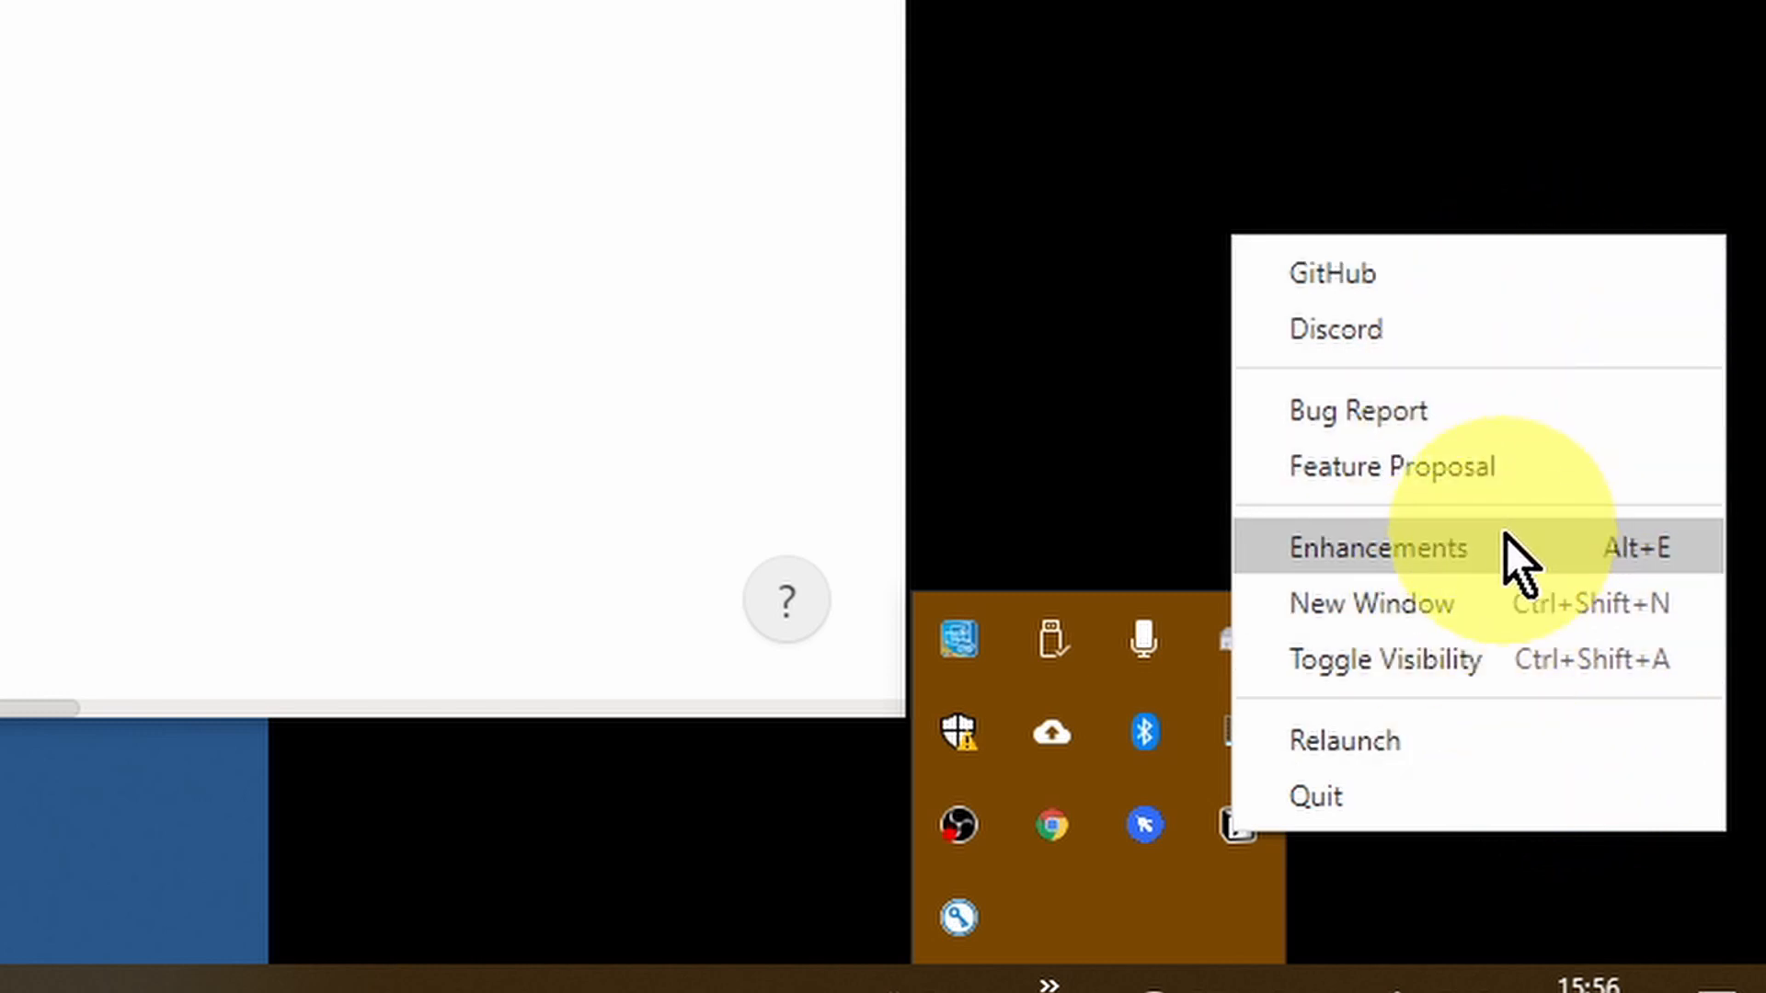
pyautogui.moveTo(1401, 574)
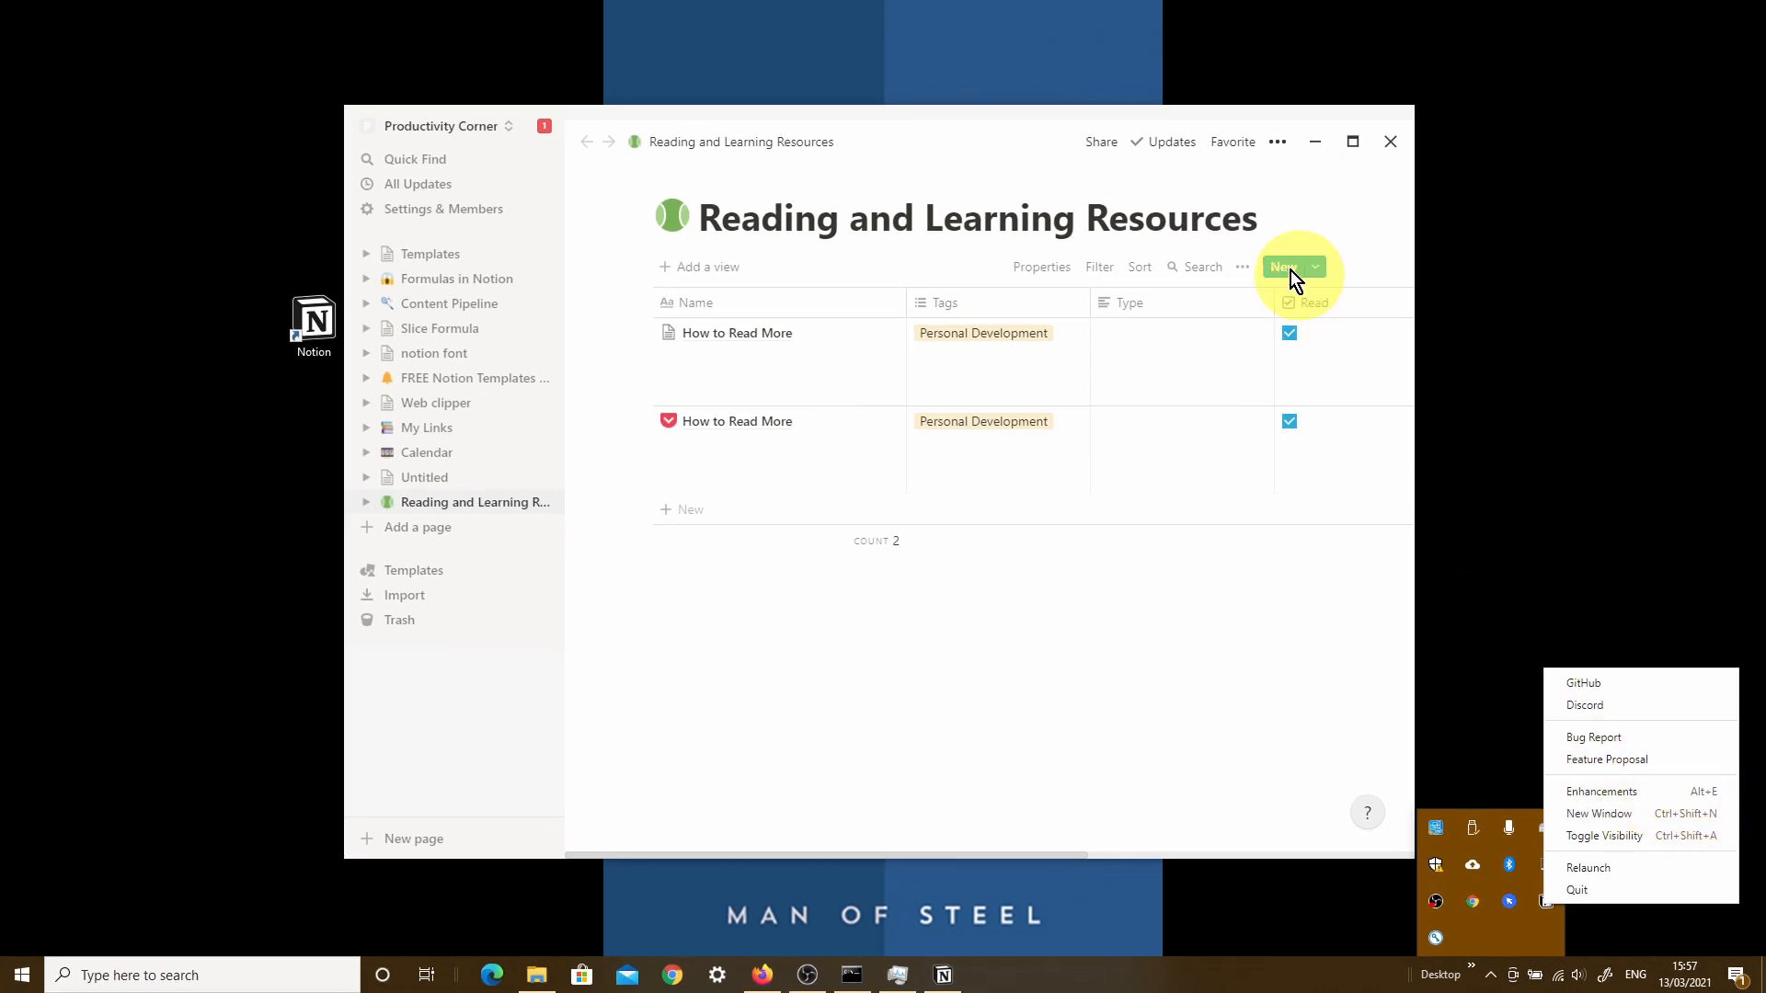
pyautogui.moveTo(1596, 813)
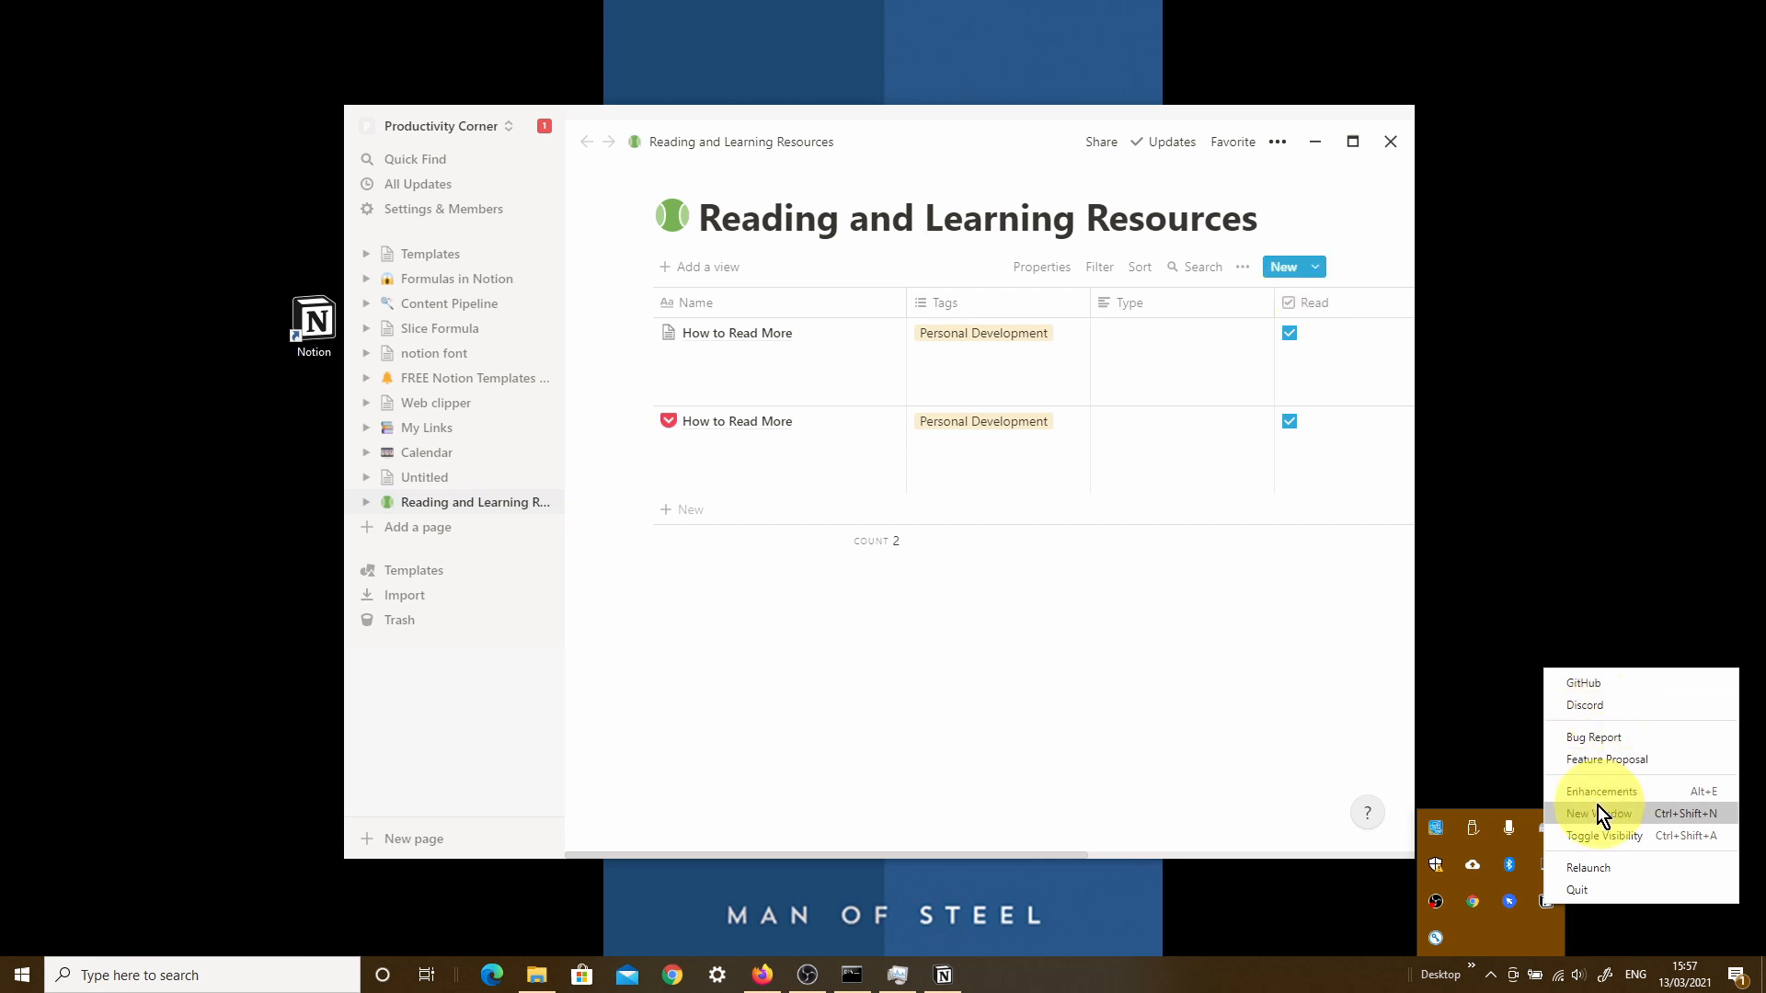
# - Show the Enhancements window, move it higher, and browse the core, extension and theme modules
pyautogui.click(1599, 790)
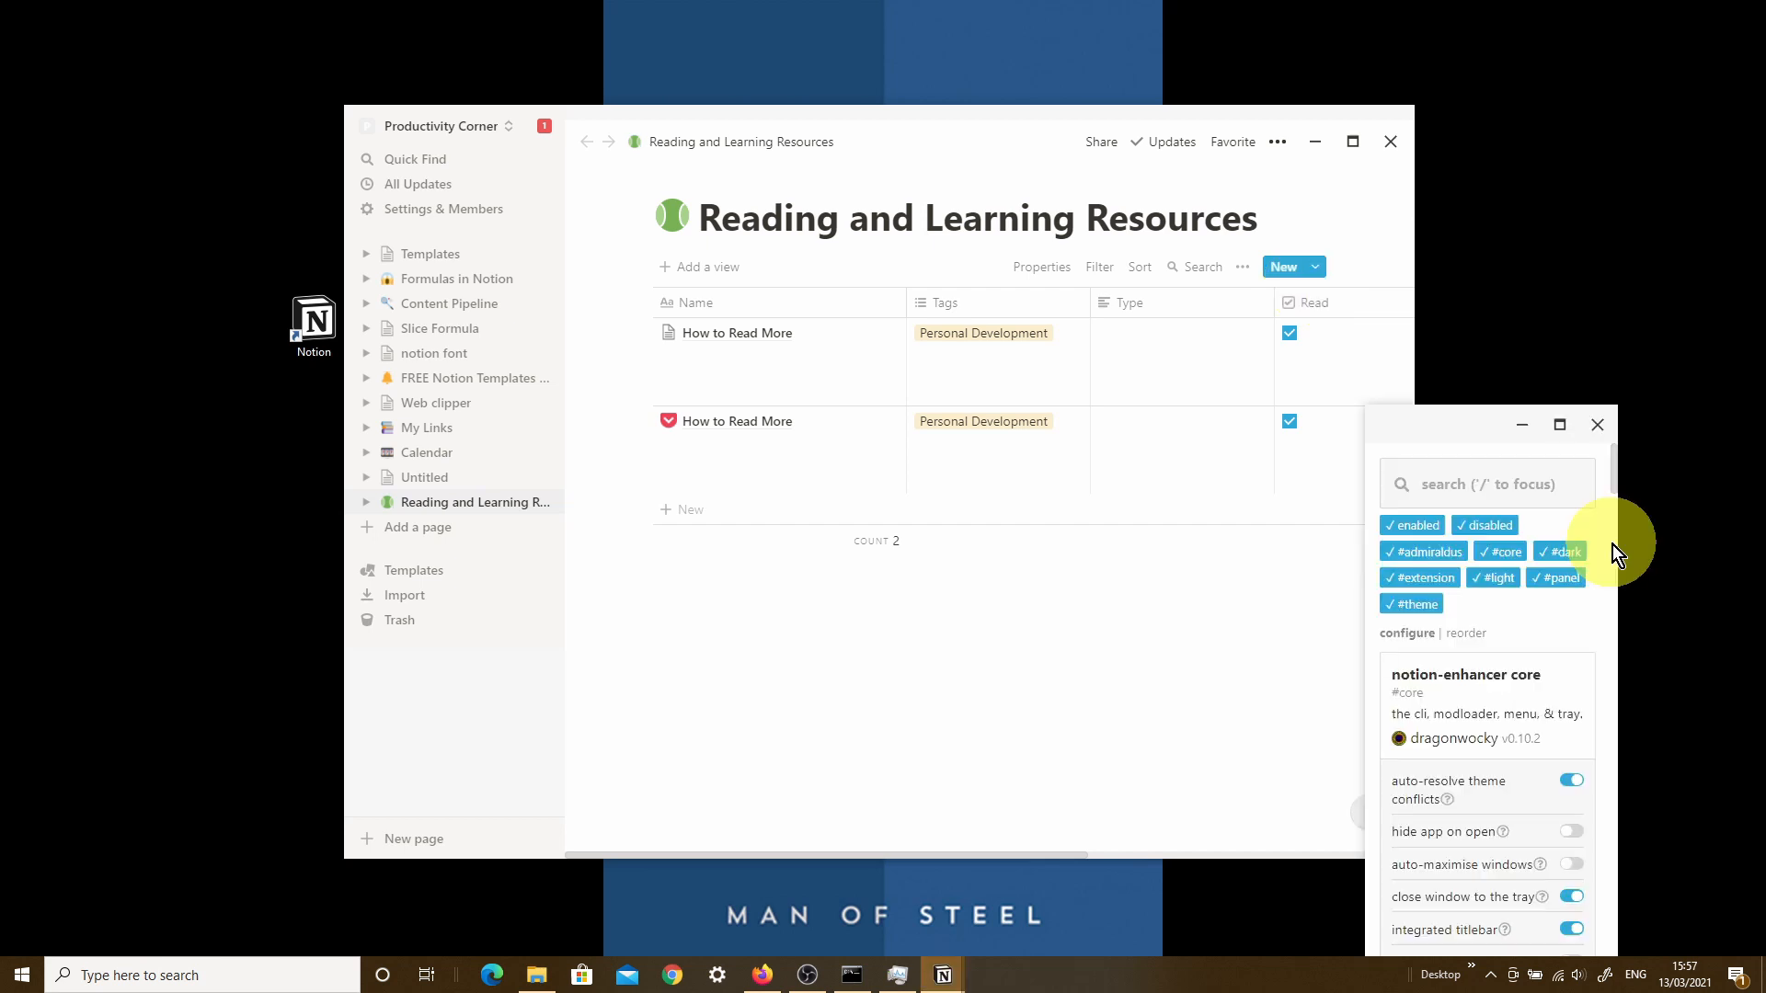
pyautogui.moveTo(1396, 783)
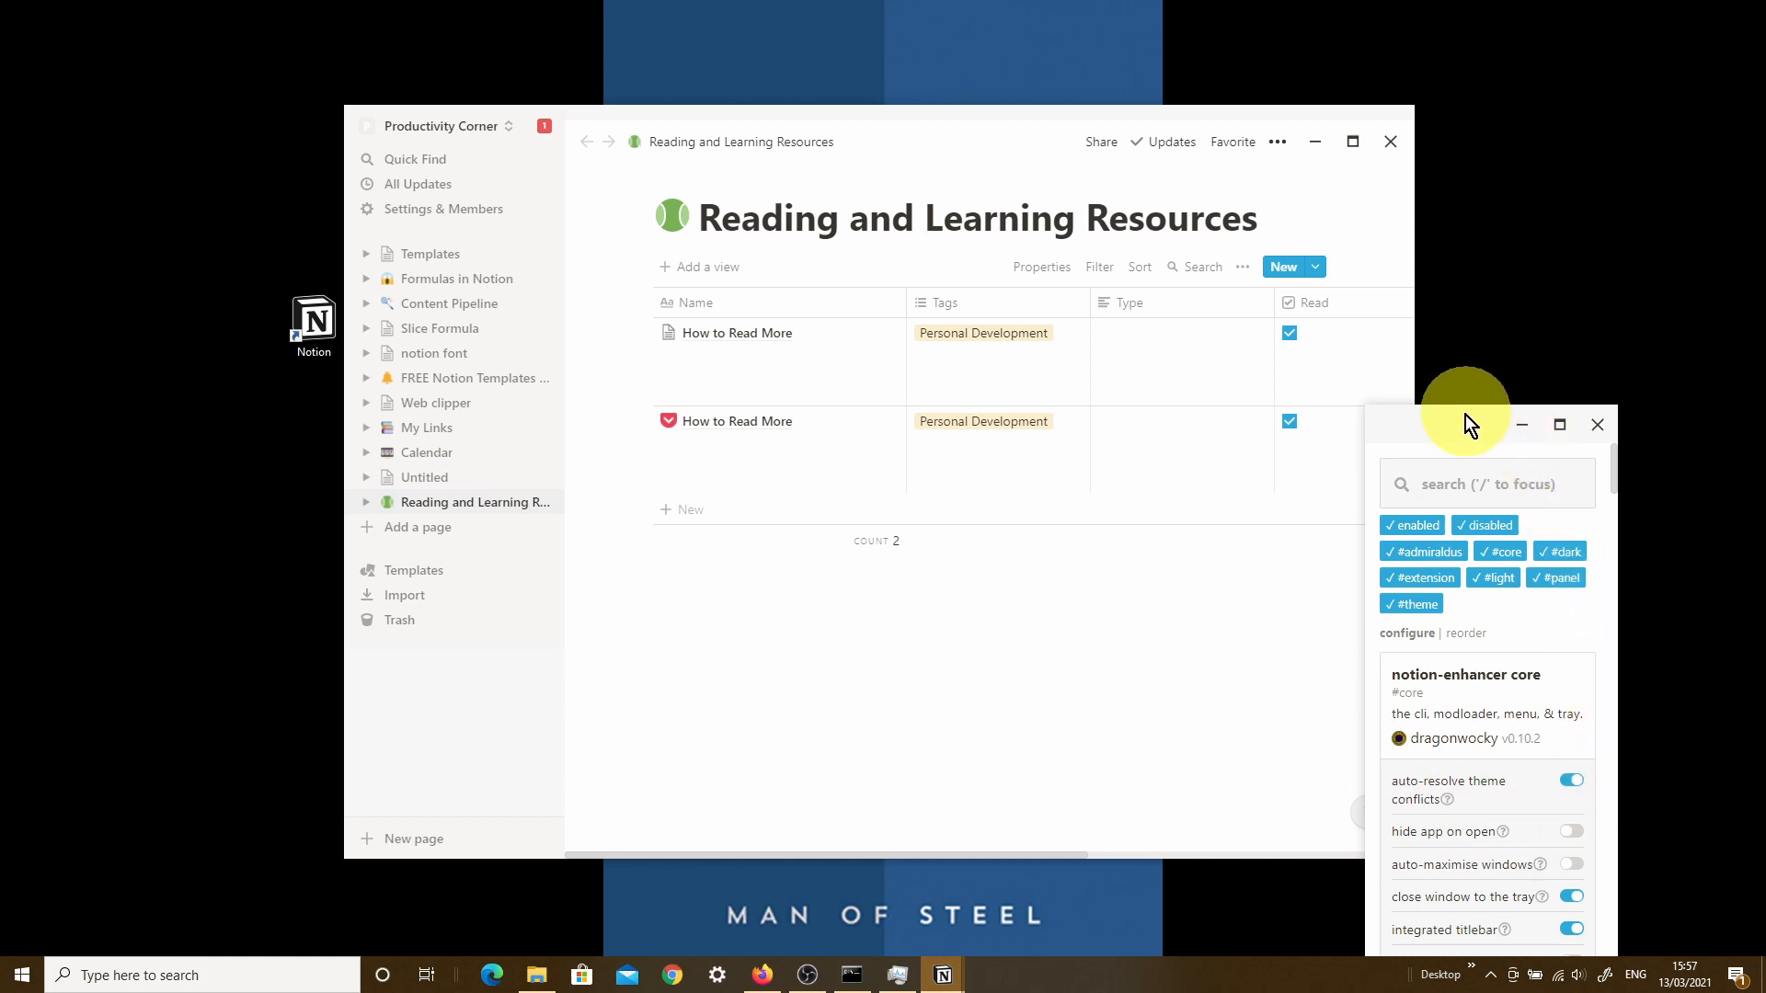
pyautogui.moveTo(1464, 425); pyautogui.dragTo(1311, 289)
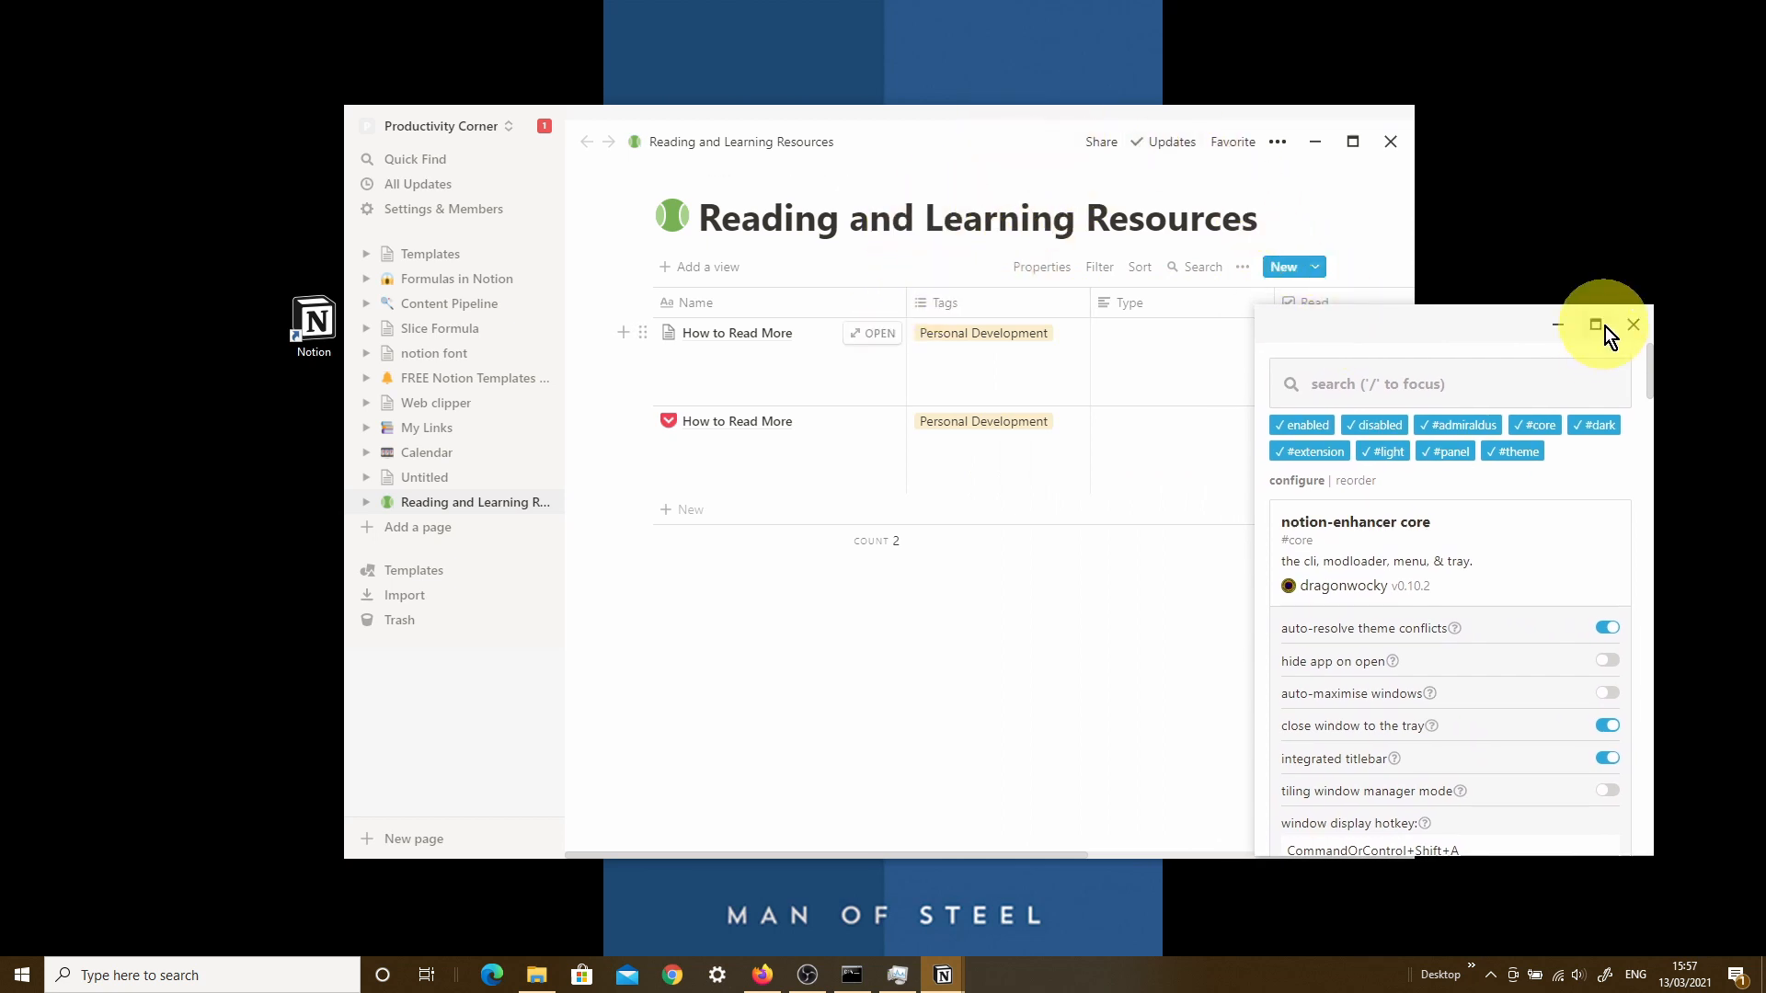
pyautogui.moveTo(1654, 383)
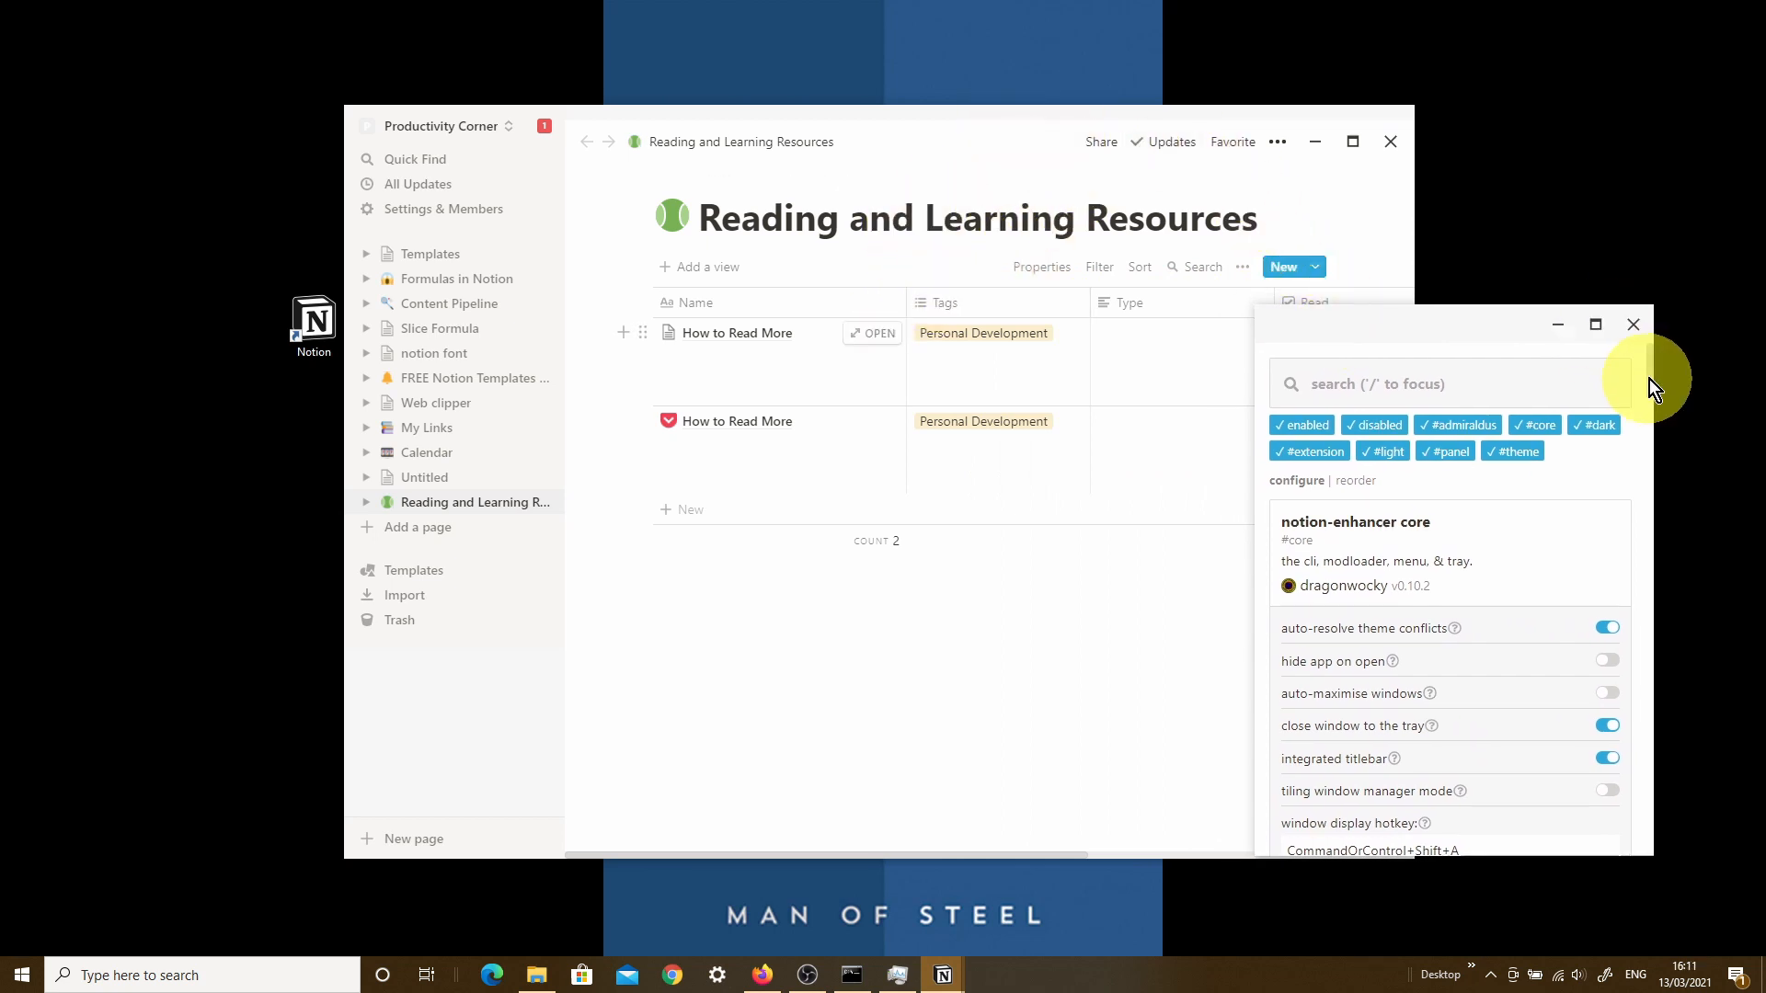
pyautogui.scroll(-3)
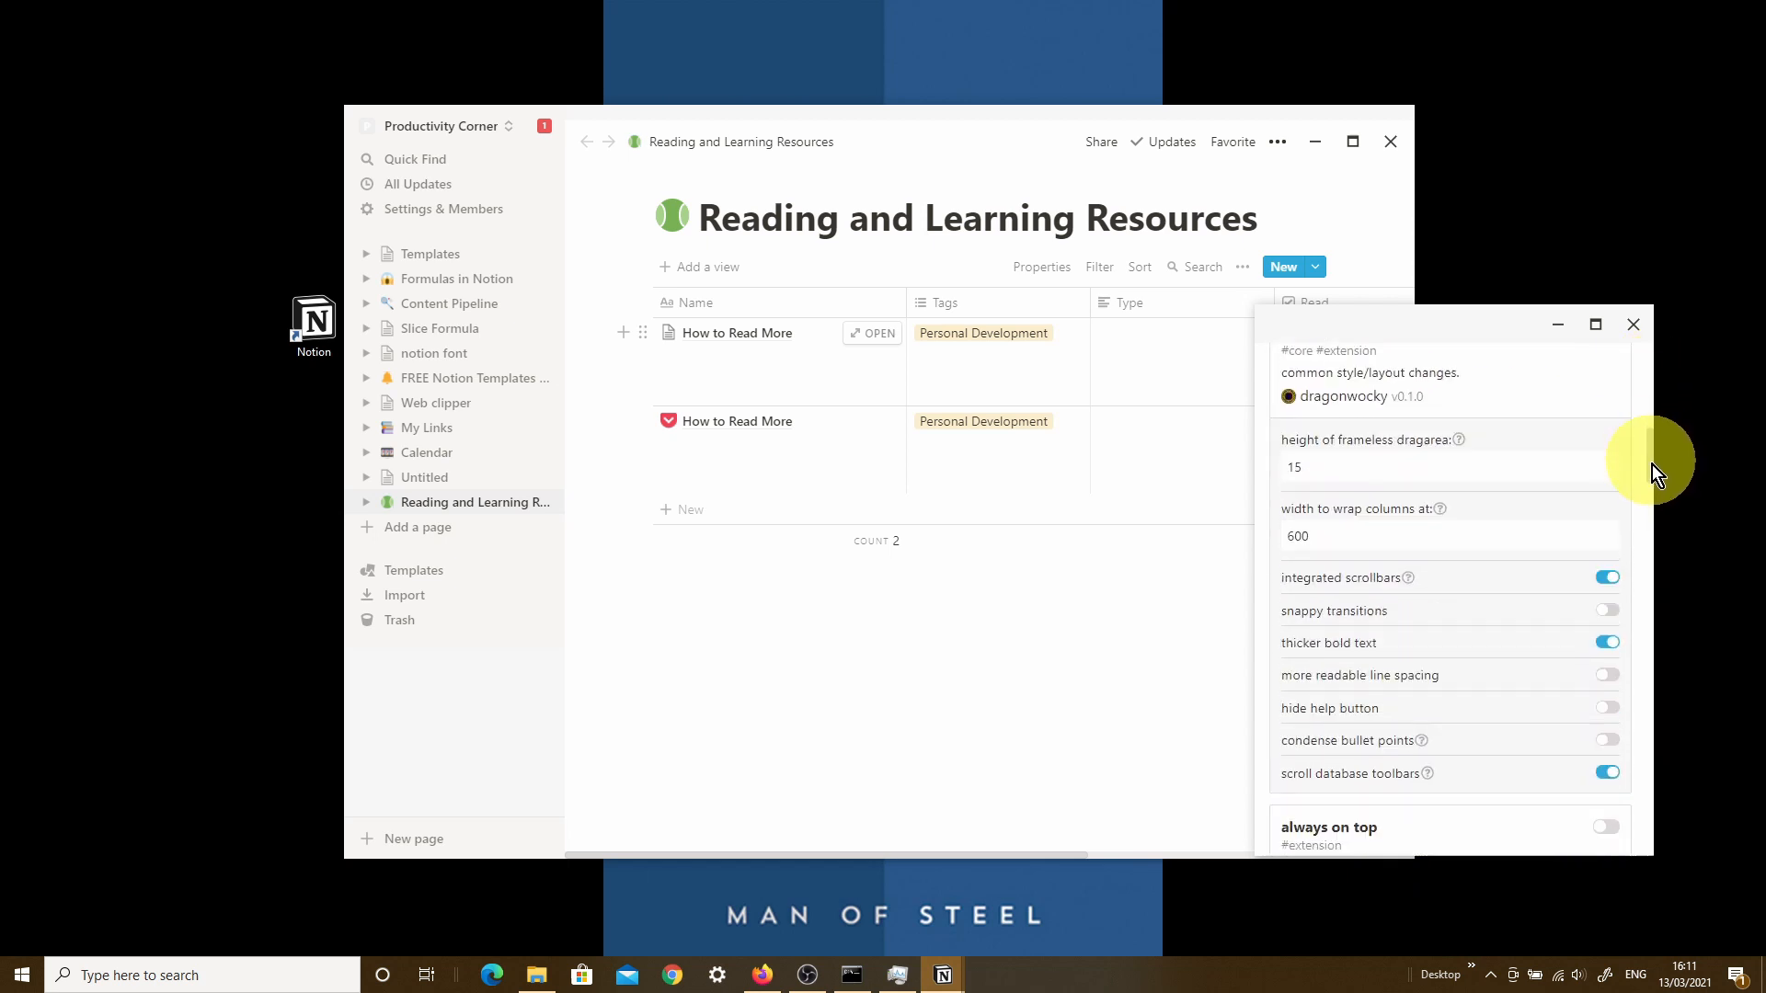
pyautogui.scroll(-3)
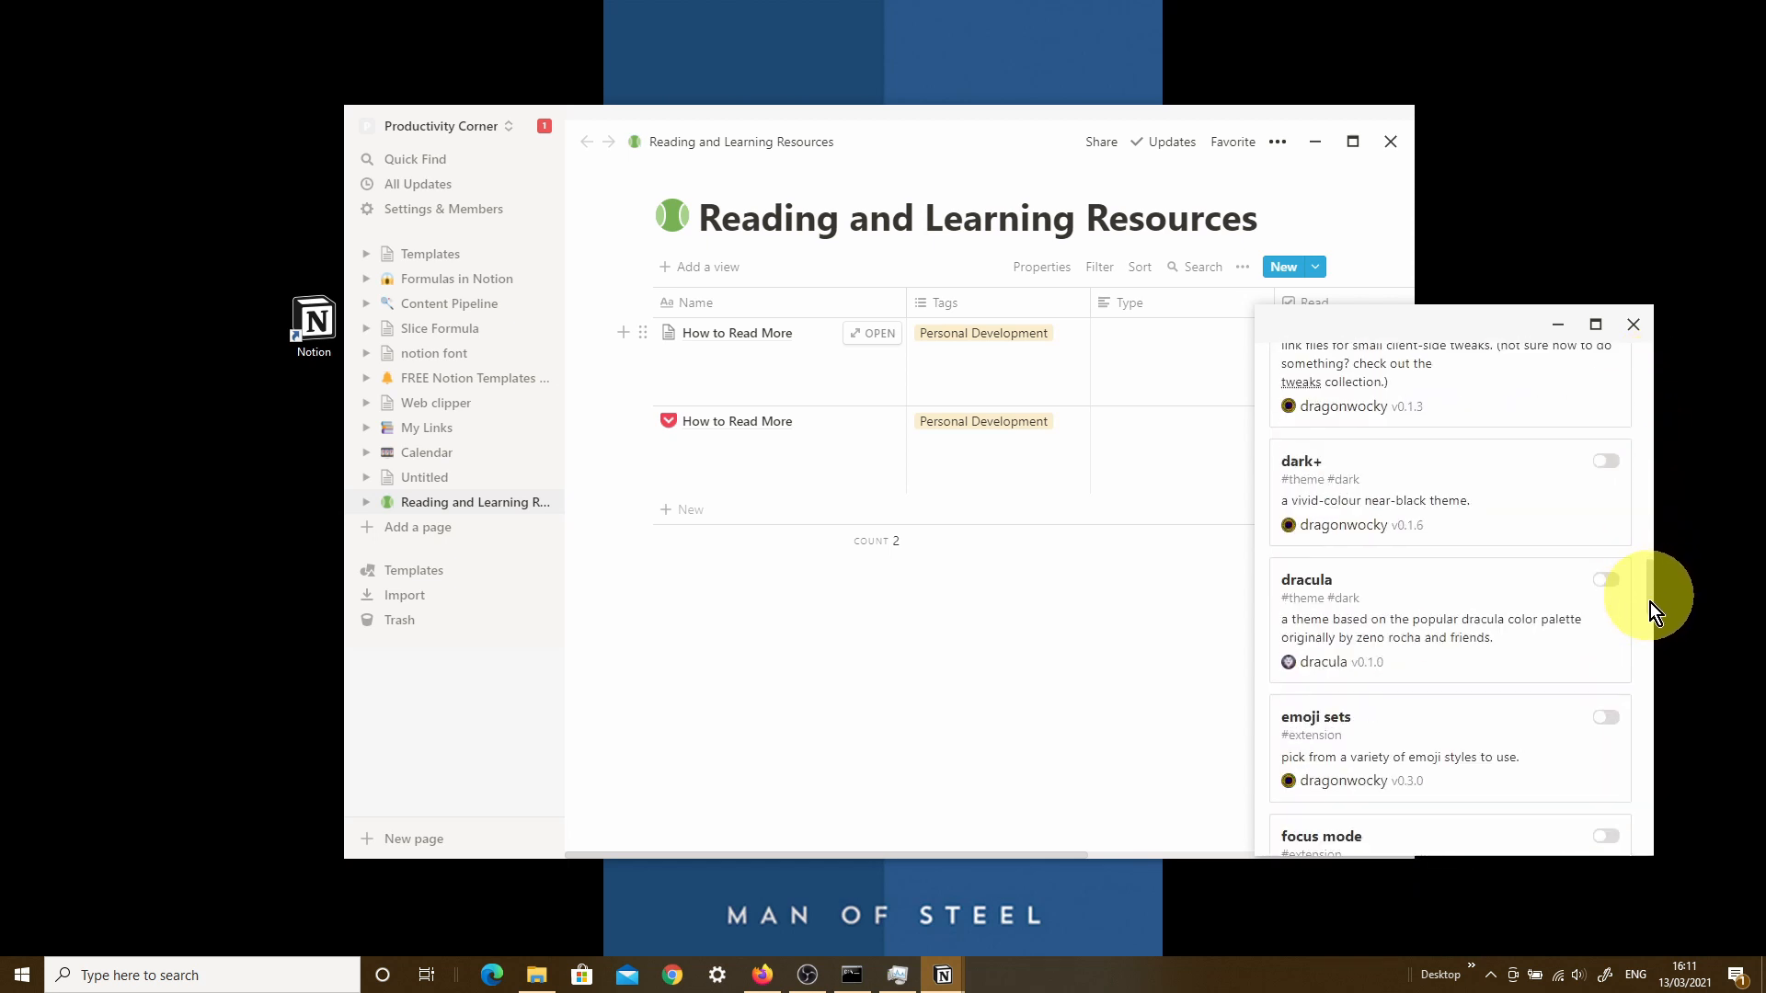
pyautogui.scroll(-3)
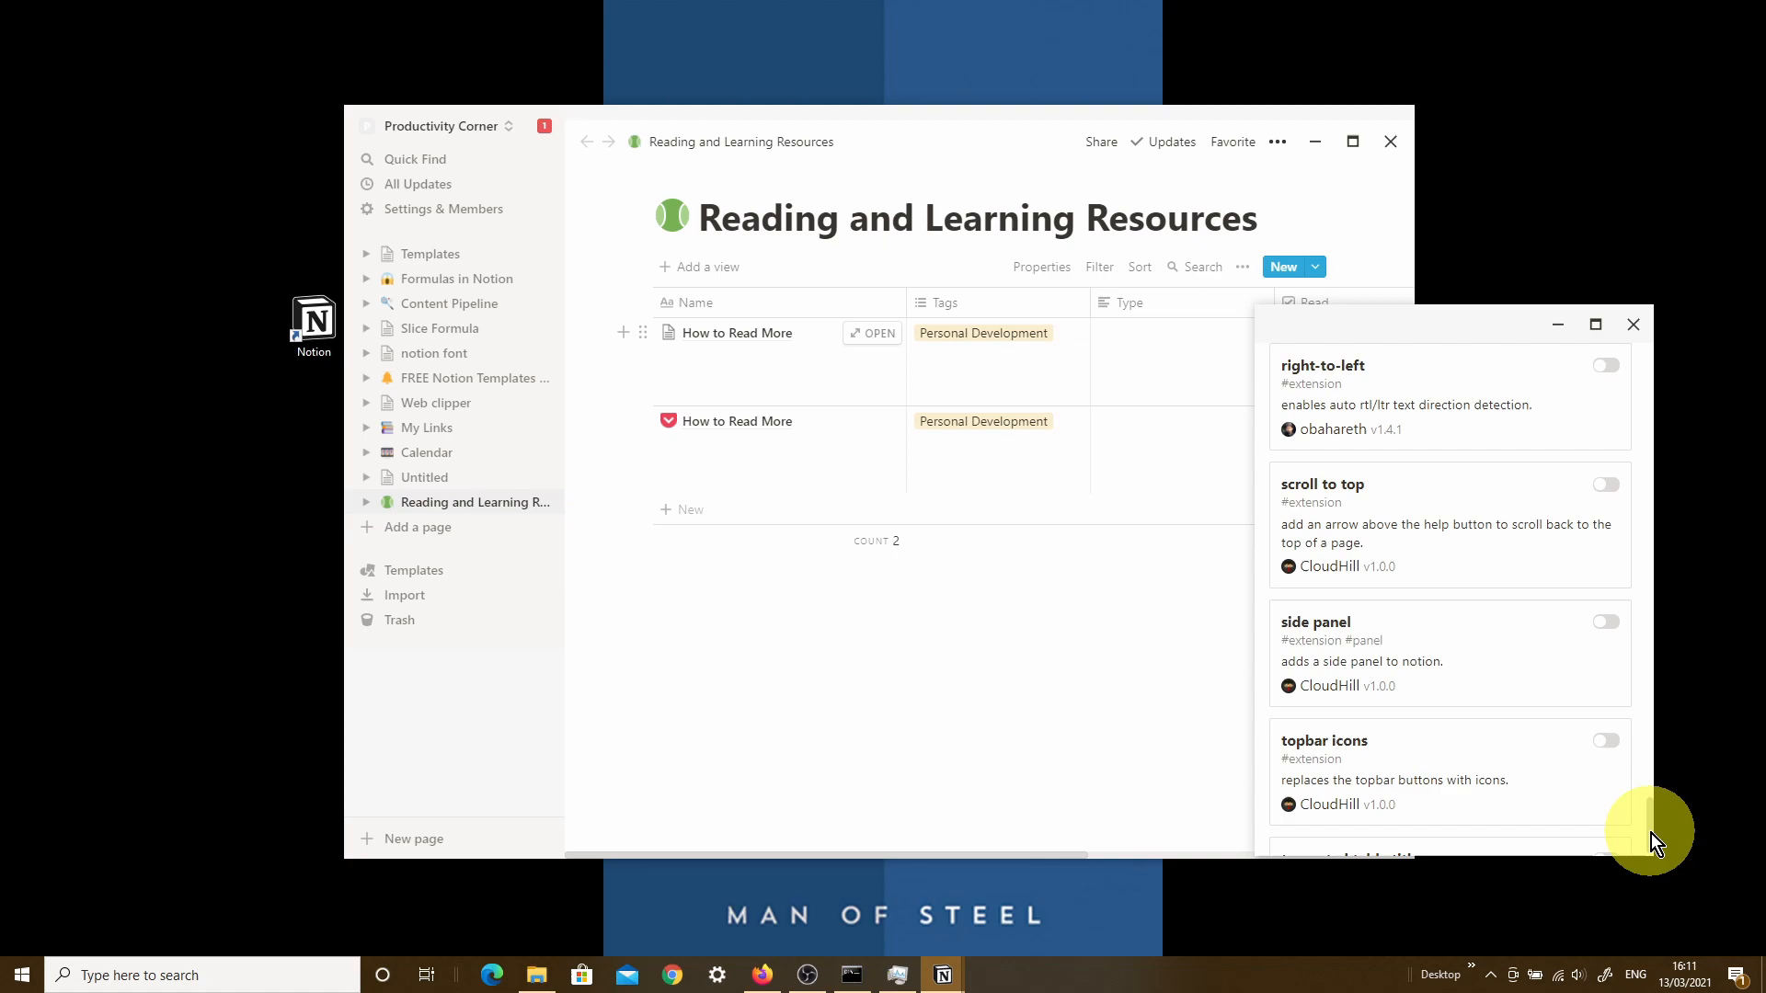
pyautogui.scroll(-3)
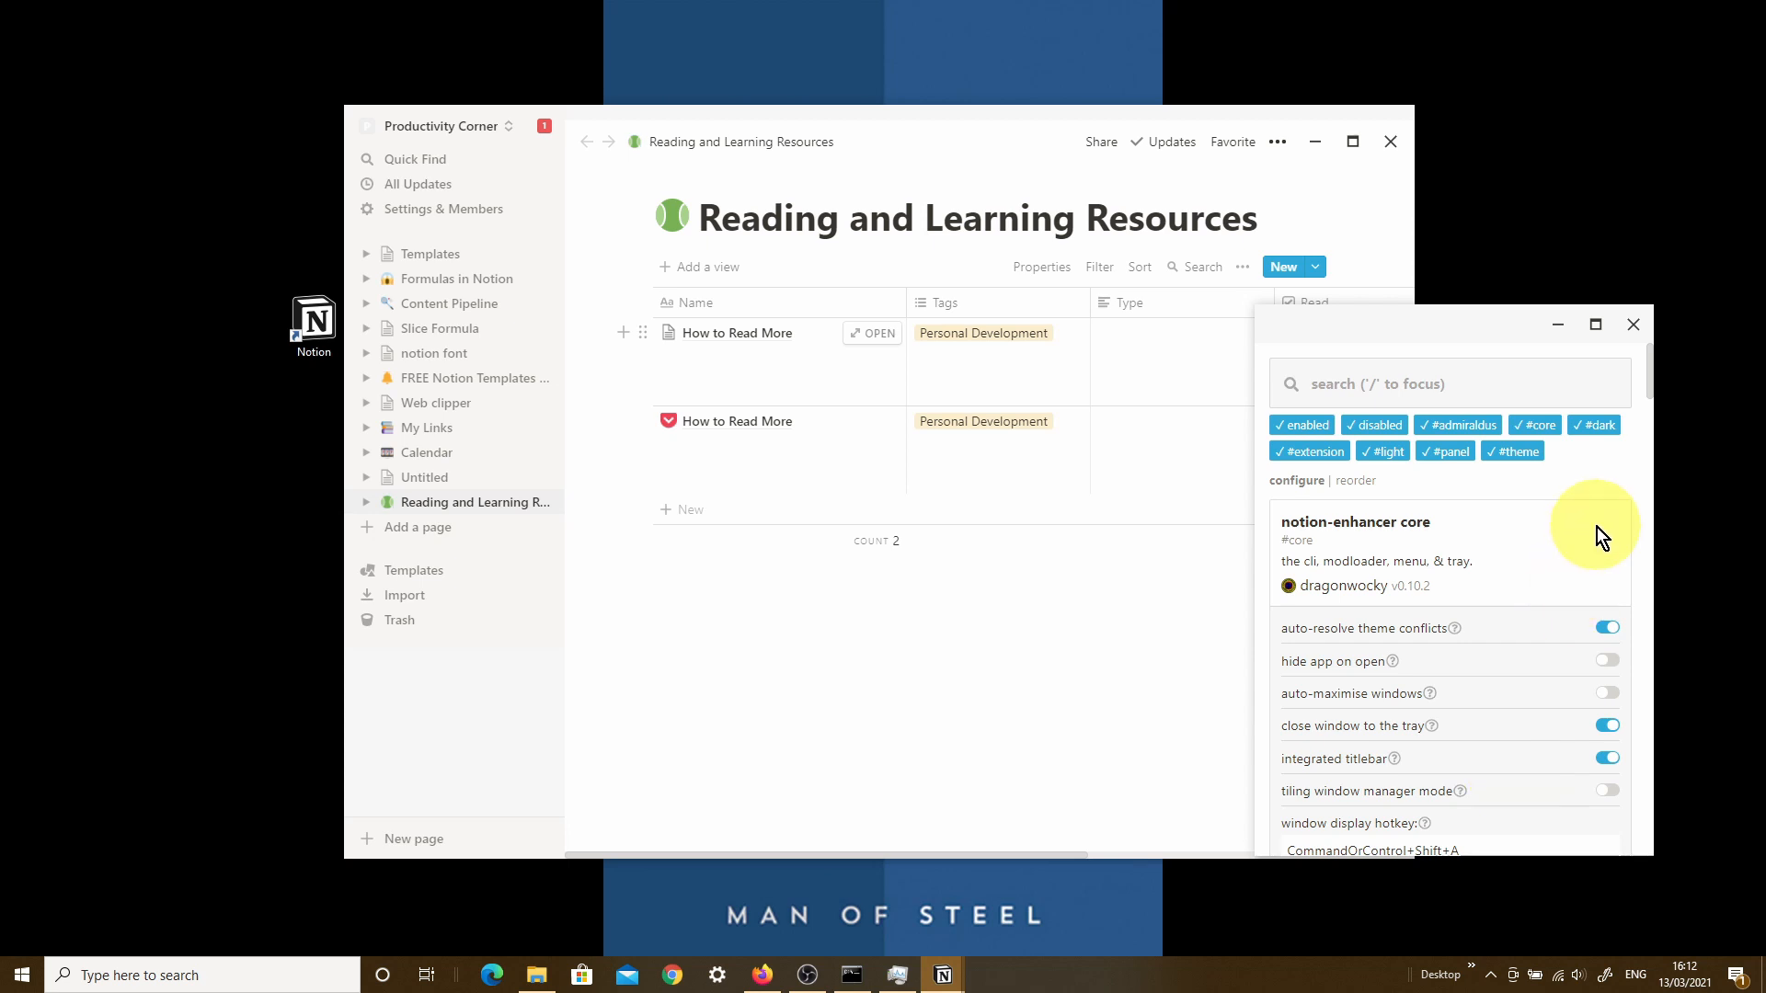
pyautogui.moveTo(1596, 324)
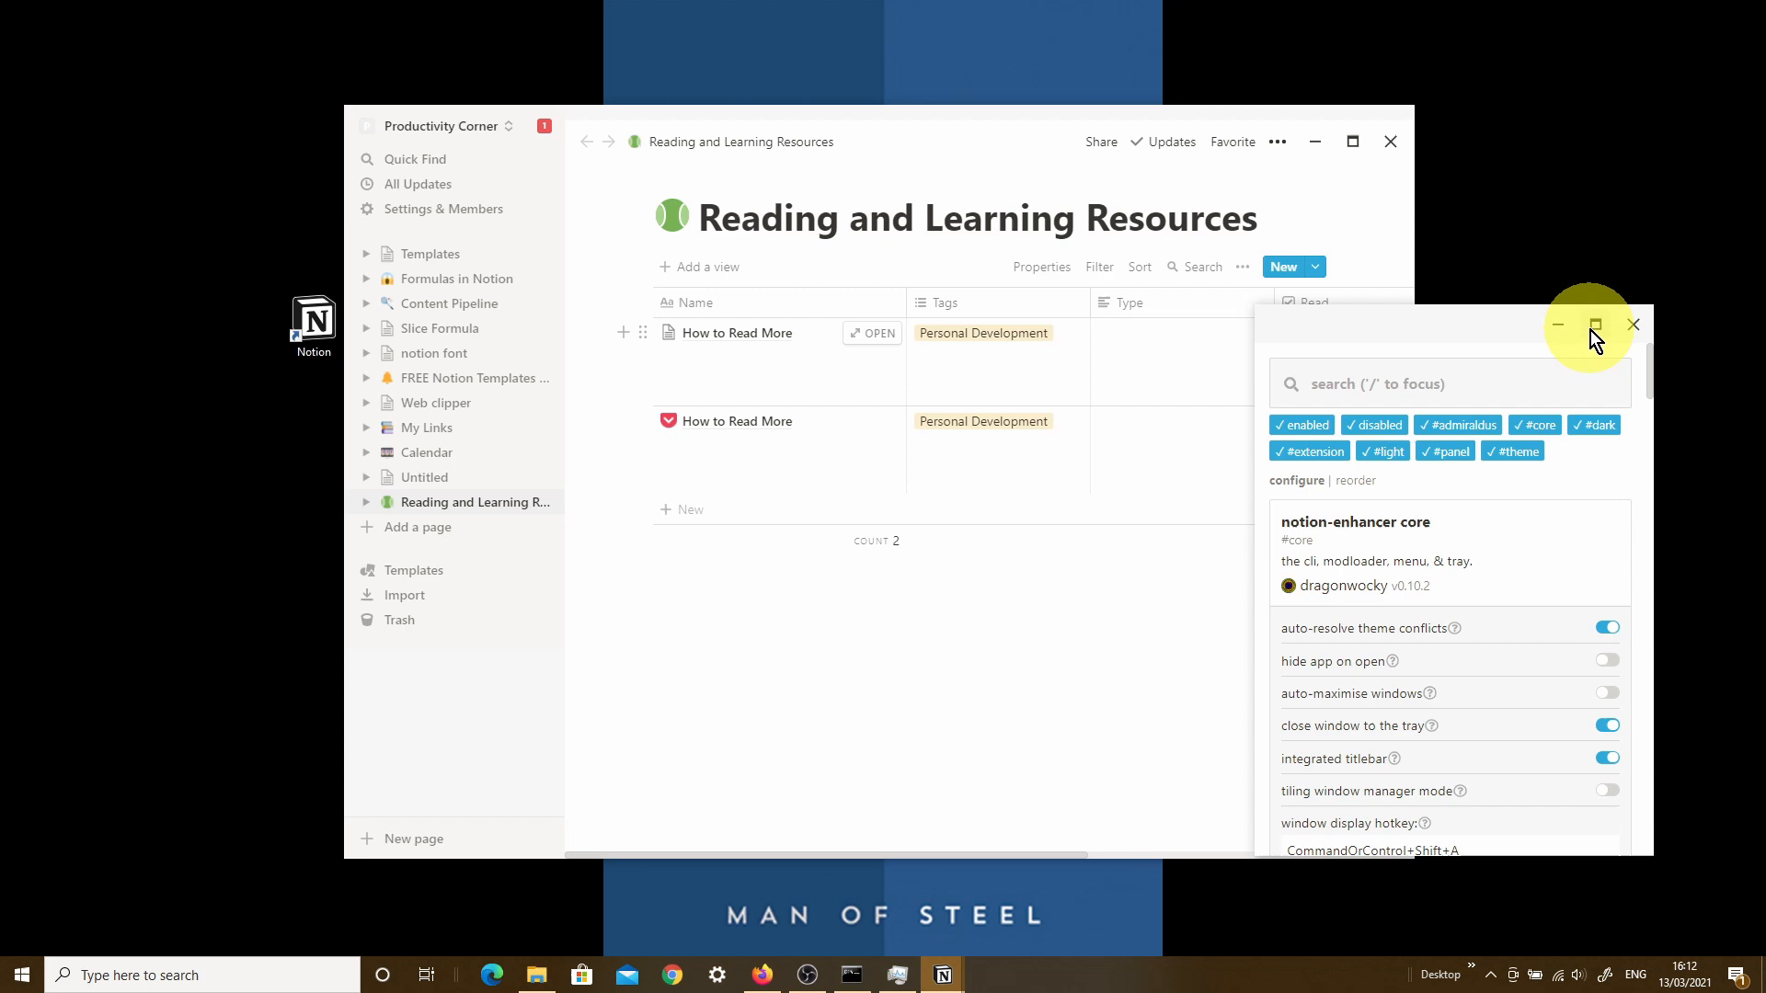
pyautogui.click(1597, 323)
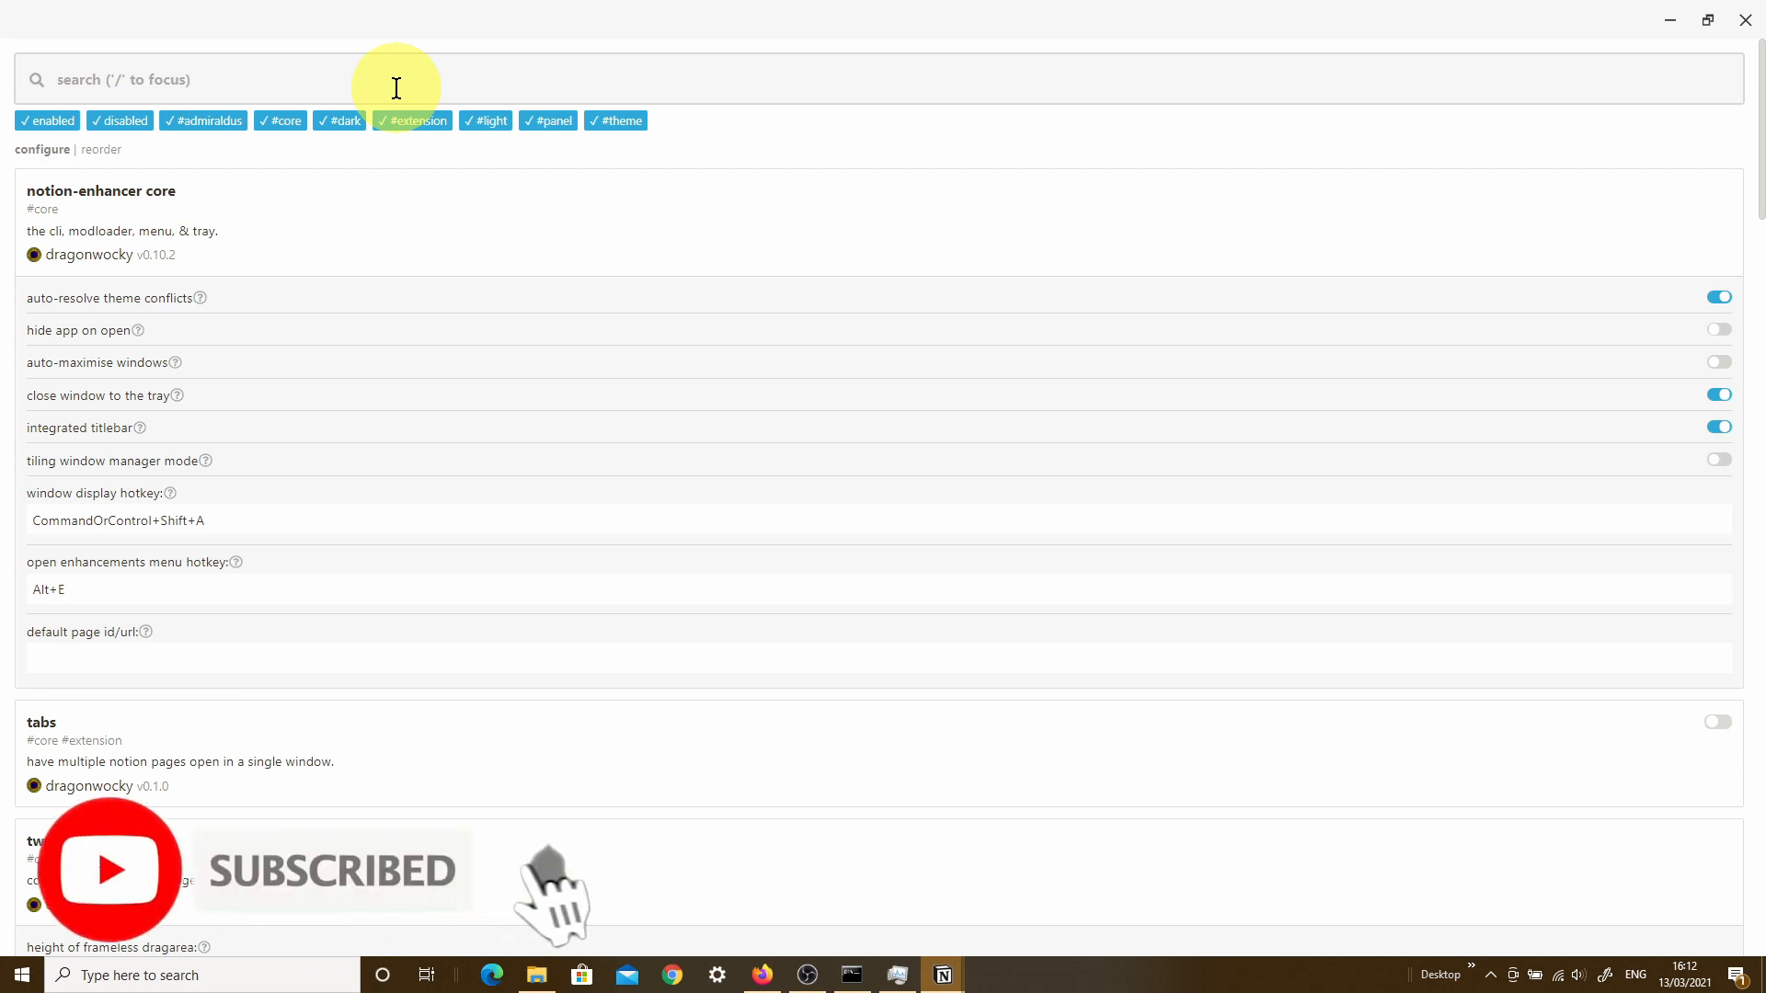
pyautogui.scroll(-3)
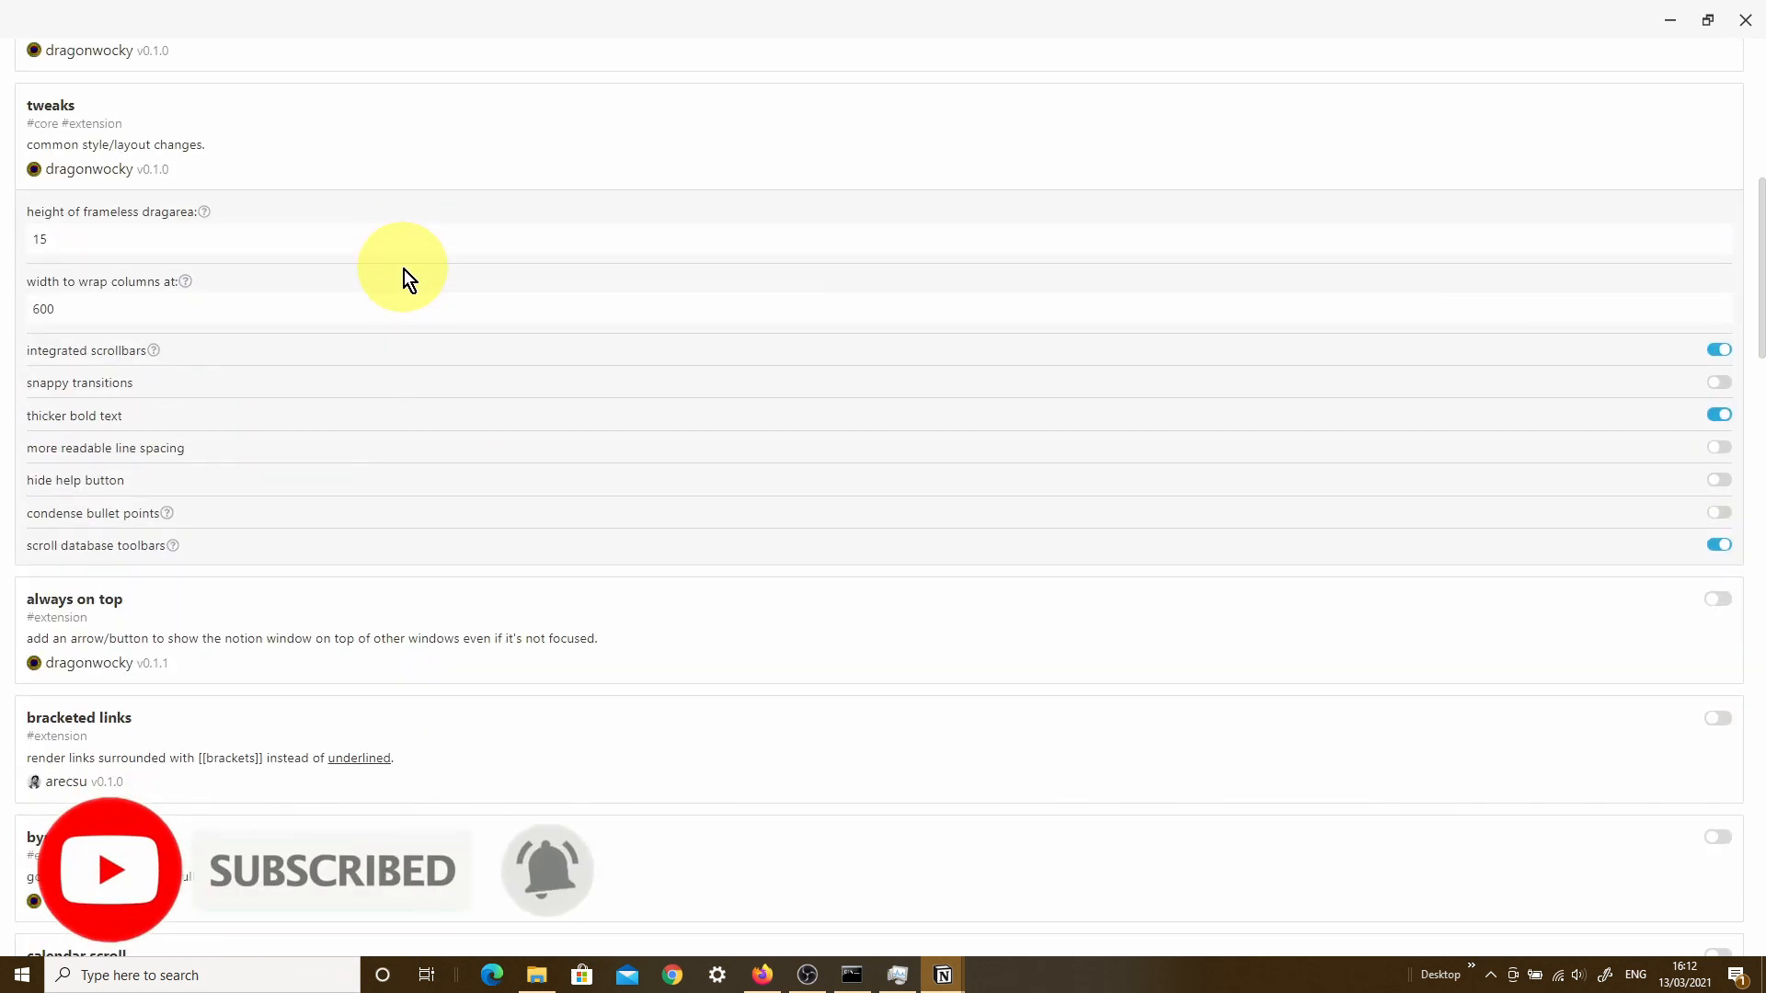
pyautogui.moveTo(96, 410)
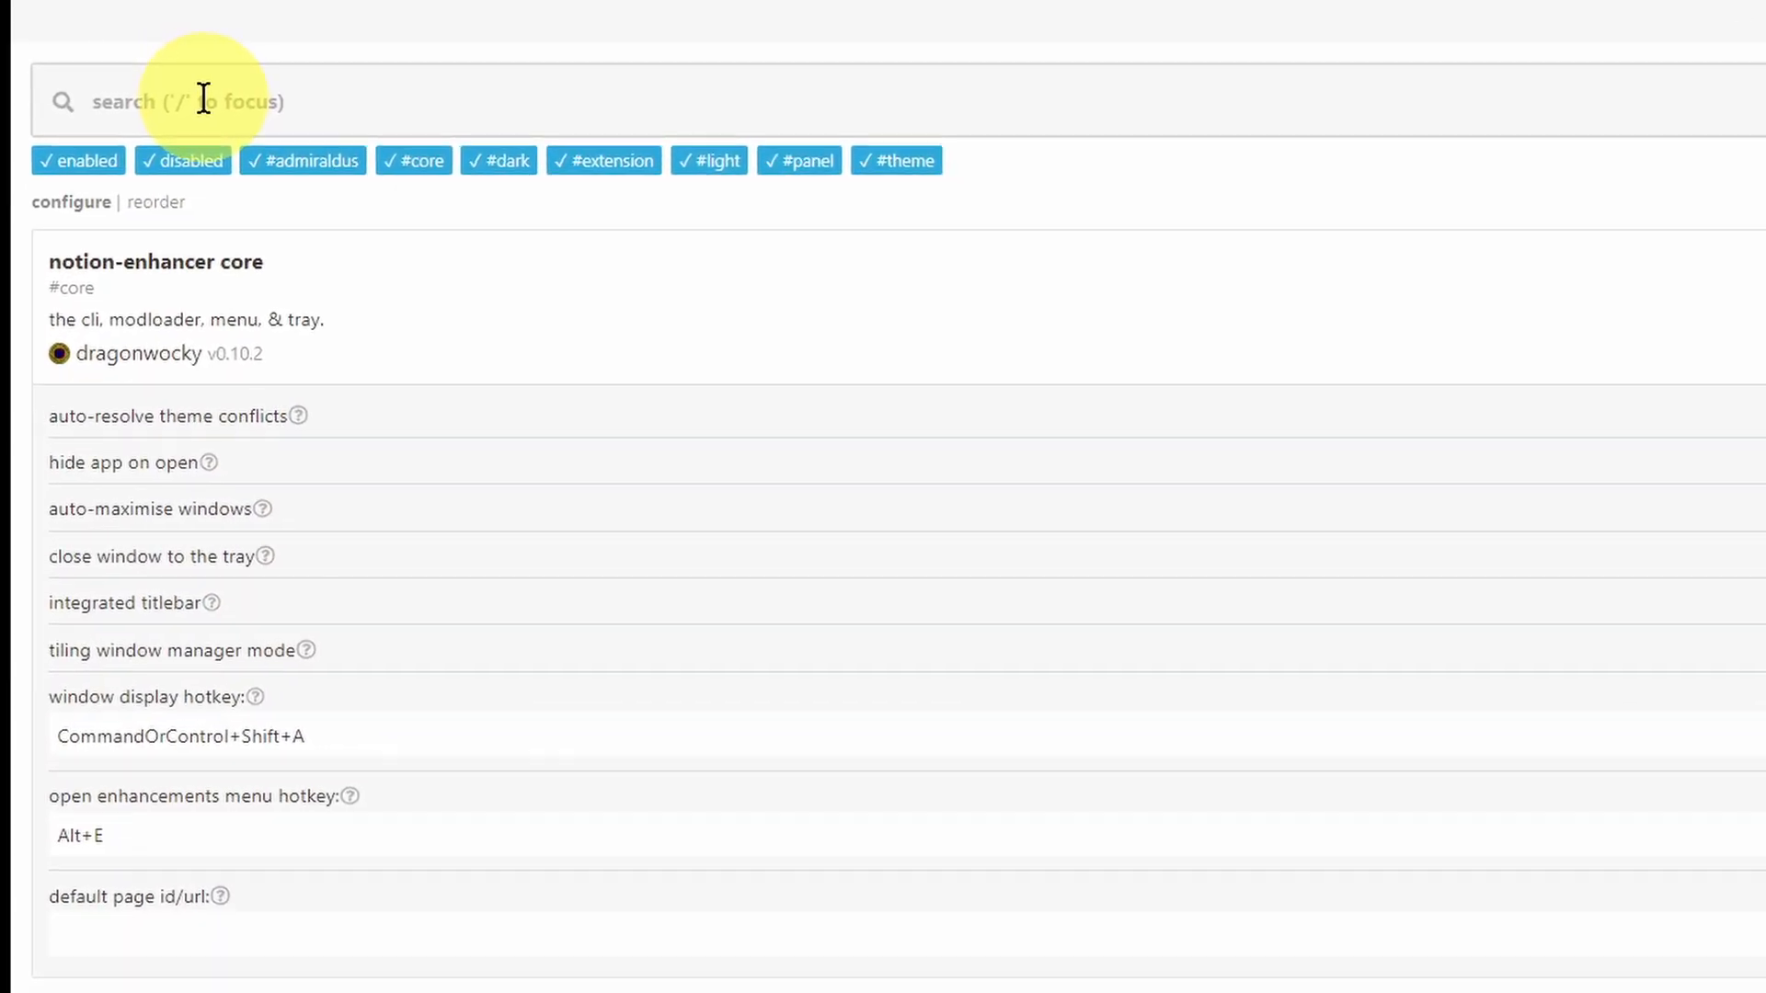
pyautogui.write('snappy transition')
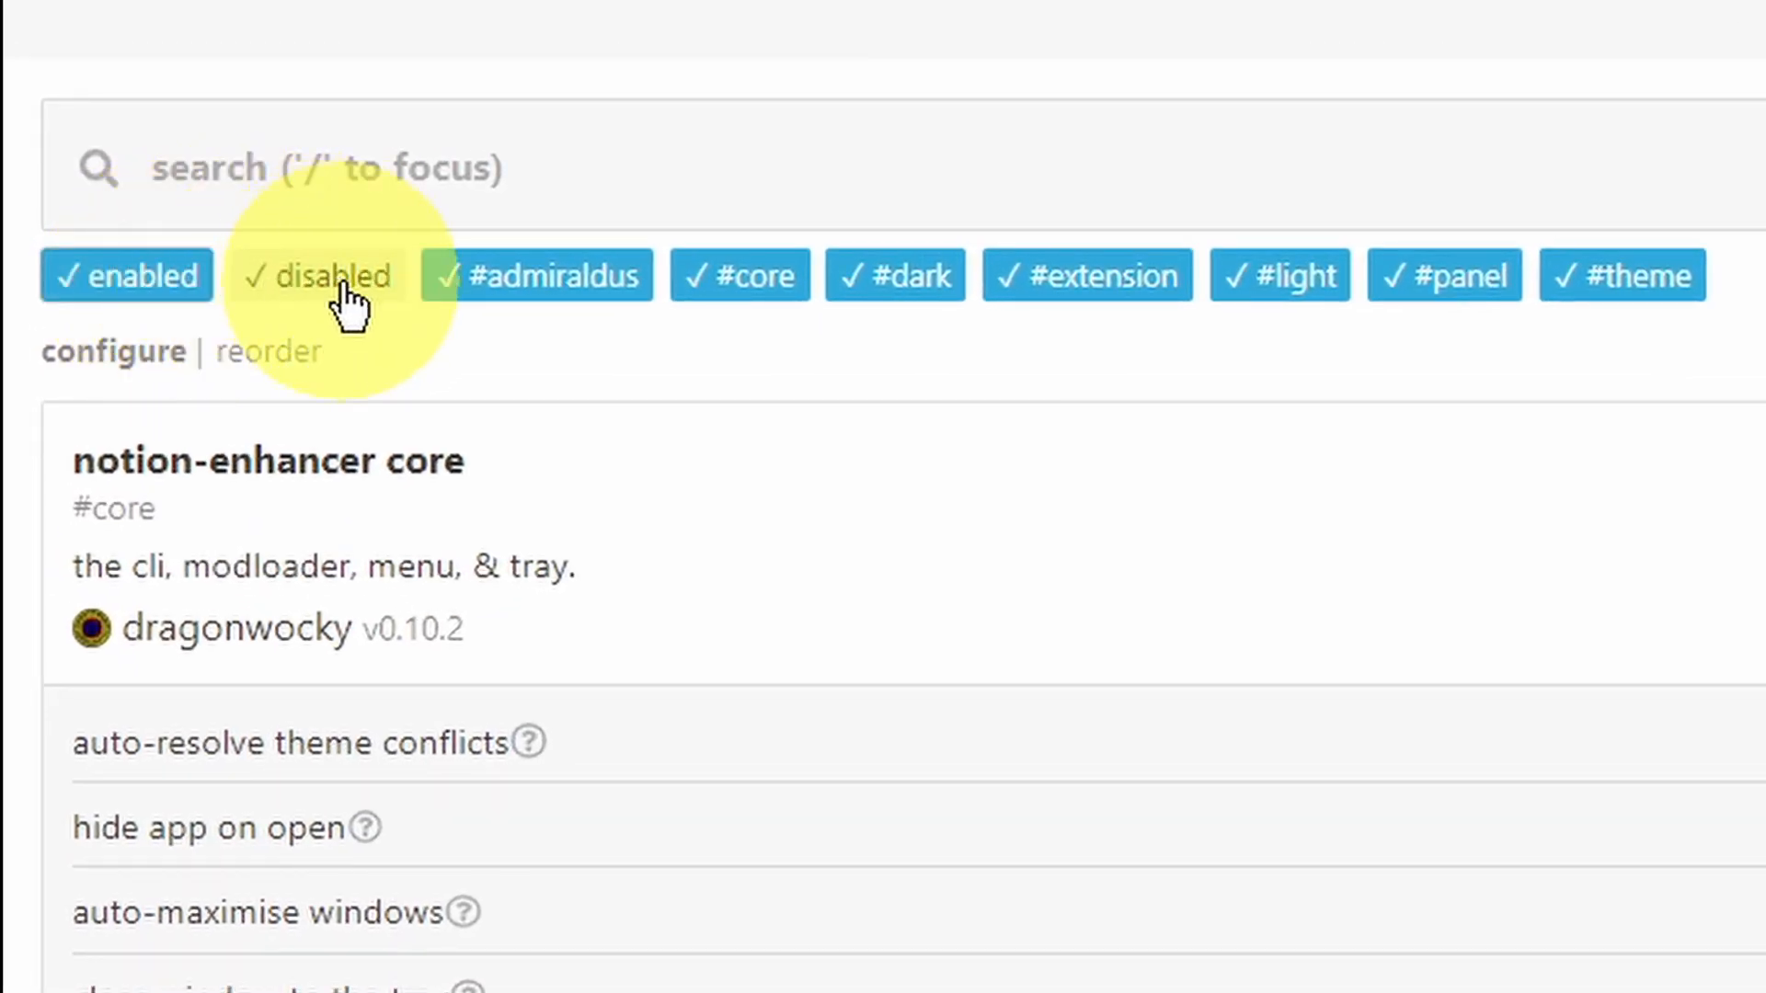
pyautogui.click(324, 276)
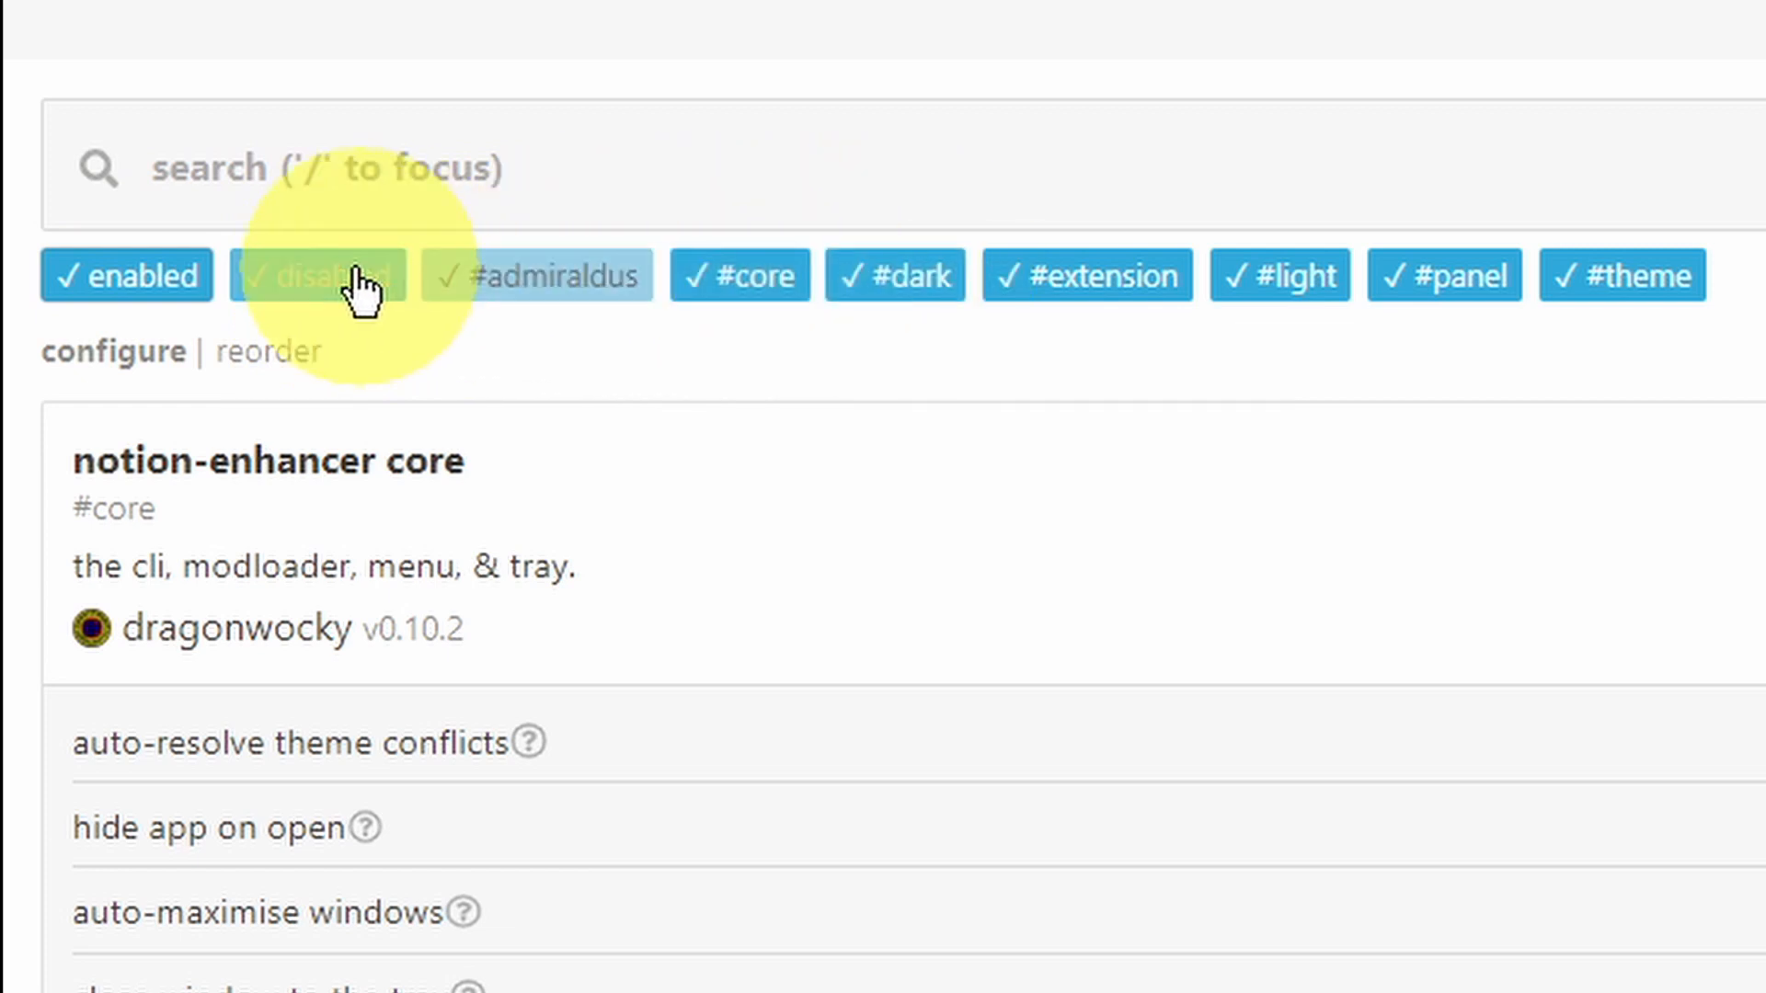
pyautogui.click(125, 274)
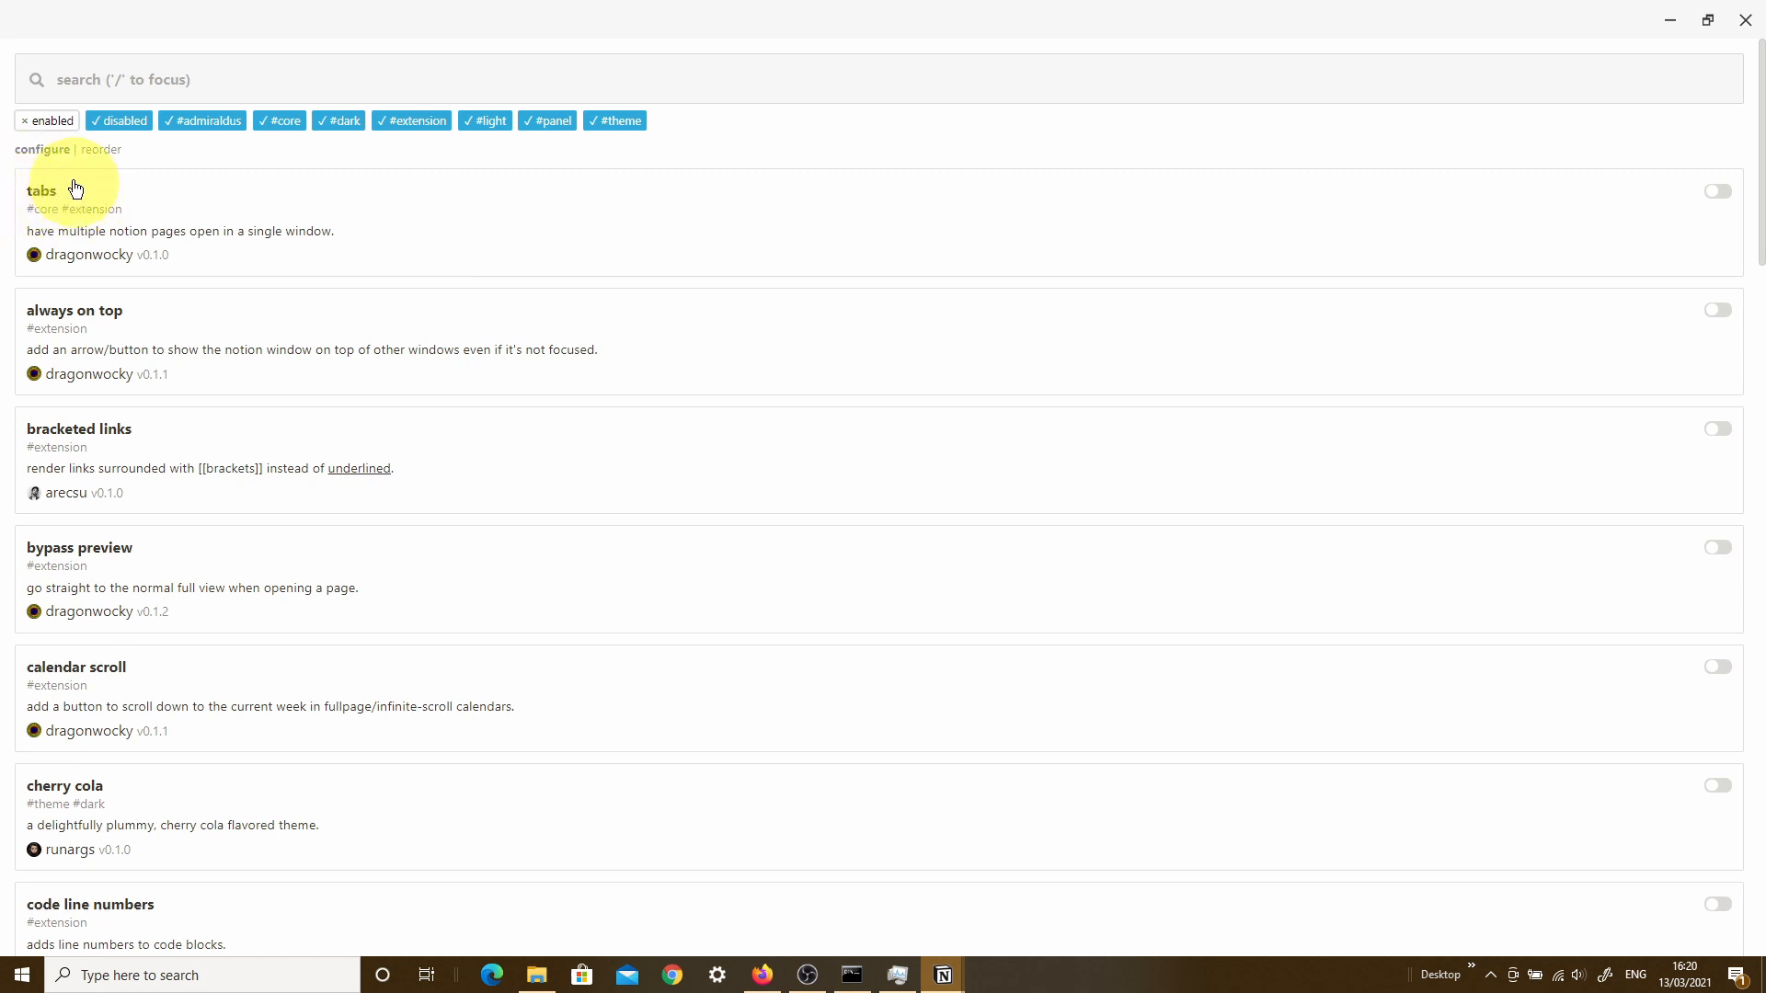
pyautogui.moveTo(33, 324)
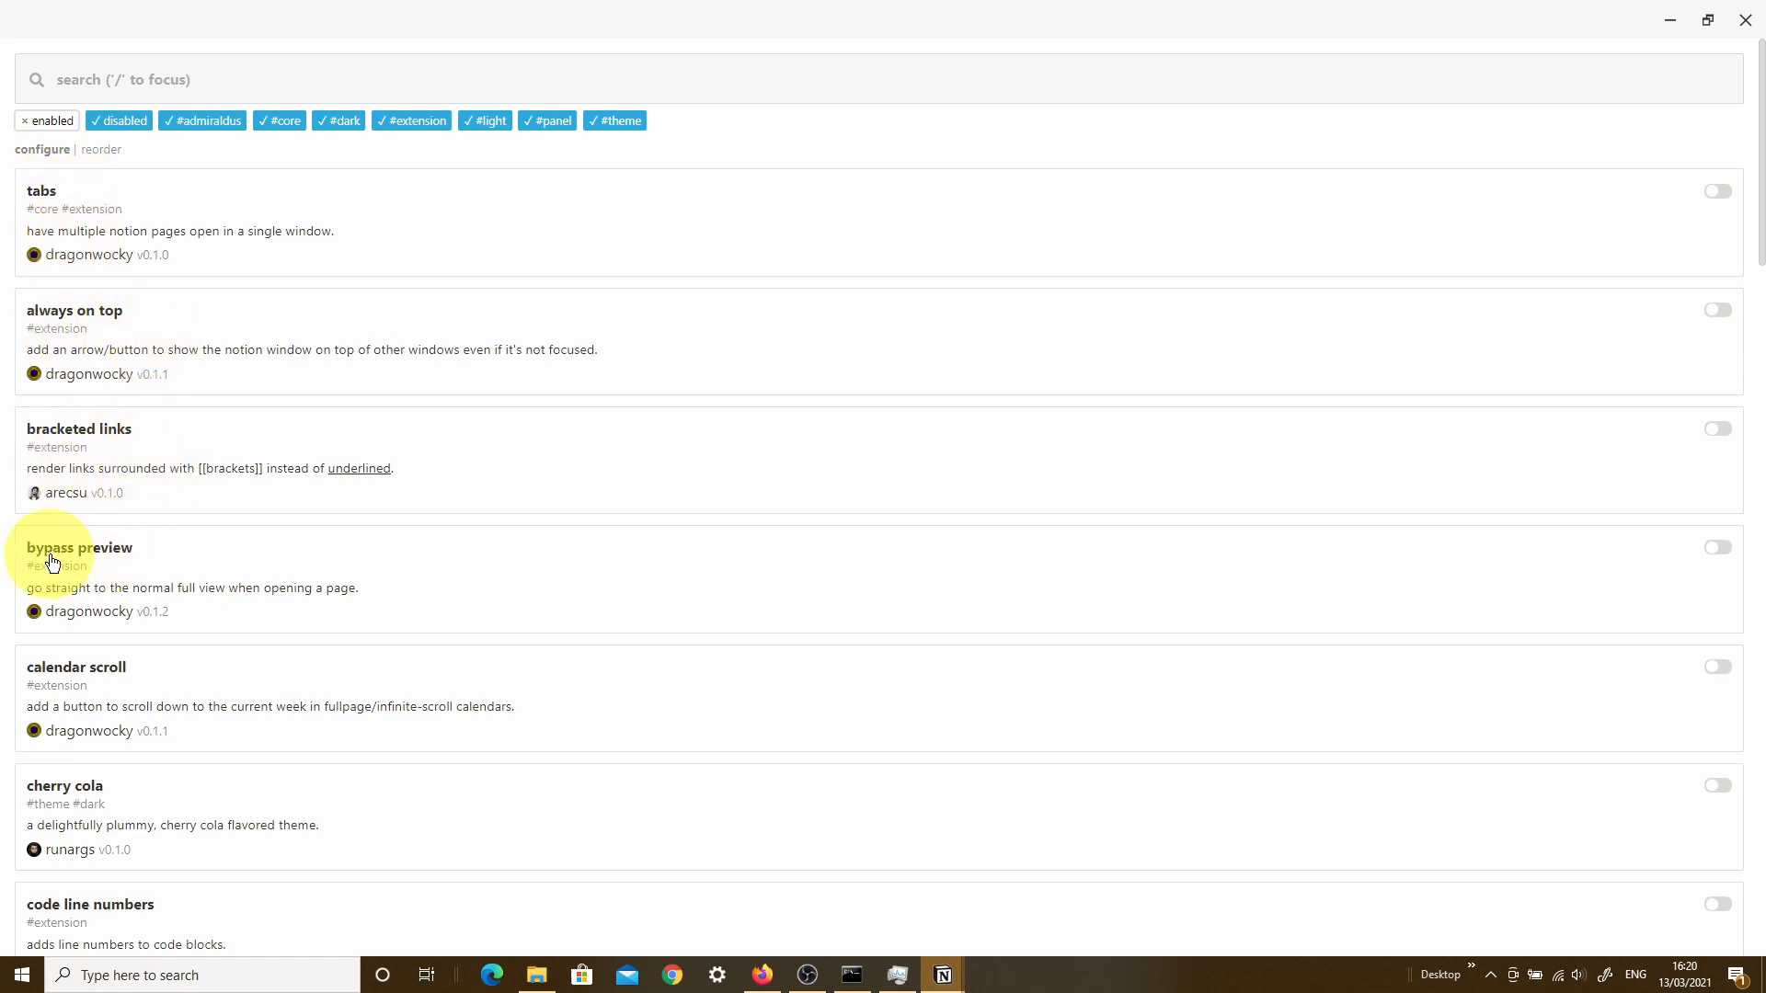
pyautogui.moveTo(15, 225)
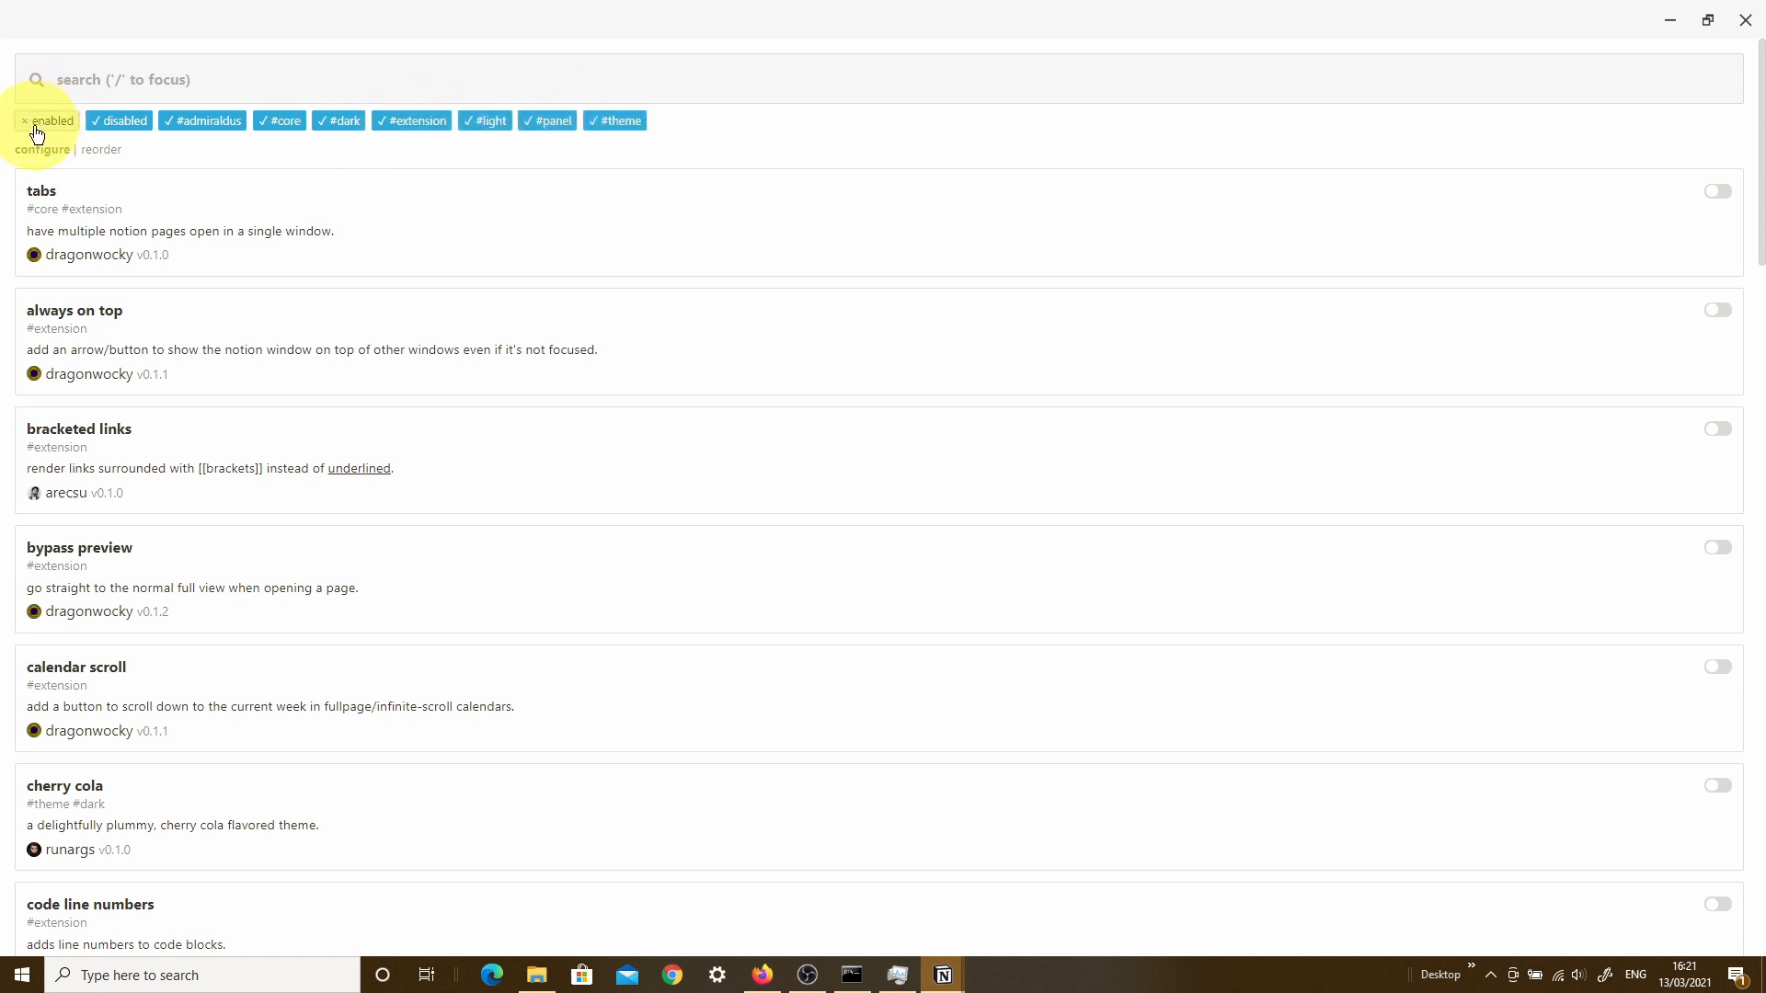
pyautogui.click(118, 122)
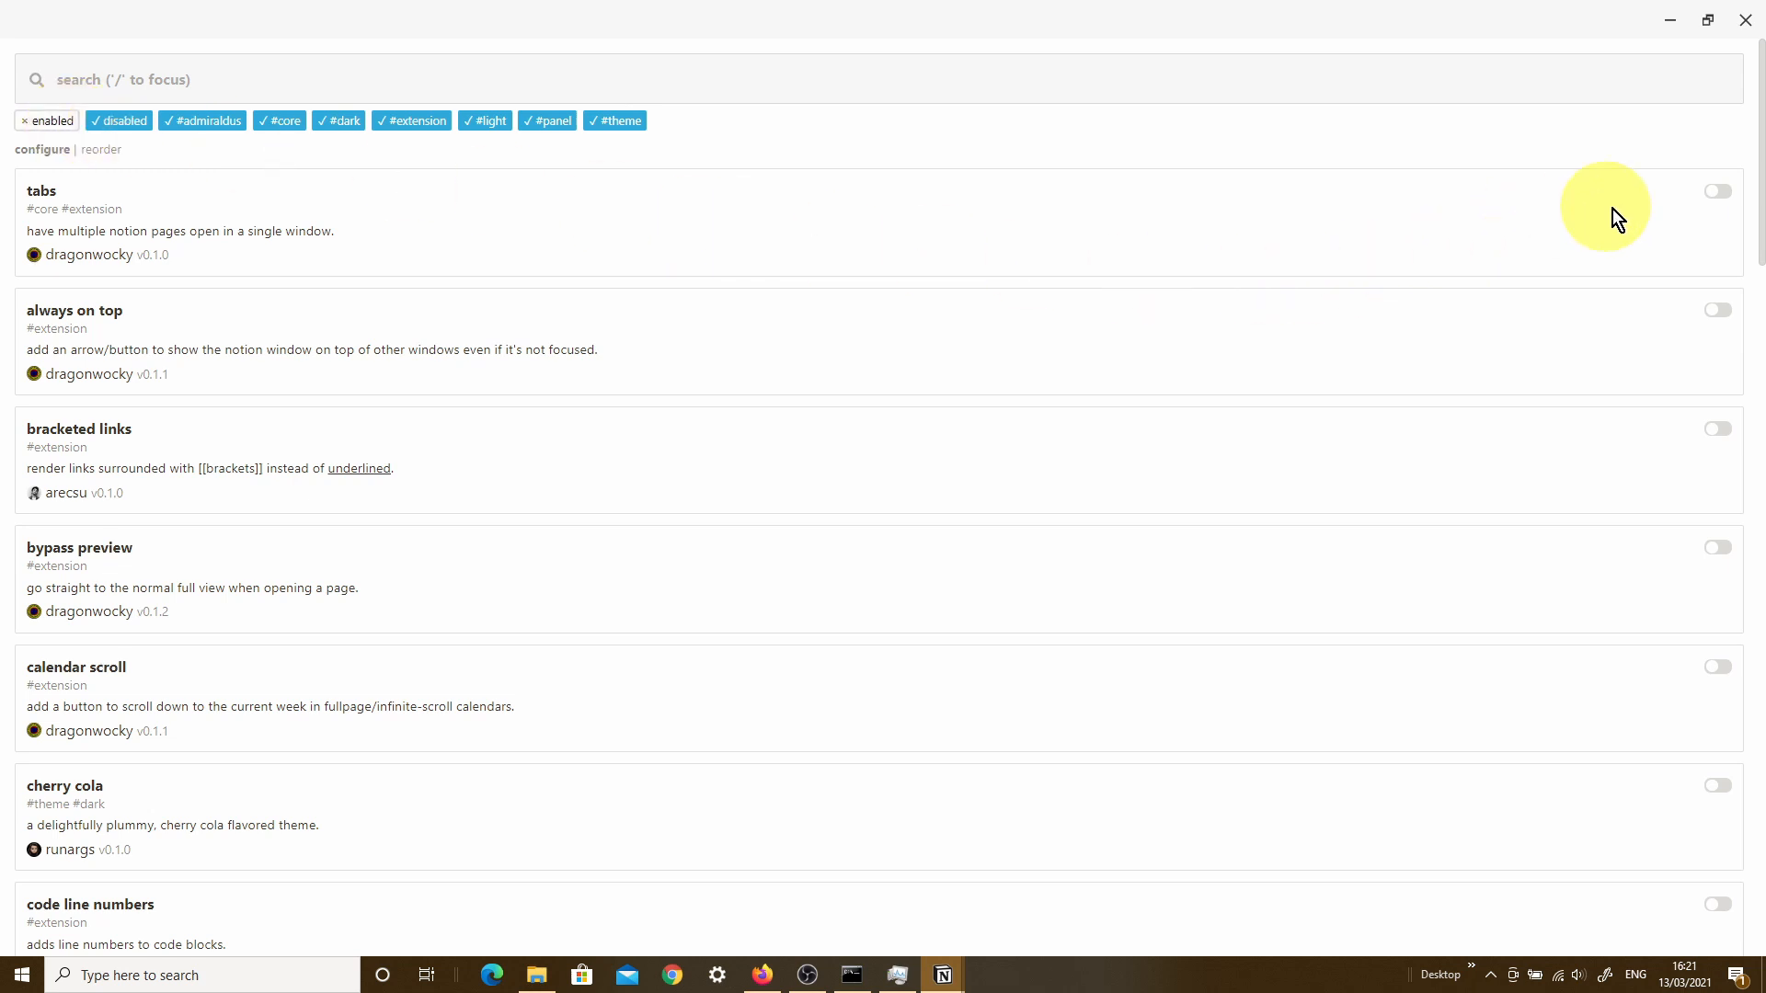
pyautogui.scroll(-3)
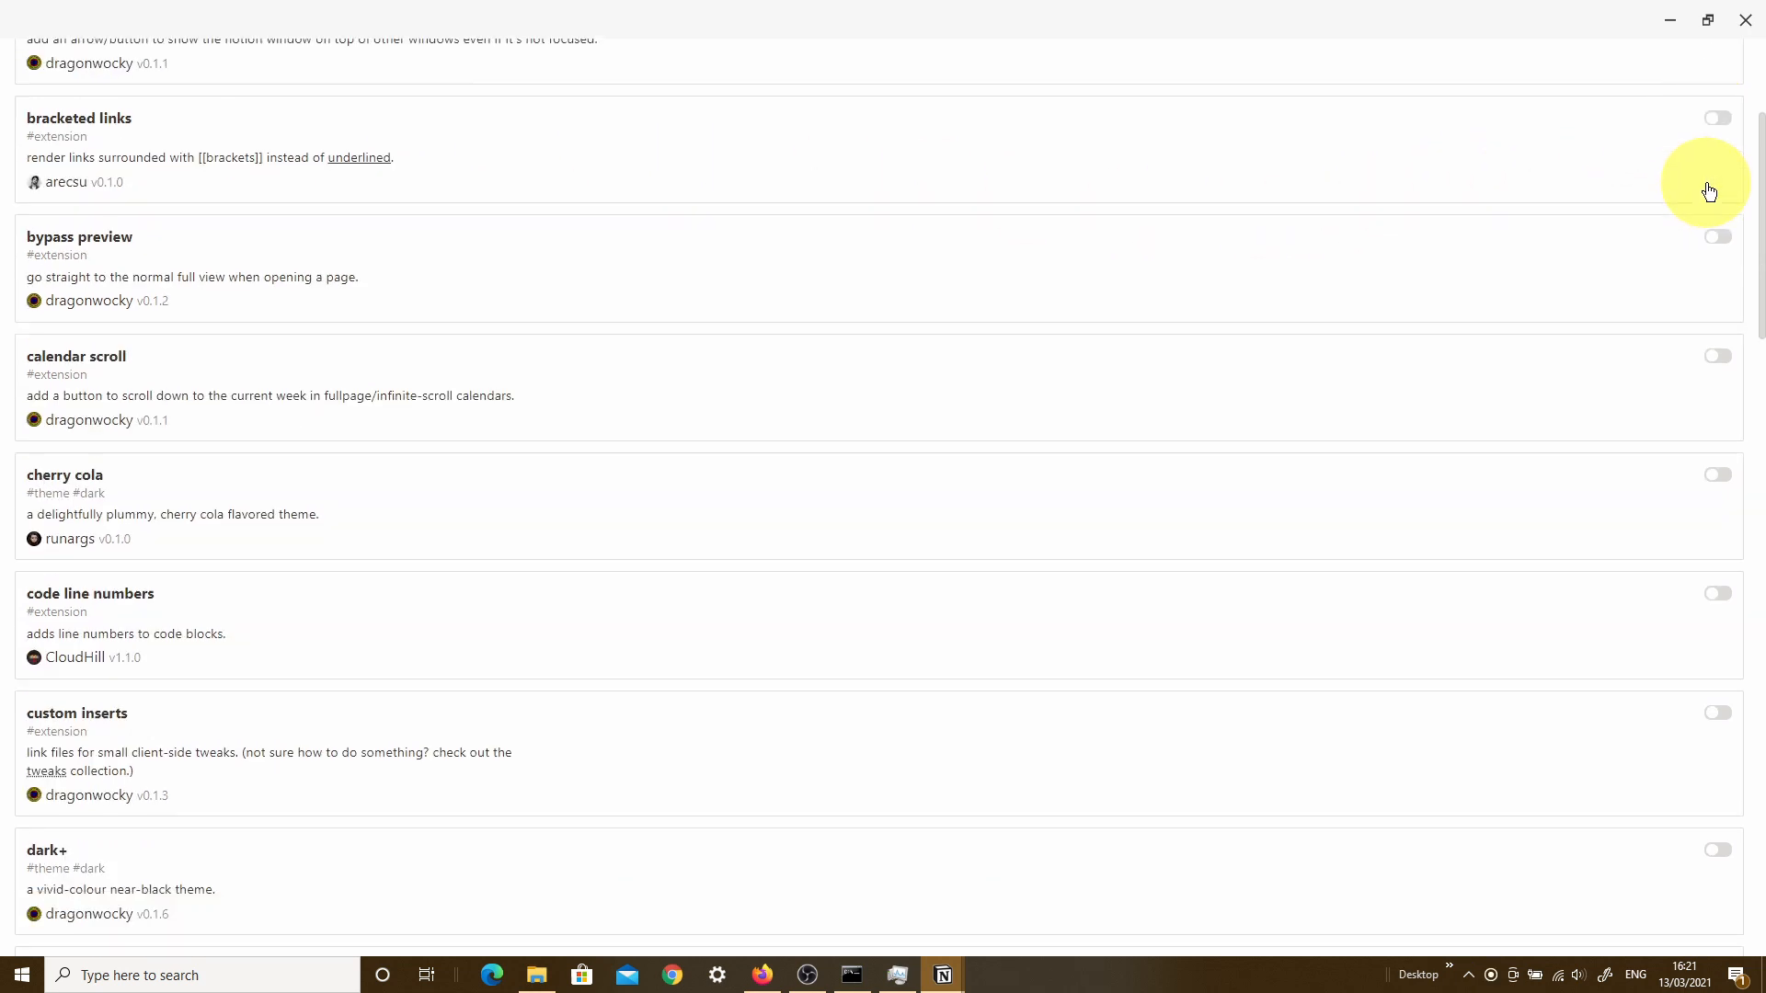
pyautogui.scroll(-3)
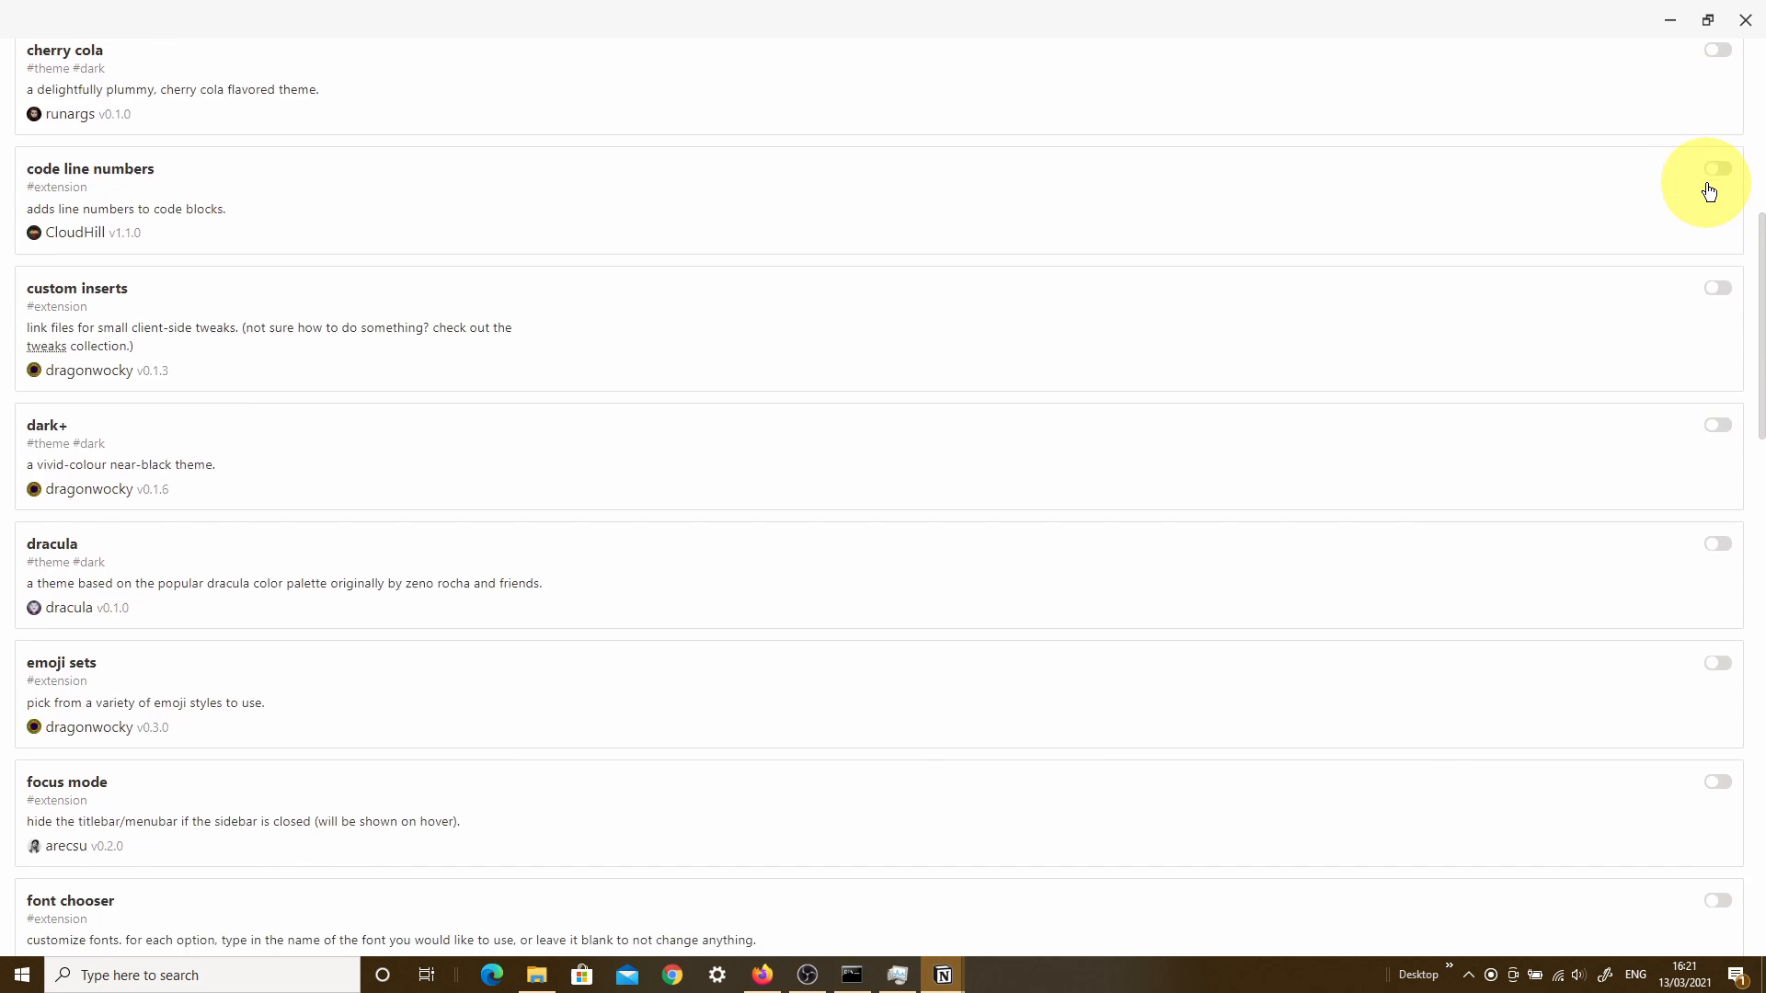
pyautogui.scroll(-3)
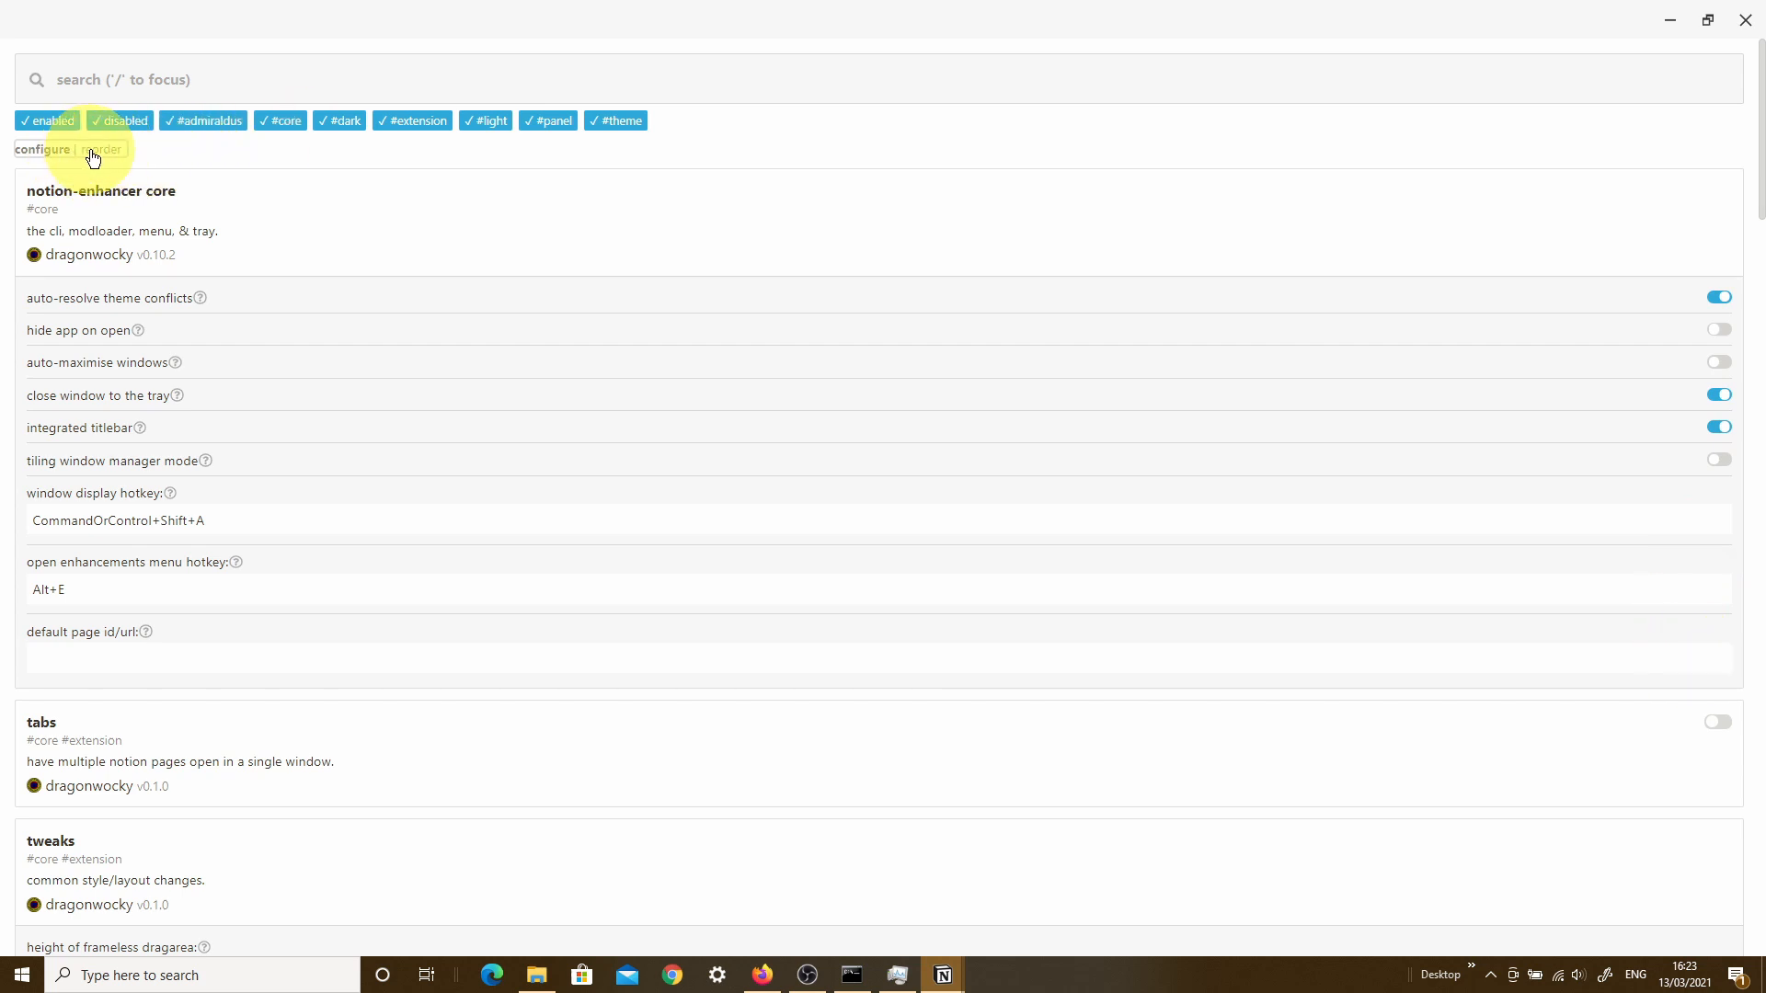
# - Enter reorder mode, place bracketed links above always on top, and browse down to word counter
pyautogui.click(100, 149)
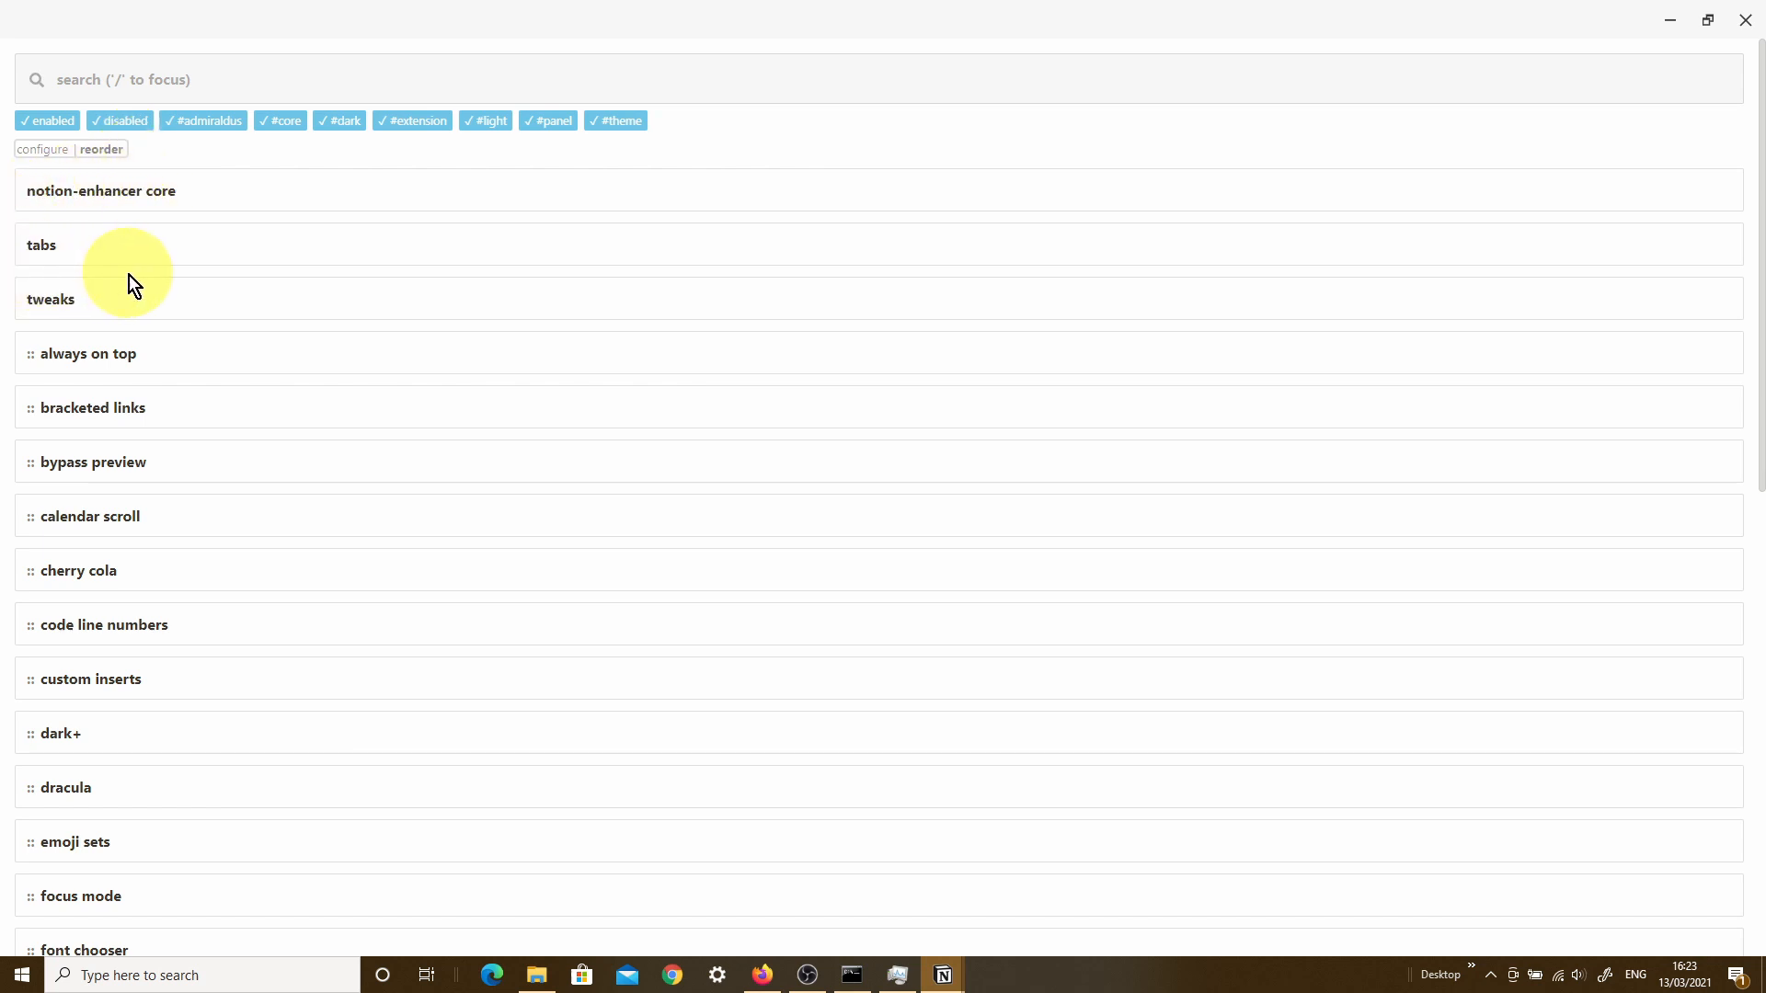
pyautogui.moveTo(34, 417)
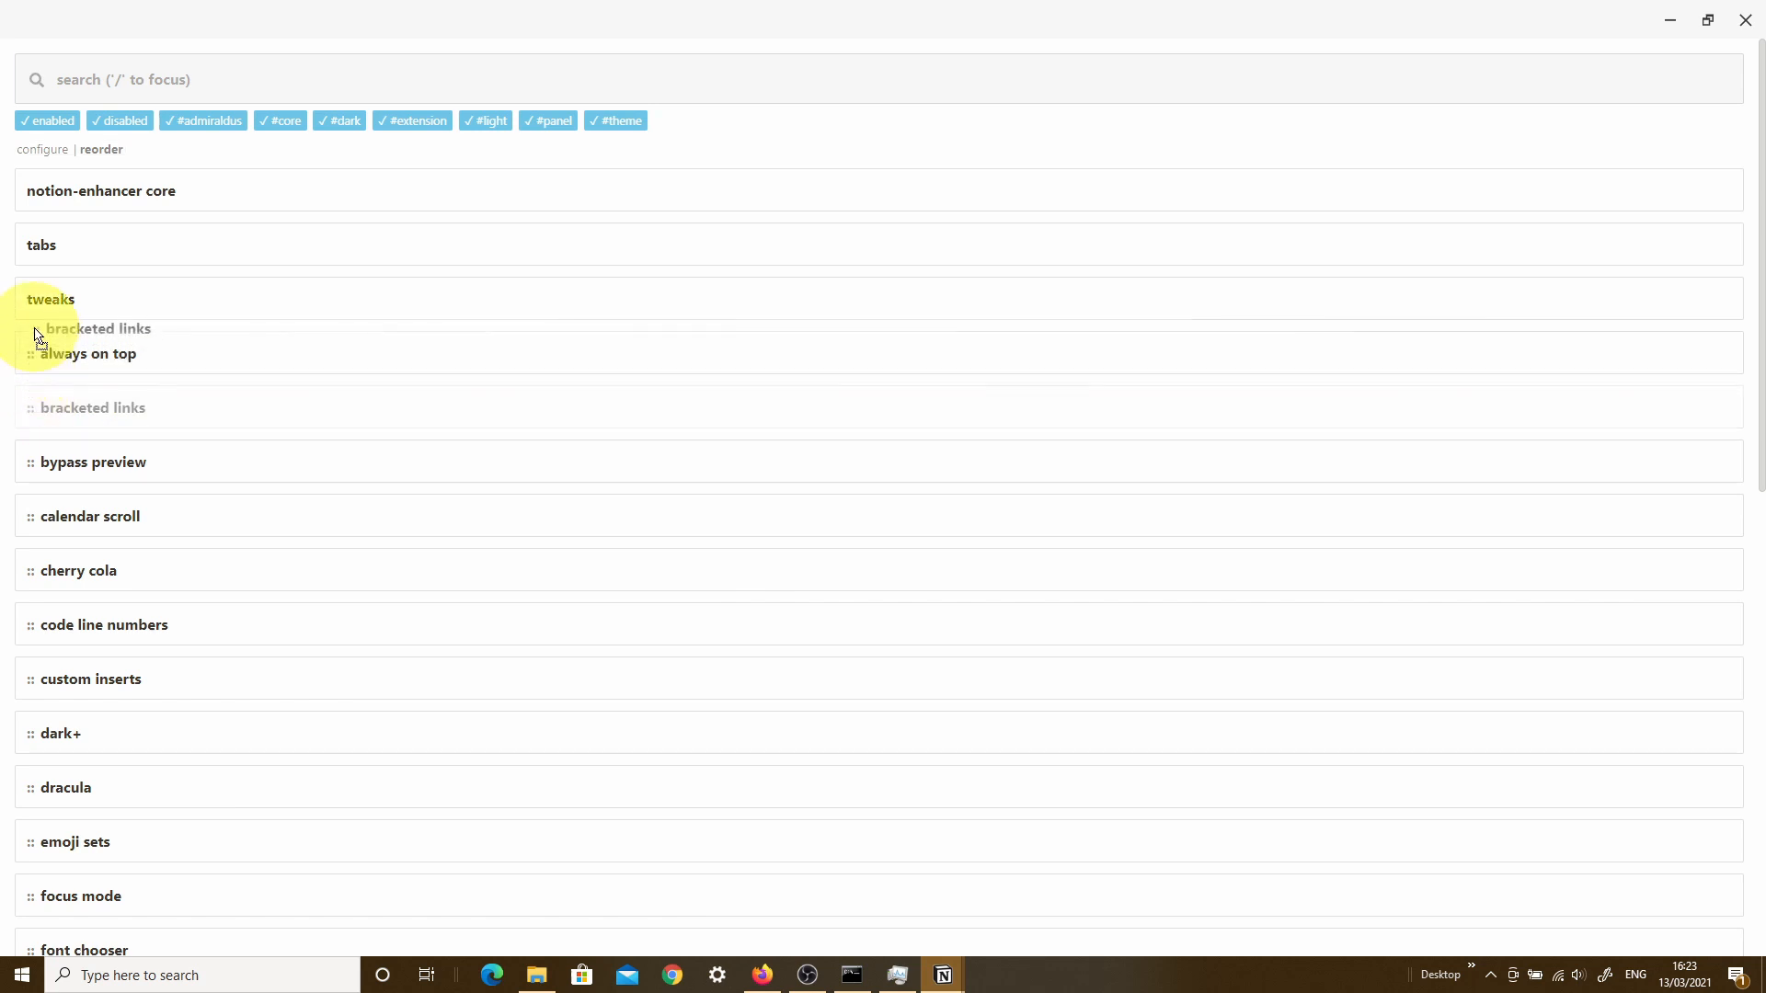
pyautogui.click(35, 335)
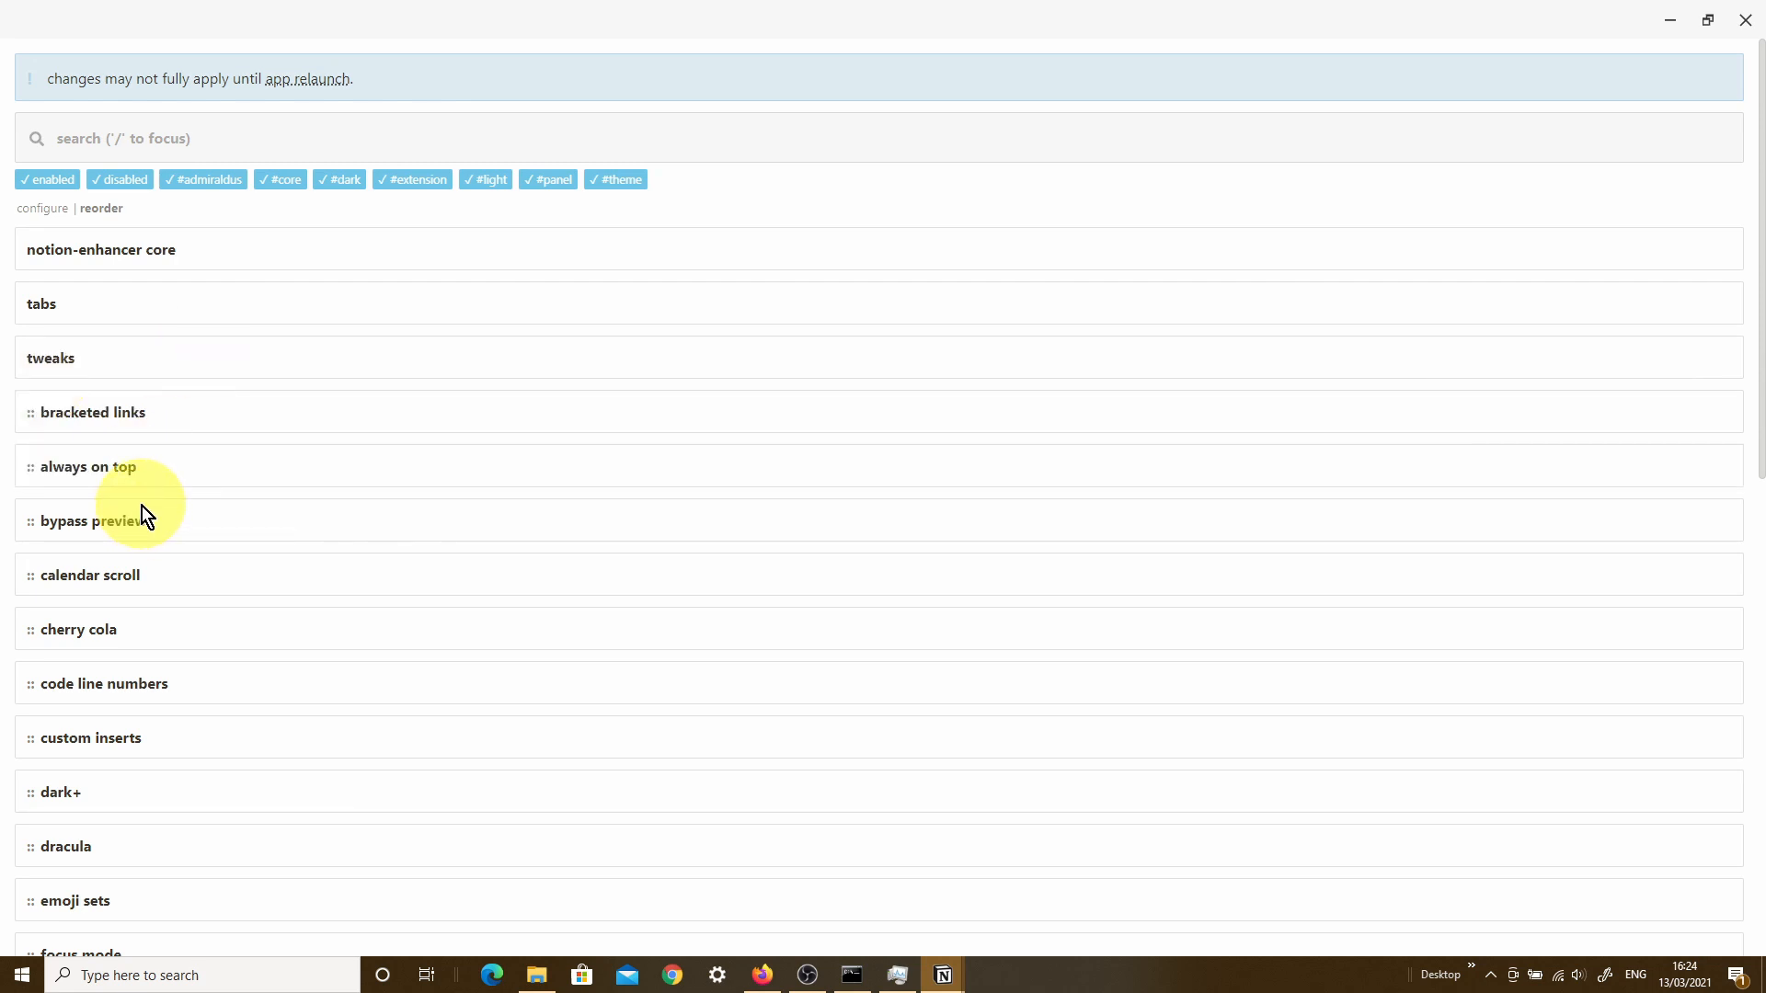
pyautogui.moveTo(189, 276)
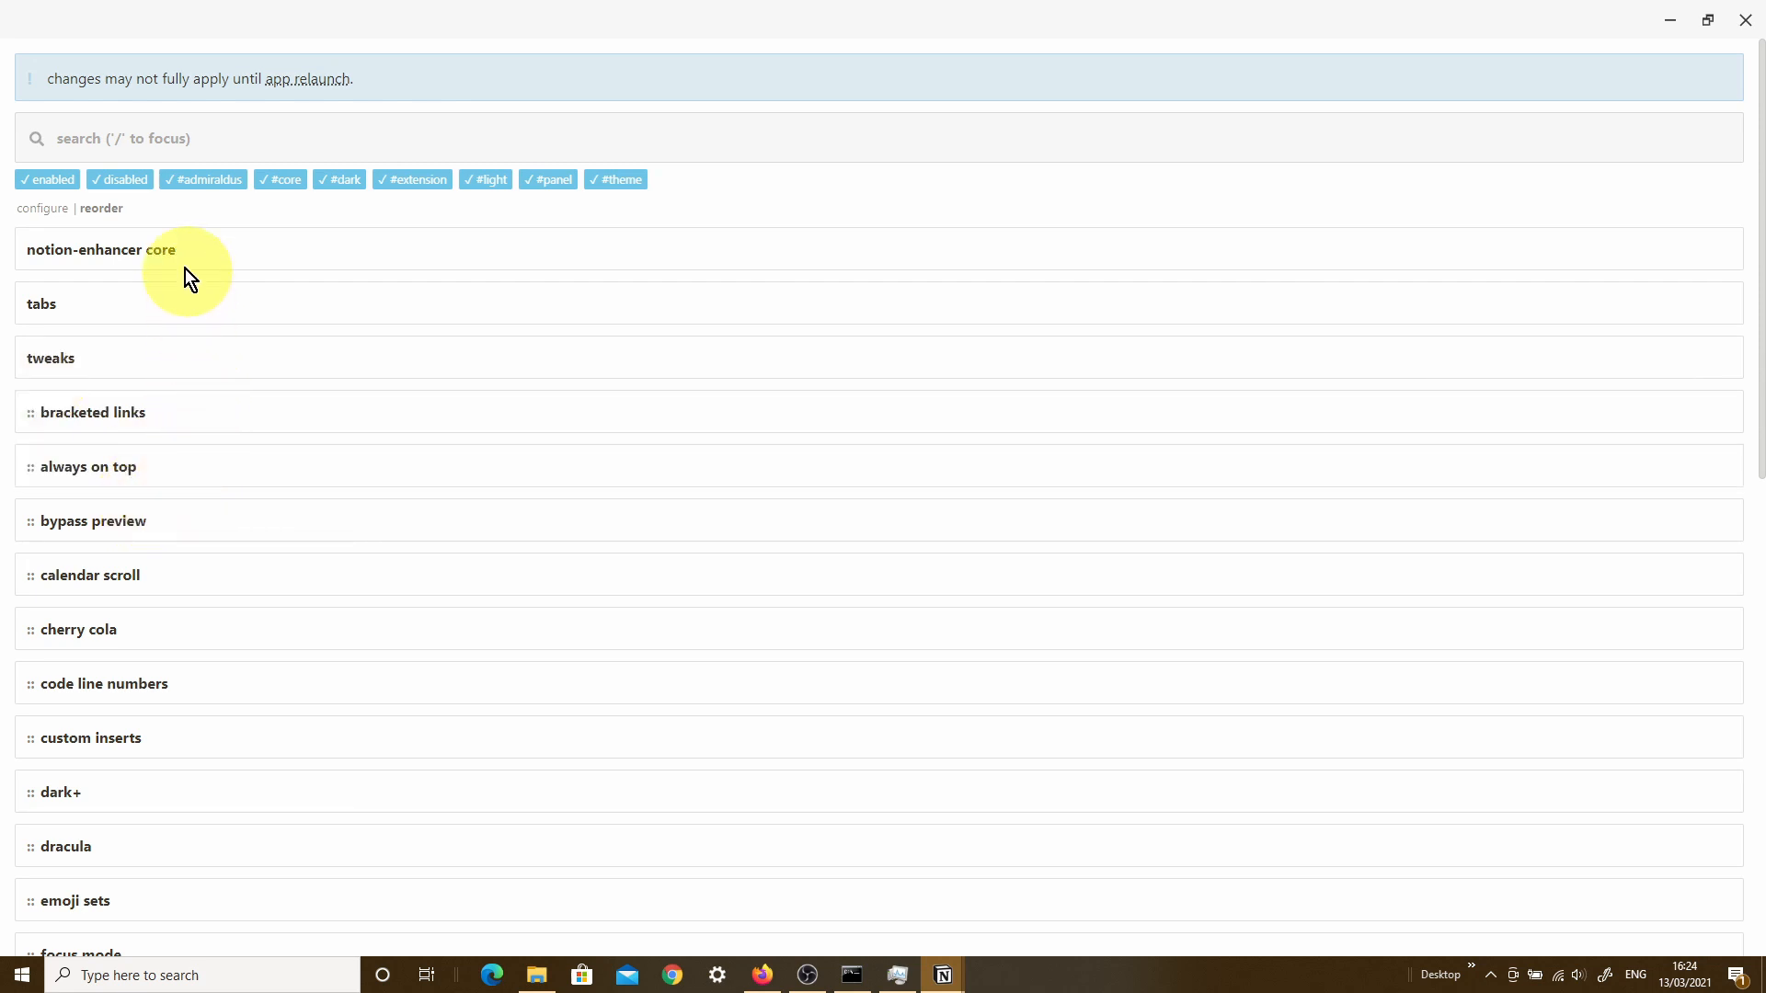
pyautogui.moveTo(154, 594)
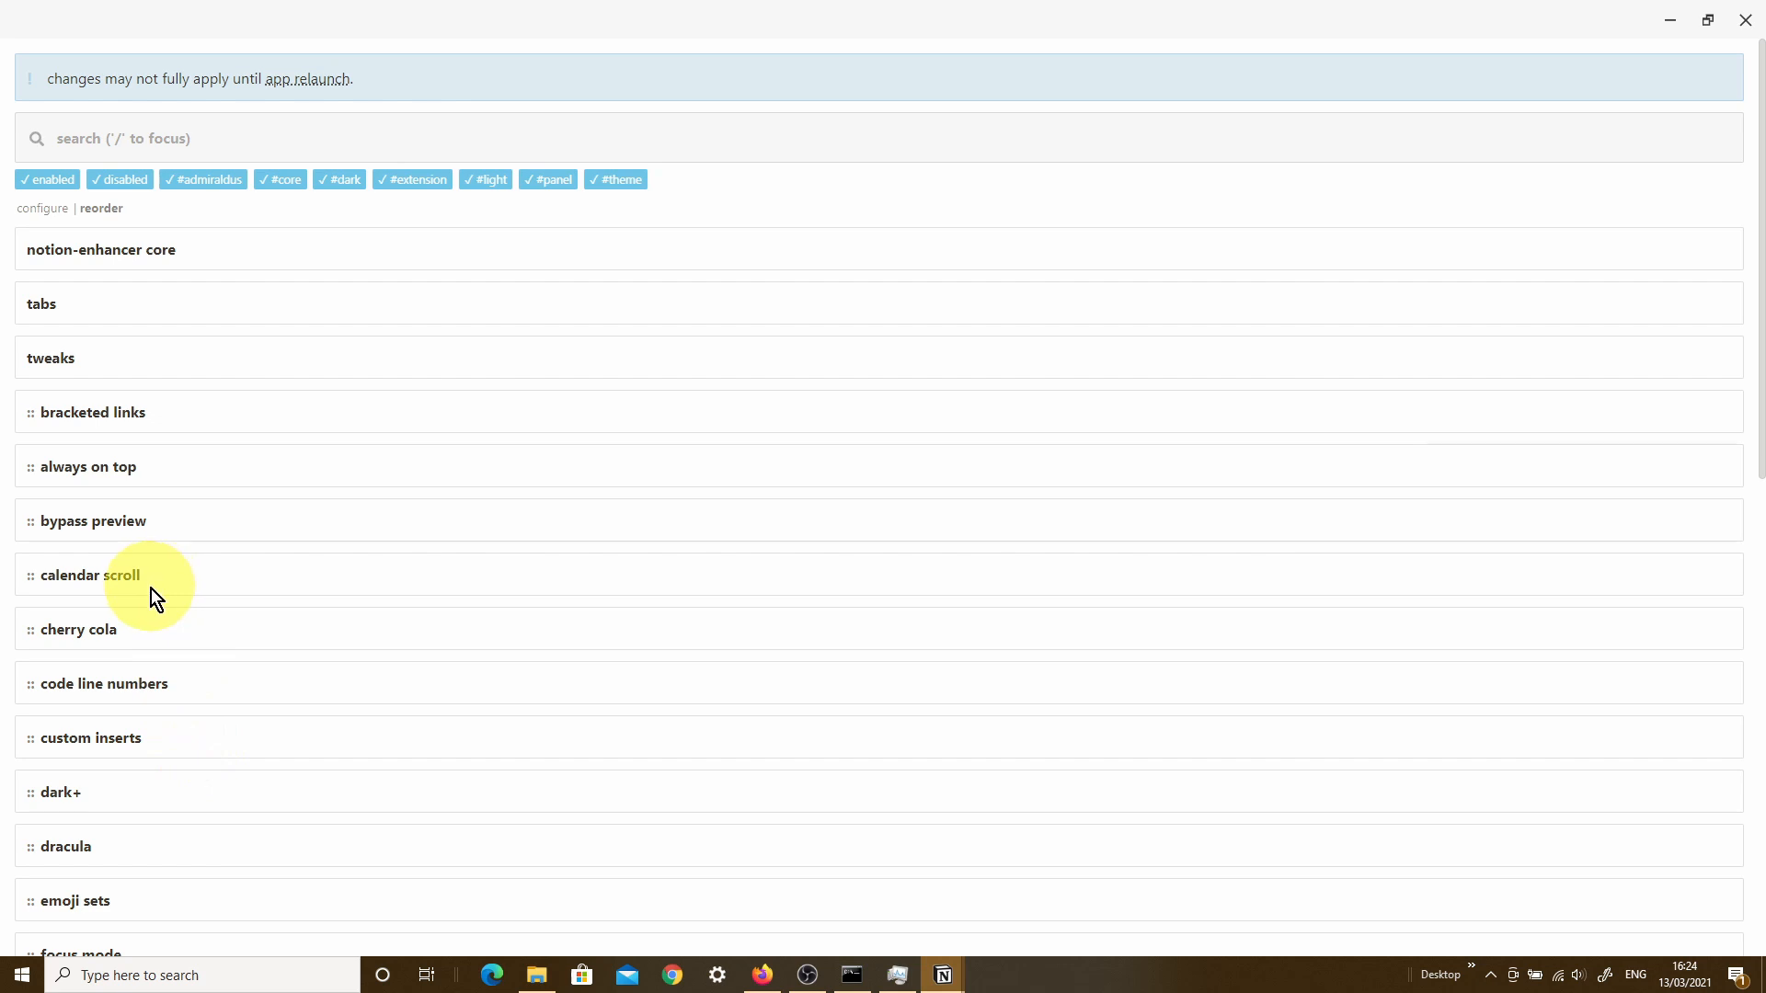
pyautogui.moveTo(180, 248)
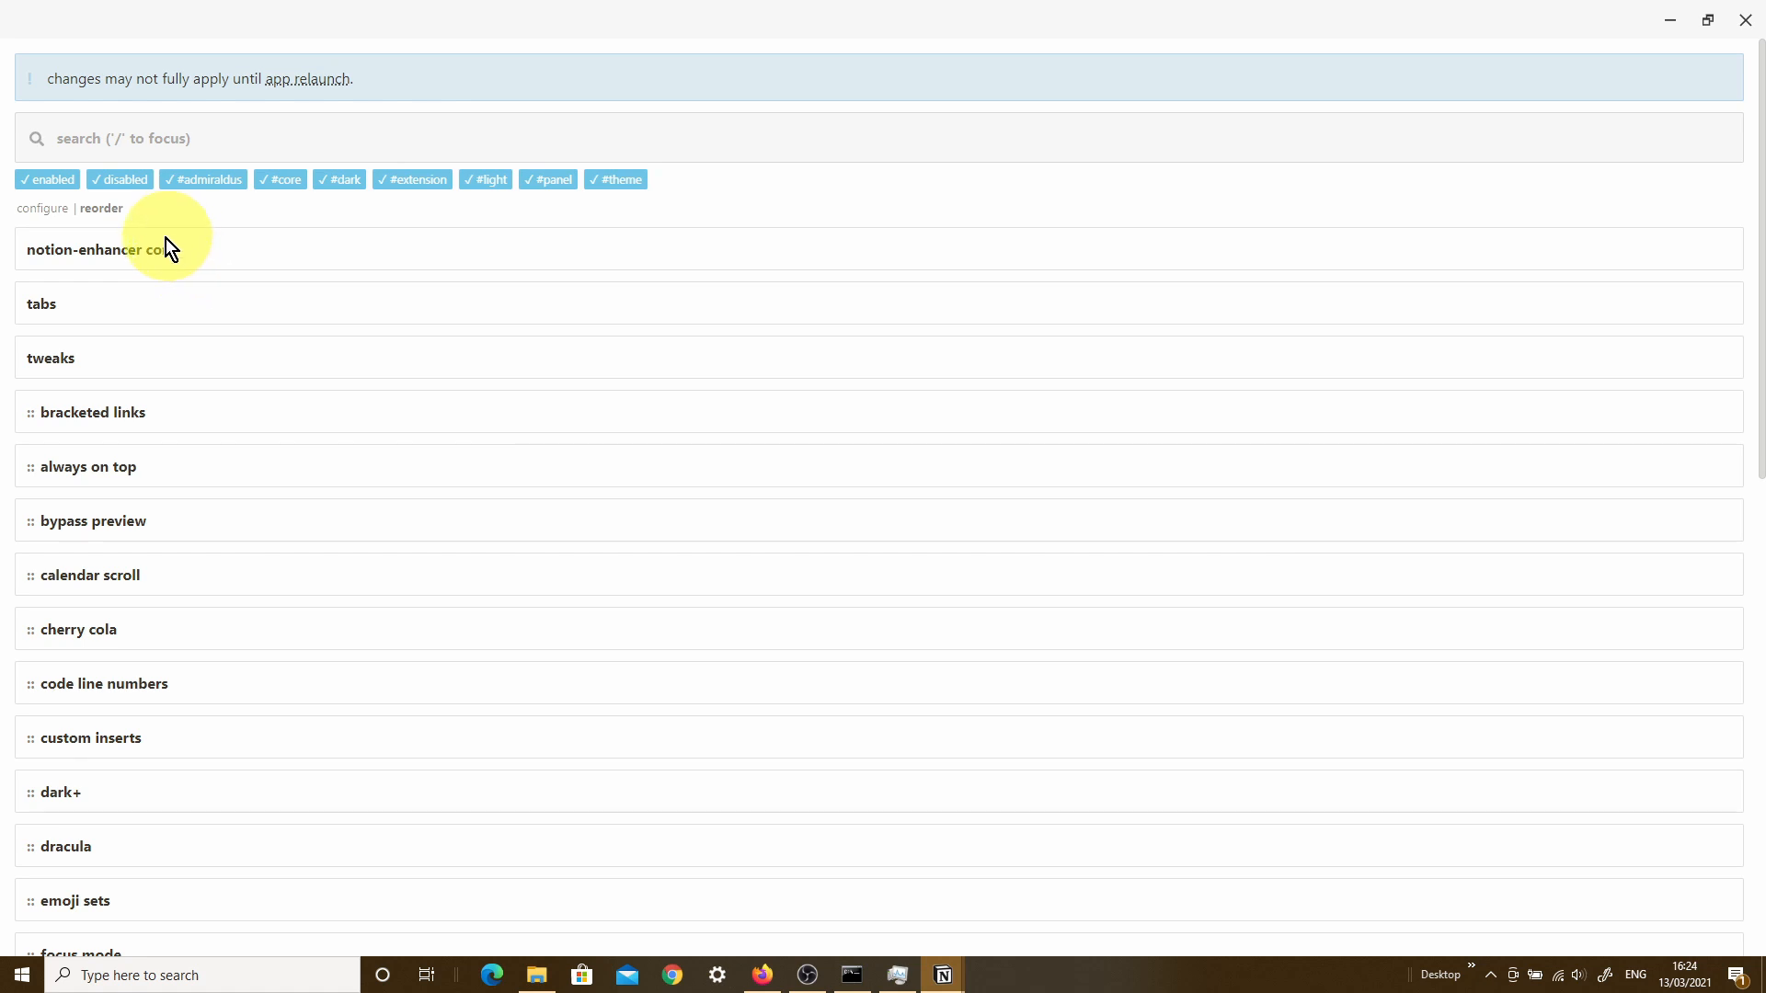
pyautogui.moveTo(112, 896)
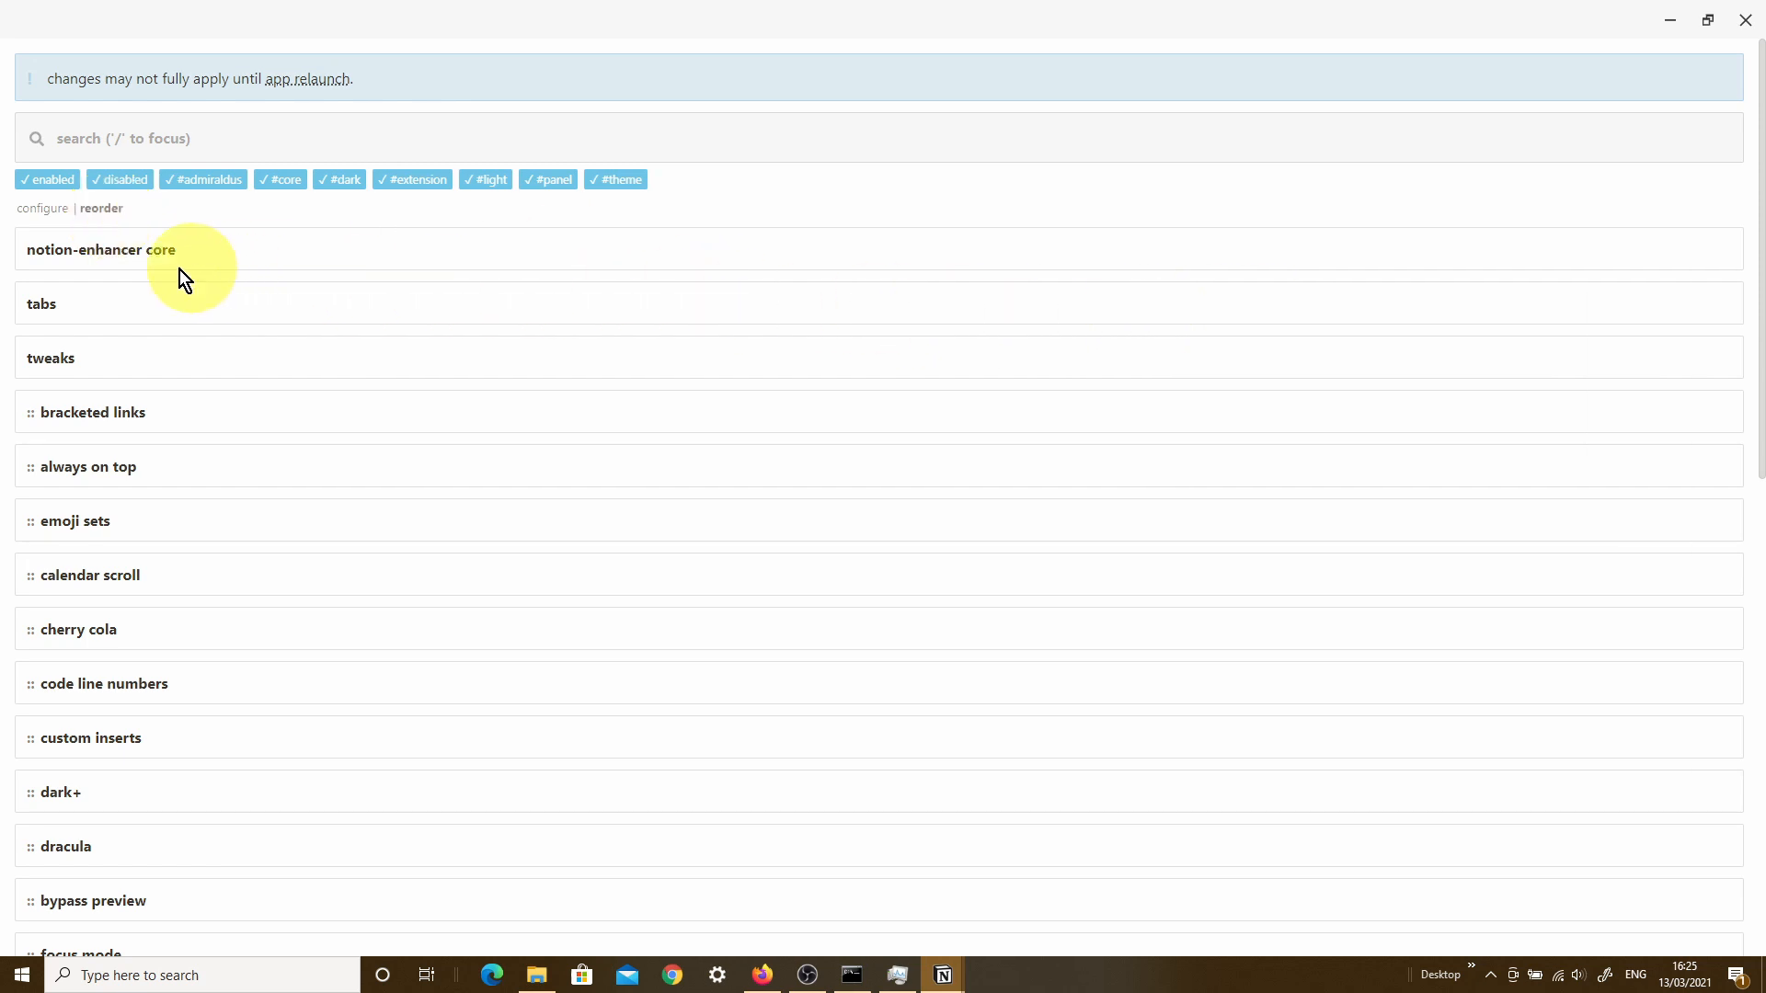
pyautogui.moveTo(176, 856)
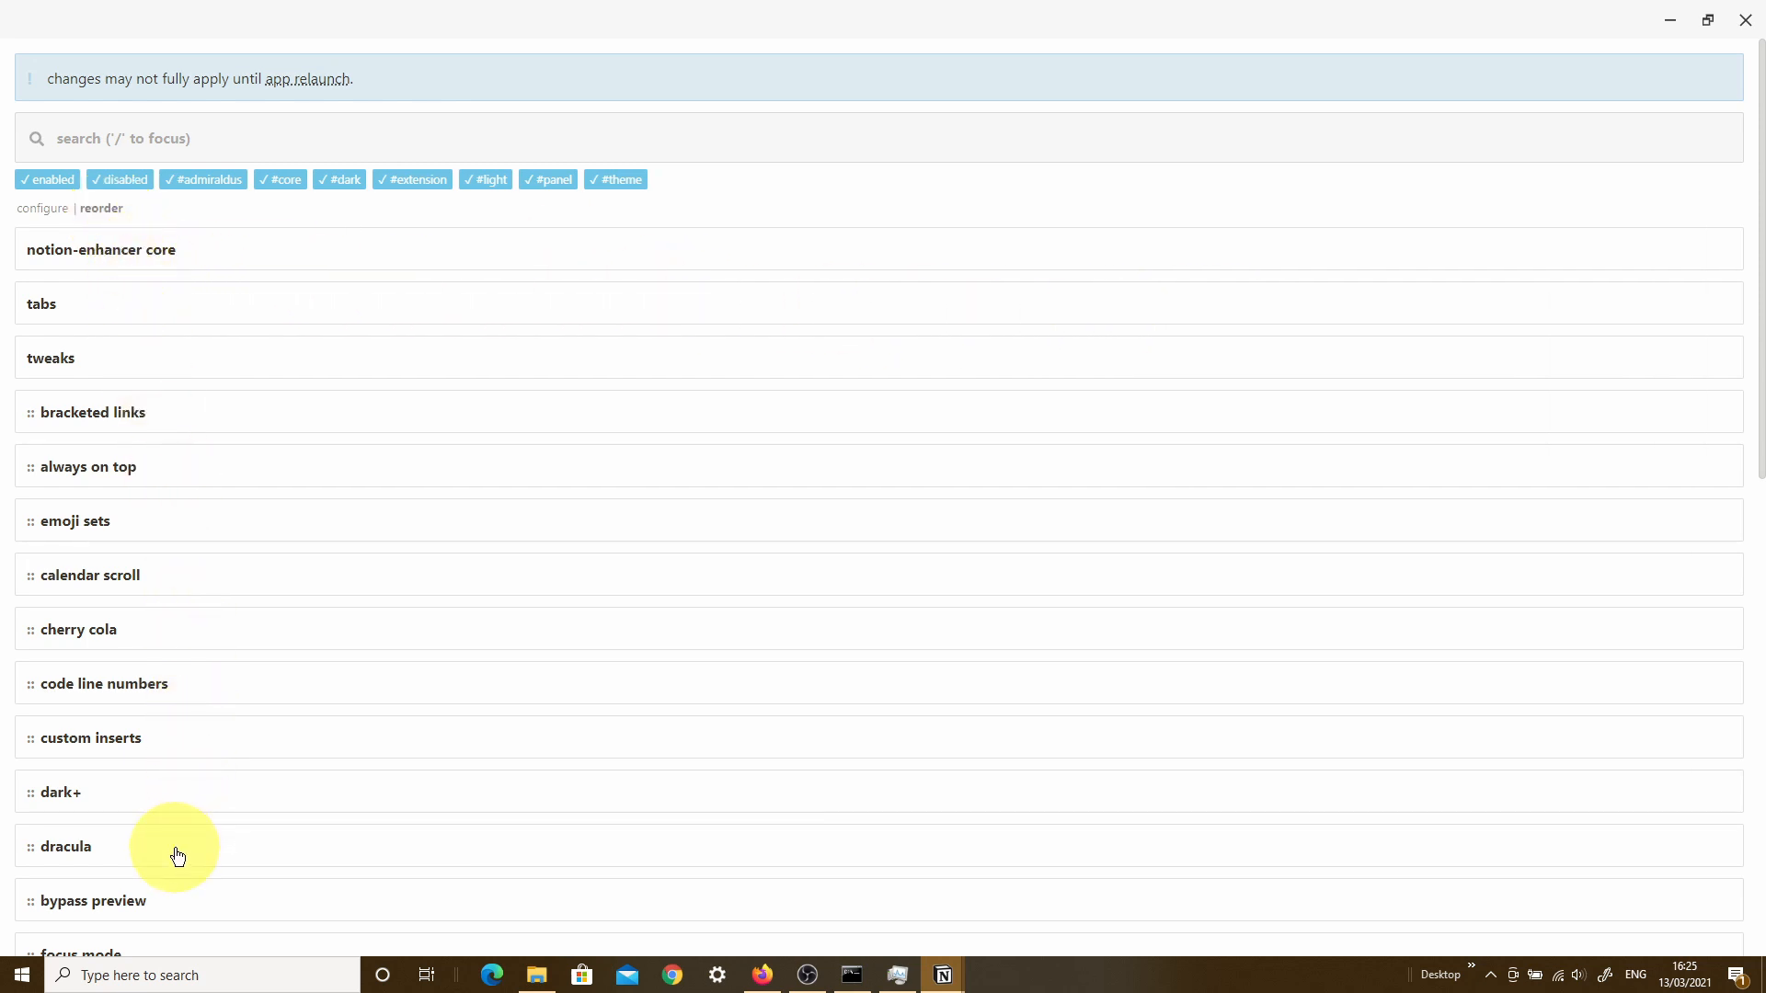
pyautogui.moveTo(1757, 219)
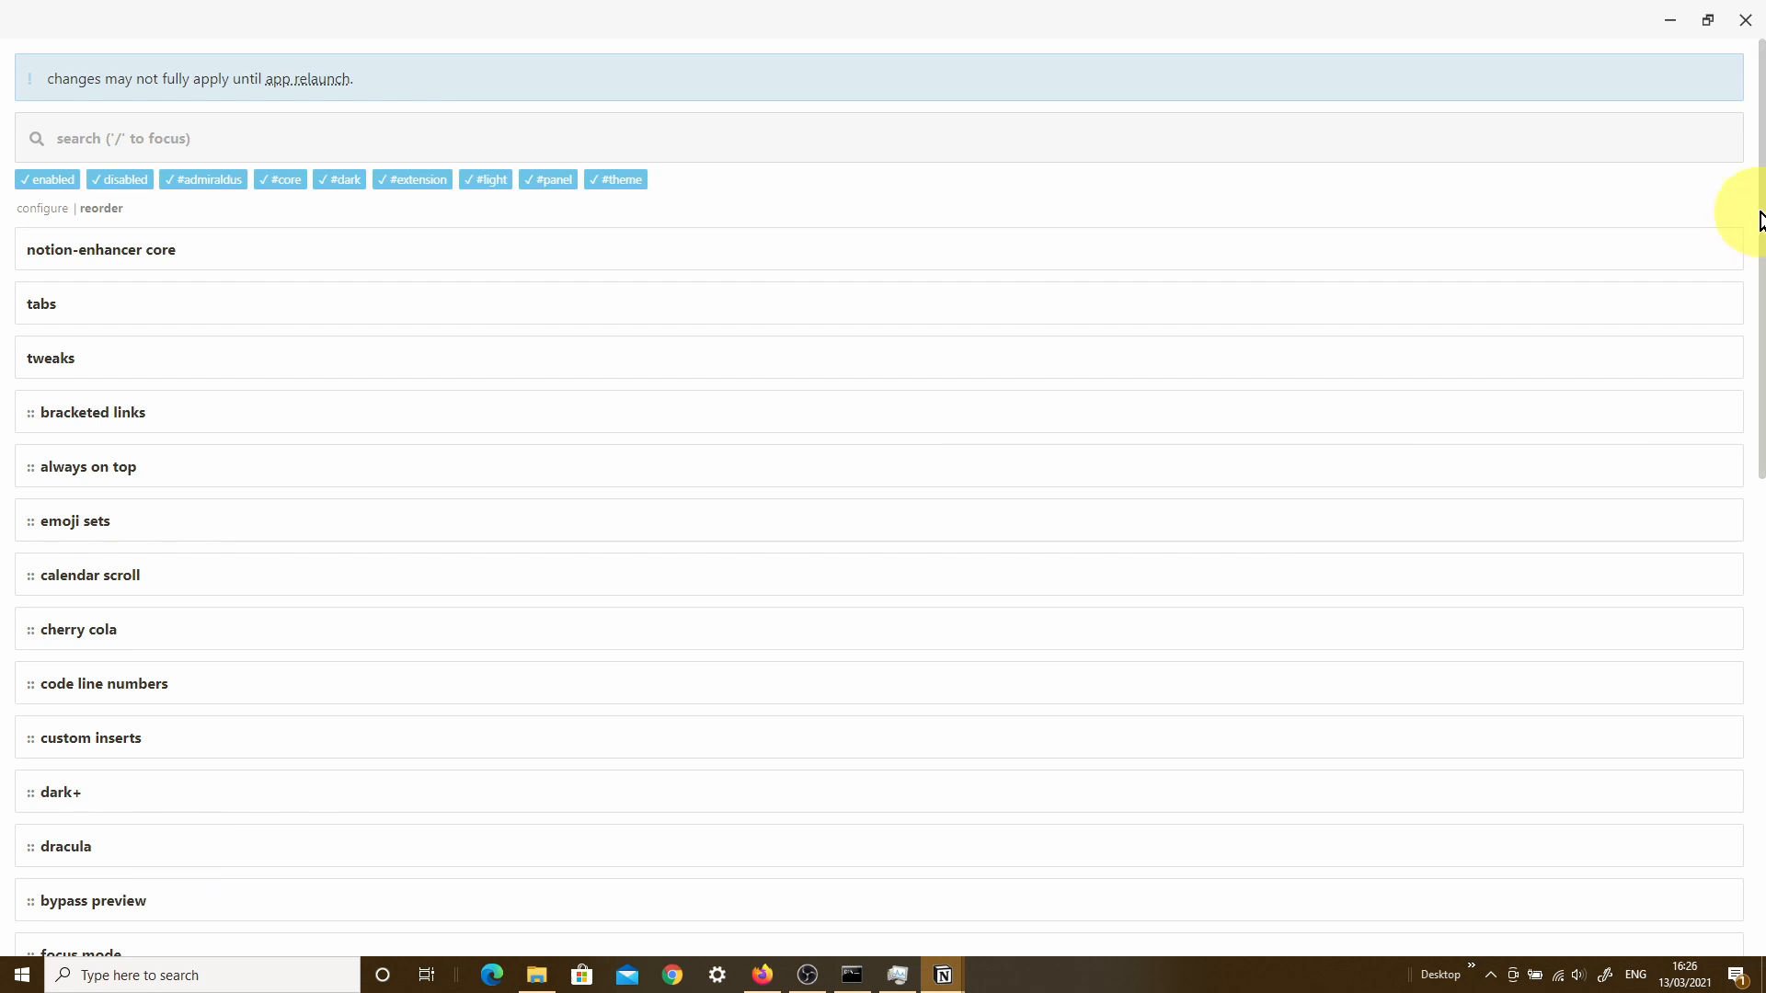
pyautogui.scroll(-3)
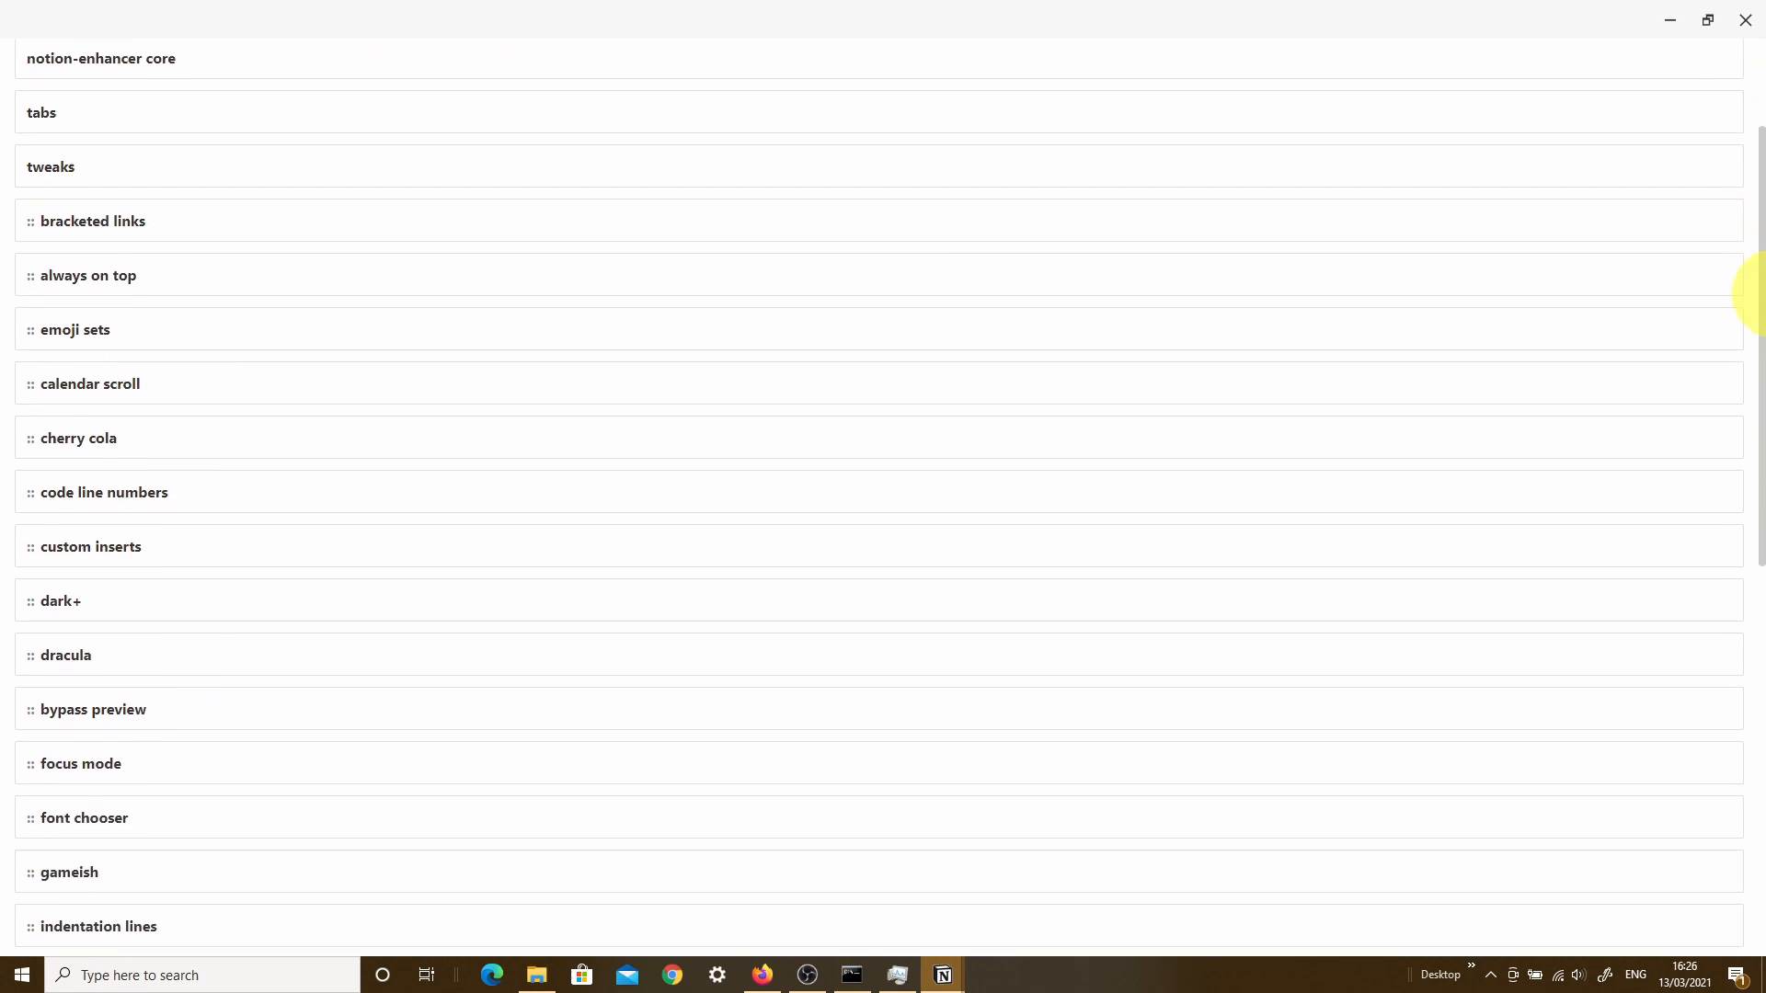
pyautogui.scroll(-3)
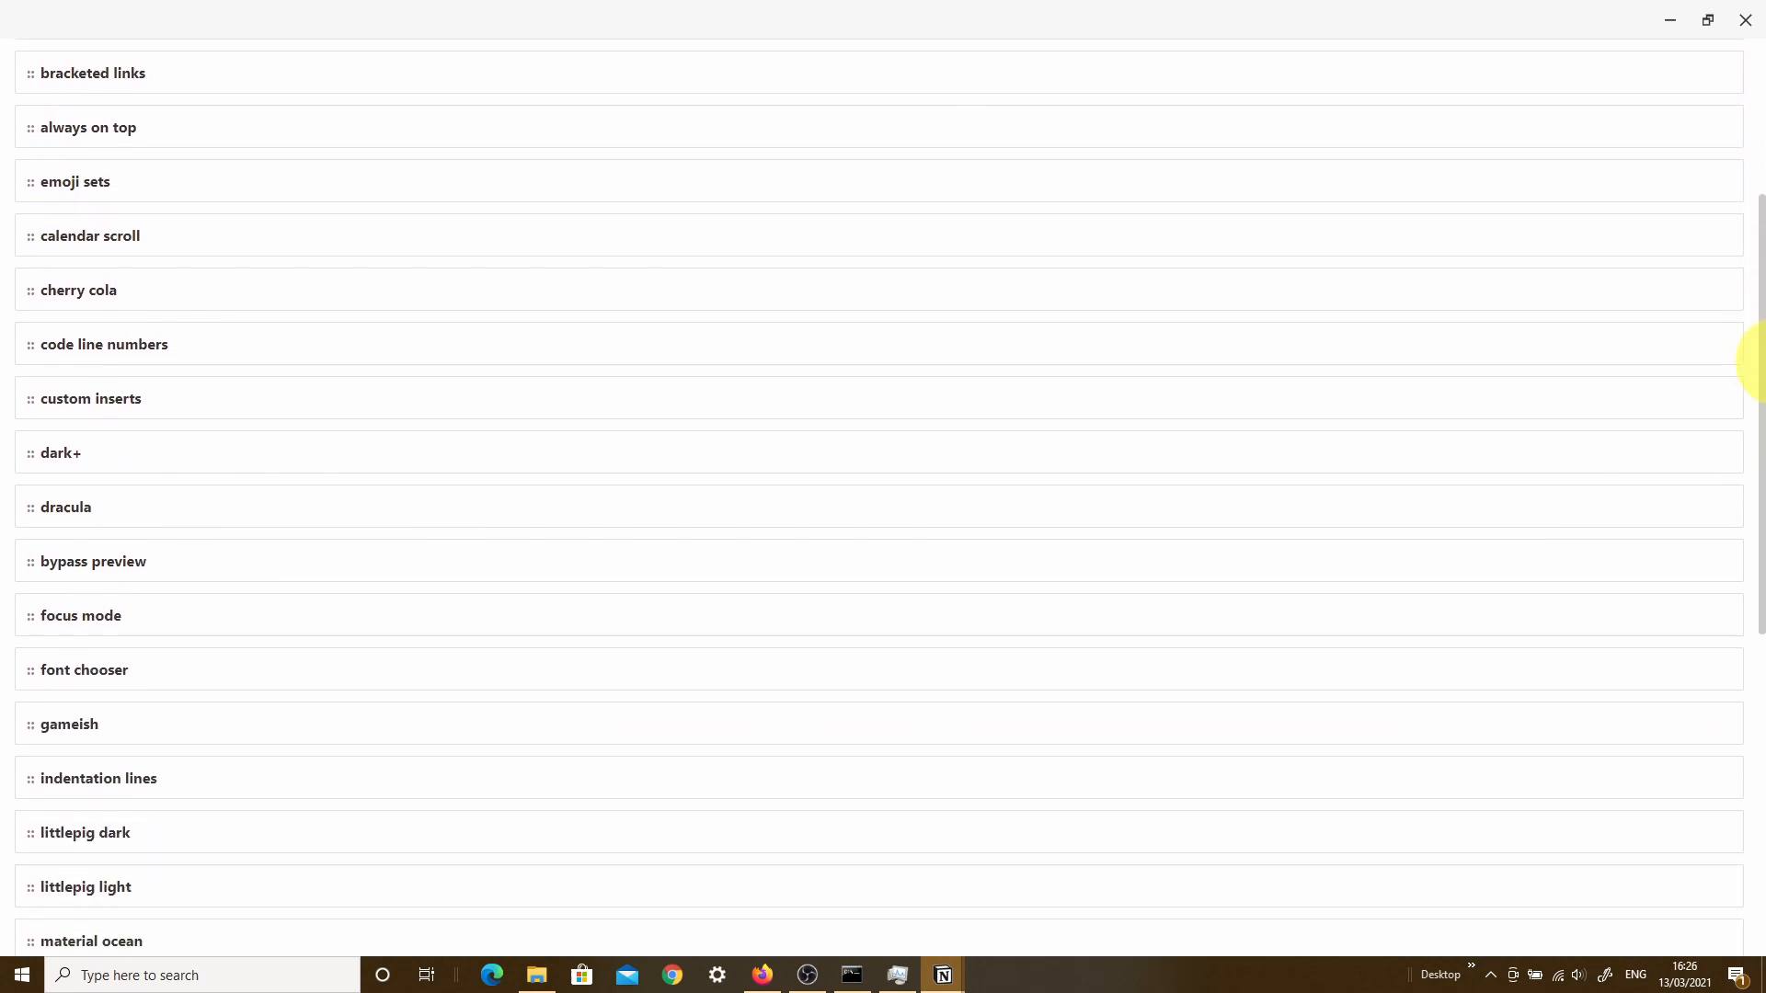
pyautogui.scroll(-3)
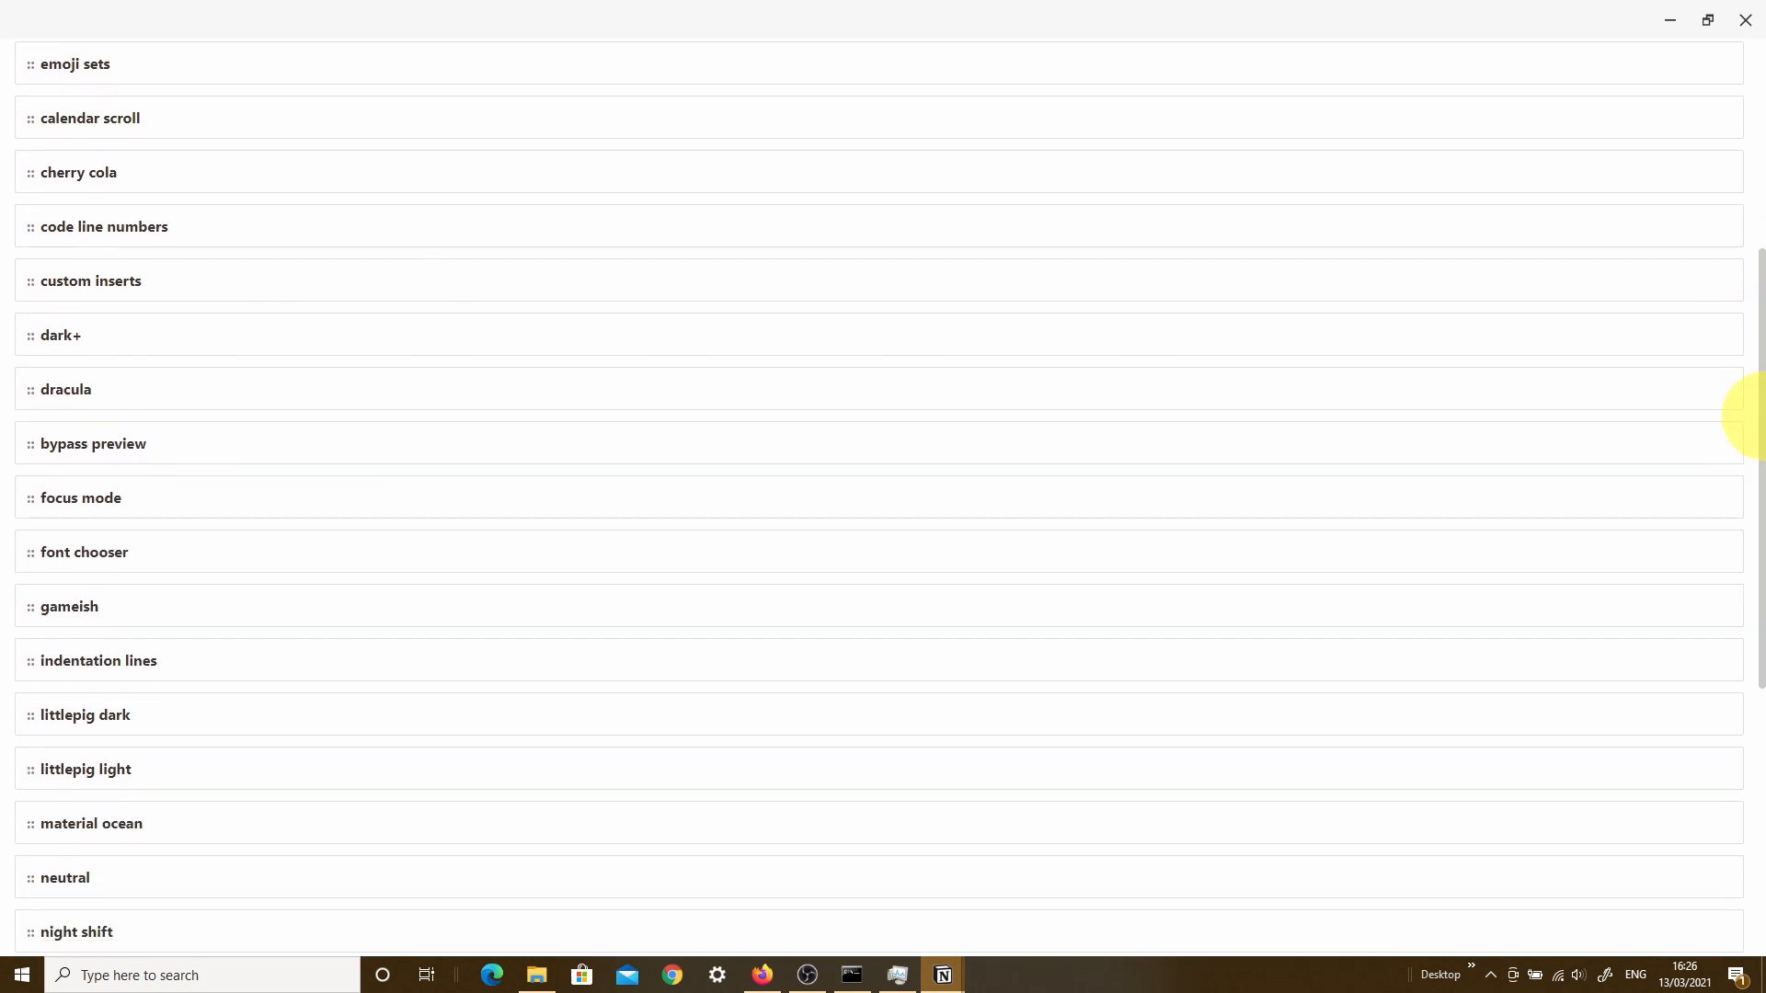
pyautogui.scroll(-3)
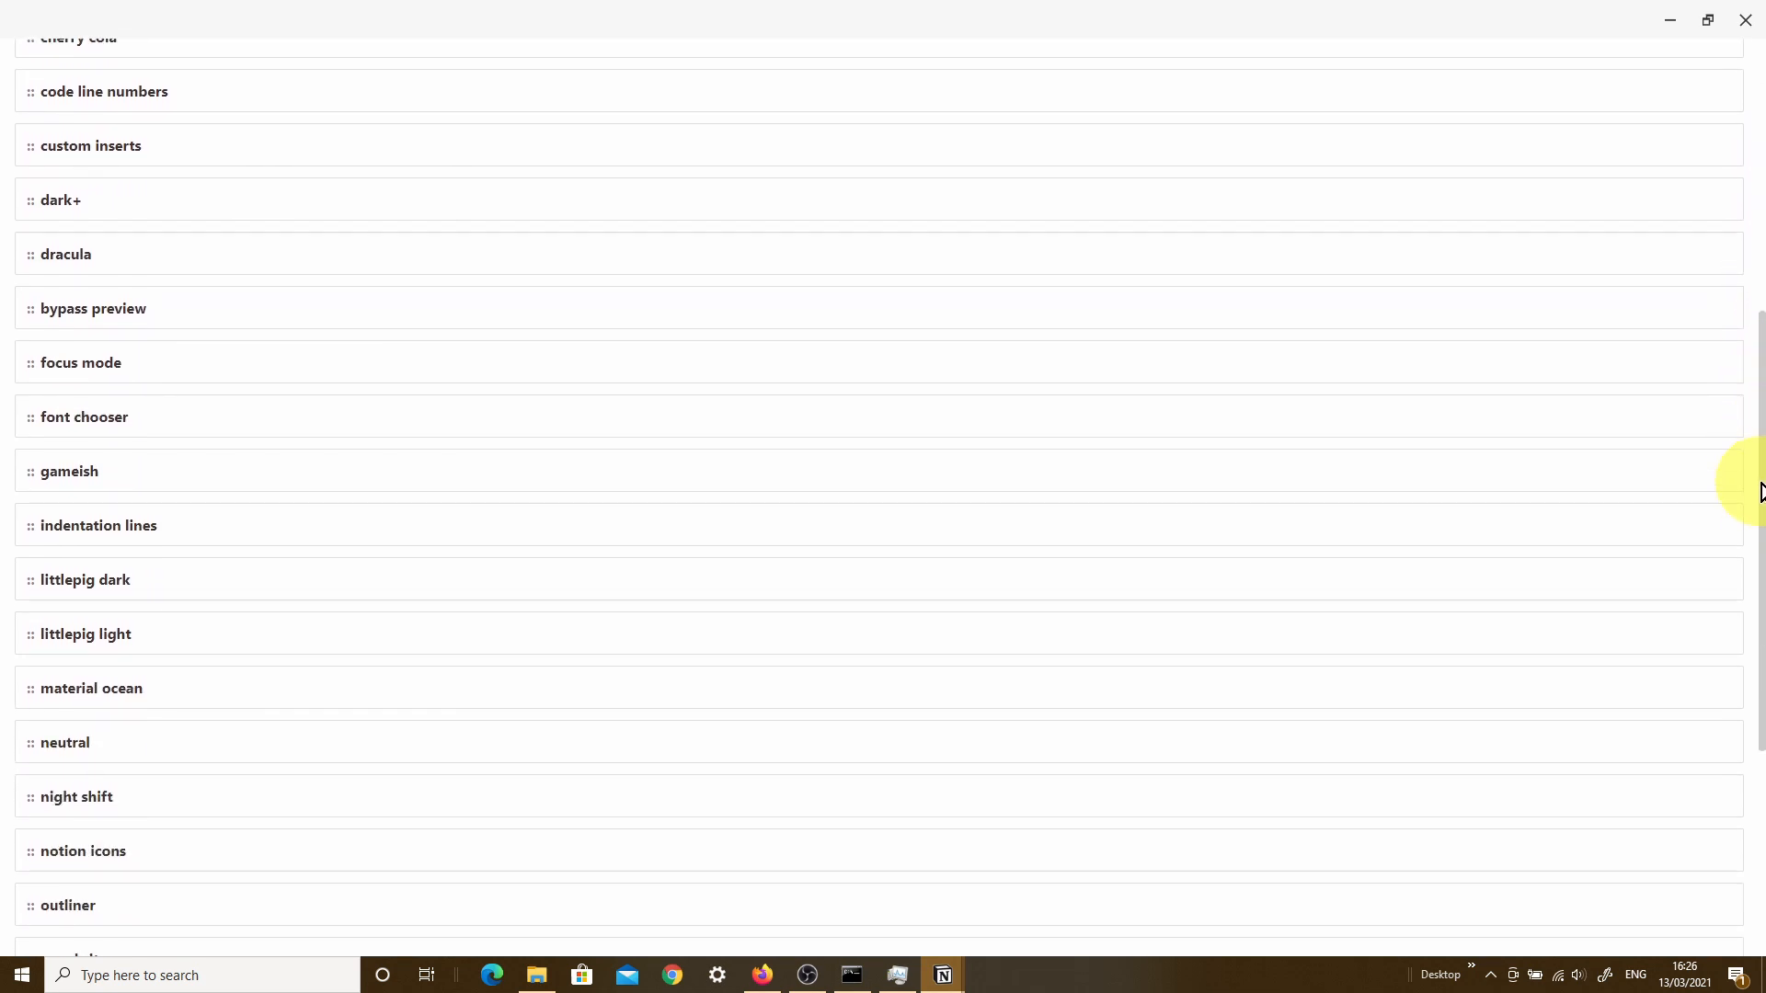
pyautogui.scroll(-3)
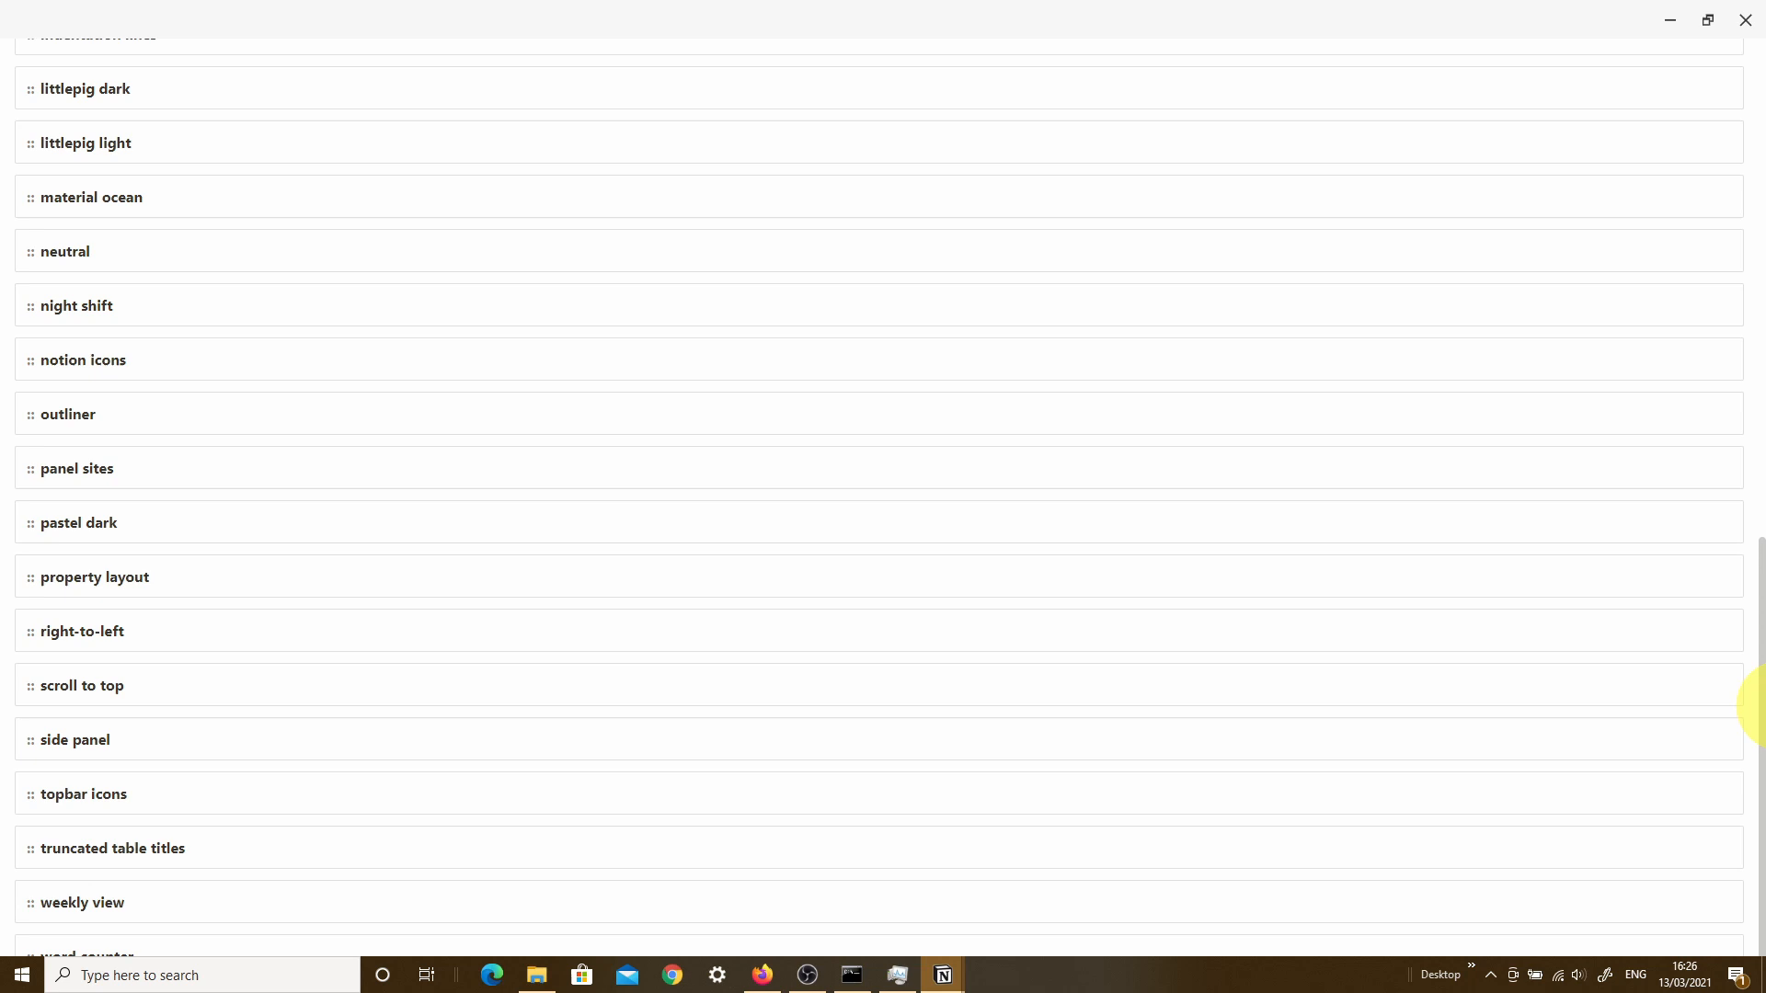
pyautogui.scroll(-3)
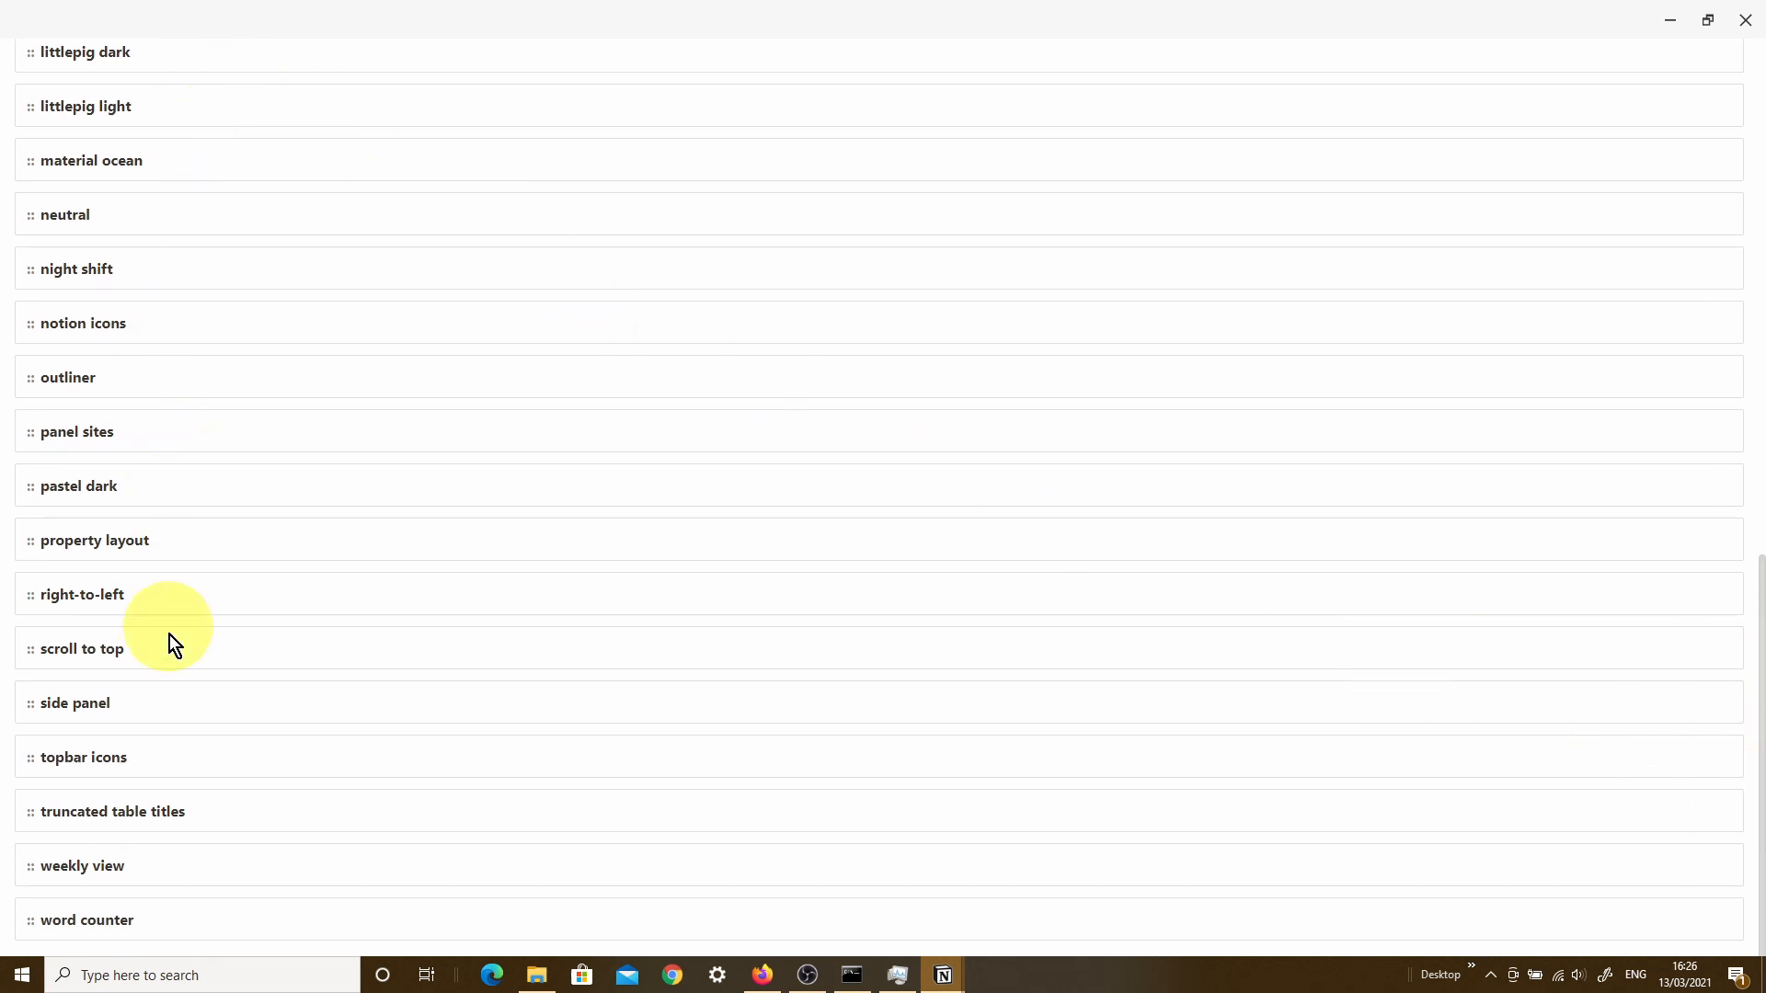
pyautogui.moveTo(191, 911)
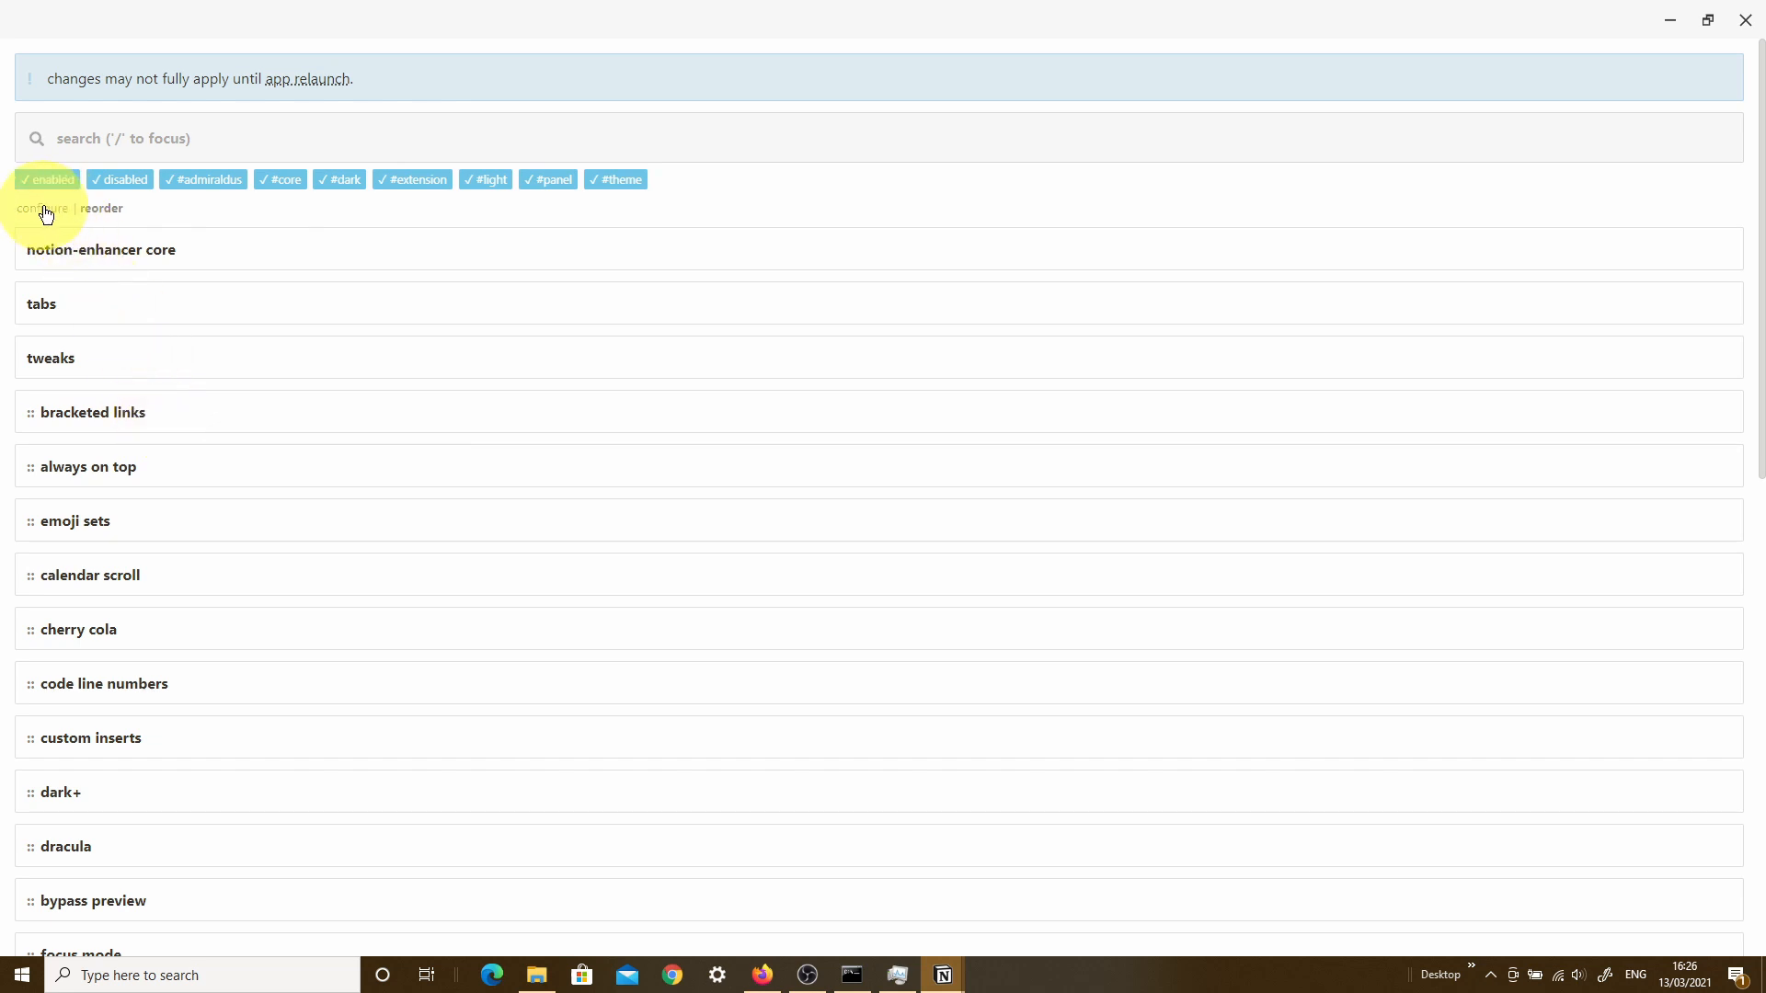
# - Return the module list to configure mode showing notion-enhancer core toggles and hotkeys
pyautogui.click(42, 208)
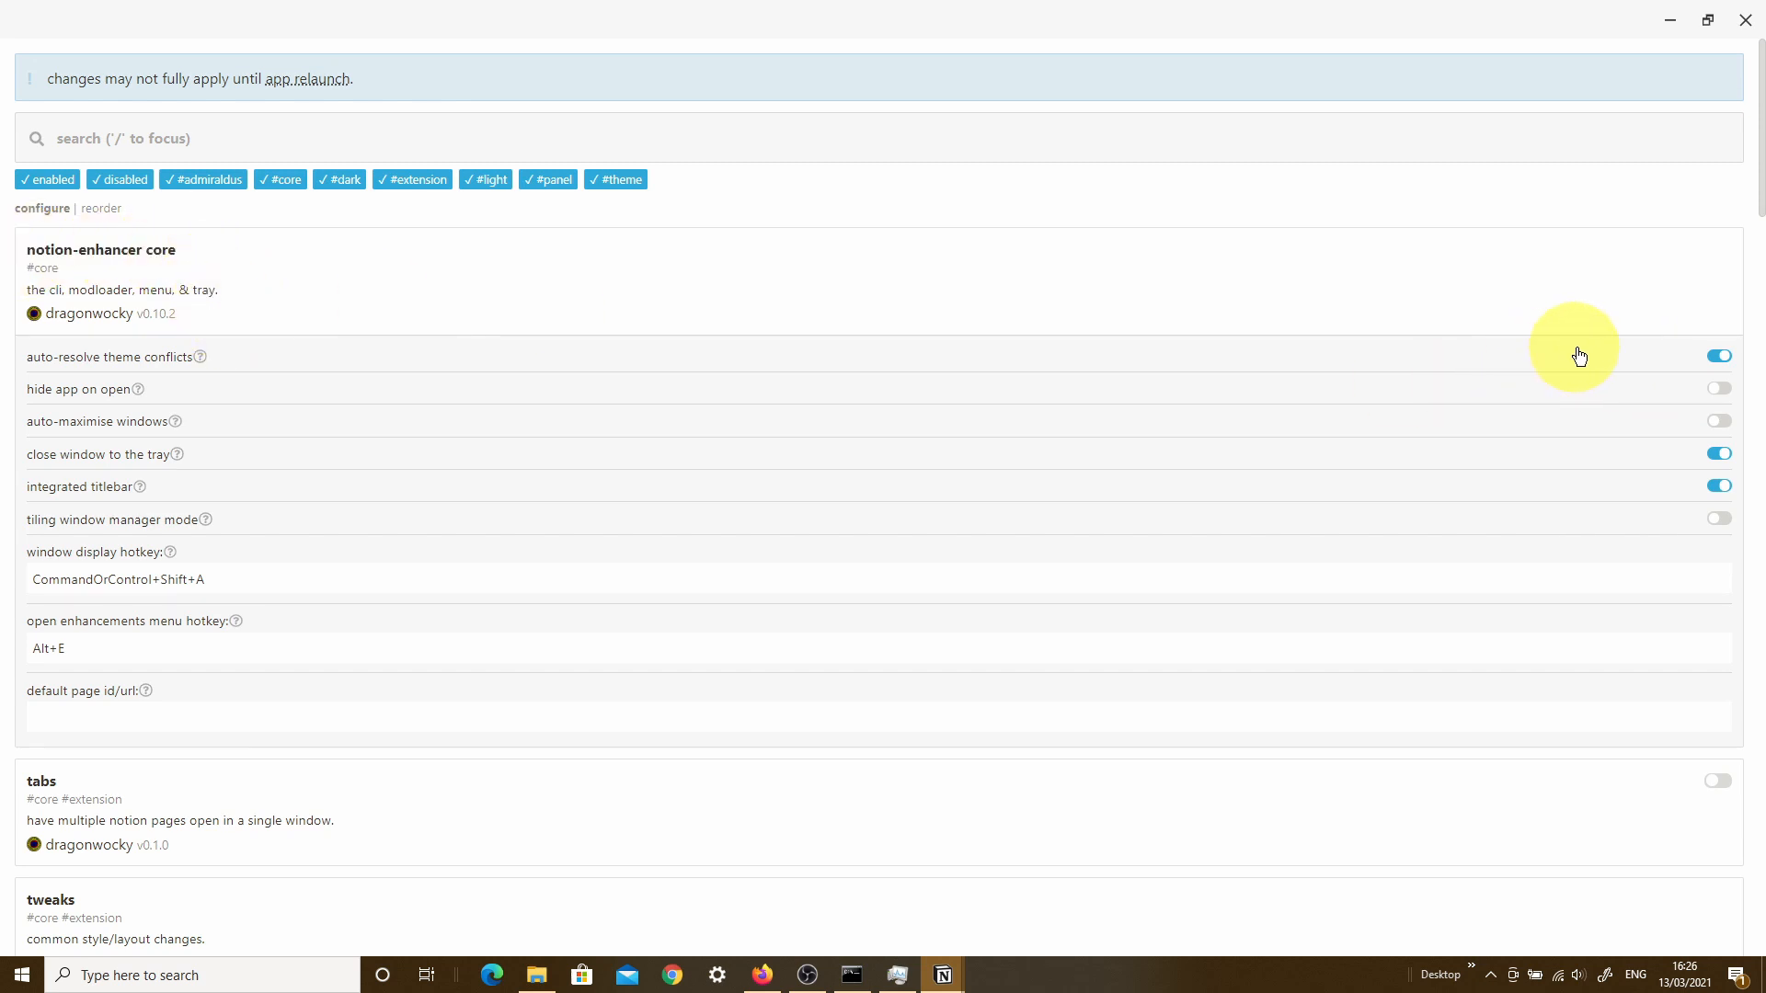
pyautogui.moveTo(1611, 568)
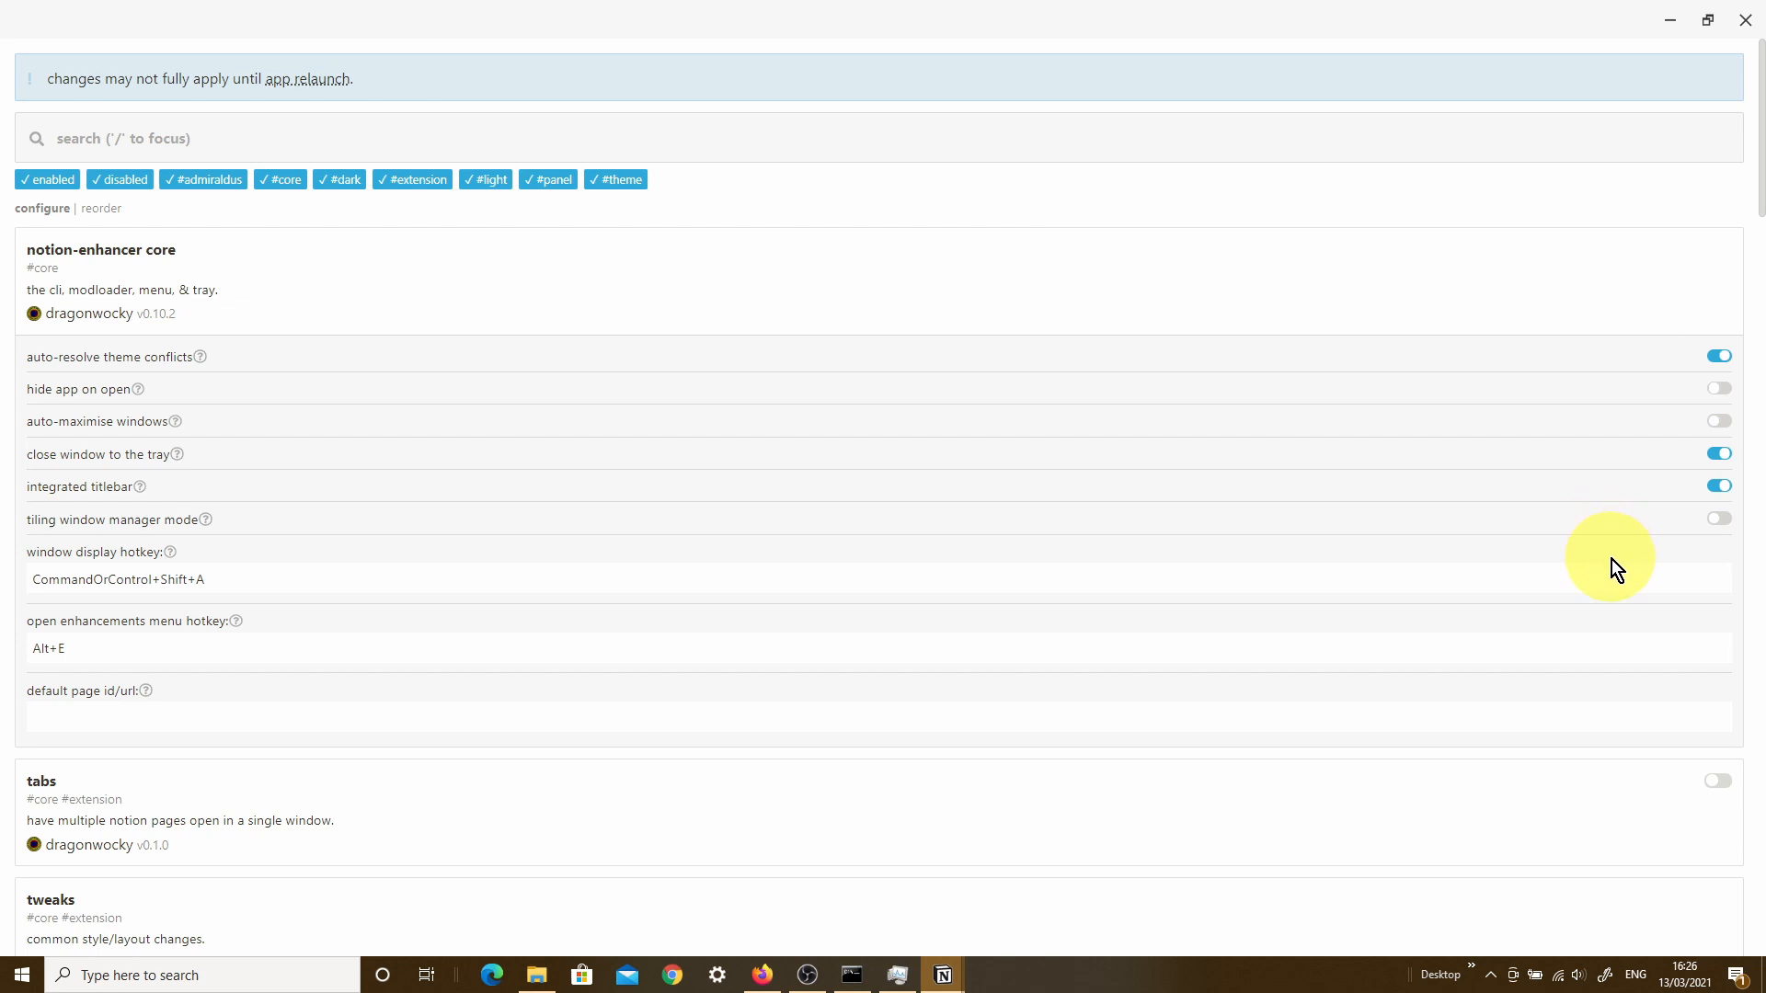